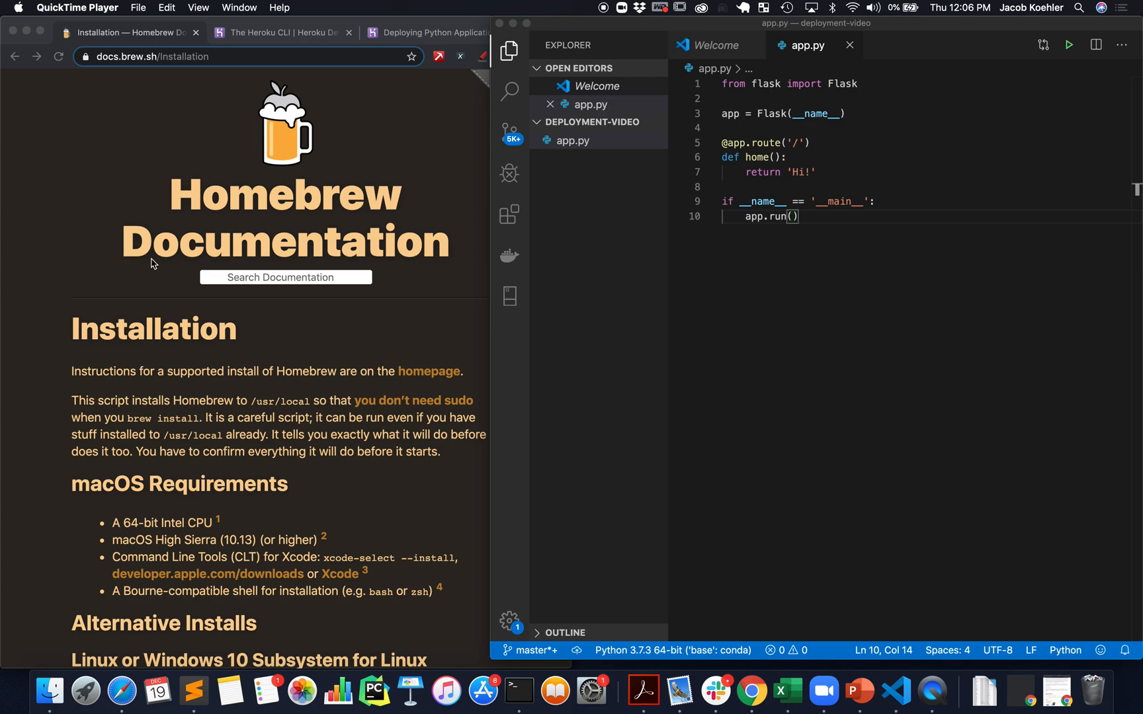
{"action": "mouse_move", "coordinate": [603, 127]}
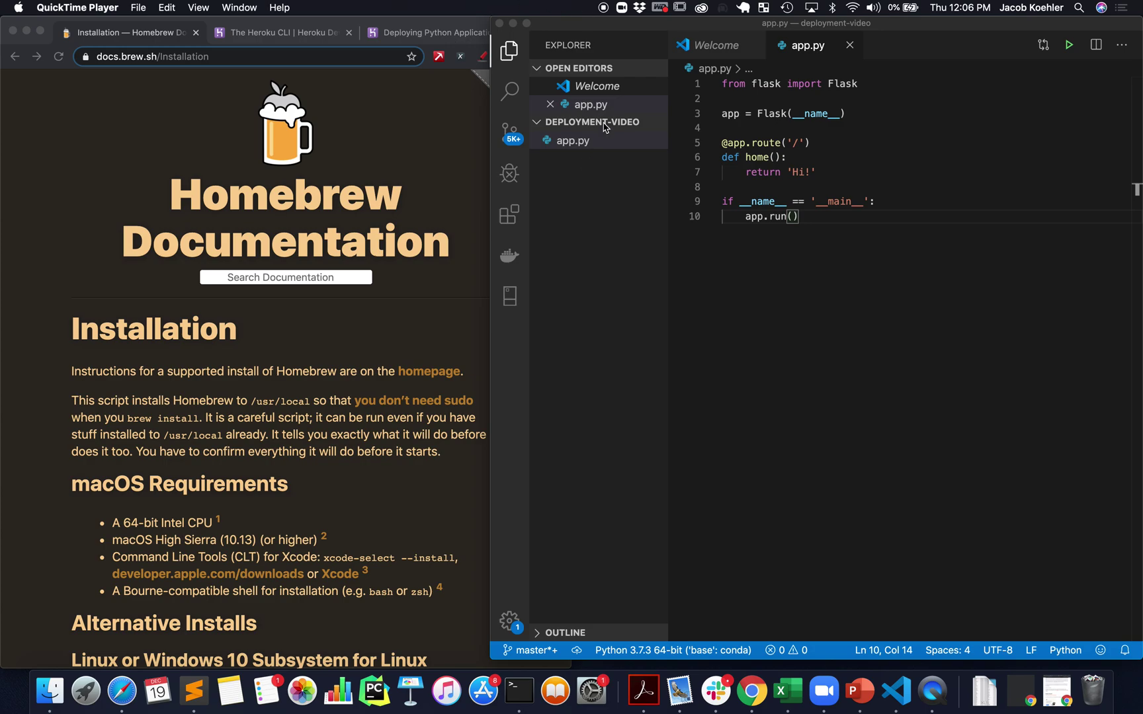
{"action": "mouse_move", "coordinate": [590, 146]}
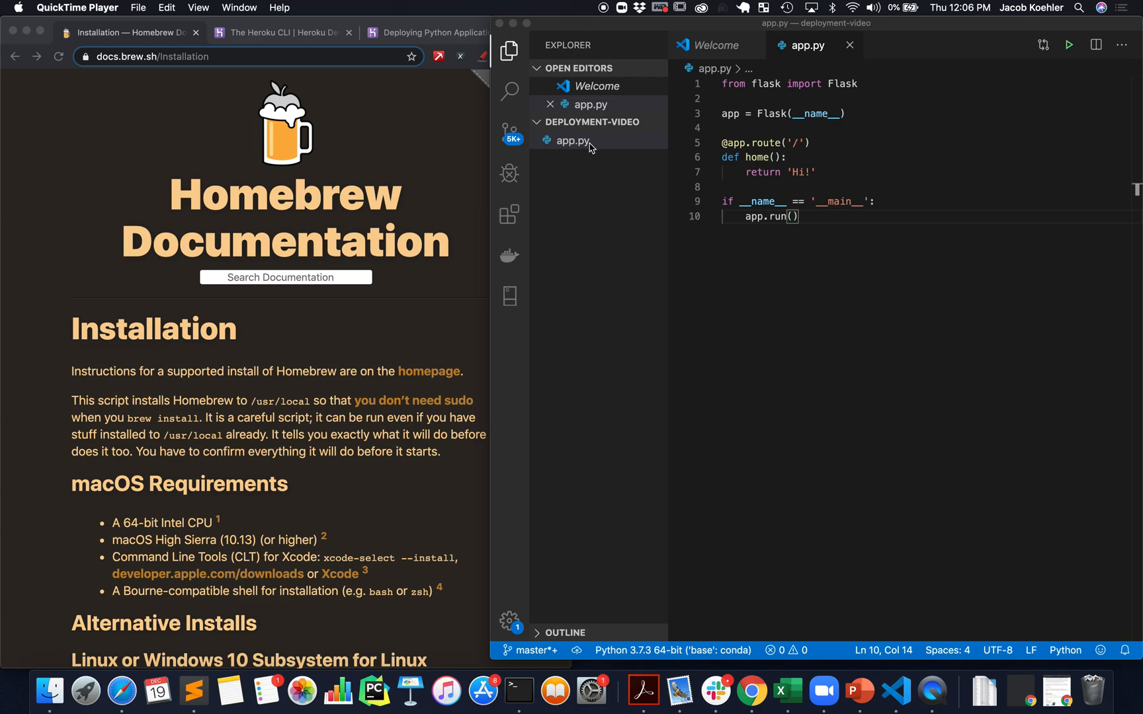
{"action": "mouse_move", "coordinate": [579, 190]}
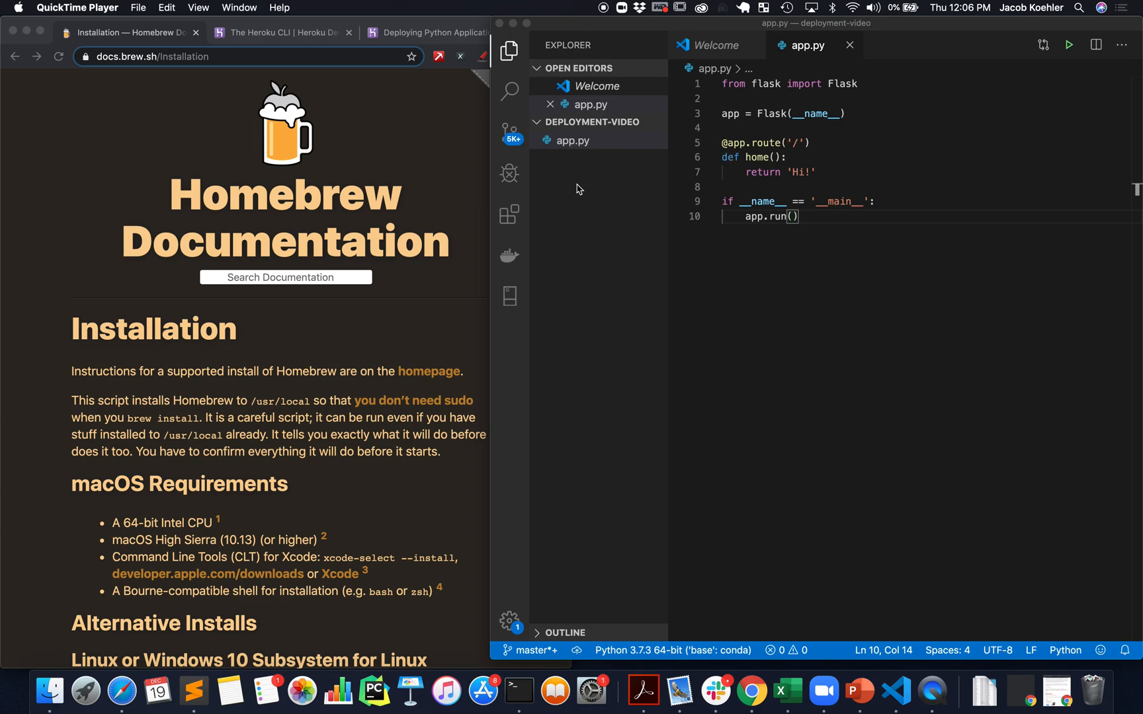
Step: Show the Heroku CLI Dev Center page with its macOS installer and Homebrew command
{"action": "left_click", "coordinate": [848, 287]}
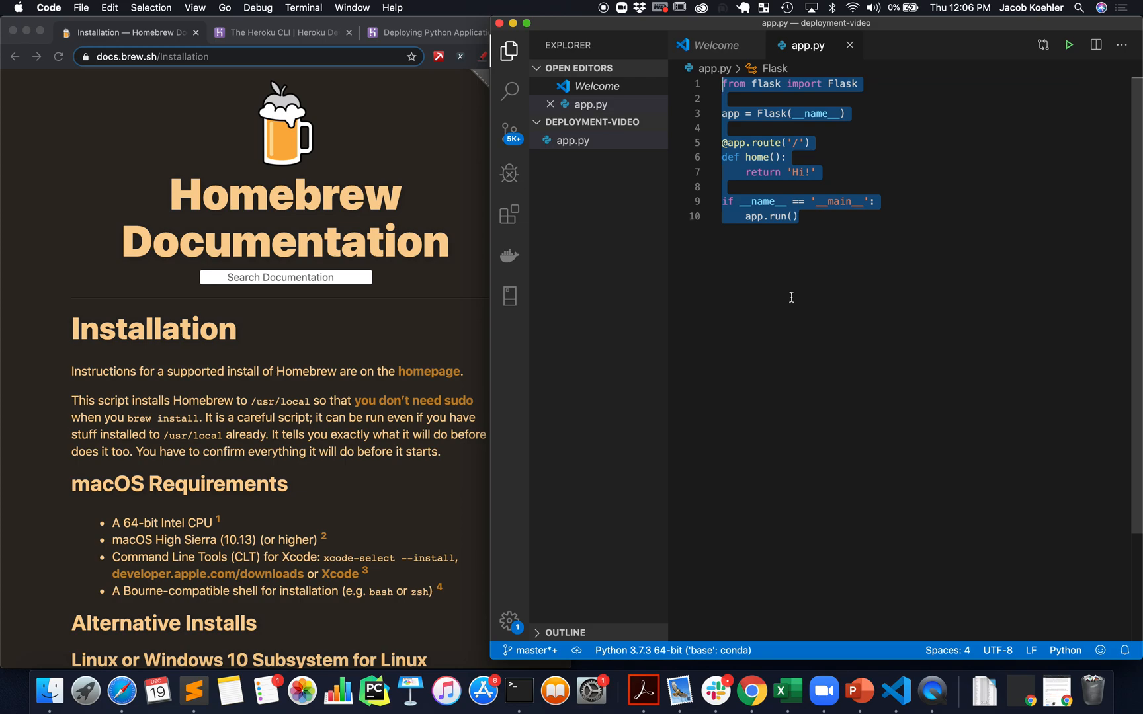
{"action": "mouse_move", "coordinate": [455, 326]}
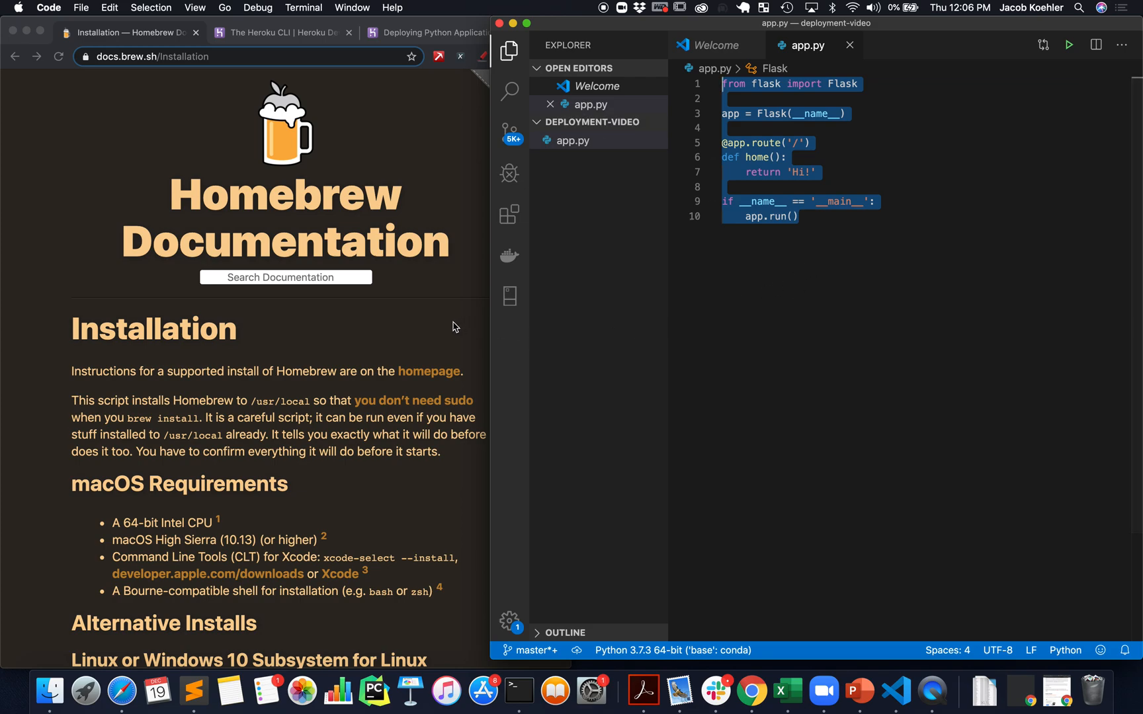
{"action": "mouse_move", "coordinate": [345, 121]}
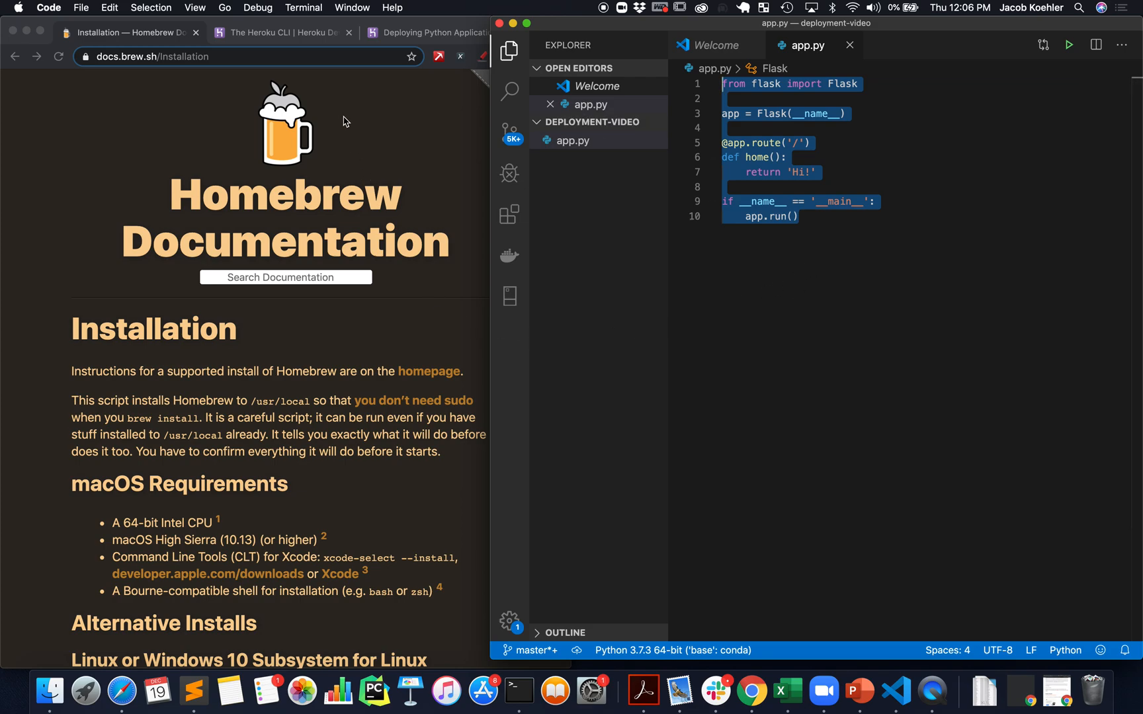
{"action": "mouse_move", "coordinate": [166, 131]}
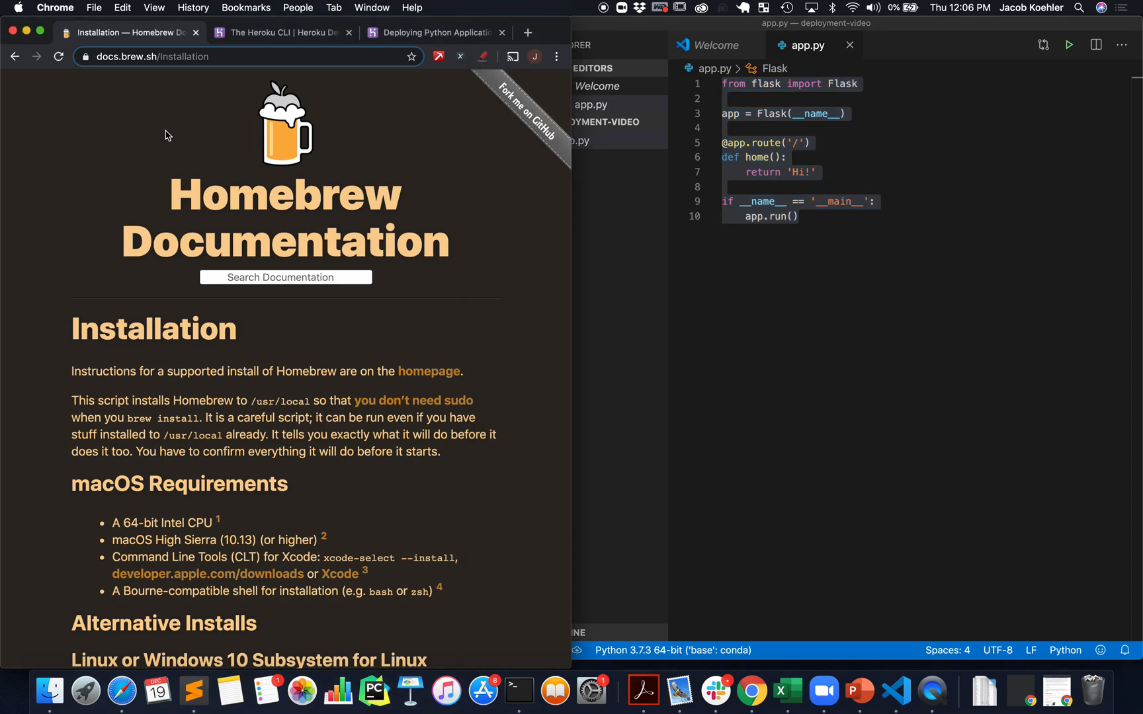
{"action": "mouse_move", "coordinate": [285, 194]}
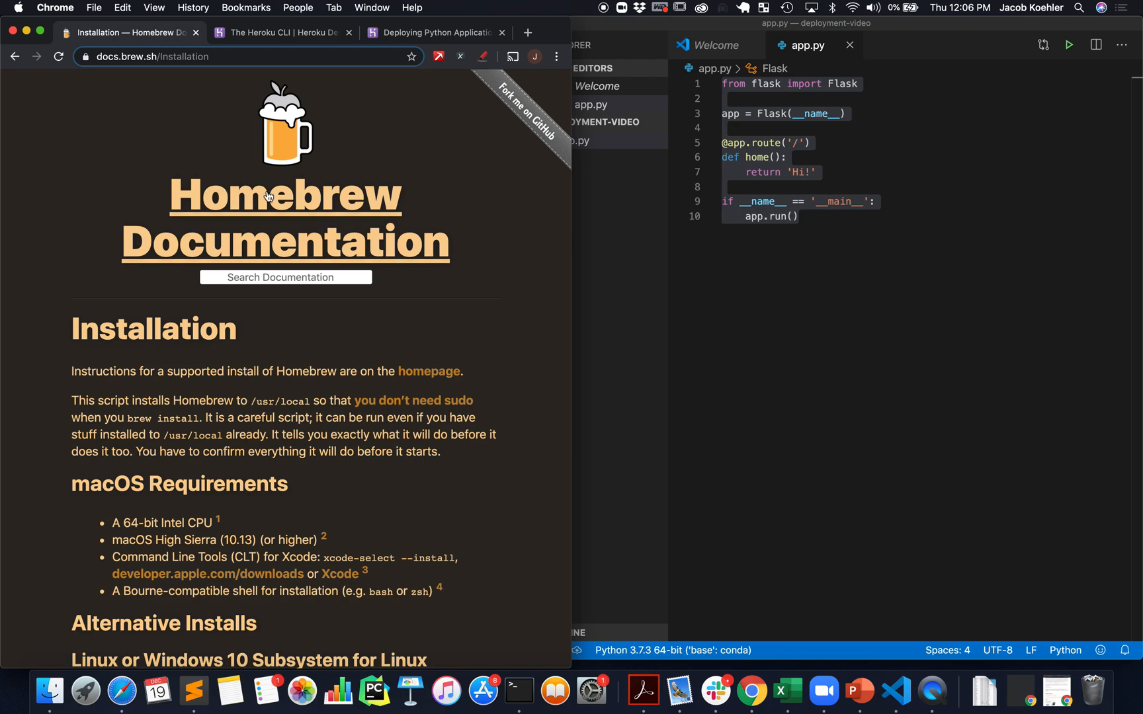
{"action": "mouse_move", "coordinate": [336, 204]}
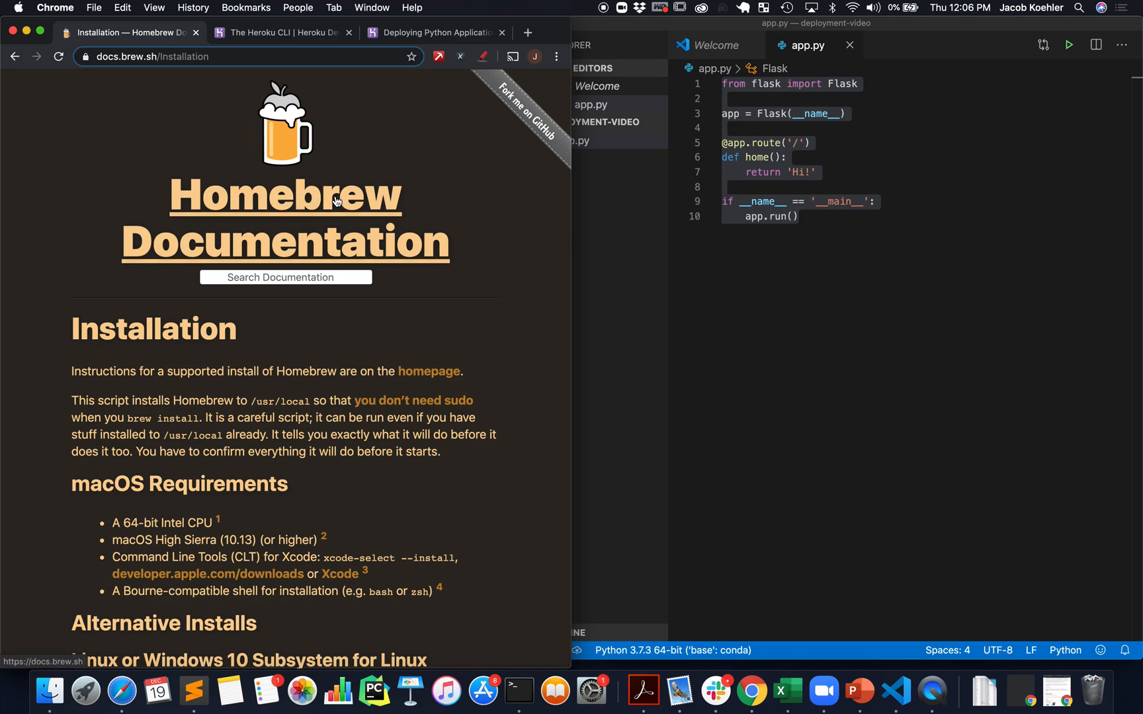
{"action": "mouse_move", "coordinate": [336, 159]}
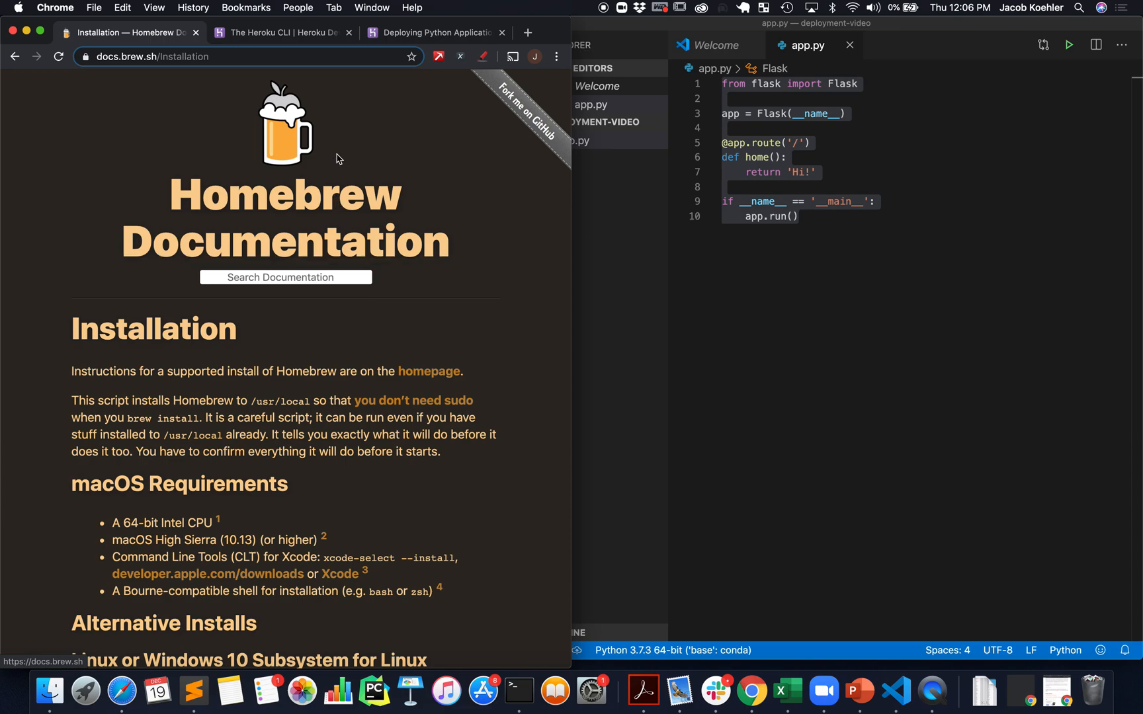
{"action": "mouse_move", "coordinate": [283, 33]}
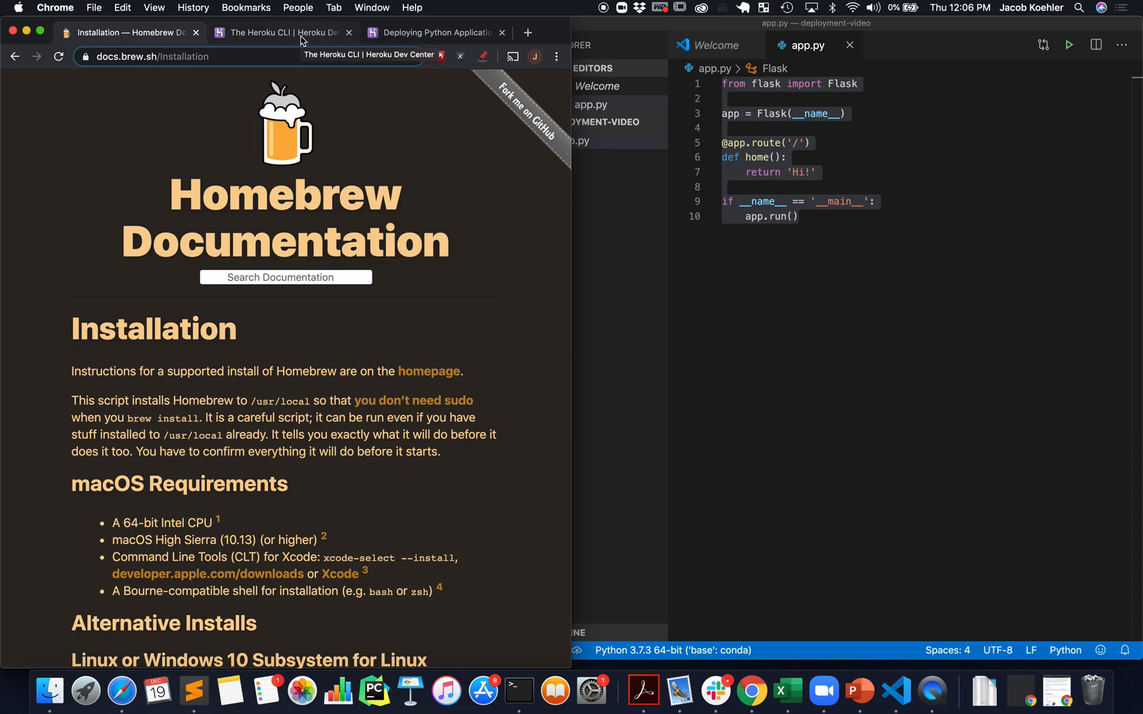
{"action": "left_click", "coordinate": [281, 31]}
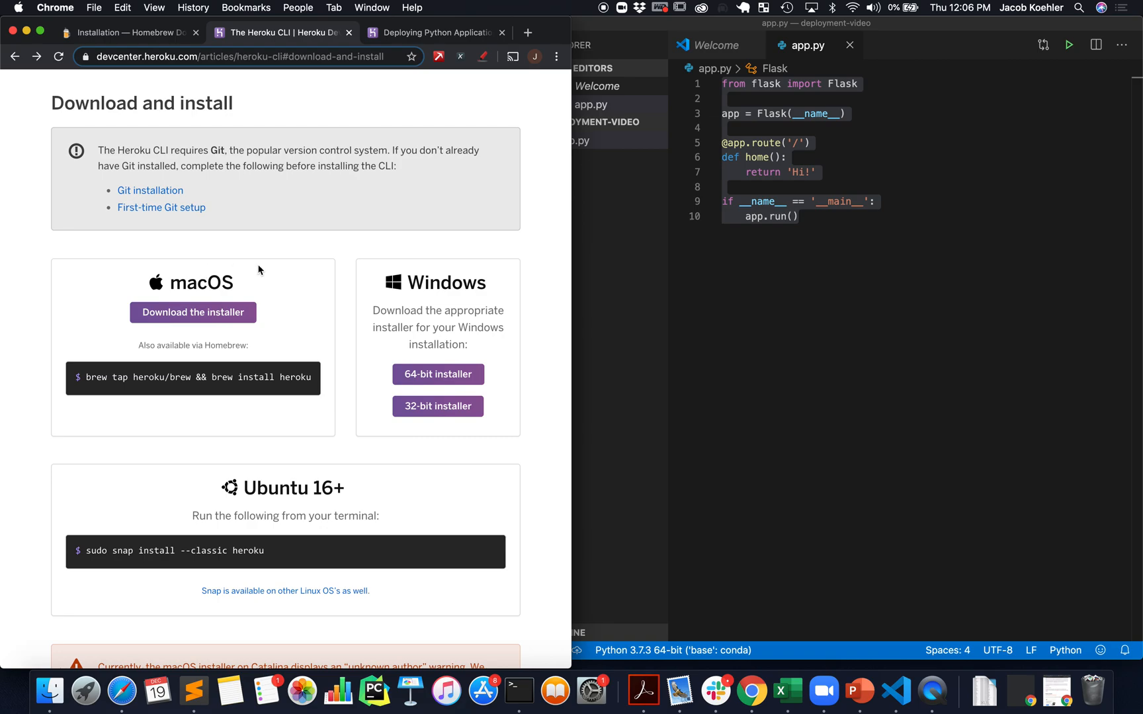
{"action": "mouse_move", "coordinate": [309, 331]}
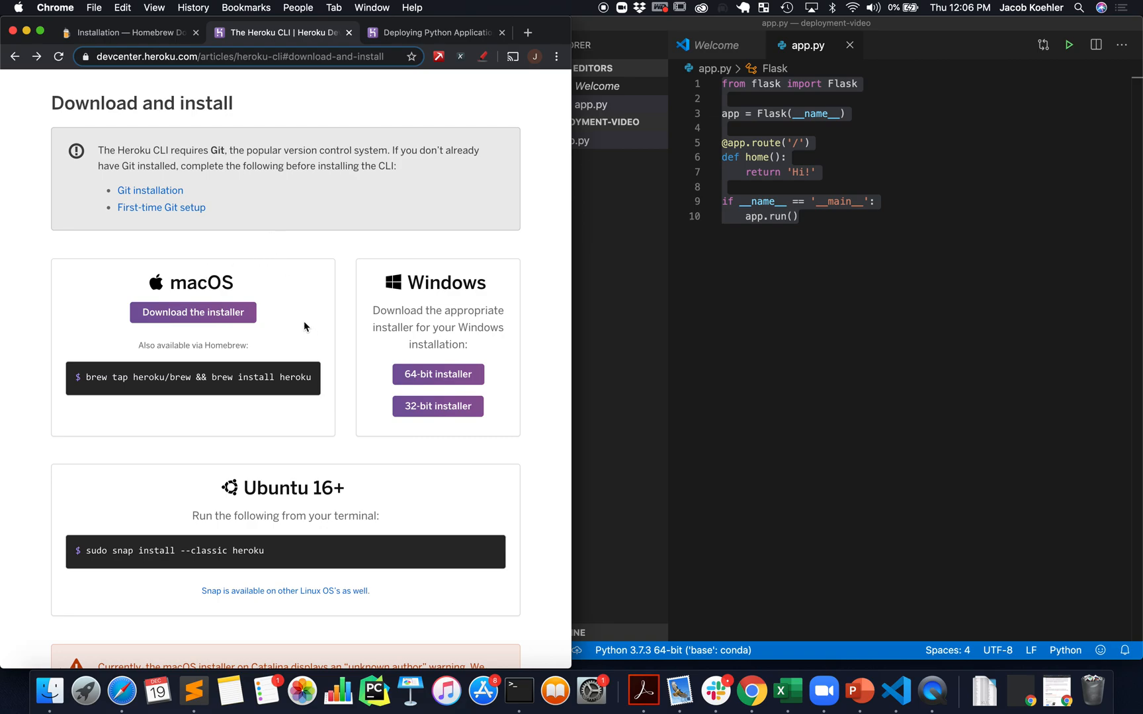
{"action": "mouse_move", "coordinate": [352, 291]}
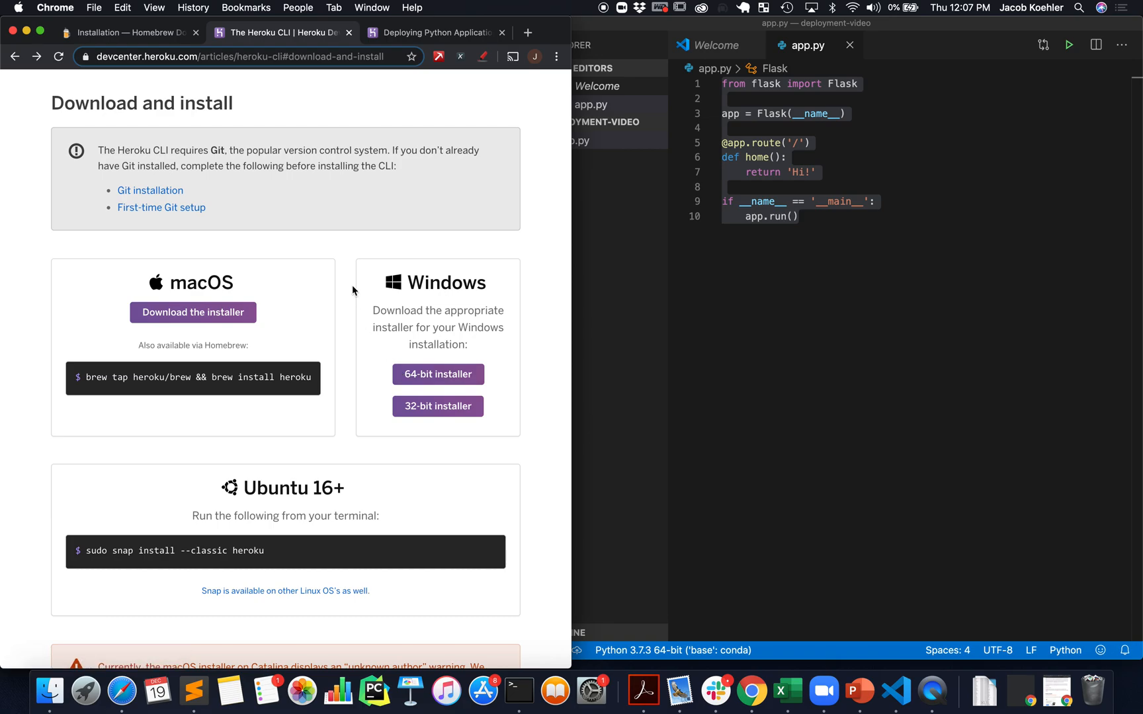
{"action": "mouse_move", "coordinate": [441, 32]}
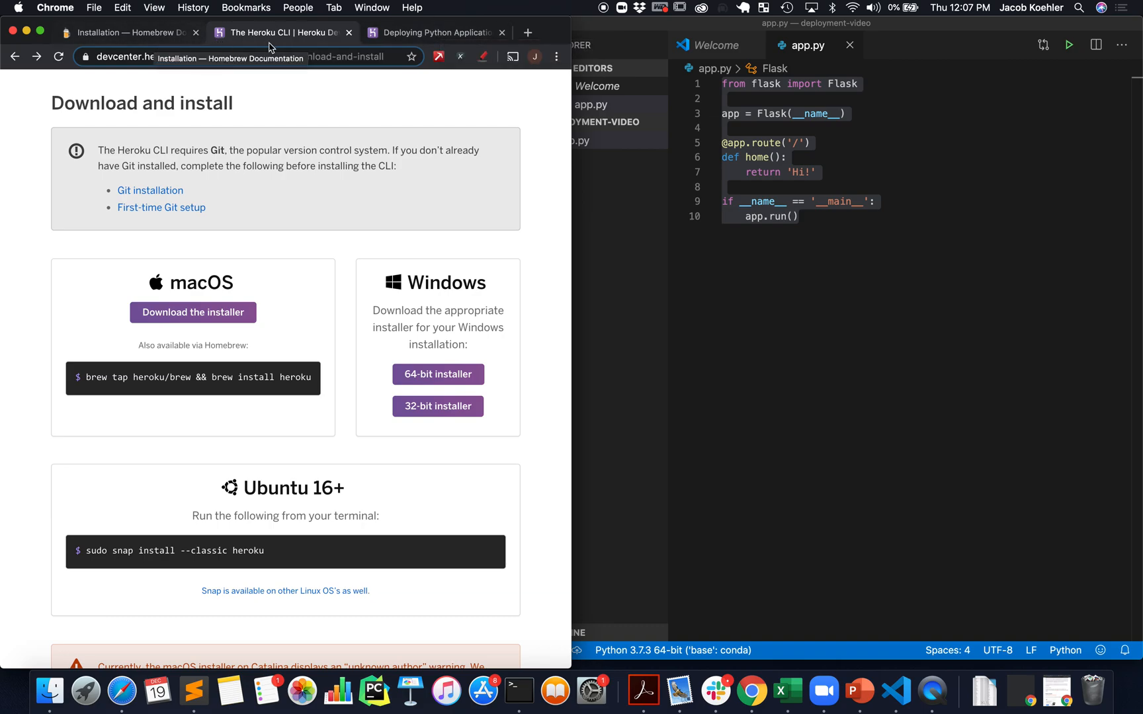
{"action": "mouse_move", "coordinate": [280, 32]}
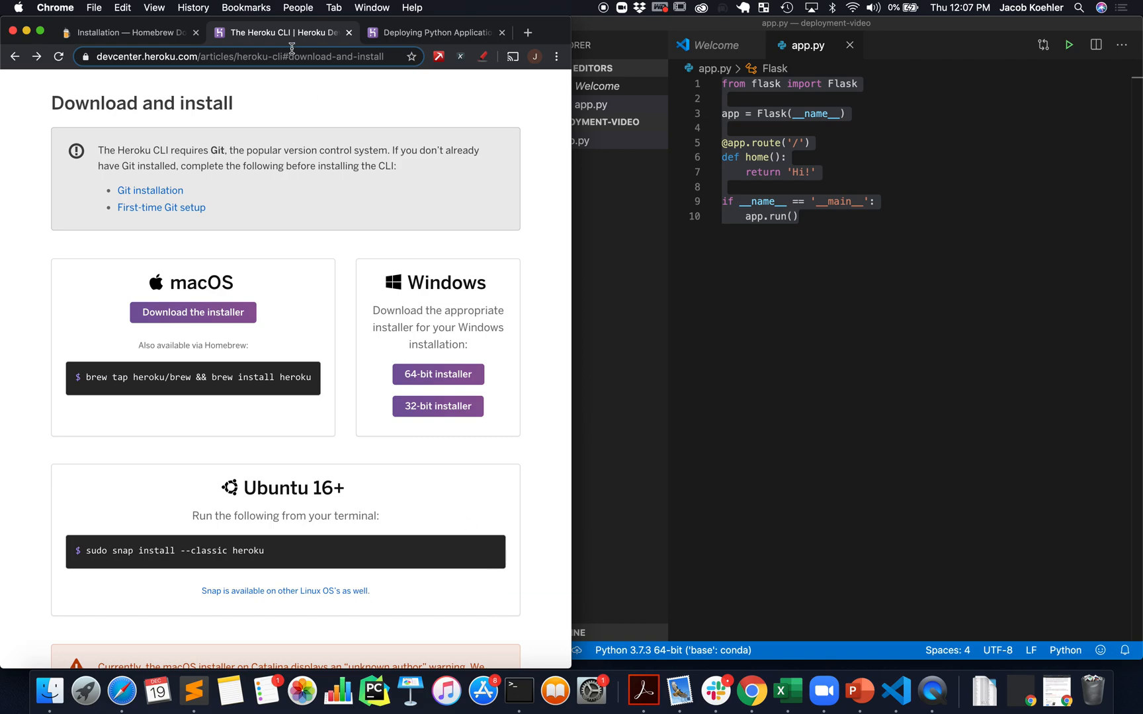
{"action": "mouse_move", "coordinate": [280, 32]}
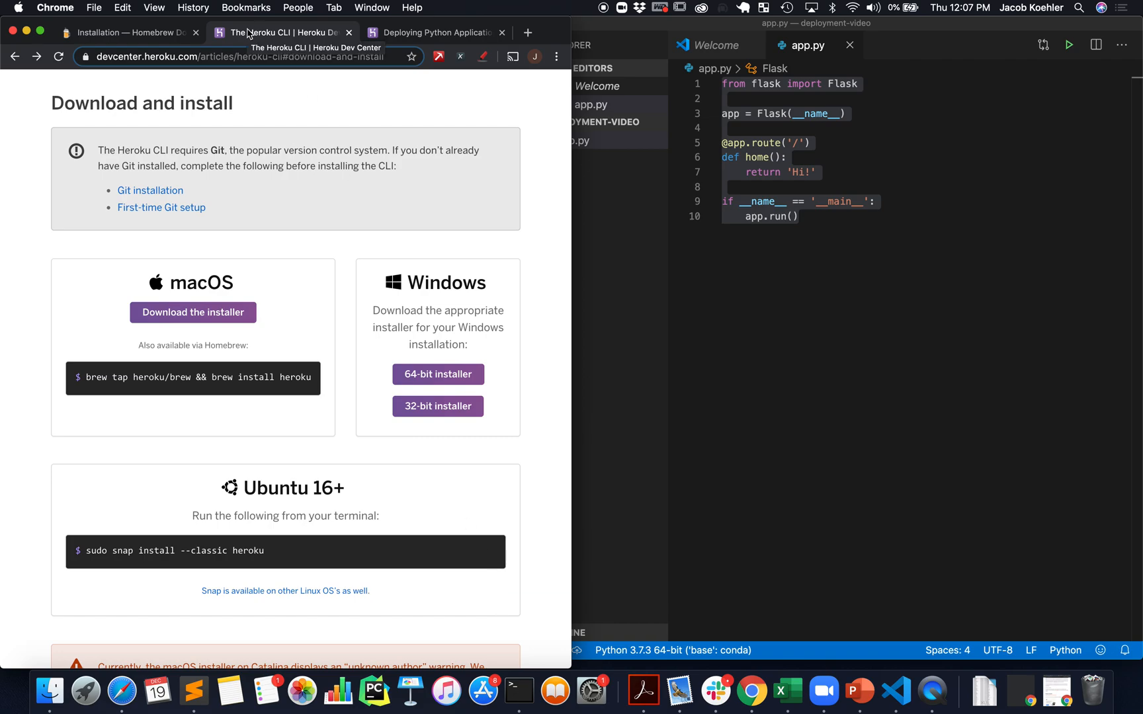
{"action": "mouse_move", "coordinate": [222, 157]}
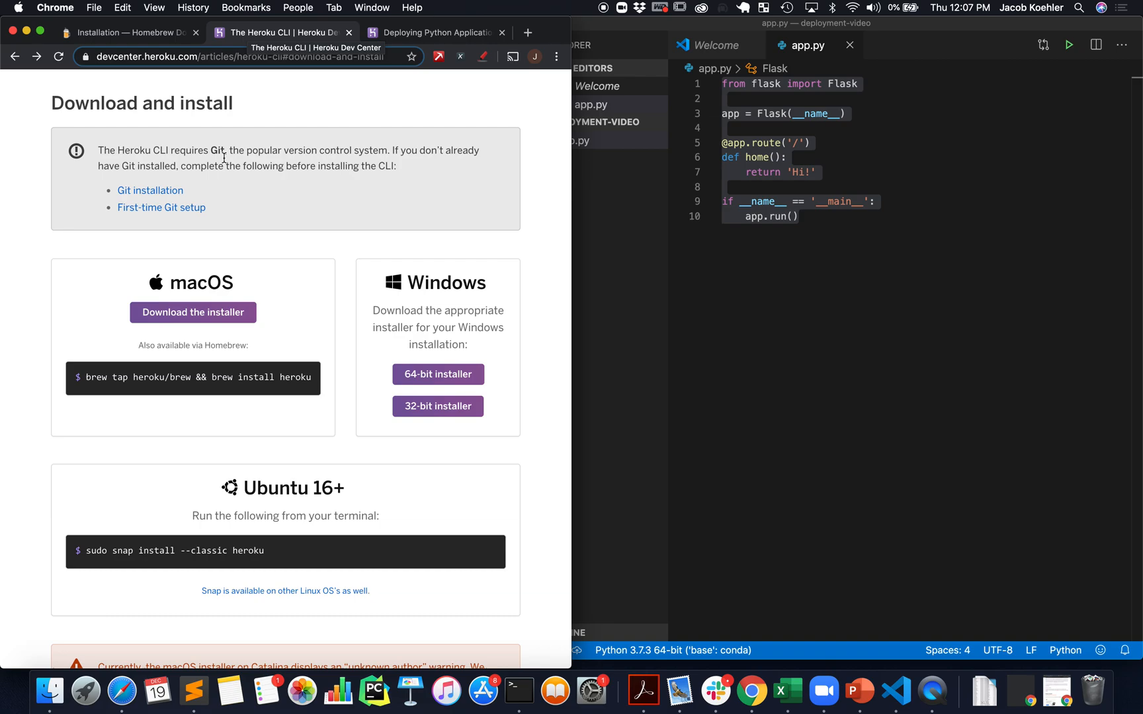
{"action": "mouse_move", "coordinate": [518, 688]}
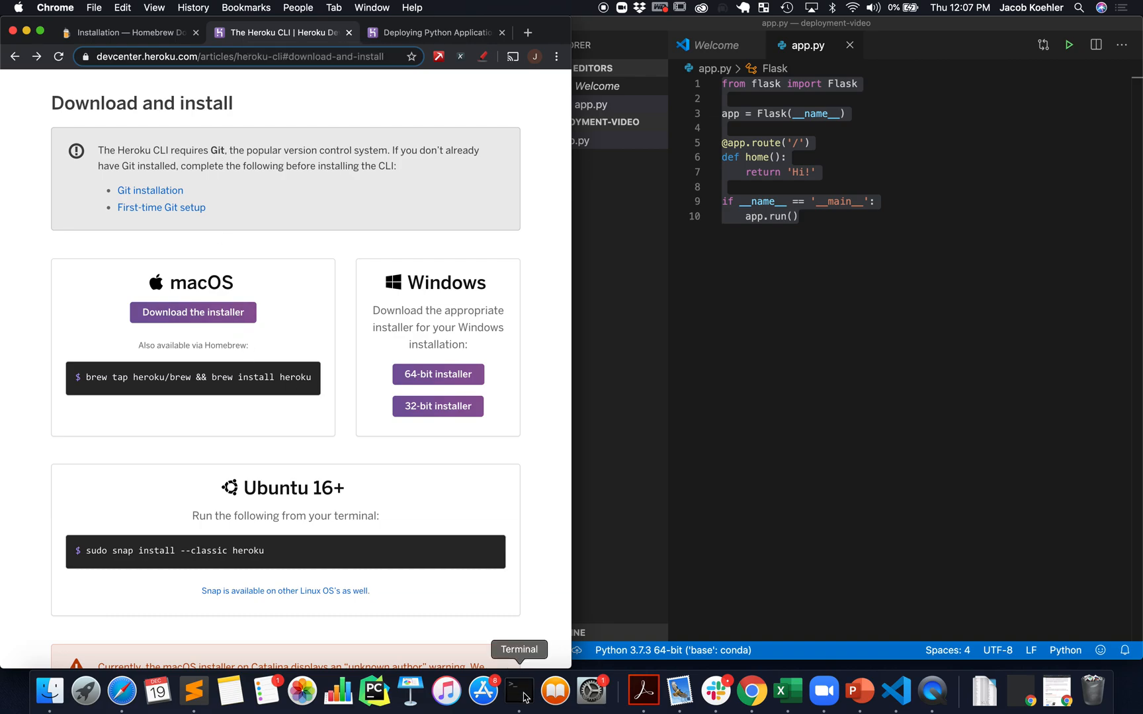
Step: In Terminal, run pip install pipenv to confirm pipenv is already installed
{"action": "left_click", "coordinate": [519, 690]}
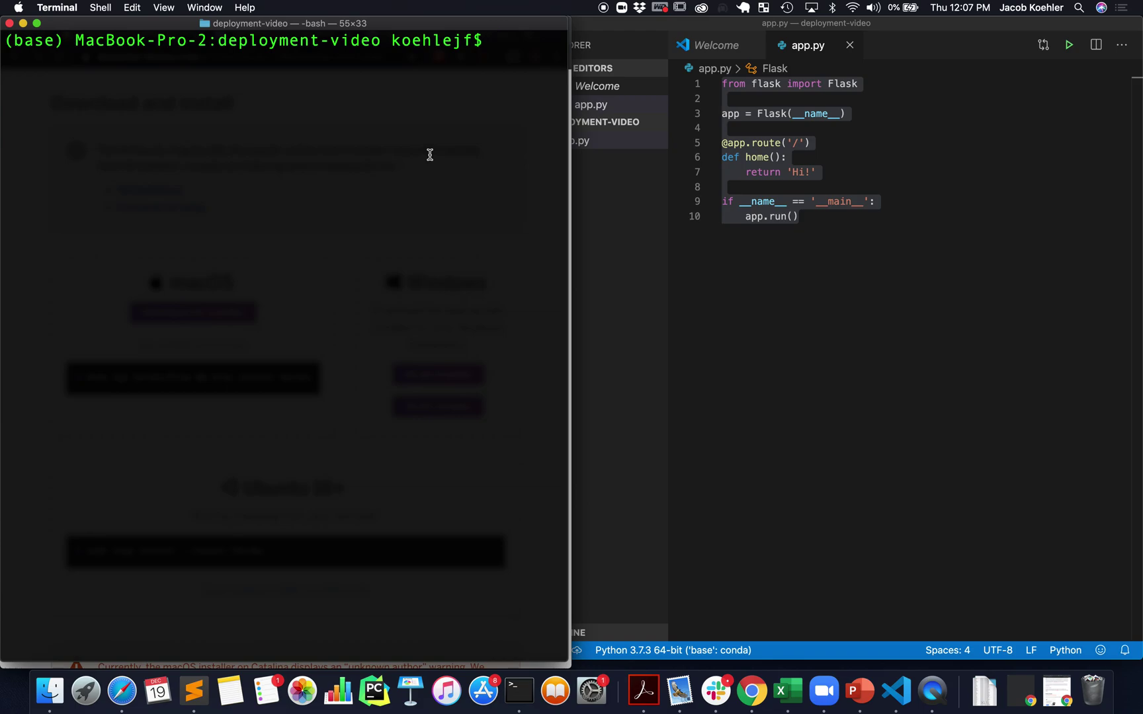
{"action": "type", "text": "pip"}
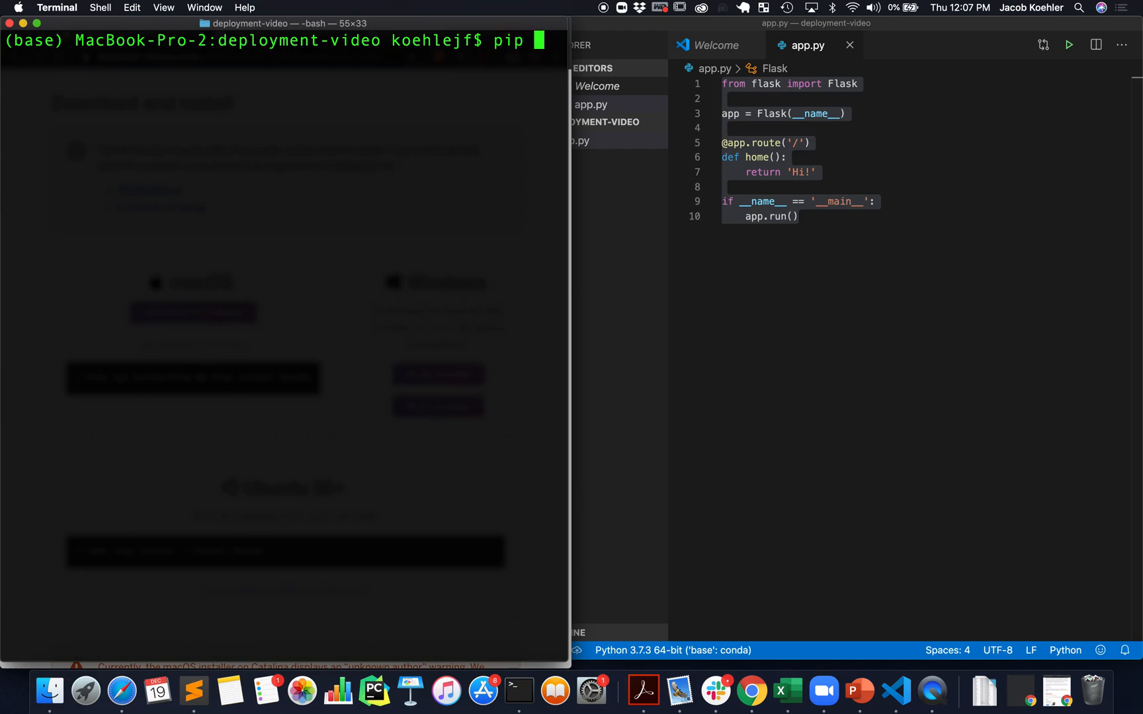
{"action": "type", "text": "install pip"}
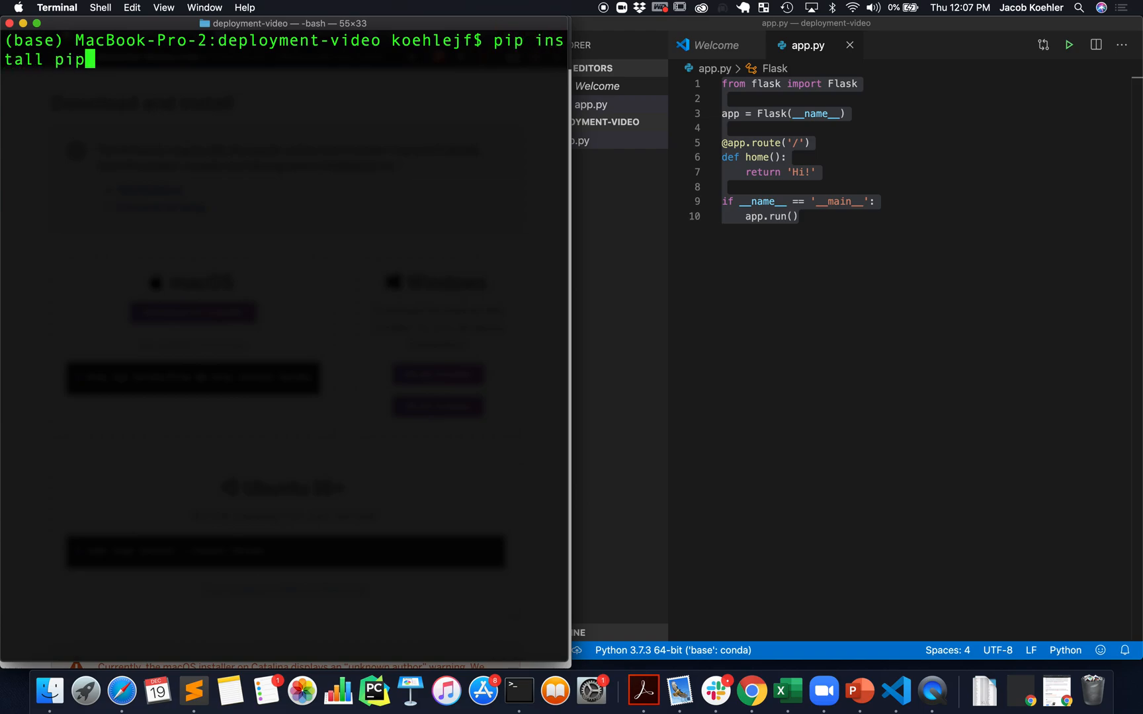
{"action": "type", "text": "env"}
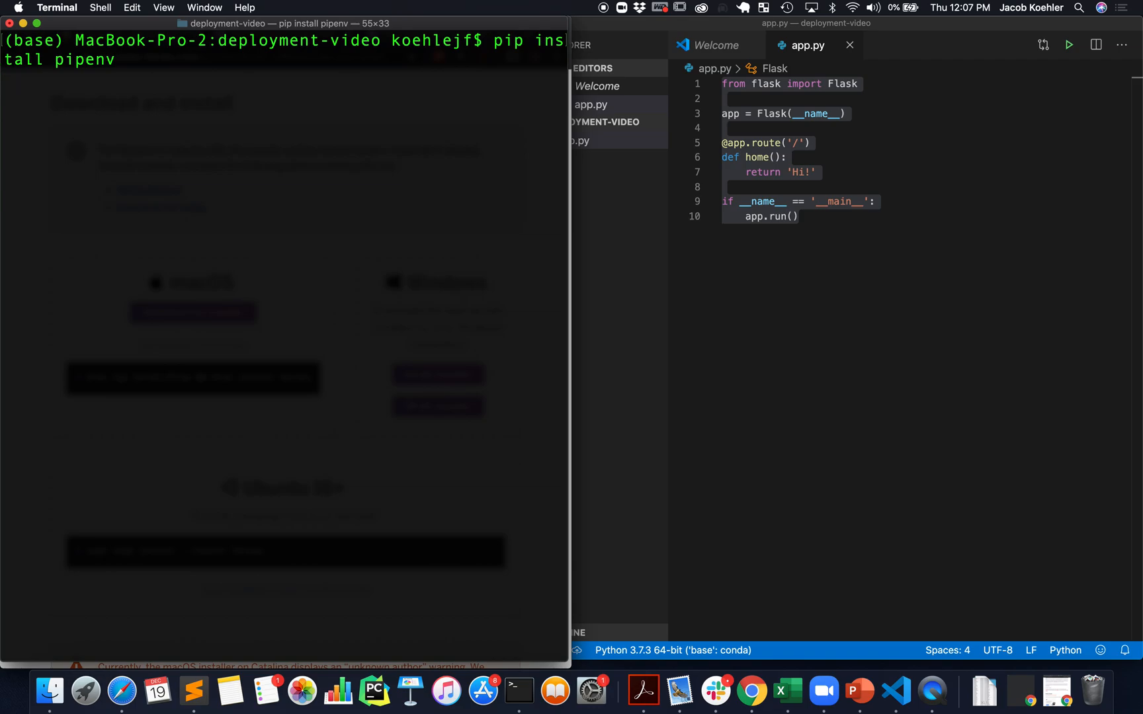
{"action": "key", "text": "Return"}
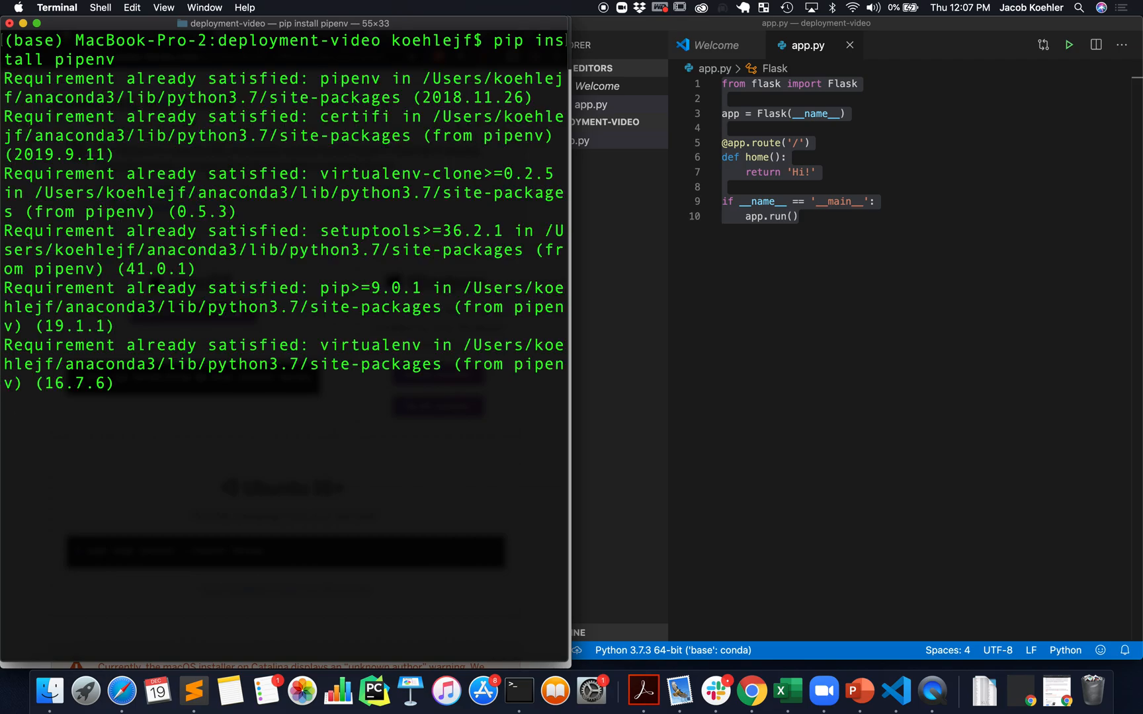
{"action": "key", "text": "Return"}
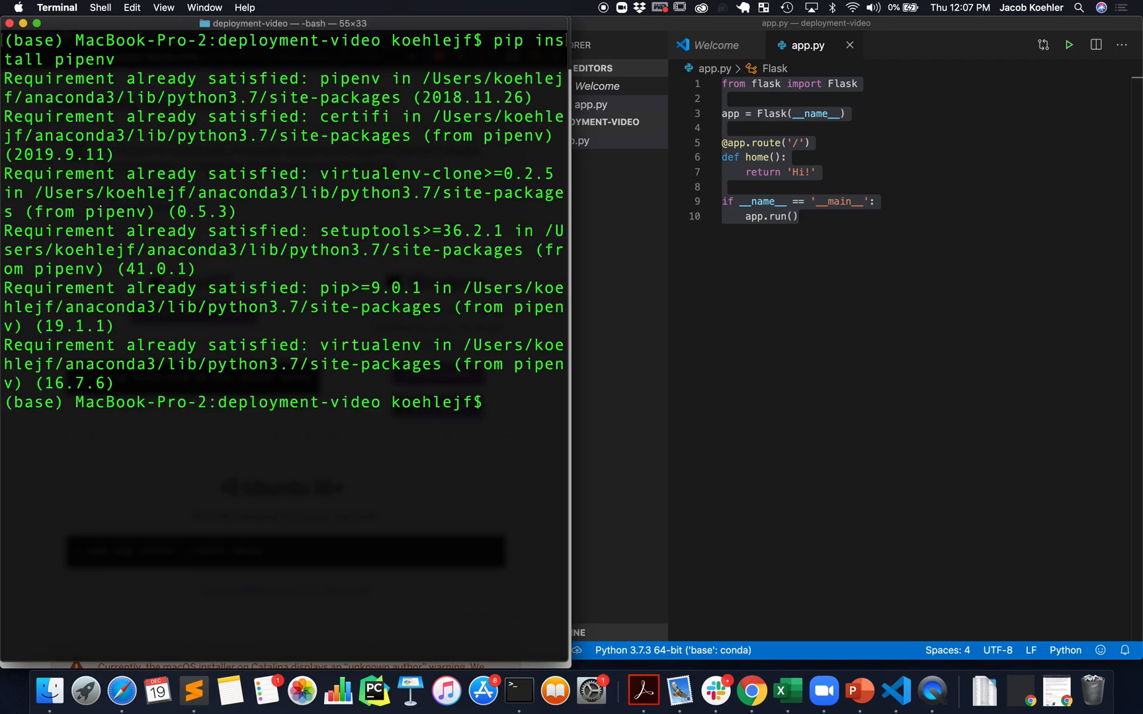
Step: Install gunicorn 20.0.4 with pip install gunicorn
{"action": "type", "text": "pip i"}
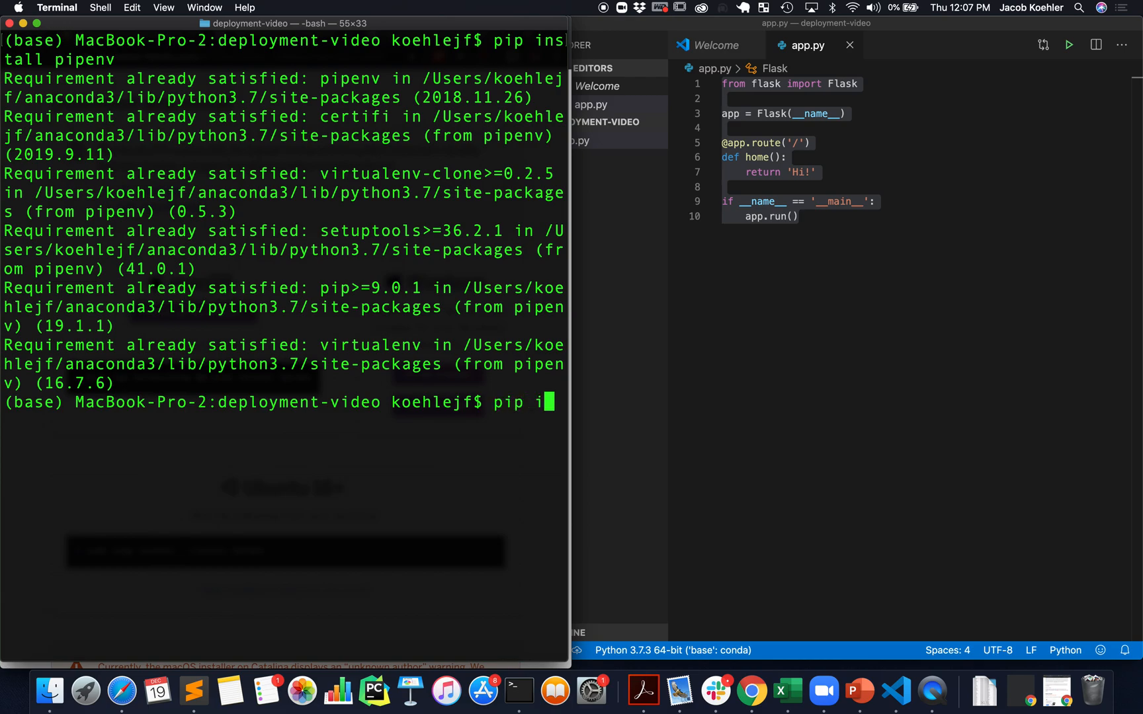
{"action": "type", "text": "nstall gunicorn"}
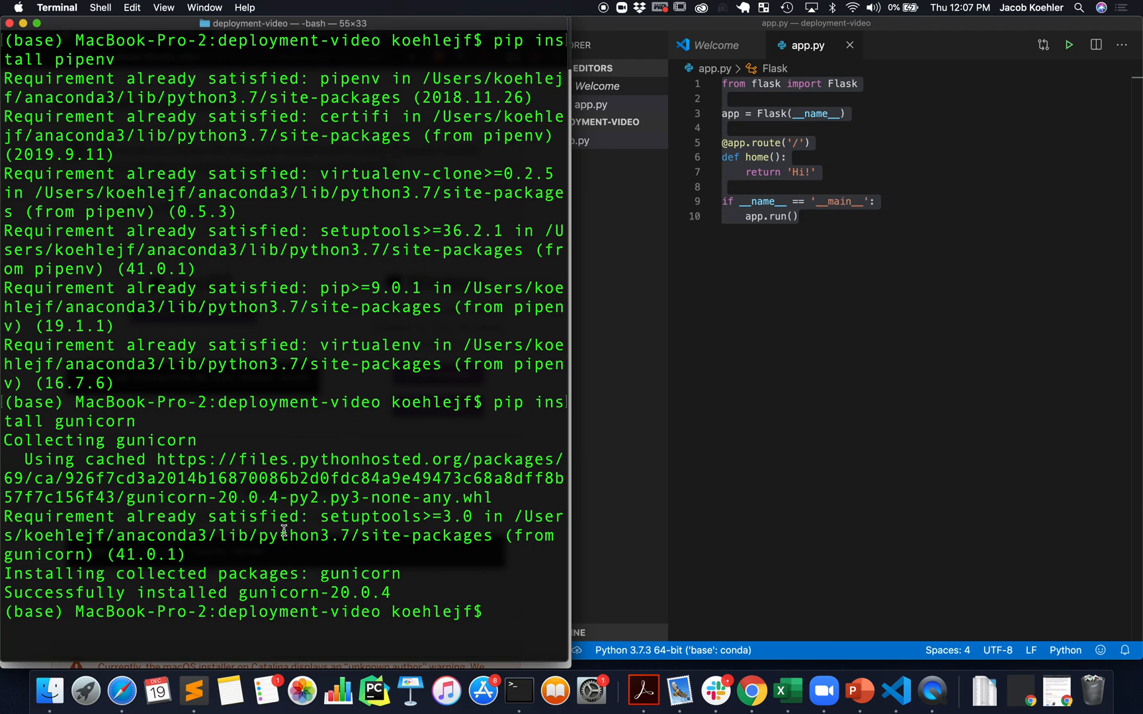
{"action": "mouse_move", "coordinate": [399, 581]}
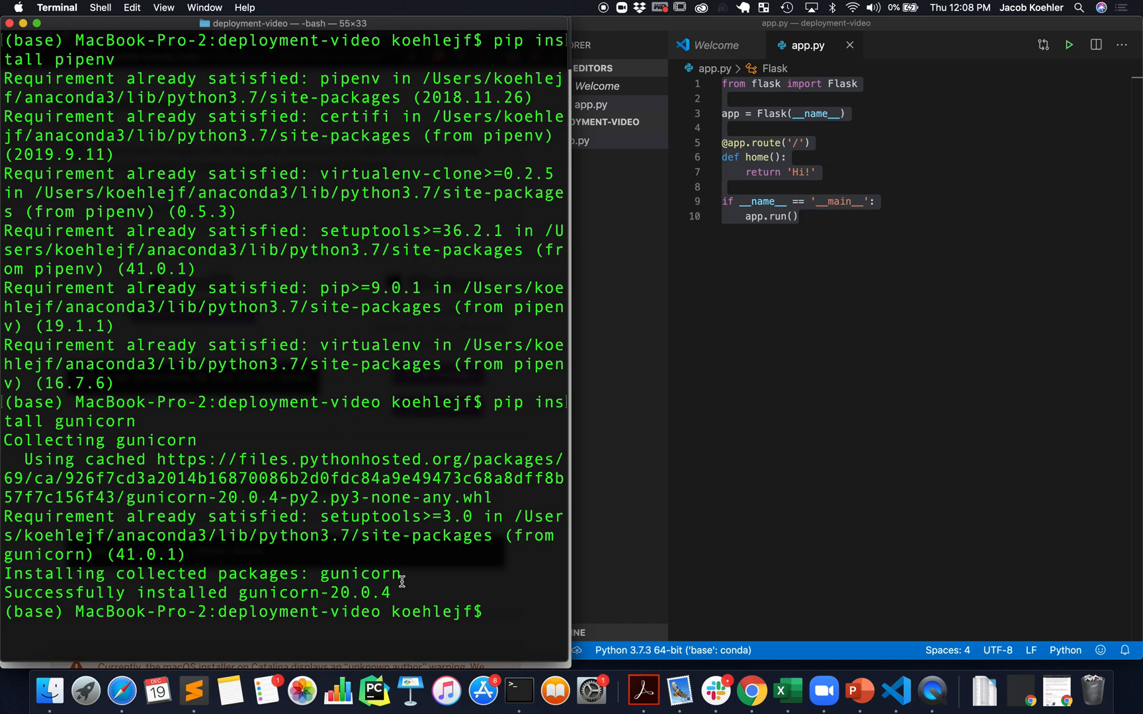
{"action": "type", "text": "cle"}
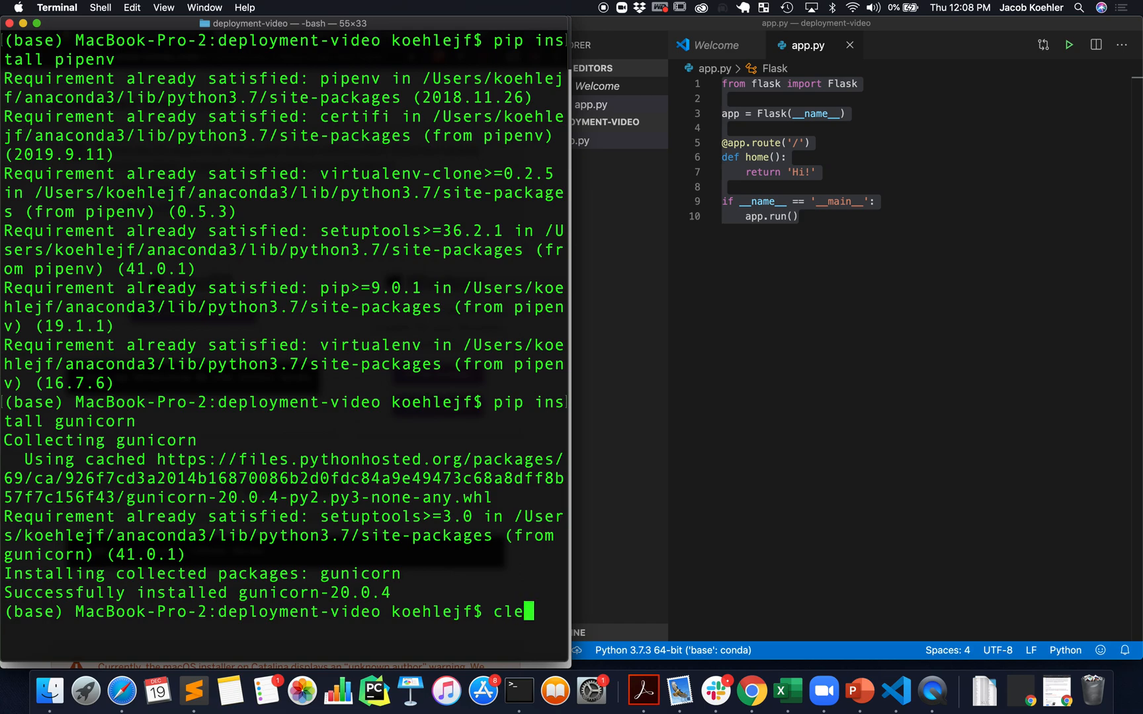
Step: Clear the screen and list the project folder, which holds only app.py
{"action": "key", "text": "Return"}
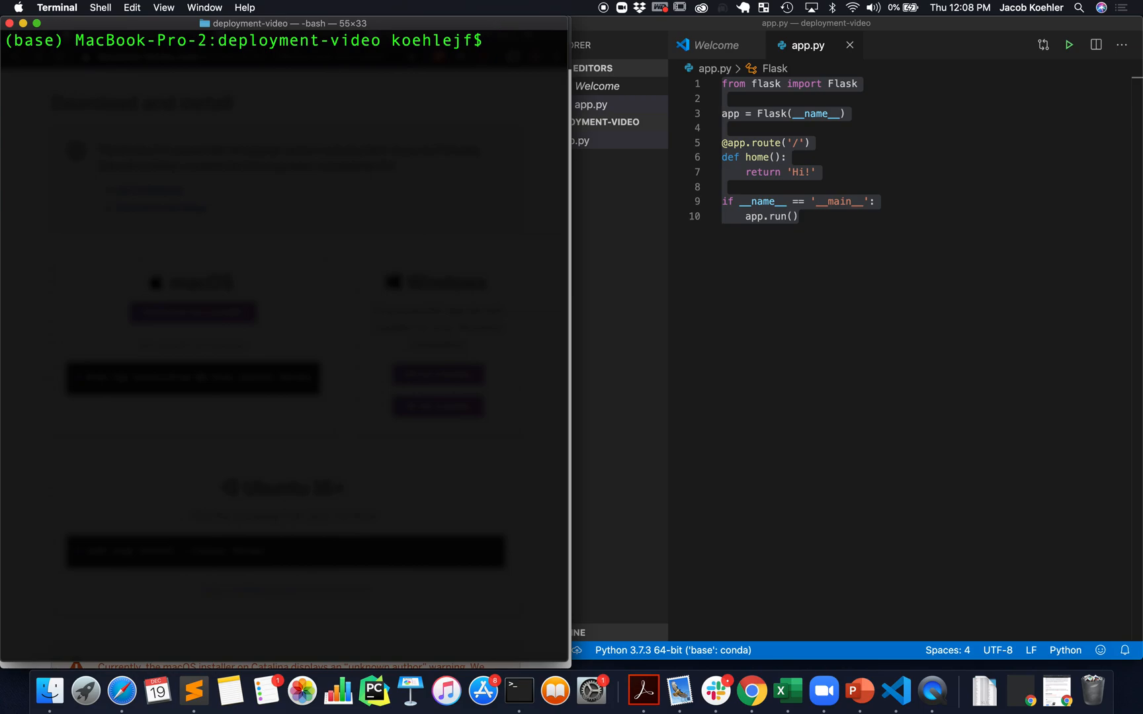
{"action": "type", "text": "ls"}
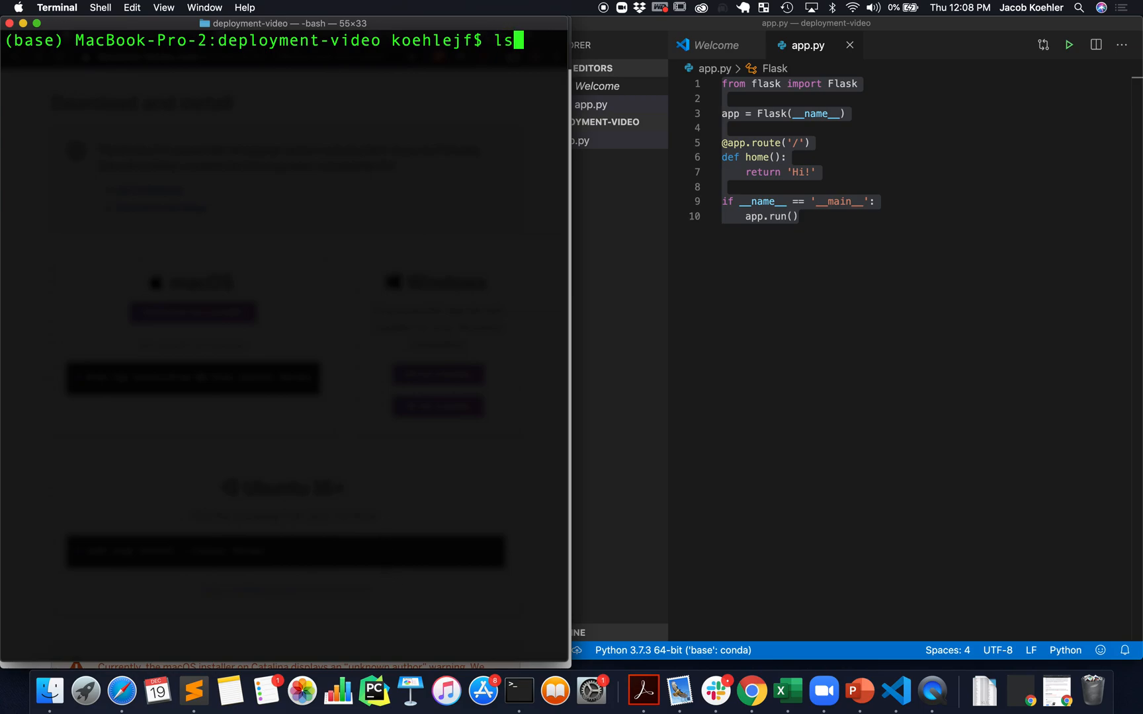
{"action": "key", "text": "Return"}
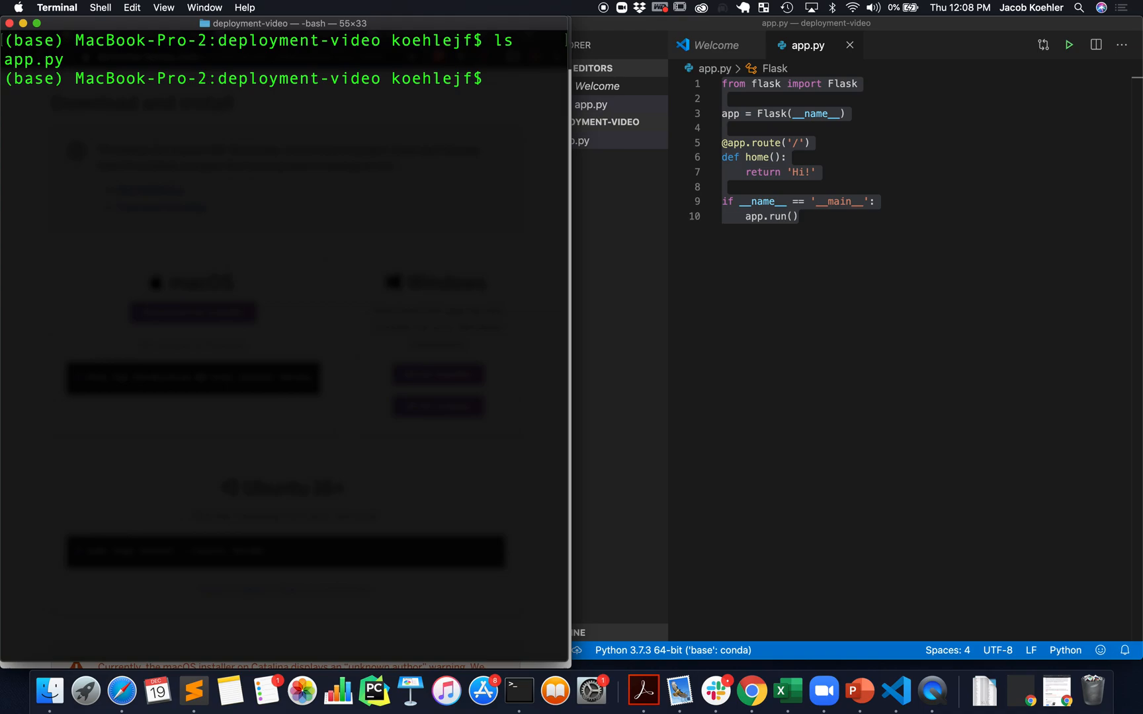
Step: Activate the deployment-video virtual environment with pipenv shell
{"action": "type", "text": "pipenv"}
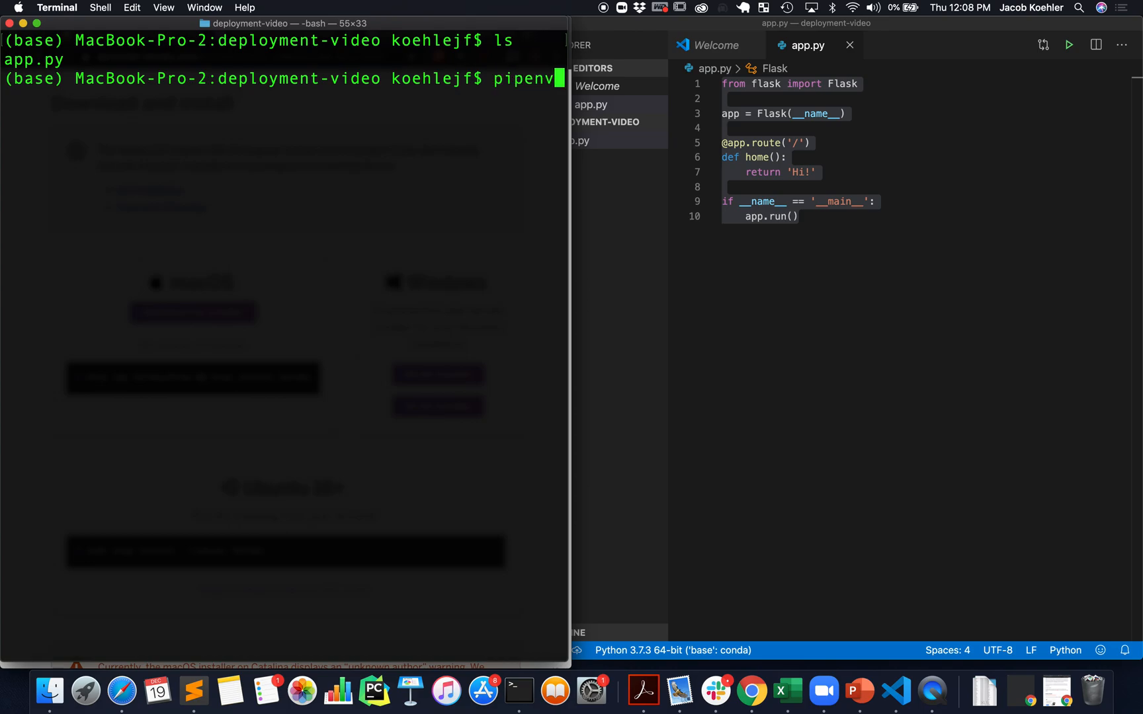
{"action": "type", "text": "shell"}
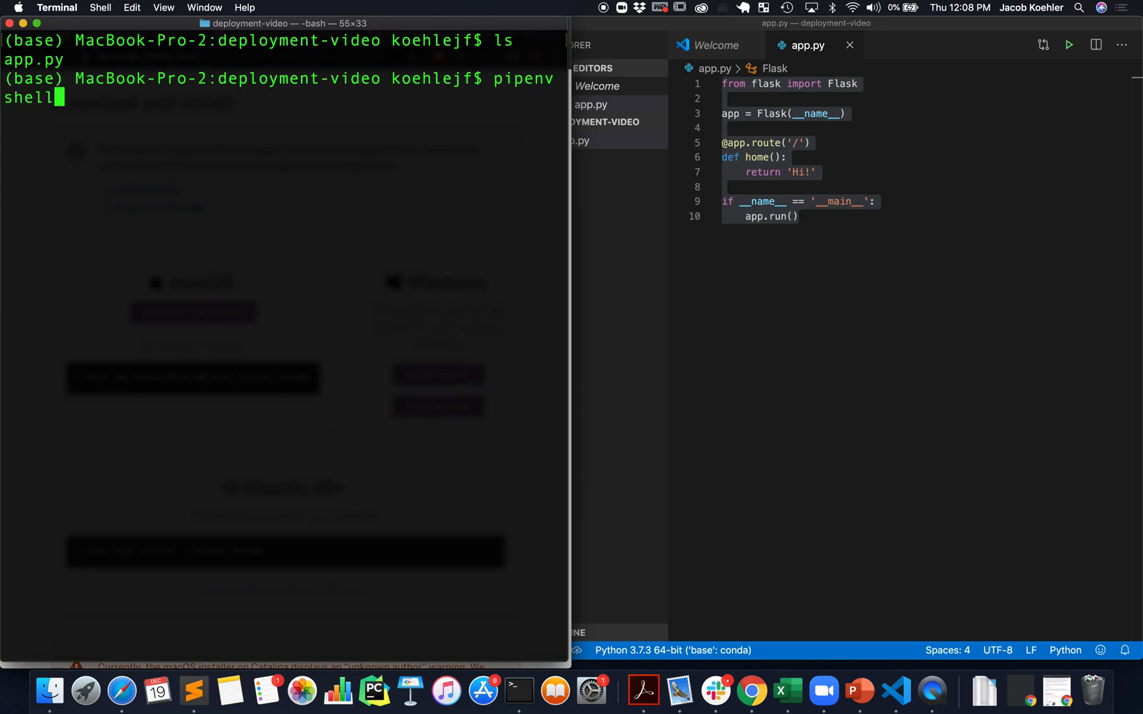
{"action": "key", "text": "Return"}
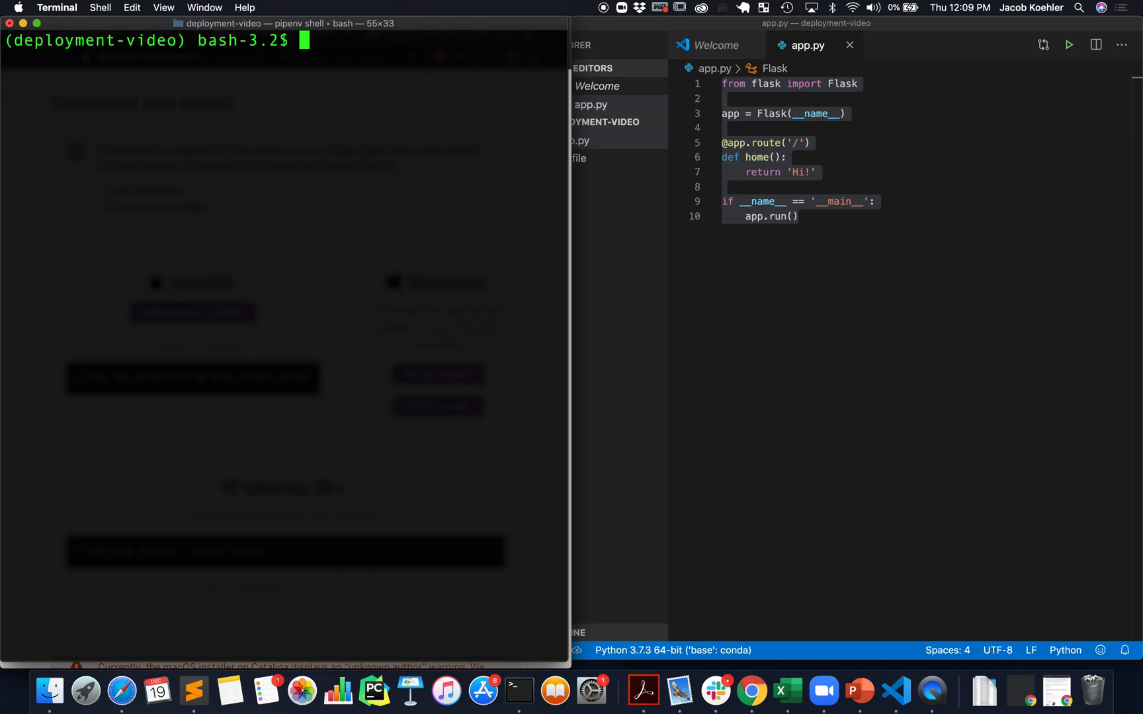
Step: Install Flask into the environment, correcting the 'insall' typo
{"action": "type", "text": "p"}
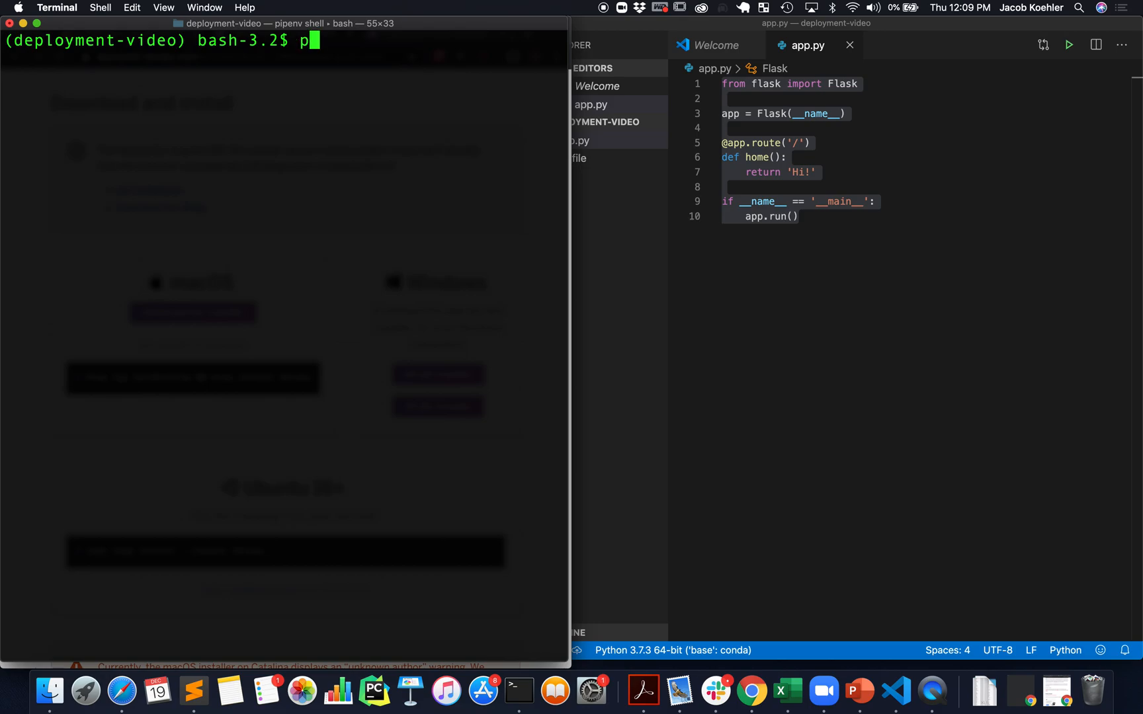
{"action": "type", "text": "ip insall"}
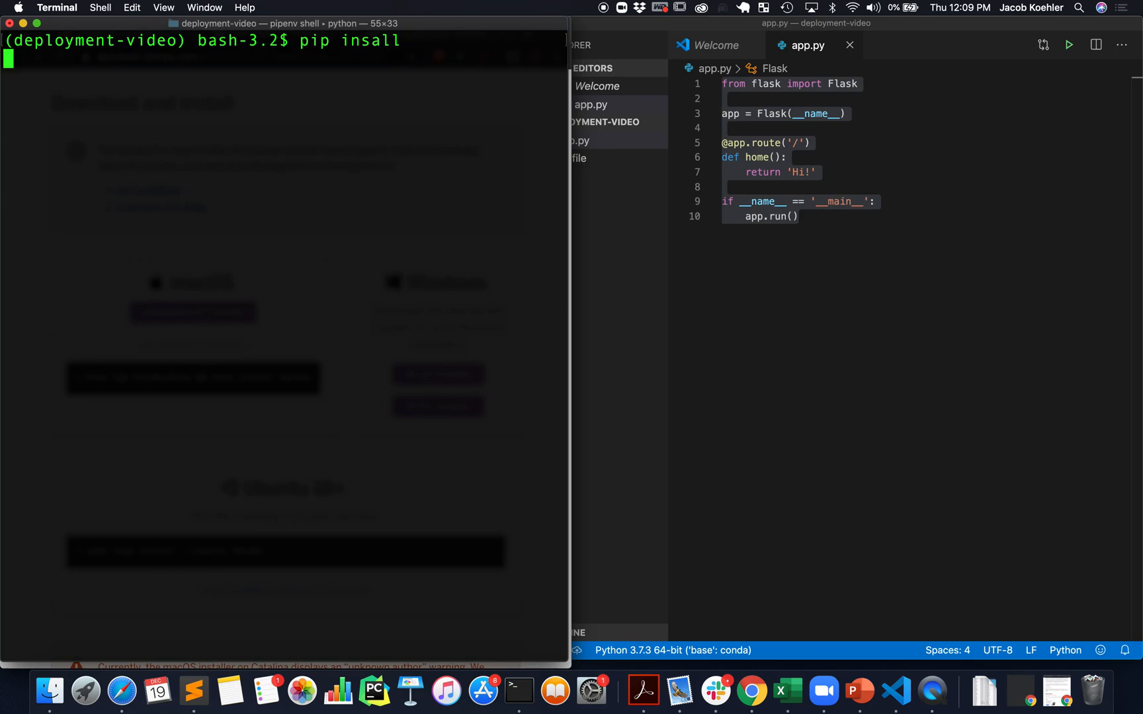
{"action": "key", "text": "Return"}
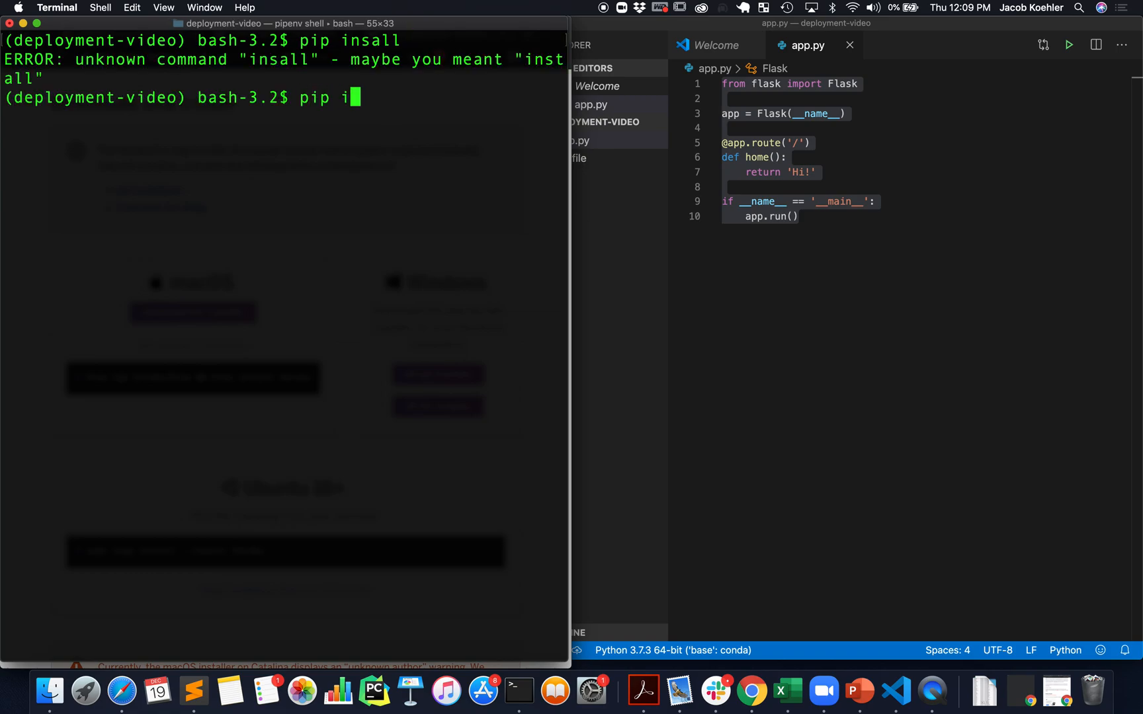
{"action": "type", "text": "nstall"}
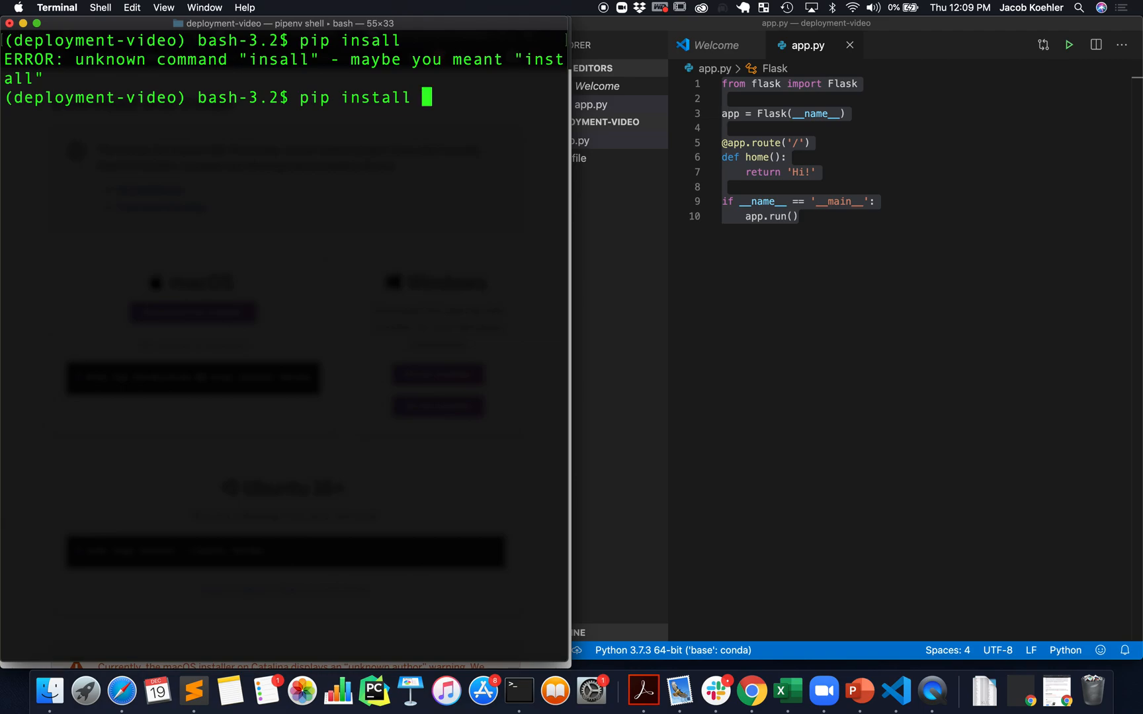
{"action": "type", "text": "flas"}
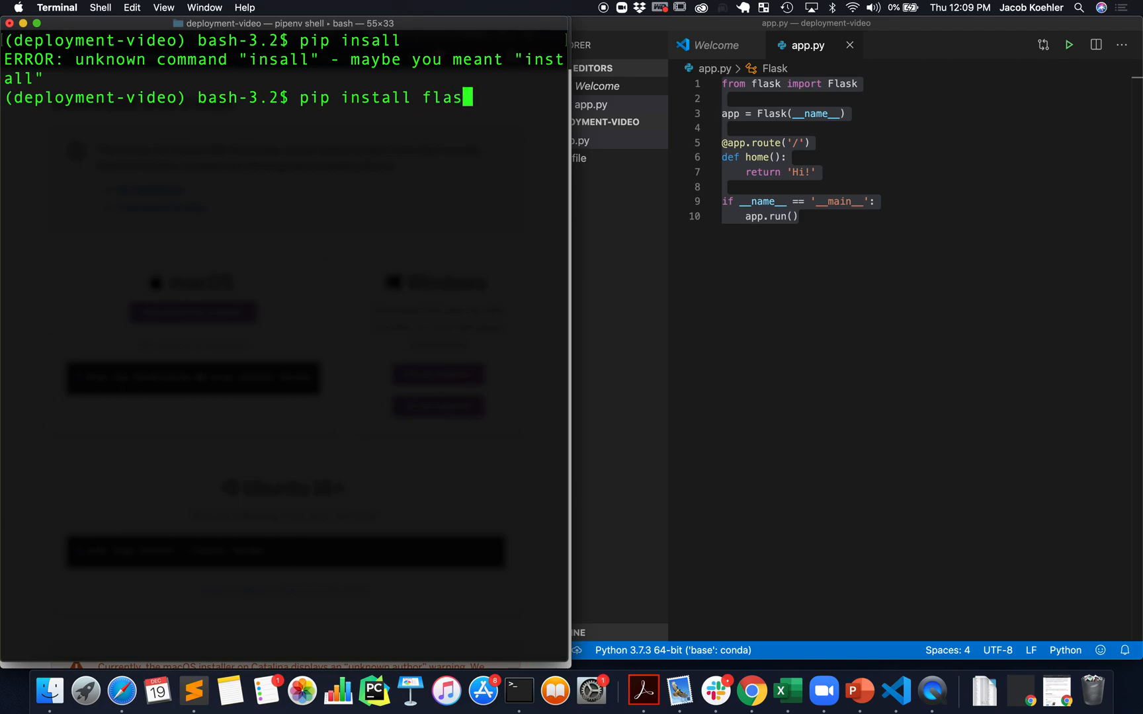
{"action": "key", "text": "Return"}
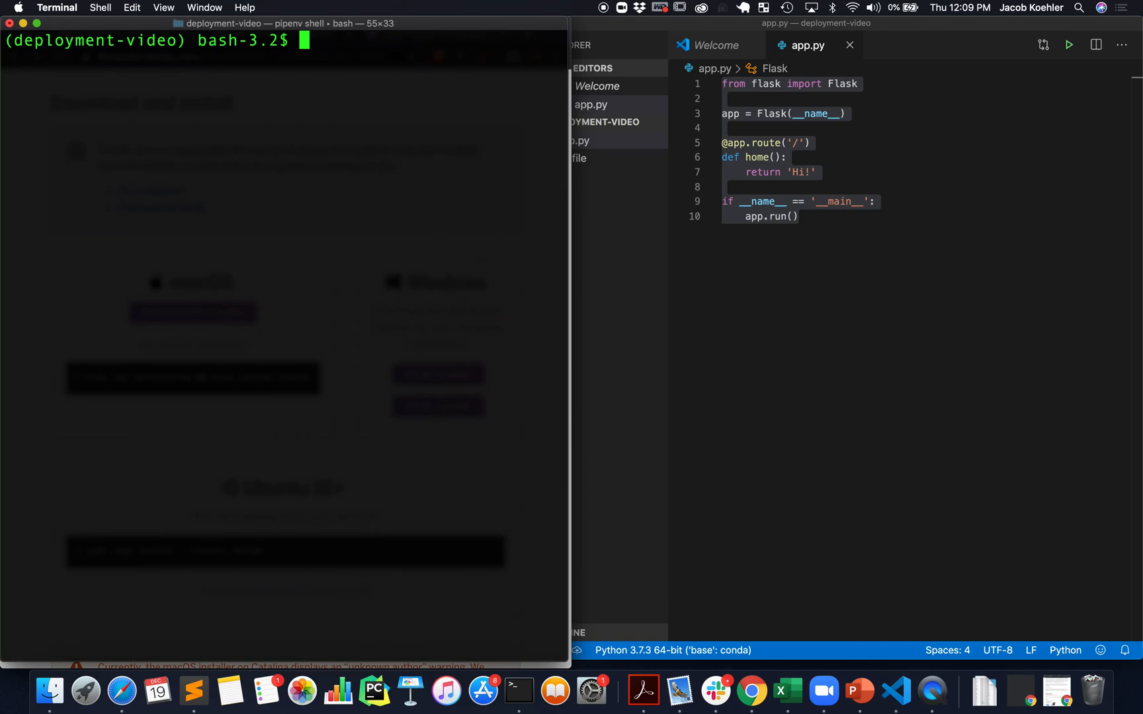
Step: Install gunicorn into the environment and clear the screen
{"action": "type", "text": "pip i"}
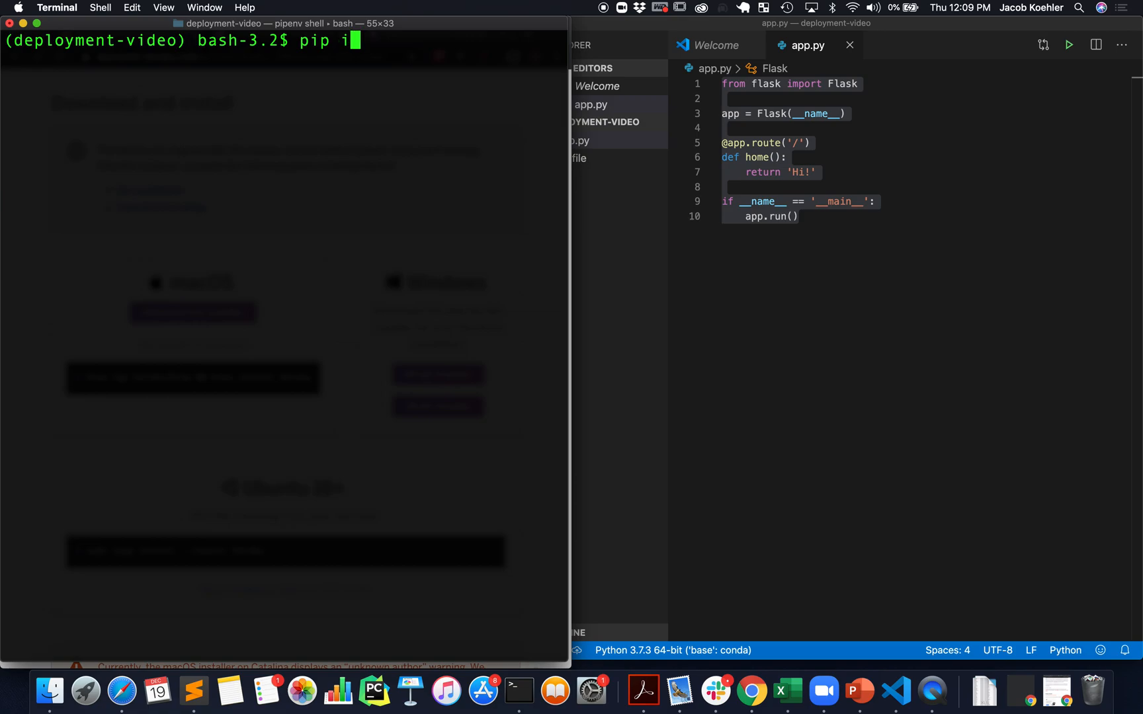
{"action": "type", "text": "nstall gunic"}
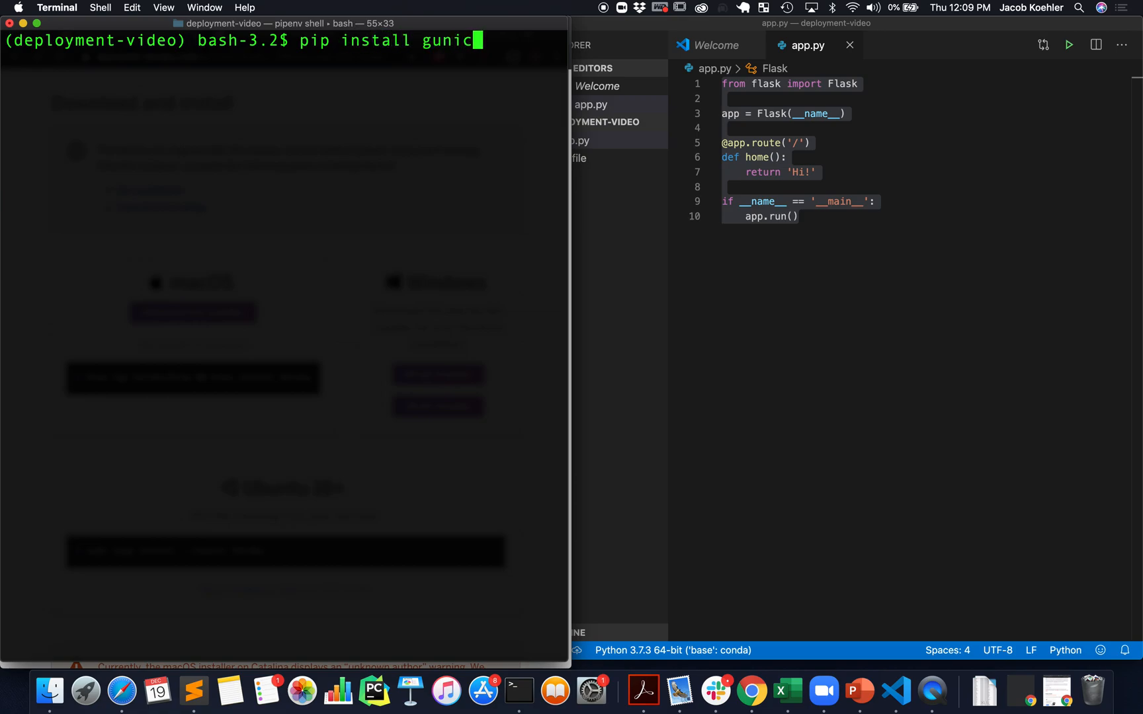
{"action": "key", "text": "Return"}
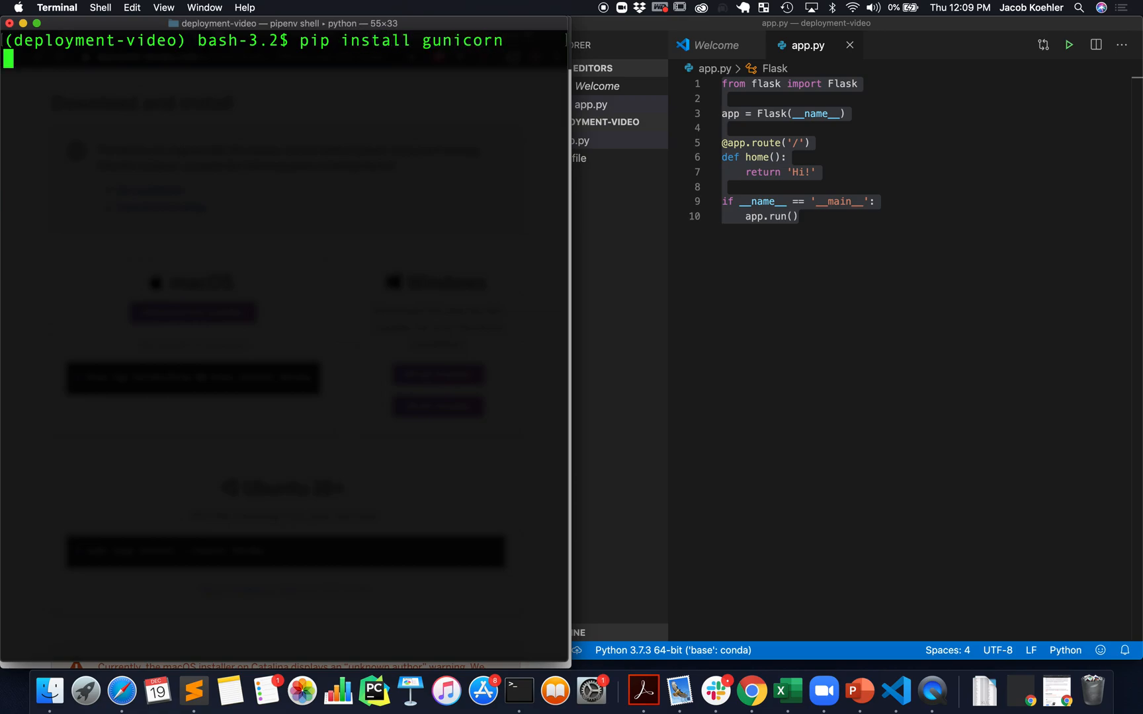
{"action": "key", "text": "Return"}
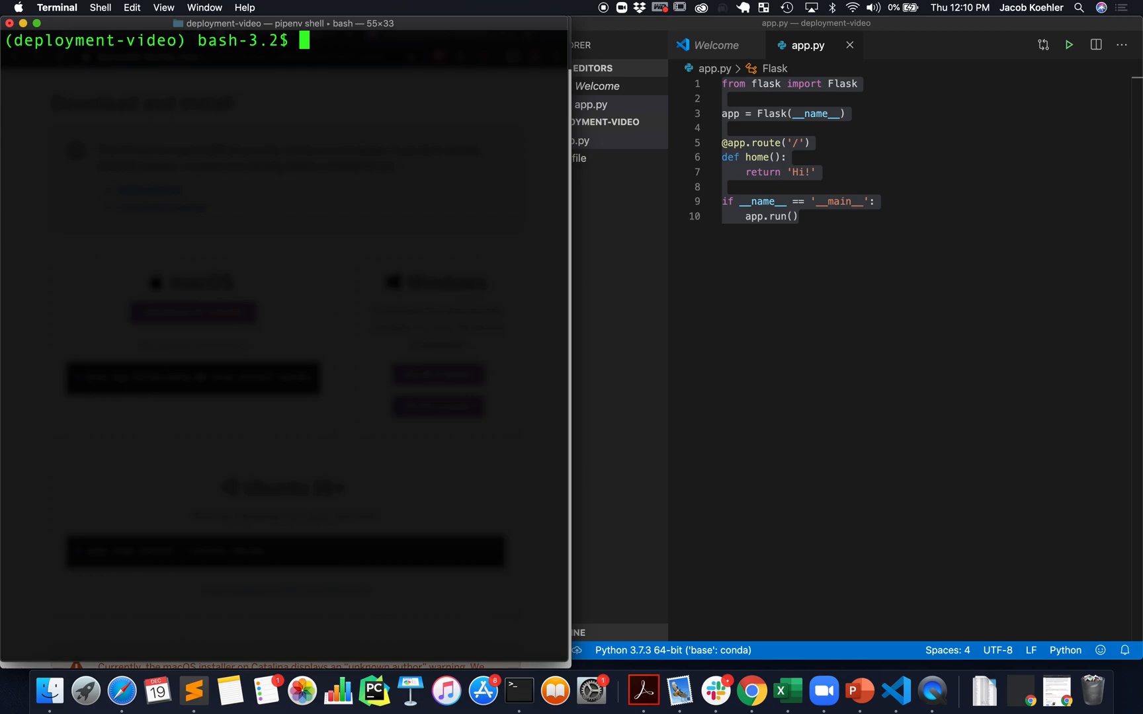
Step: Run pip freeze and select the package lines from Click to Werkzeug
{"action": "type", "text": "p"}
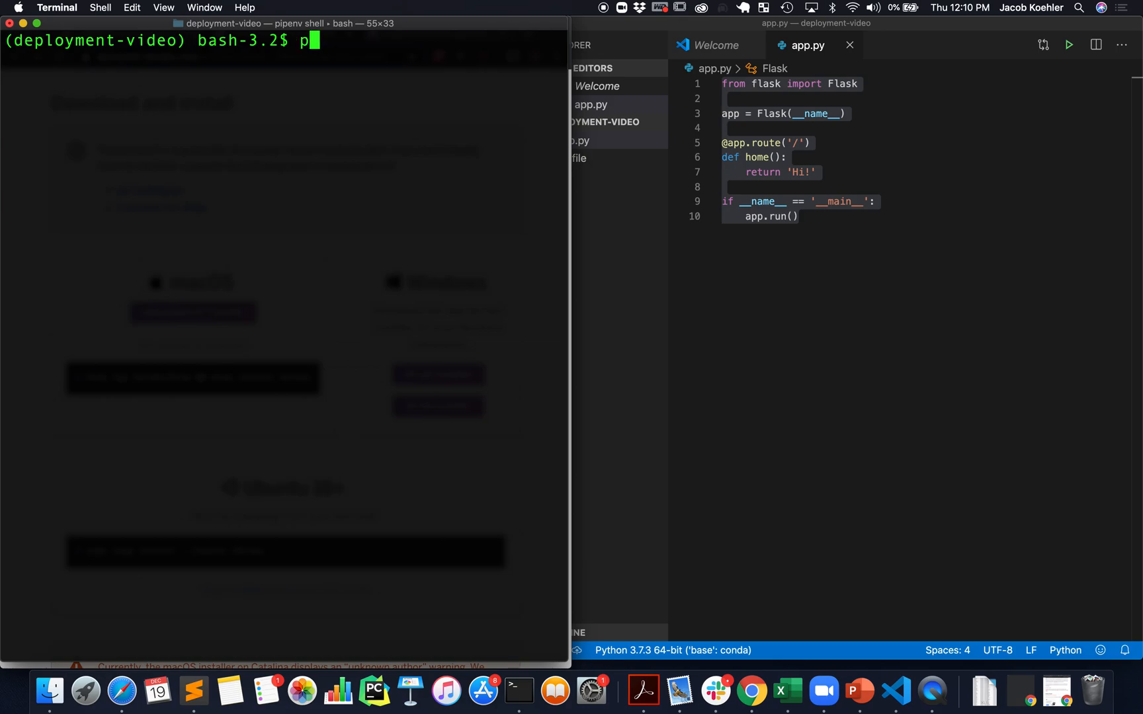
{"action": "type", "text": "ip freeze"}
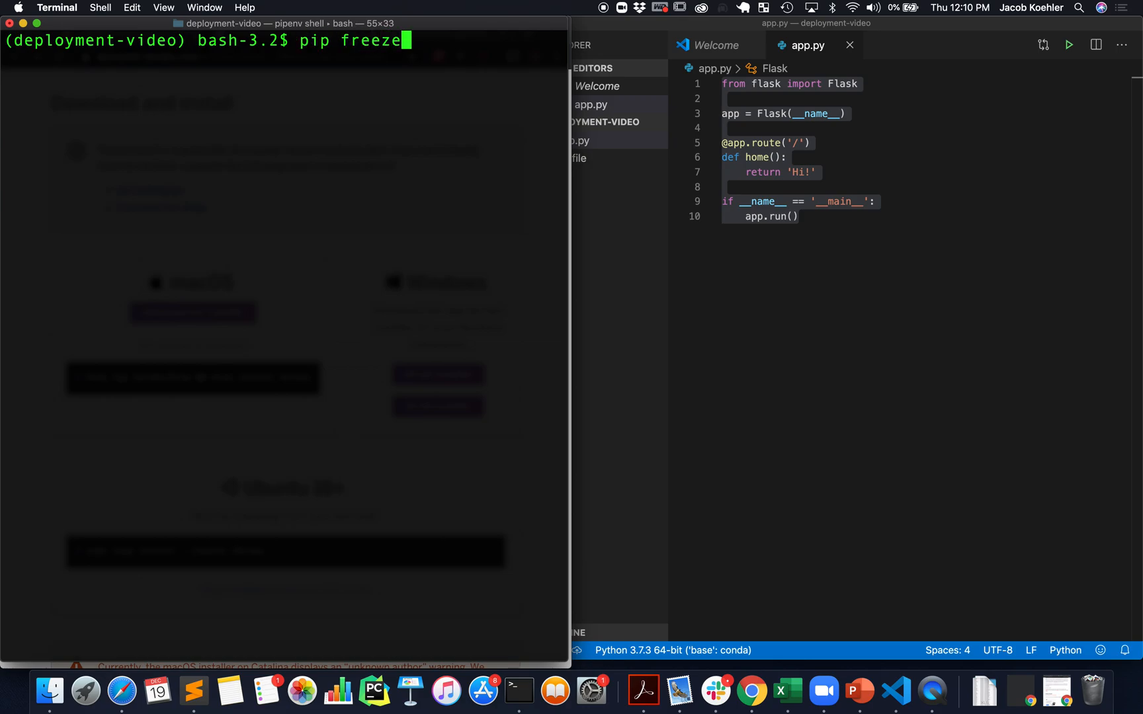
{"action": "key", "text": "Return"}
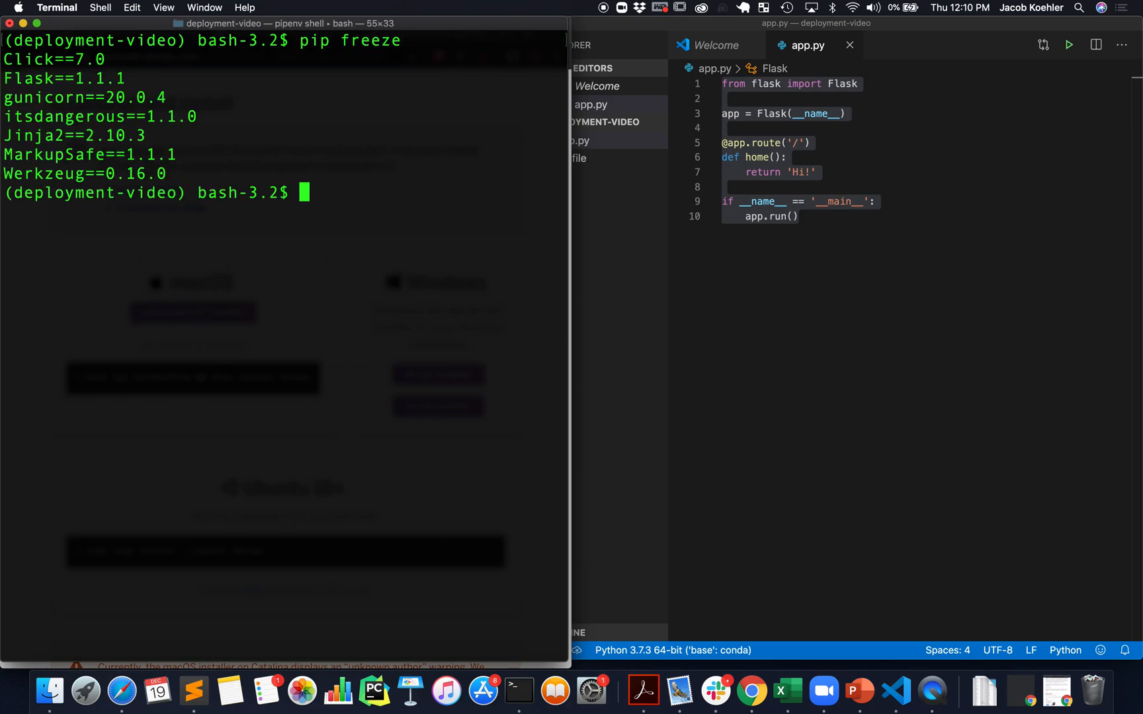
{"action": "mouse_move", "coordinate": [165, 71]}
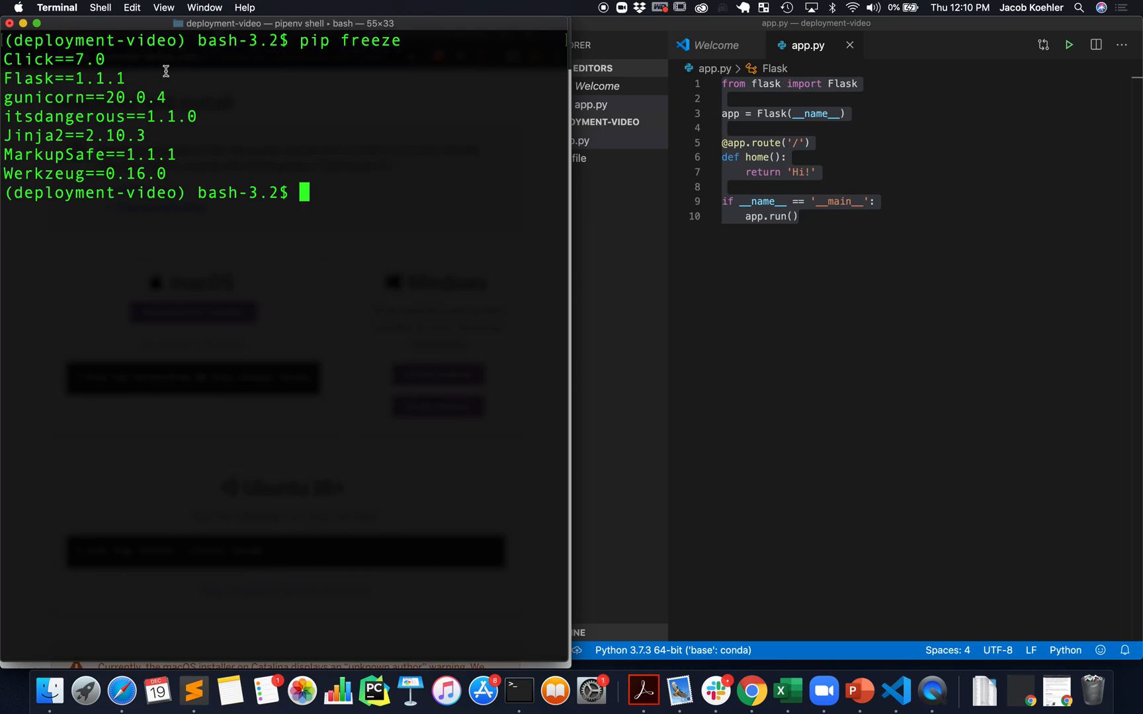
{"action": "left_click_drag", "start_coordinate": [166, 71], "coordinate": [102, 100]}
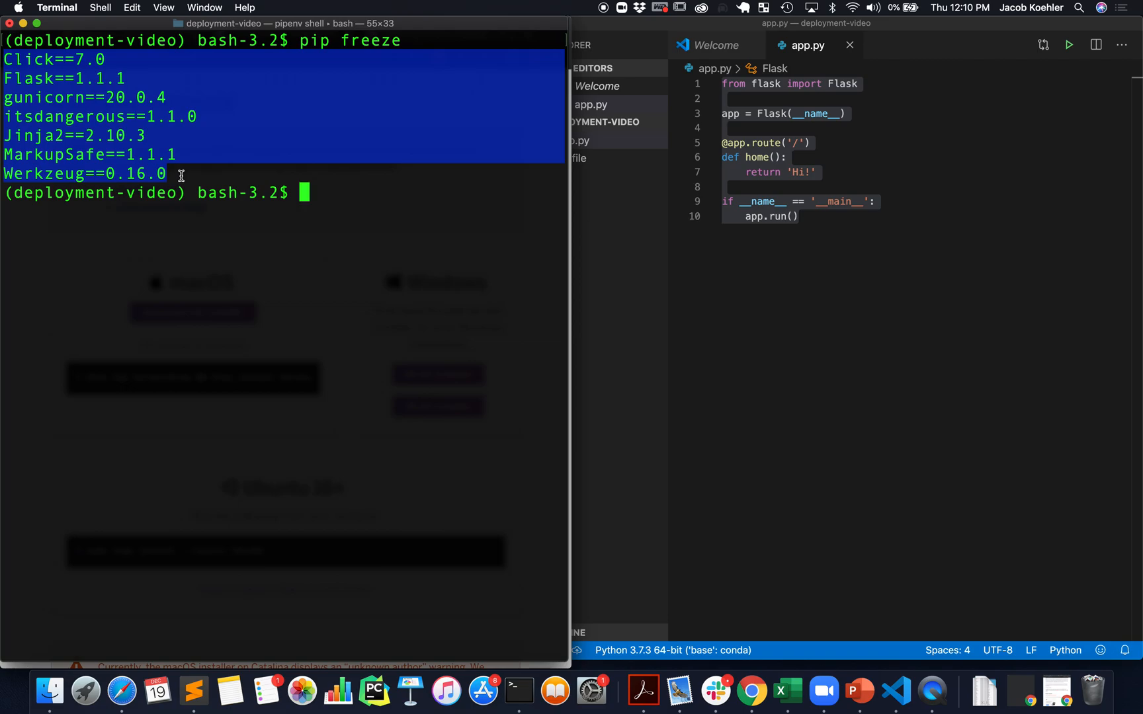
{"action": "mouse_move", "coordinate": [336, 205]}
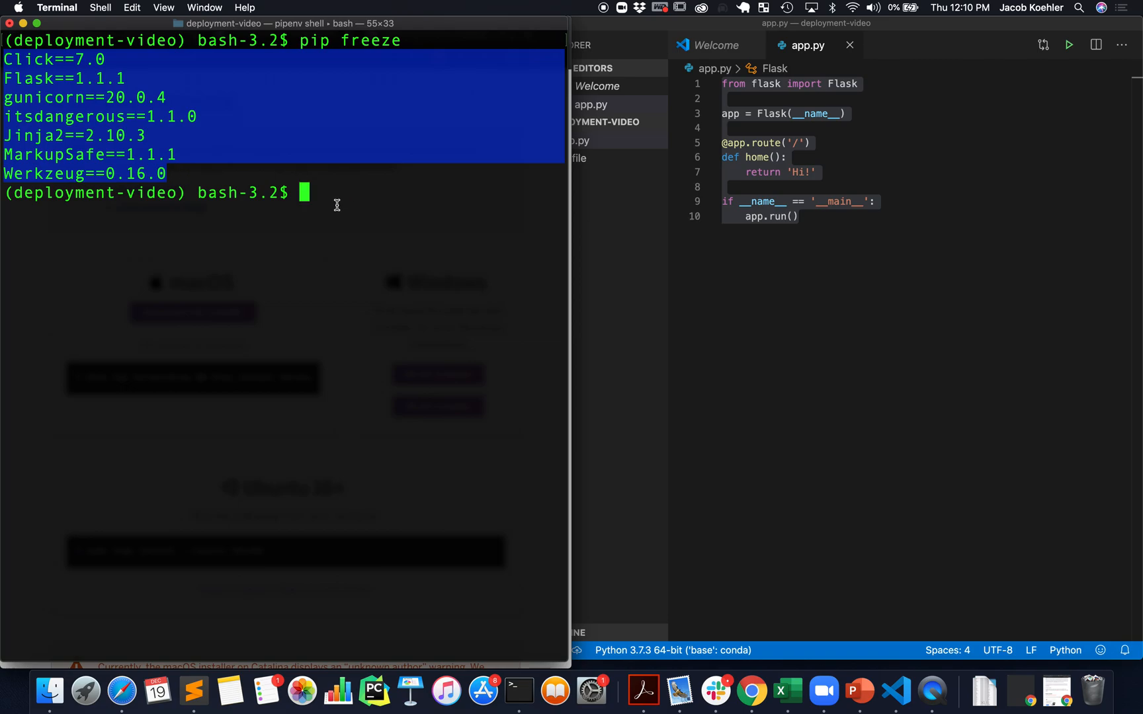
{"action": "mouse_move", "coordinate": [297, 202]}
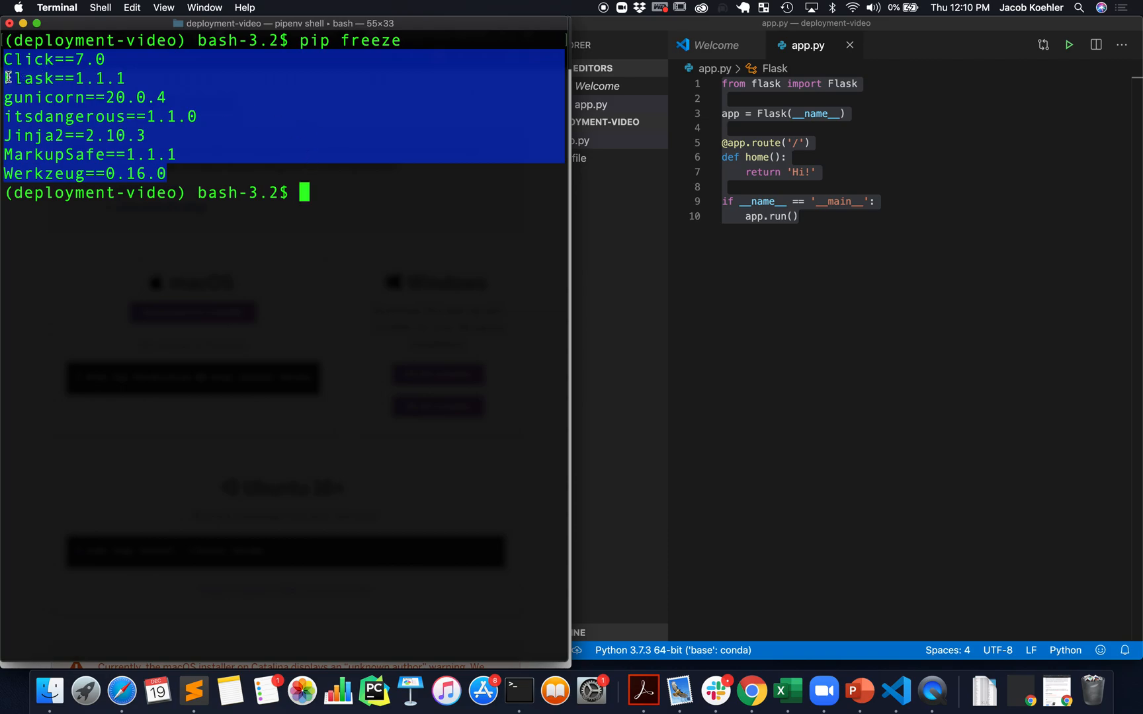
{"action": "mouse_move", "coordinate": [42, 116]}
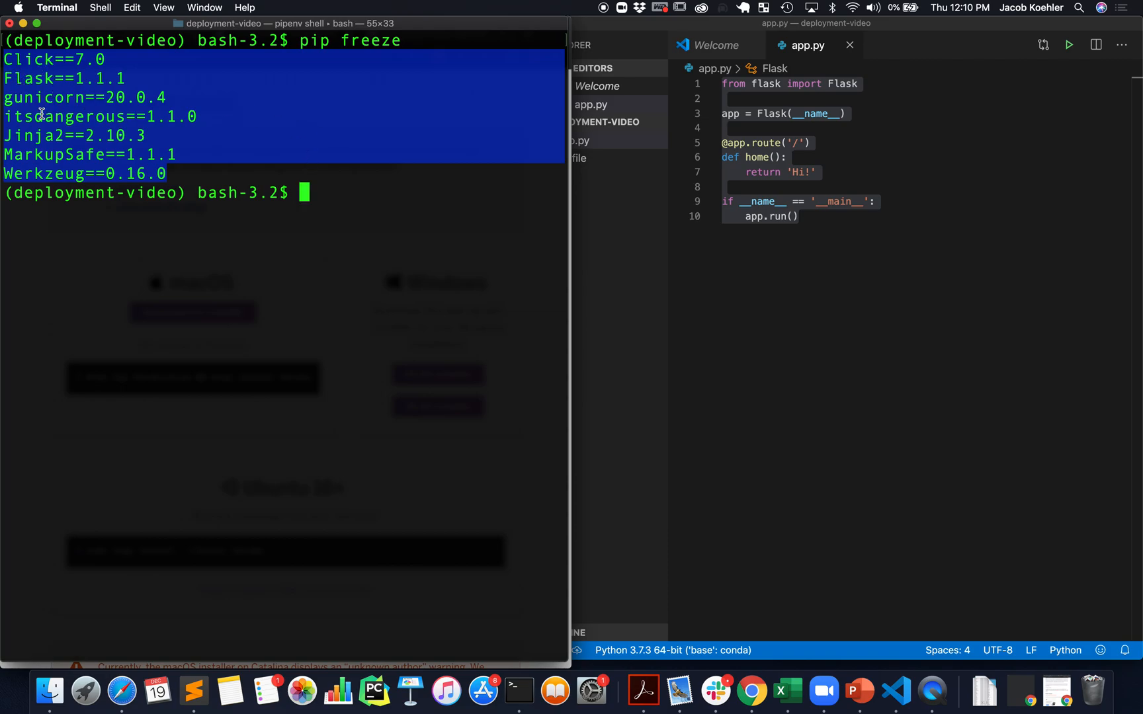
{"action": "mouse_move", "coordinate": [326, 168]}
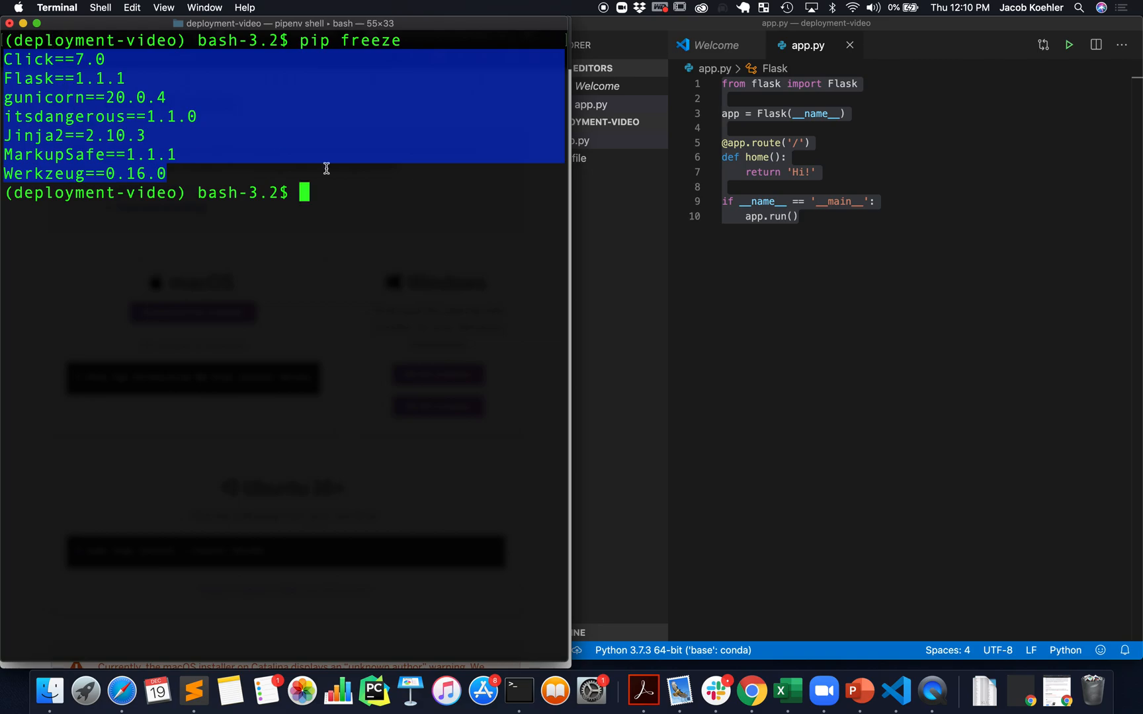
{"action": "mouse_move", "coordinate": [180, 176]}
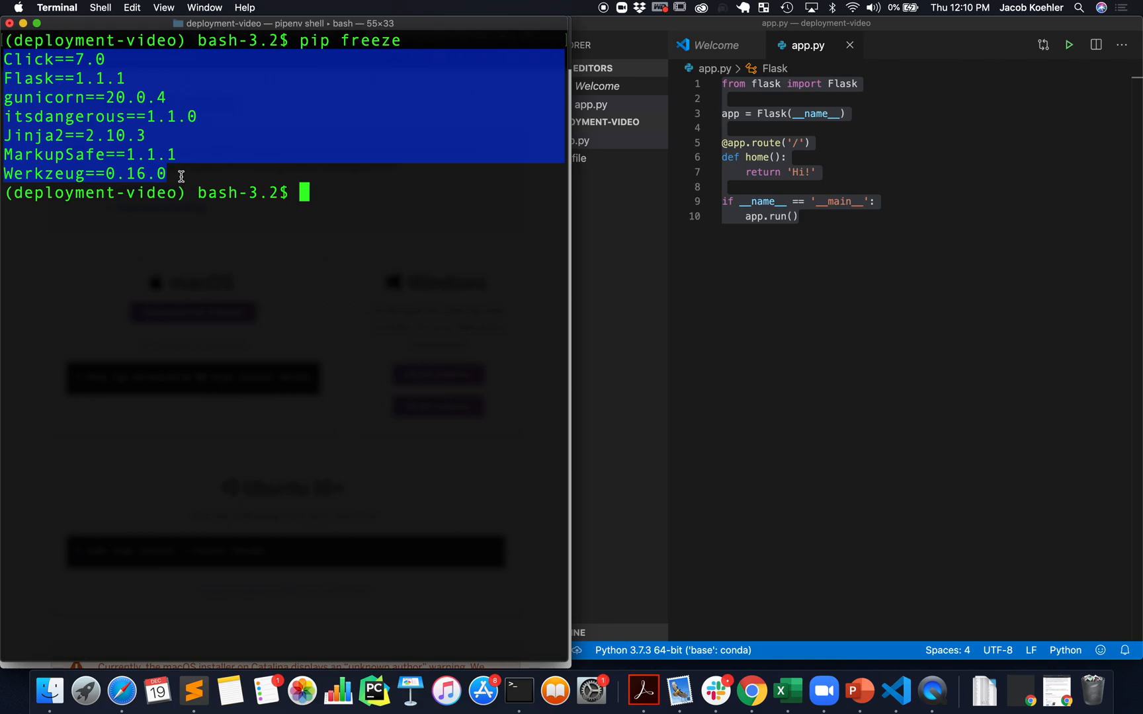
{"action": "mouse_move", "coordinate": [141, 137]}
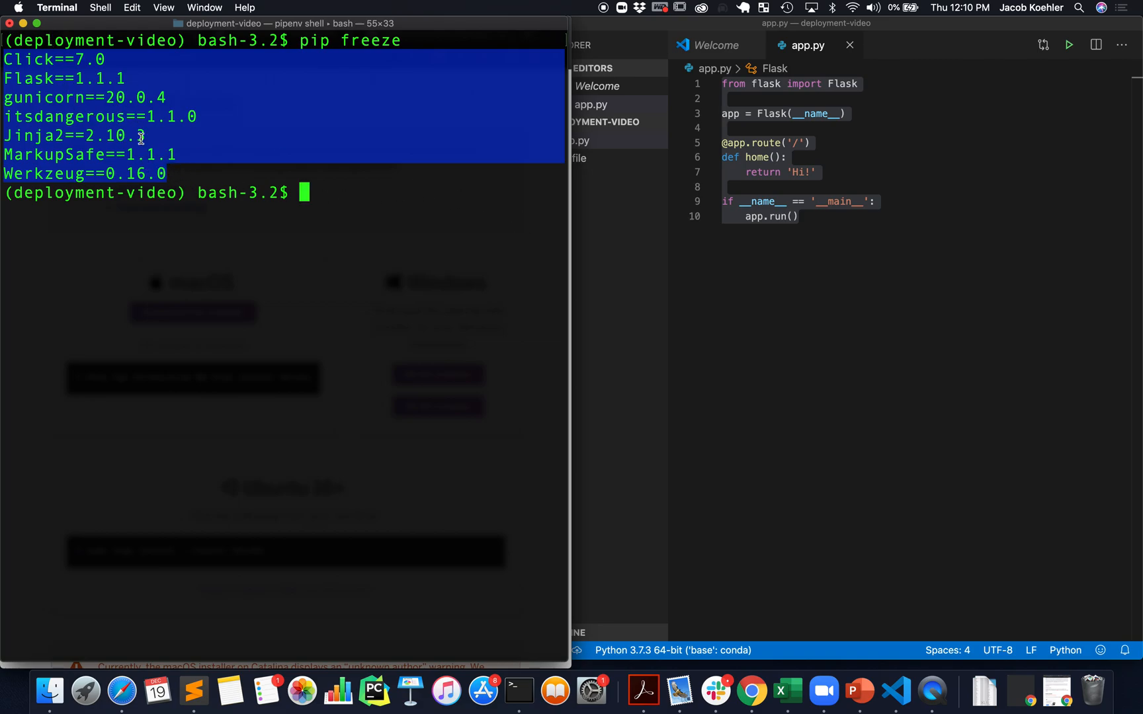
{"action": "mouse_move", "coordinate": [793, 124]}
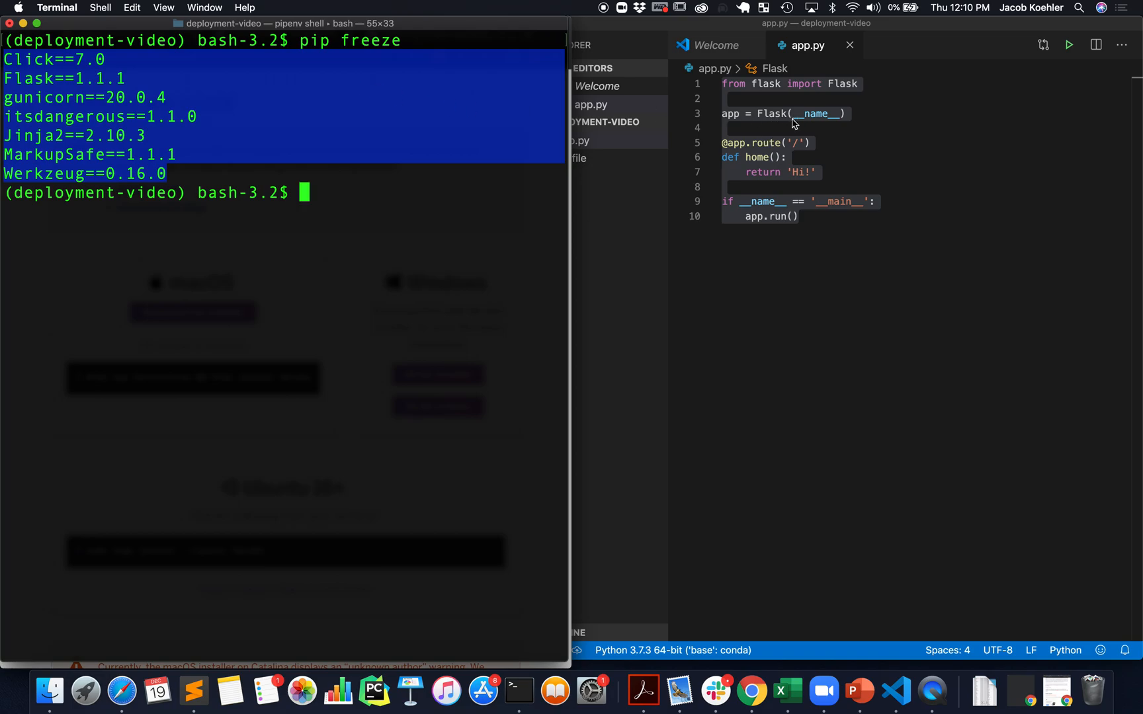
{"action": "mouse_move", "coordinate": [330, 198]}
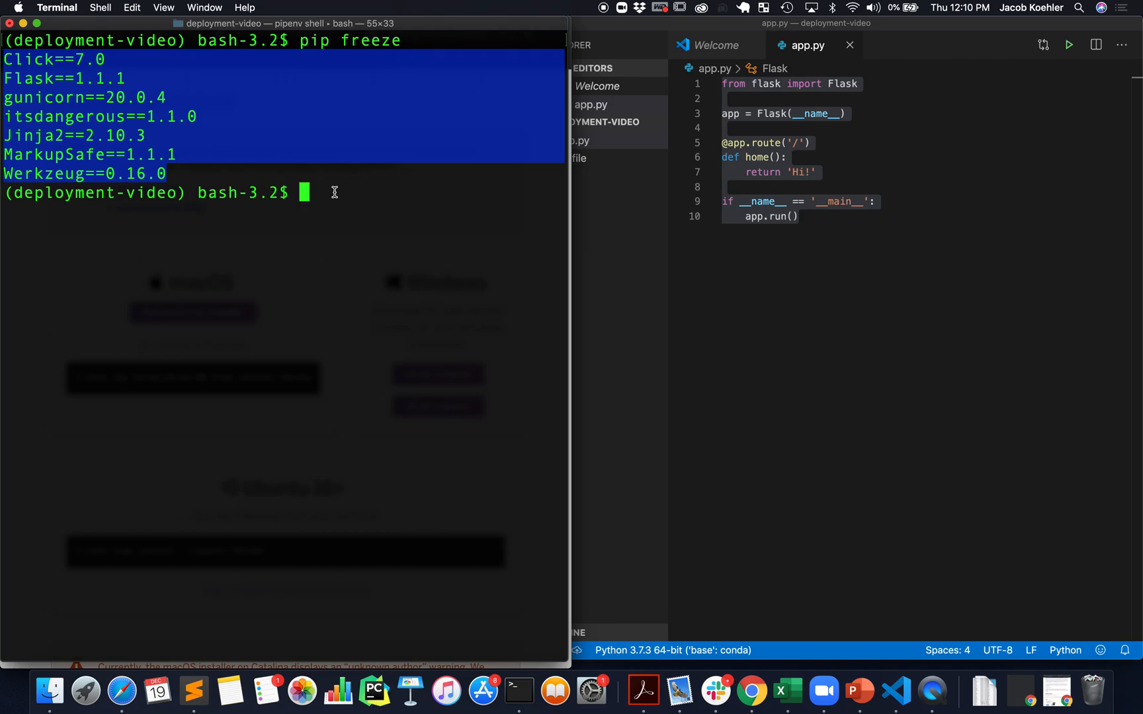
Step: Save pip freeze output to requirements.txt and list the project files
{"action": "type", "text": "pip fre"}
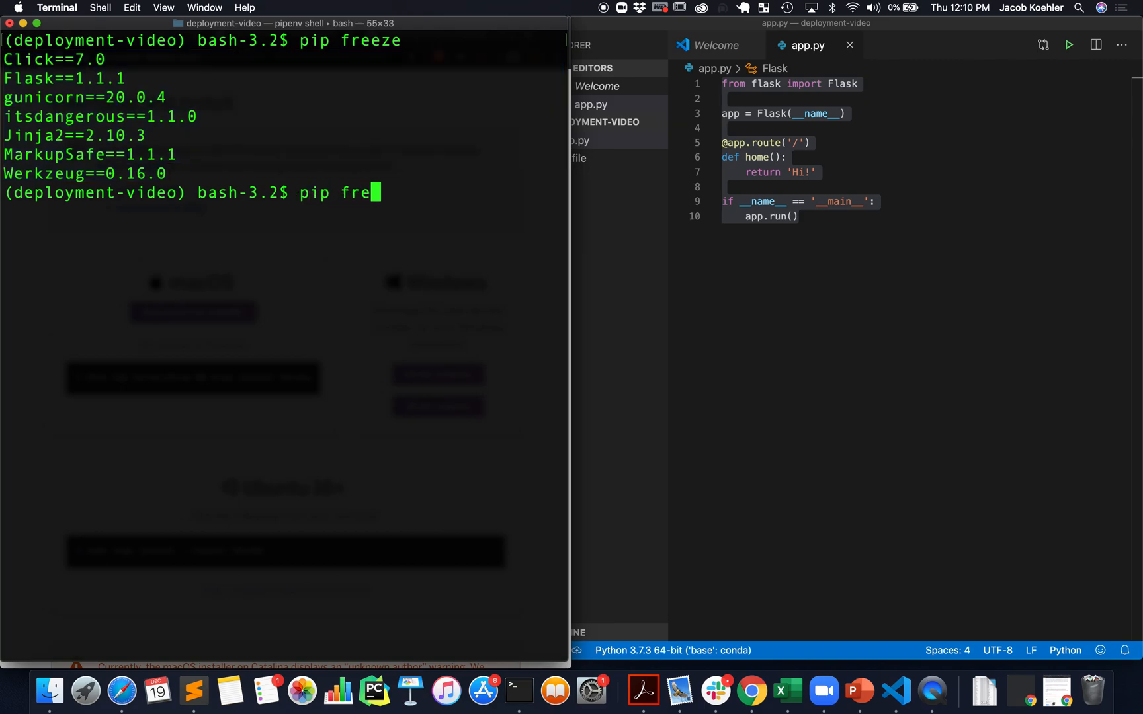
{"action": "type", "text": "eze >"}
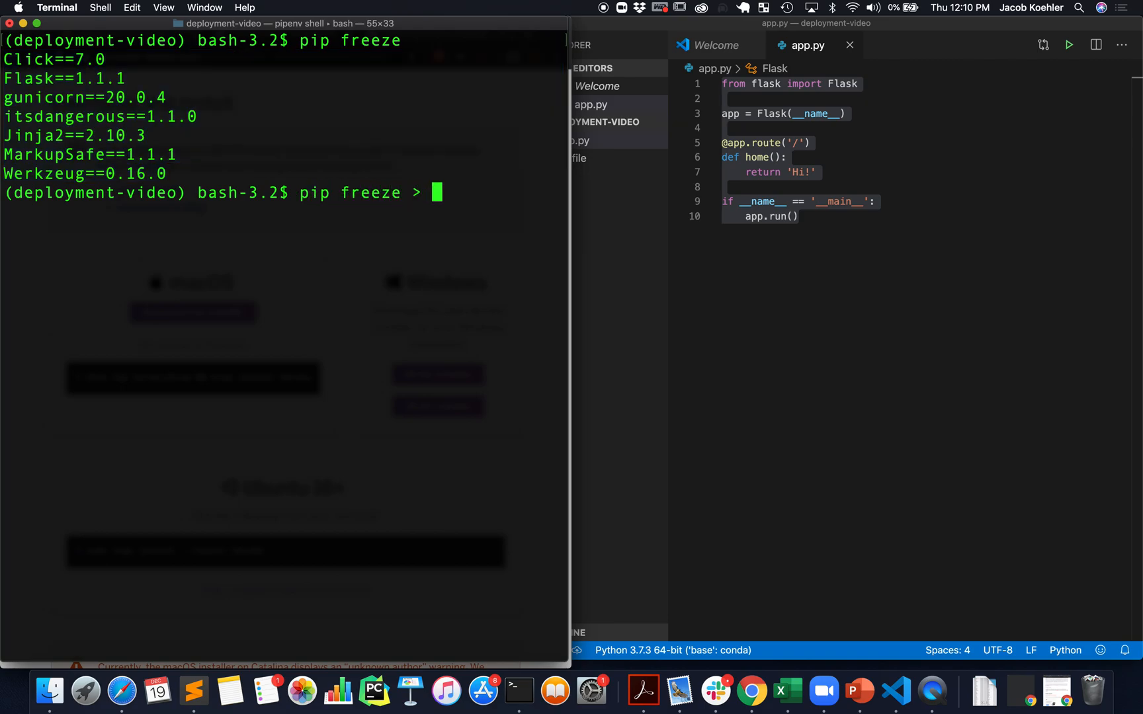
{"action": "type", "text": "requir"}
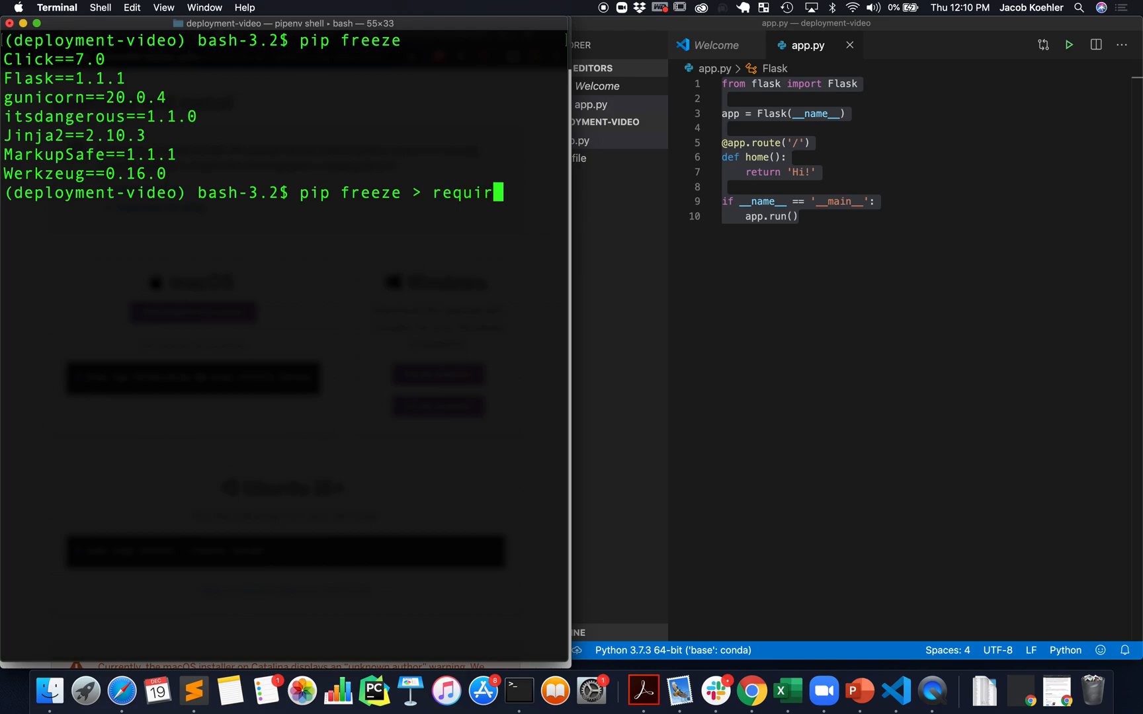
{"action": "type", "text": "ements.txt"}
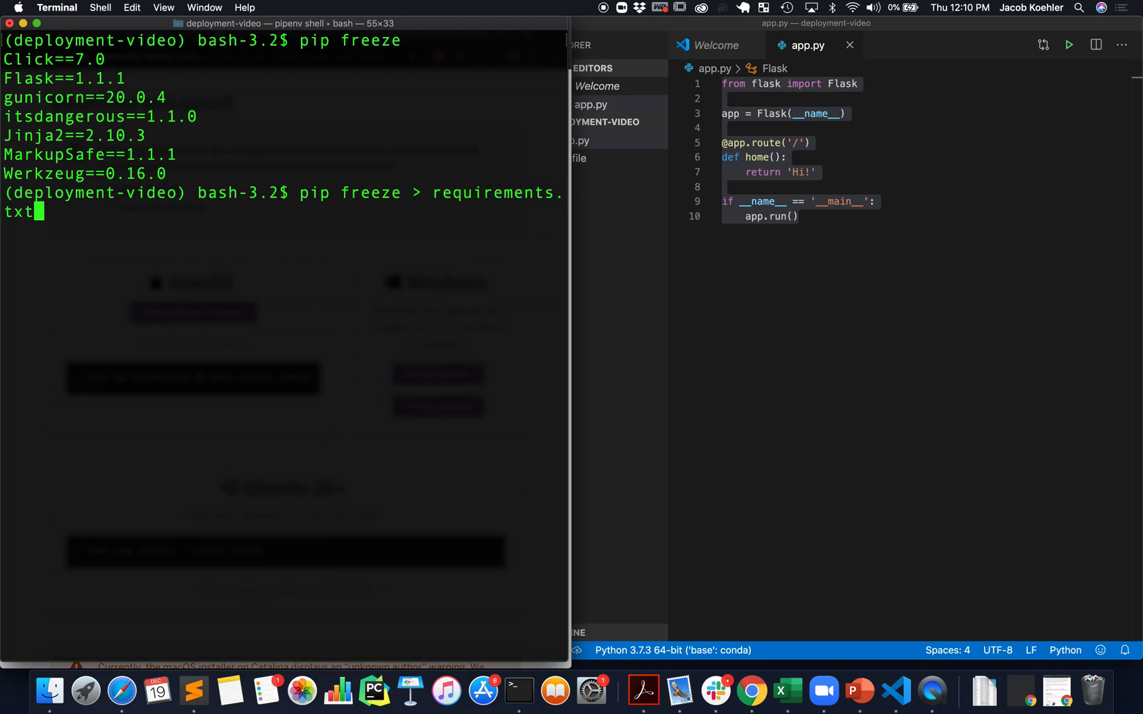
{"action": "key", "text": "Return"}
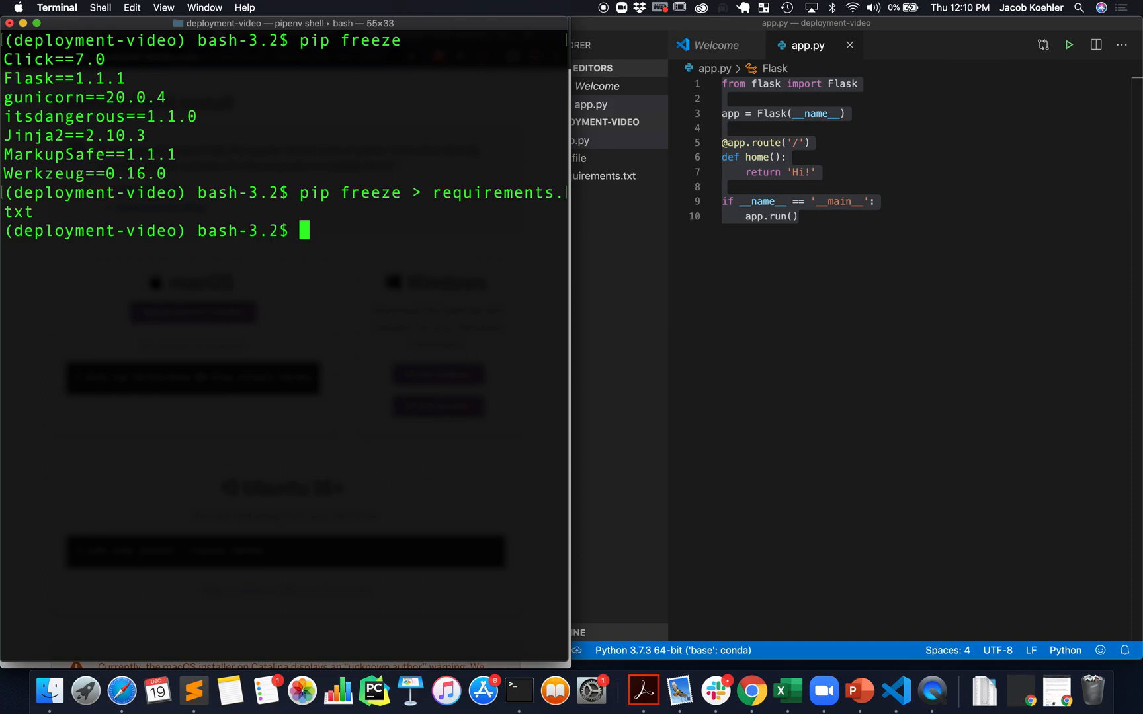
{"action": "type", "text": "ls"}
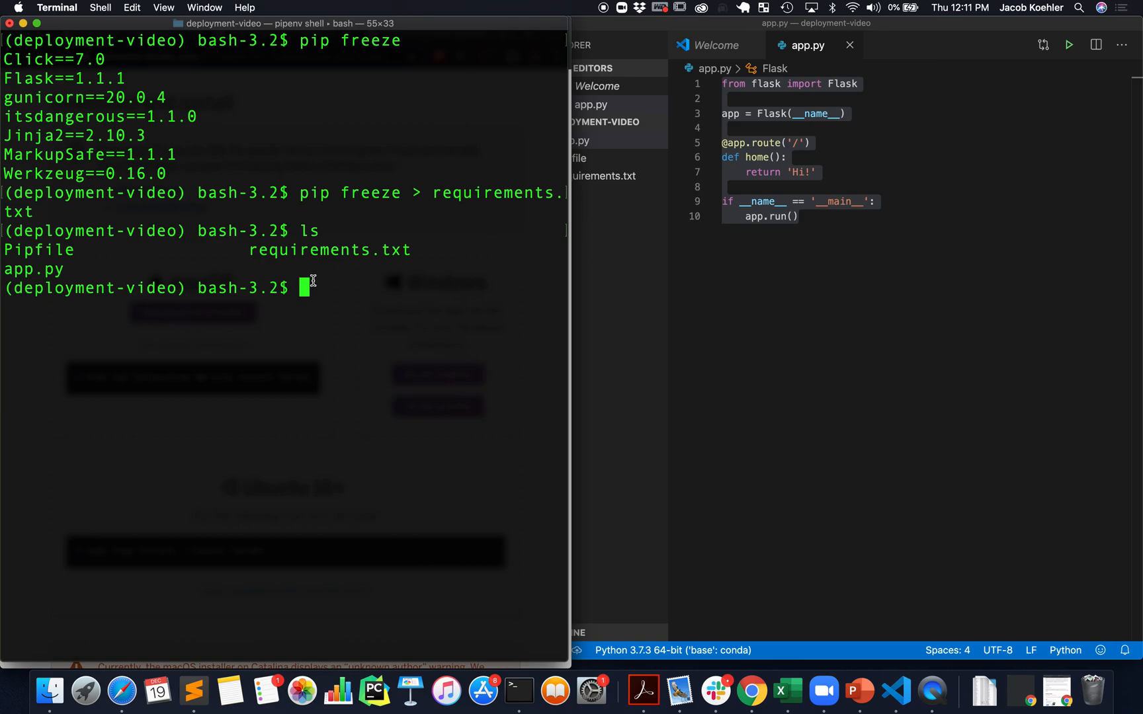
Step: Create an empty Procfile in the project with touch Procfile
{"action": "type", "text": "touch"}
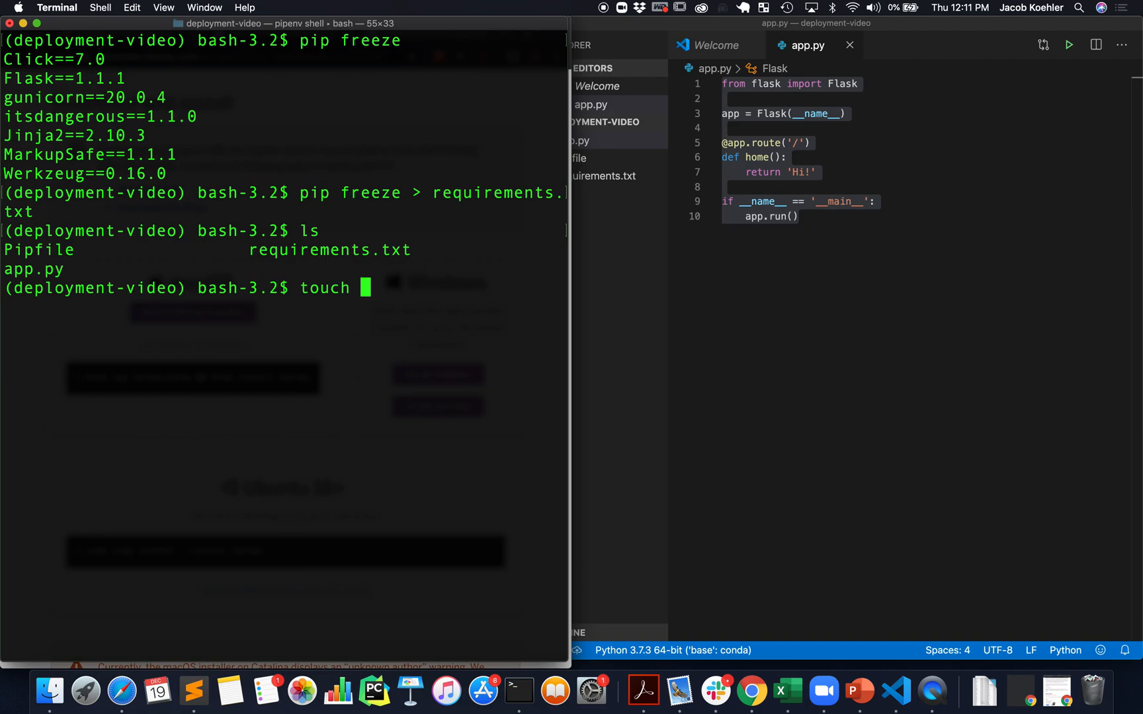
{"action": "type", "text": "Procfi"}
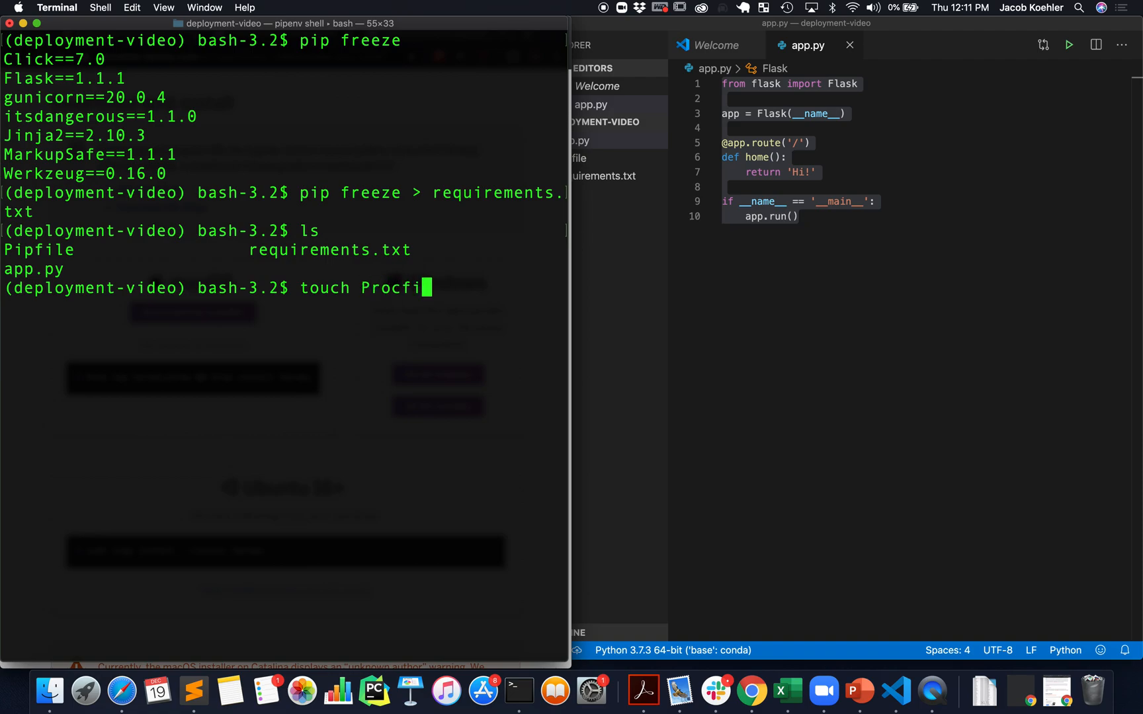
{"action": "type", "text": "le"}
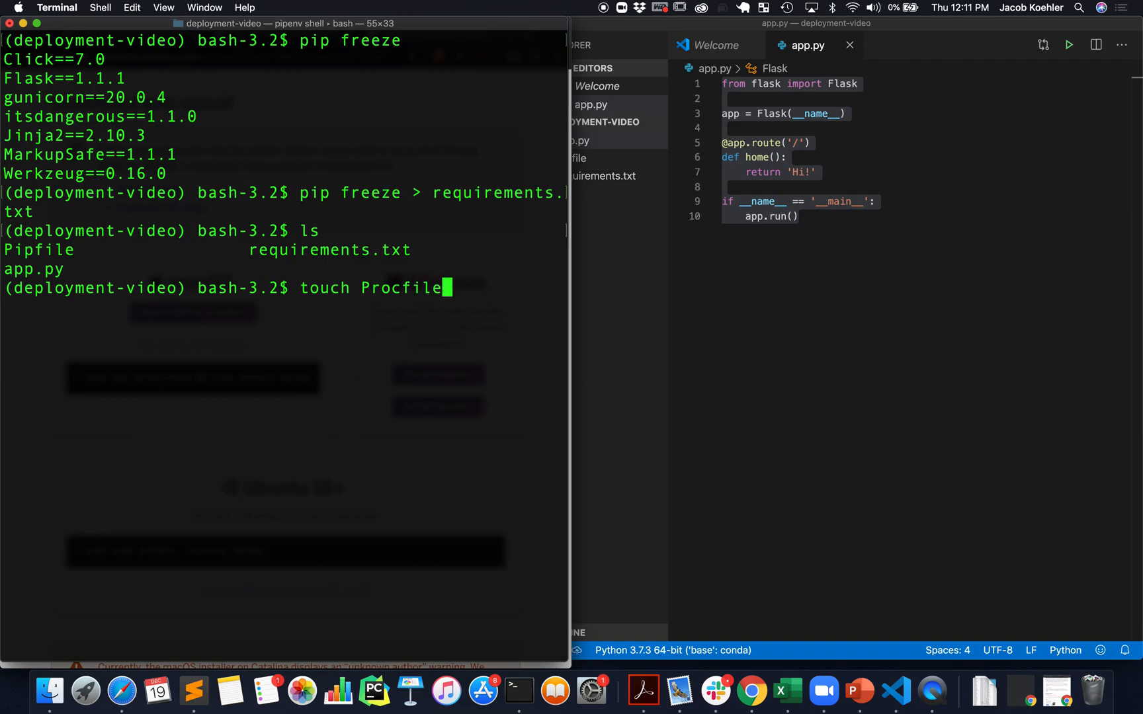
{"action": "key", "text": "Return"}
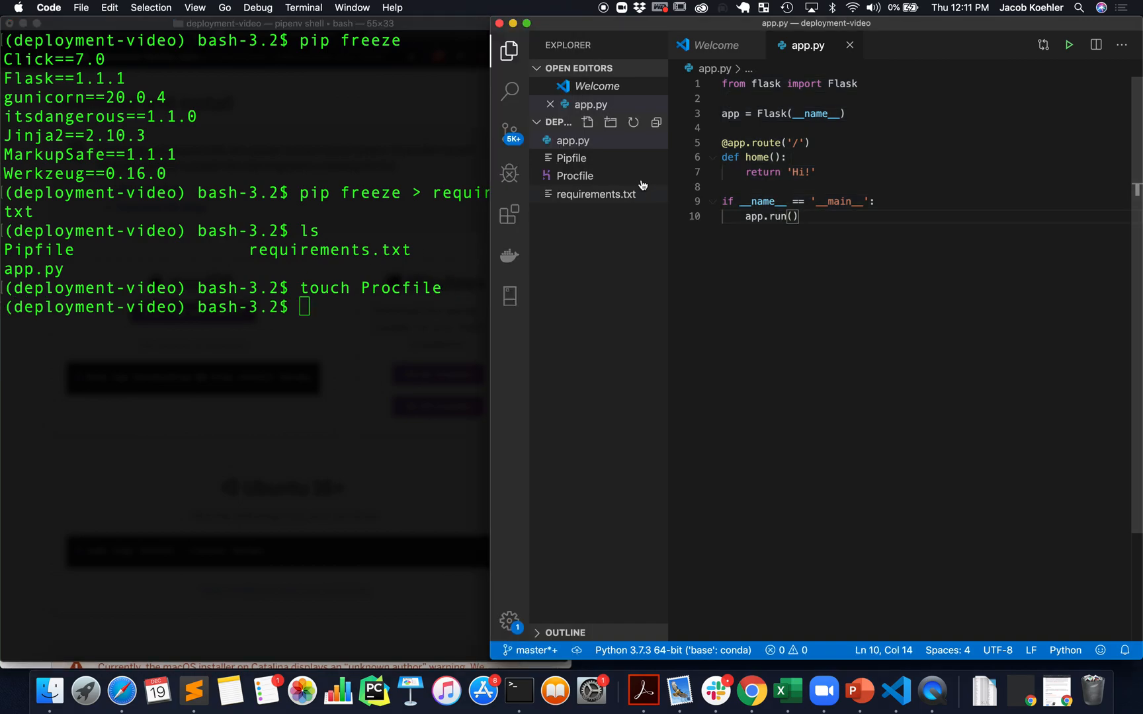
Step: Open Procfile in VS Code and scroll Heroku's gunicorn article to its Procfile example
{"action": "left_click", "coordinate": [575, 176]}
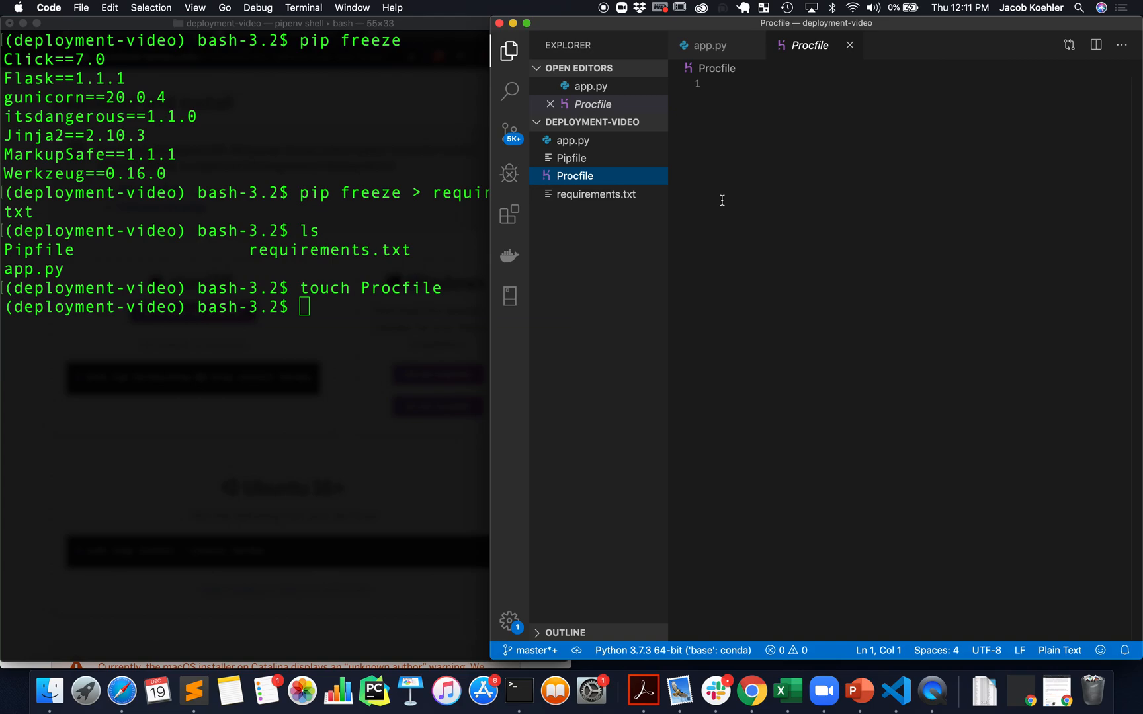
{"action": "mouse_move", "coordinate": [751, 688]}
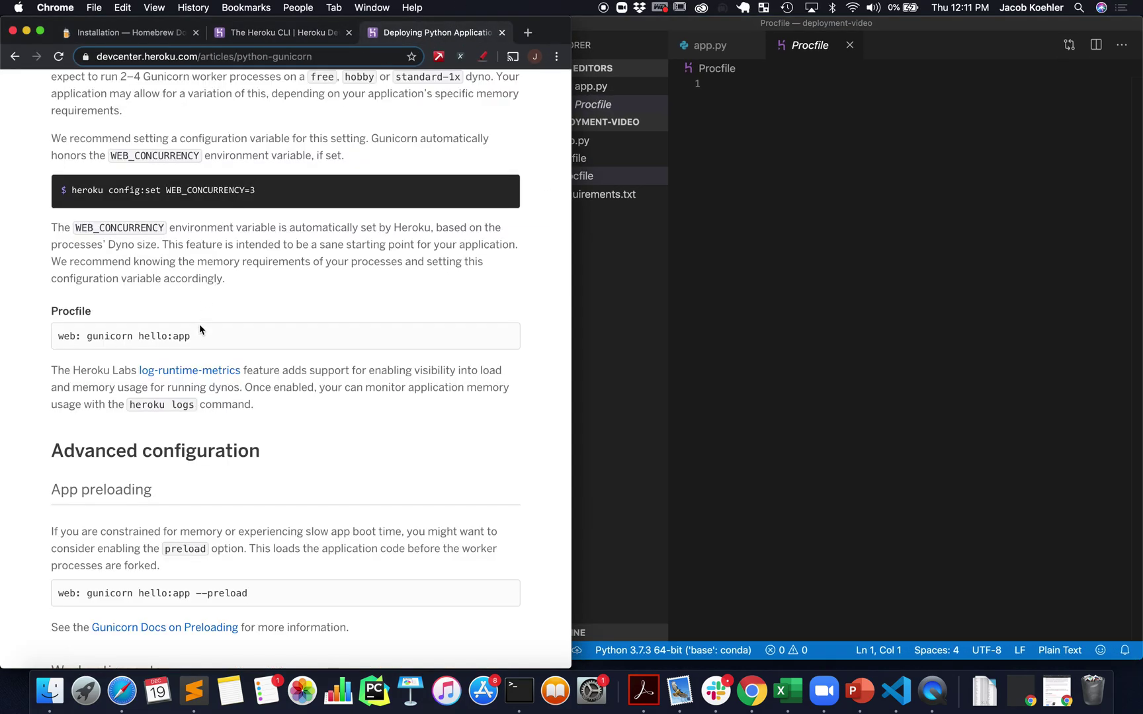
{"action": "scroll", "scroll_direction": "down", "scroll_amount": 3}
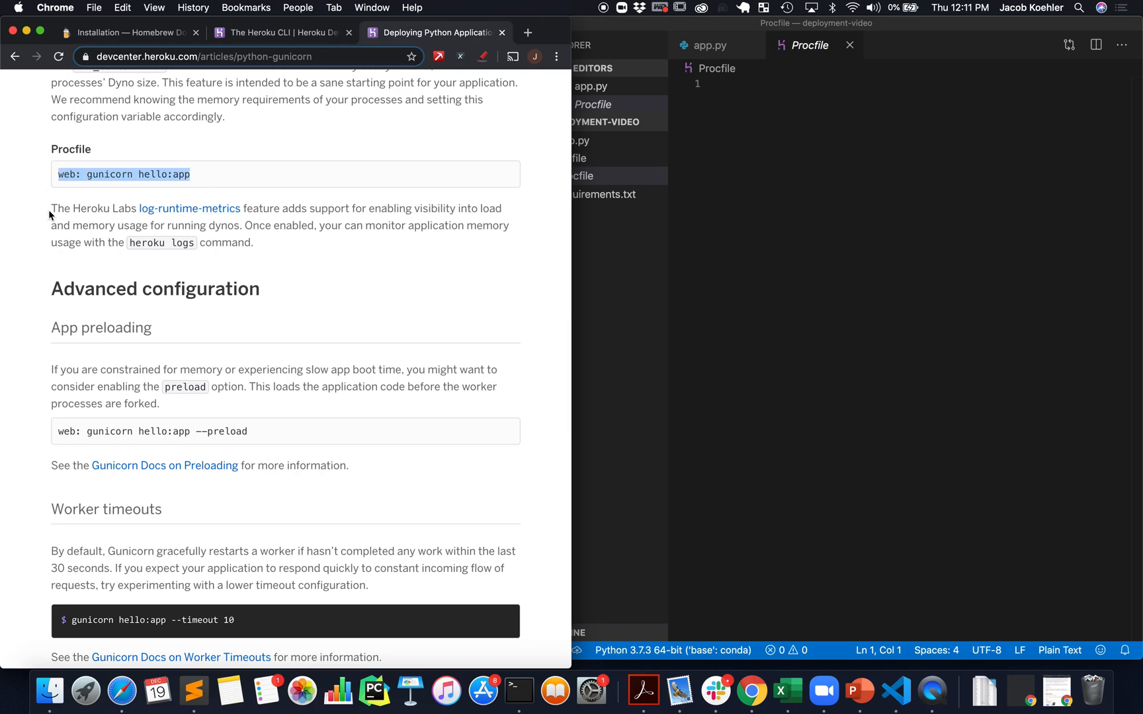
{"action": "mouse_move", "coordinate": [757, 80]}
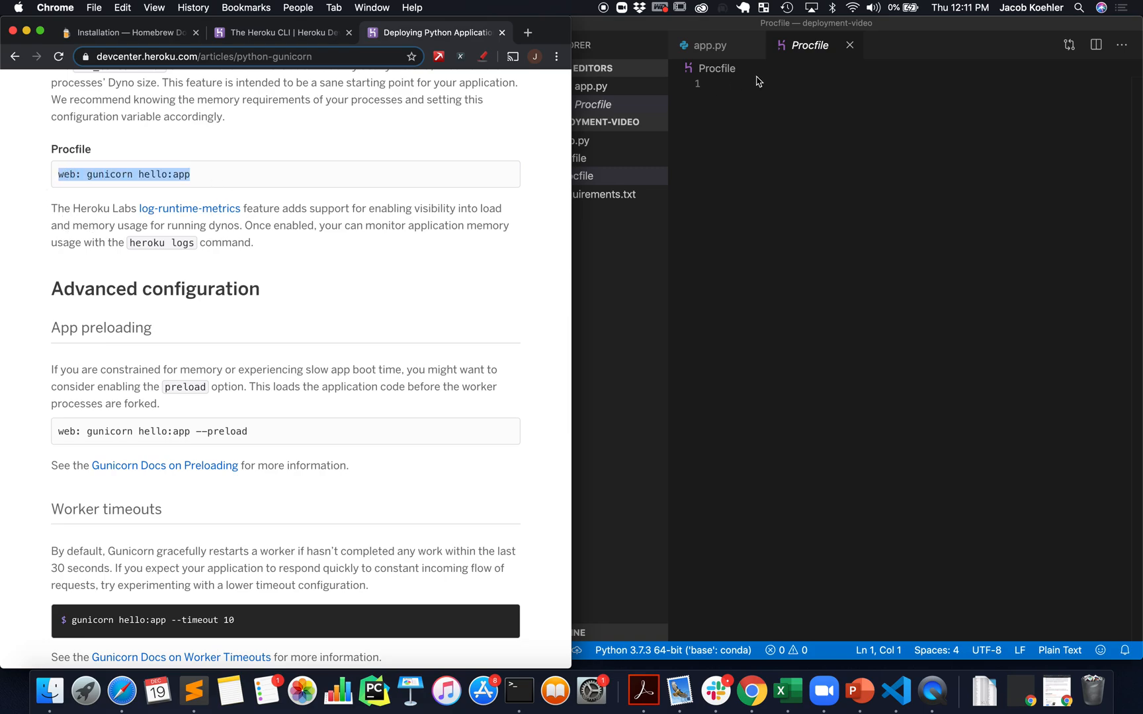
{"action": "mouse_move", "coordinate": [772, 90]}
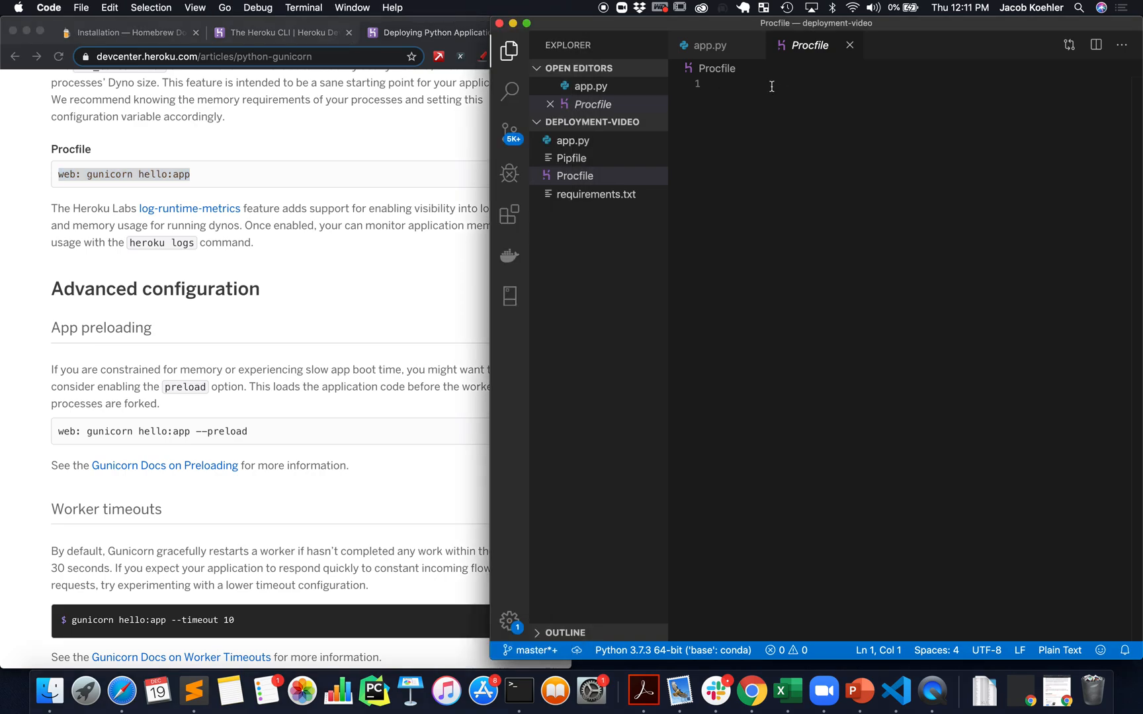
Step: Enter 'web: gunicorn app:app' as the Procfile's contents
{"action": "type", "text": "web: gu"}
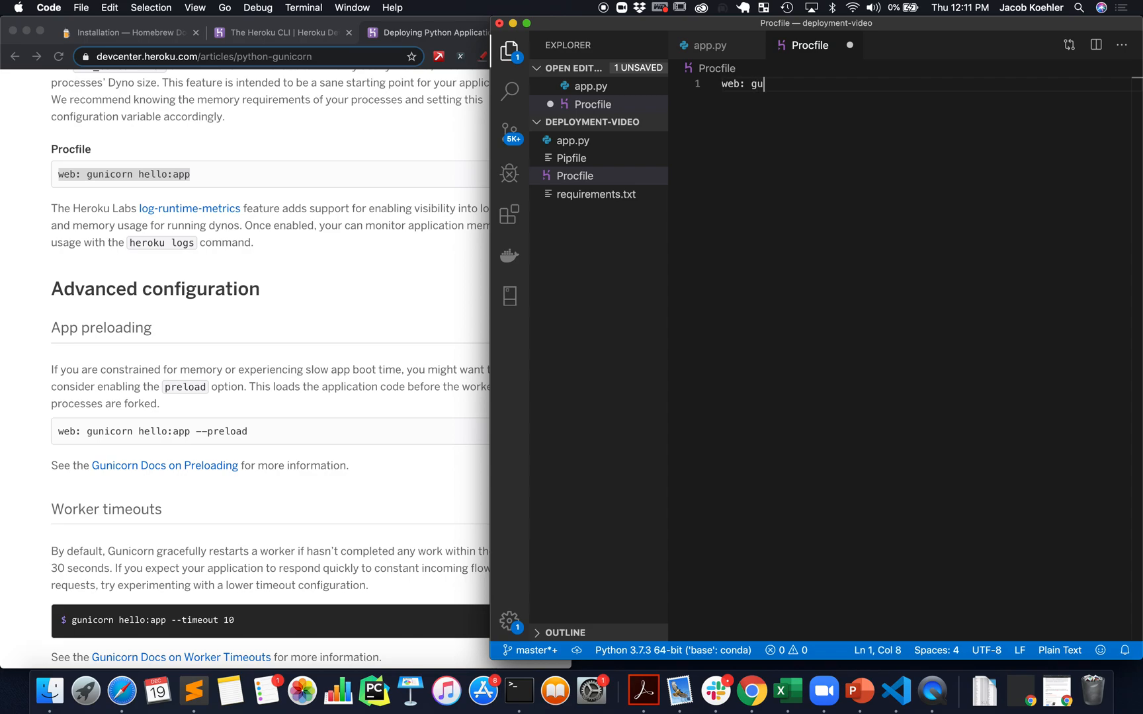
{"action": "type", "text": "nicorn"}
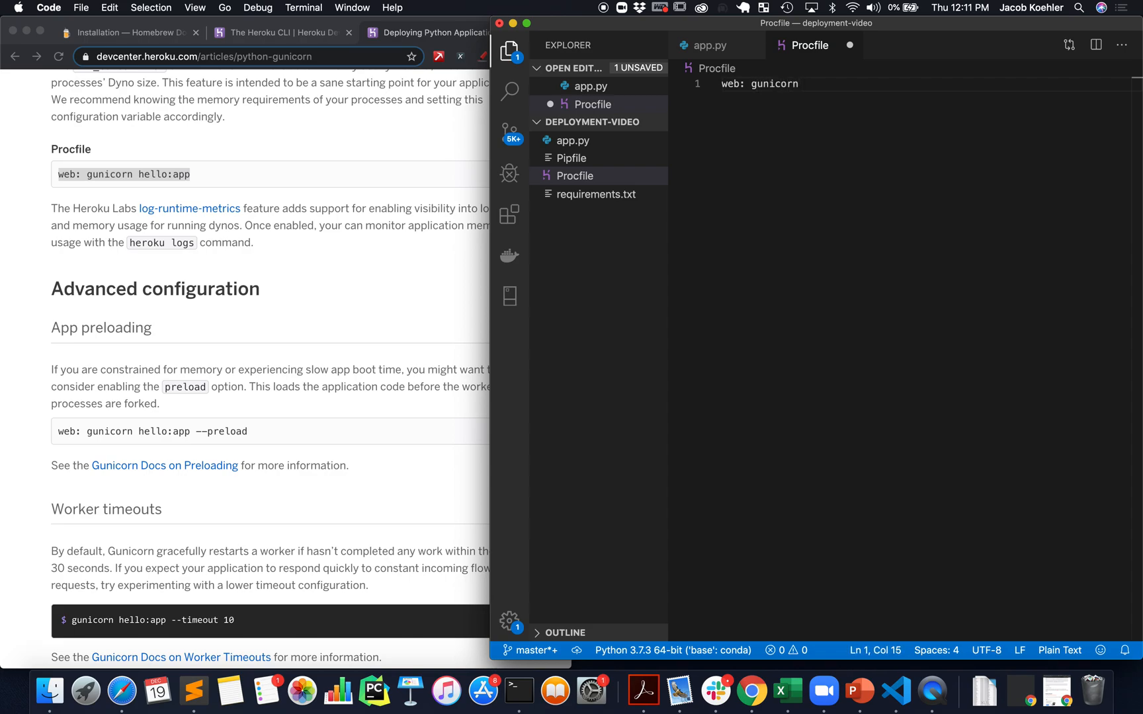
{"action": "type", "text": "app"}
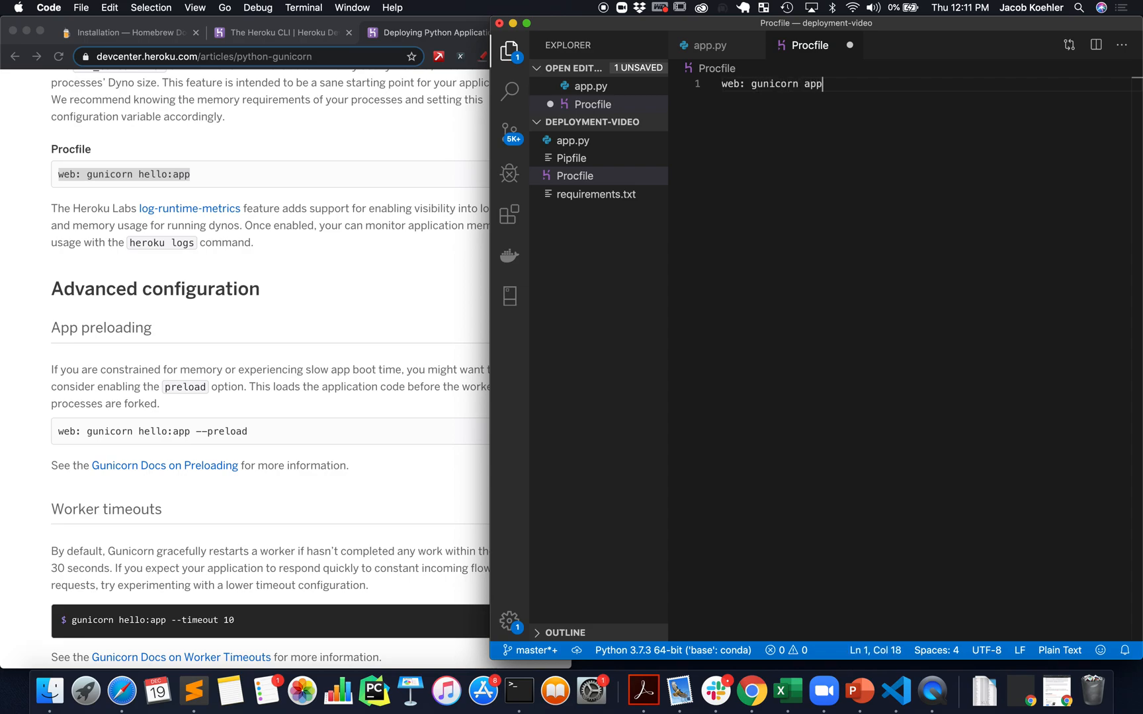
{"action": "type", "text": ": app"}
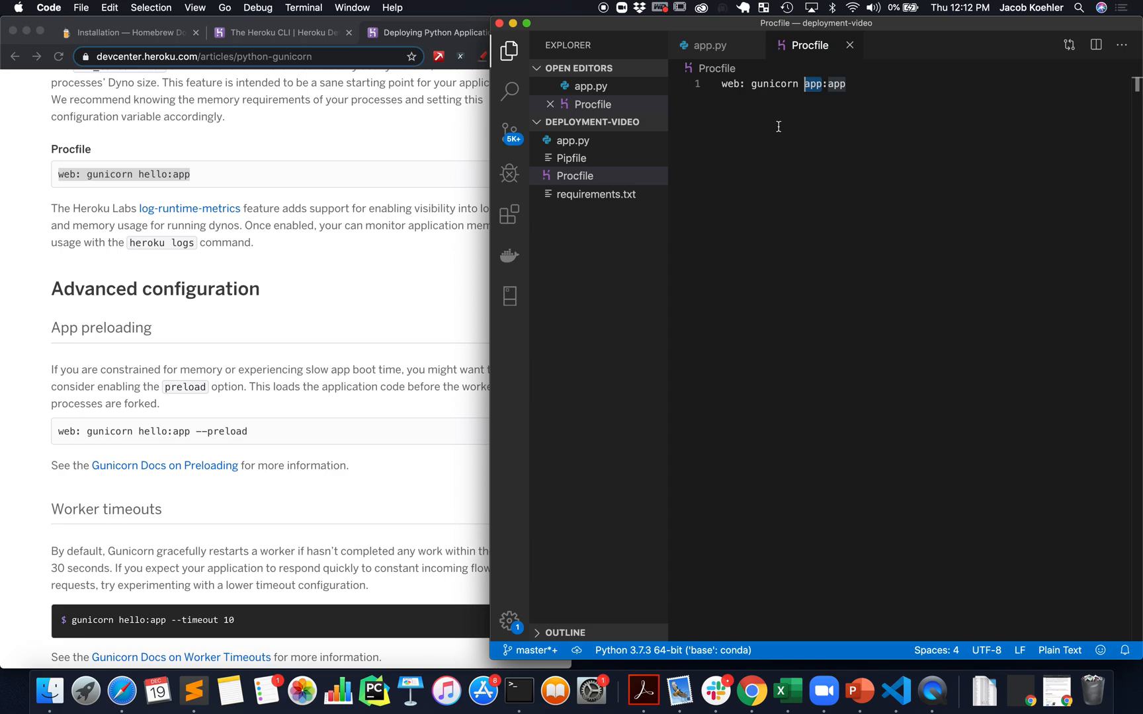
{"action": "mouse_move", "coordinate": [775, 158]}
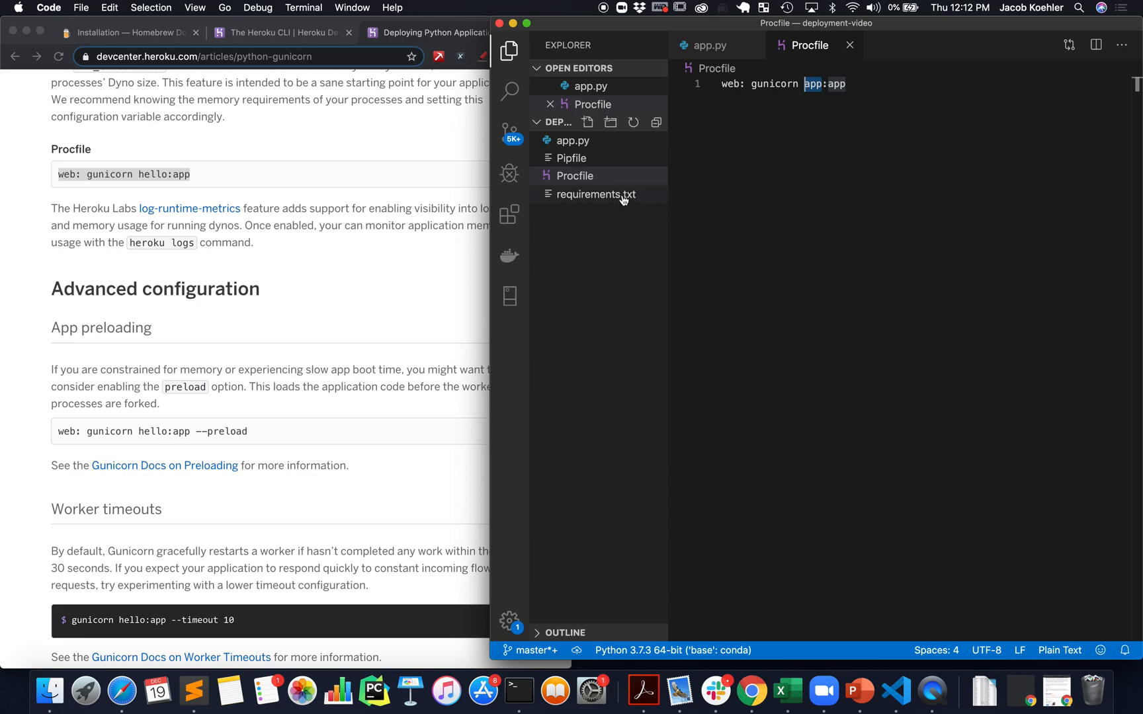
Step: Review requirements.txt and app.py in VS Code, then switch back to Terminal
{"action": "left_click", "coordinate": [596, 193]}
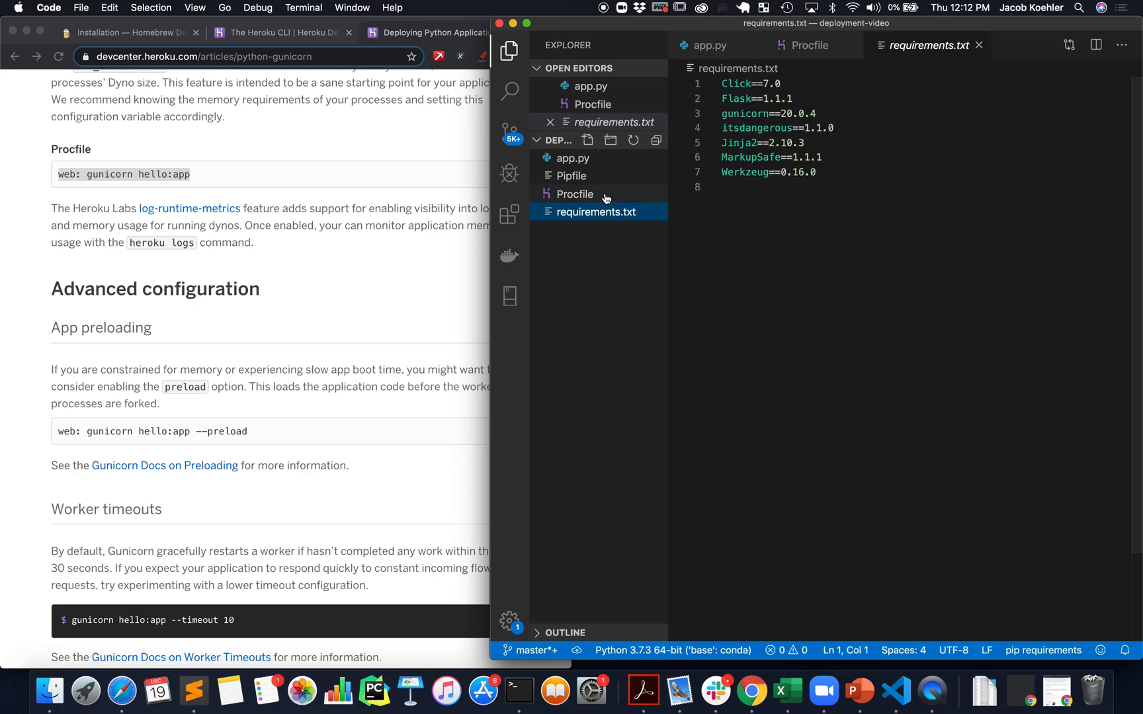
{"action": "left_click", "coordinate": [574, 158]}
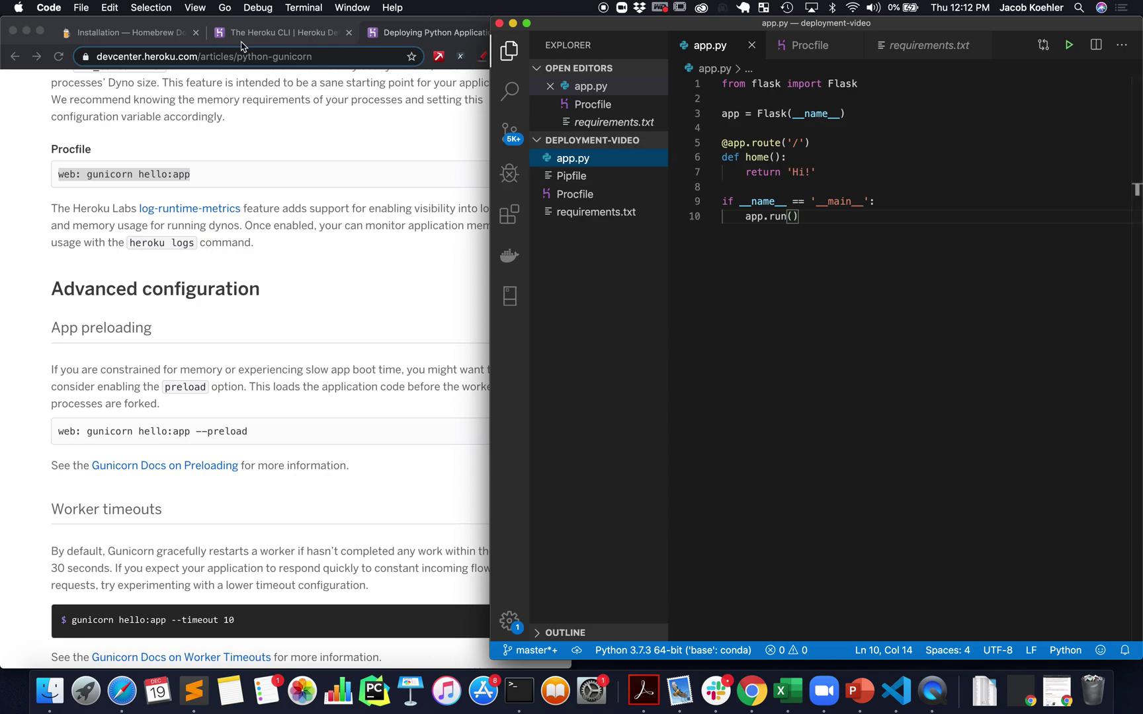
{"action": "mouse_move", "coordinate": [555, 689]}
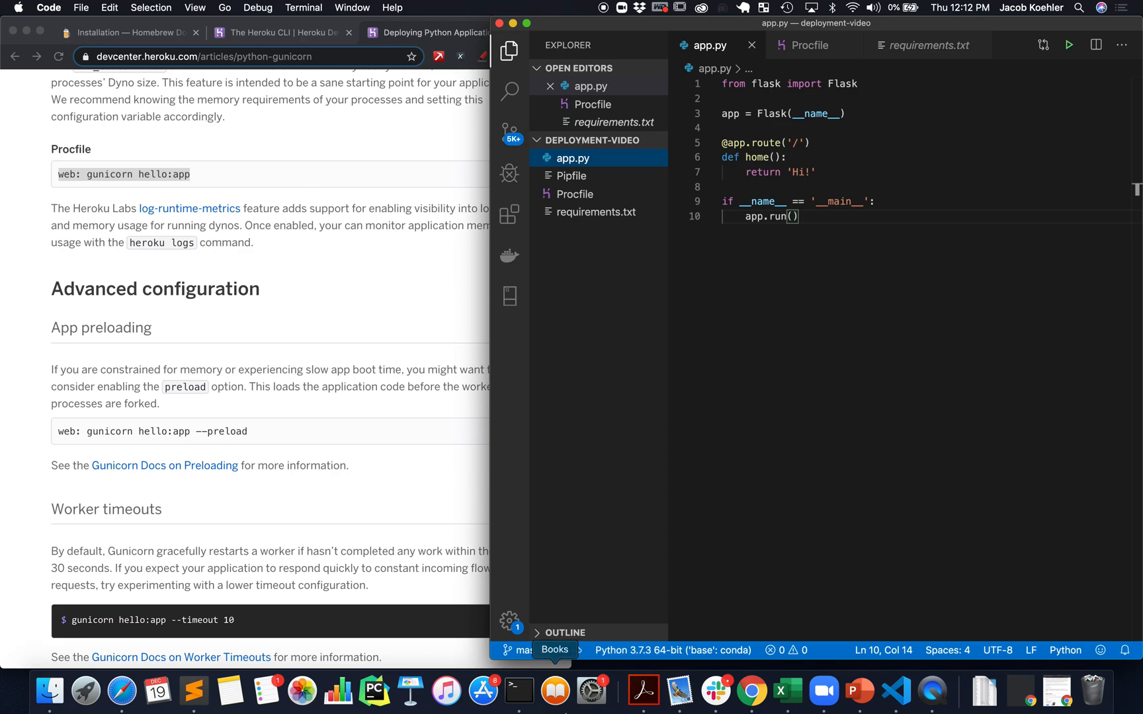
{"action": "left_click", "coordinate": [519, 692]}
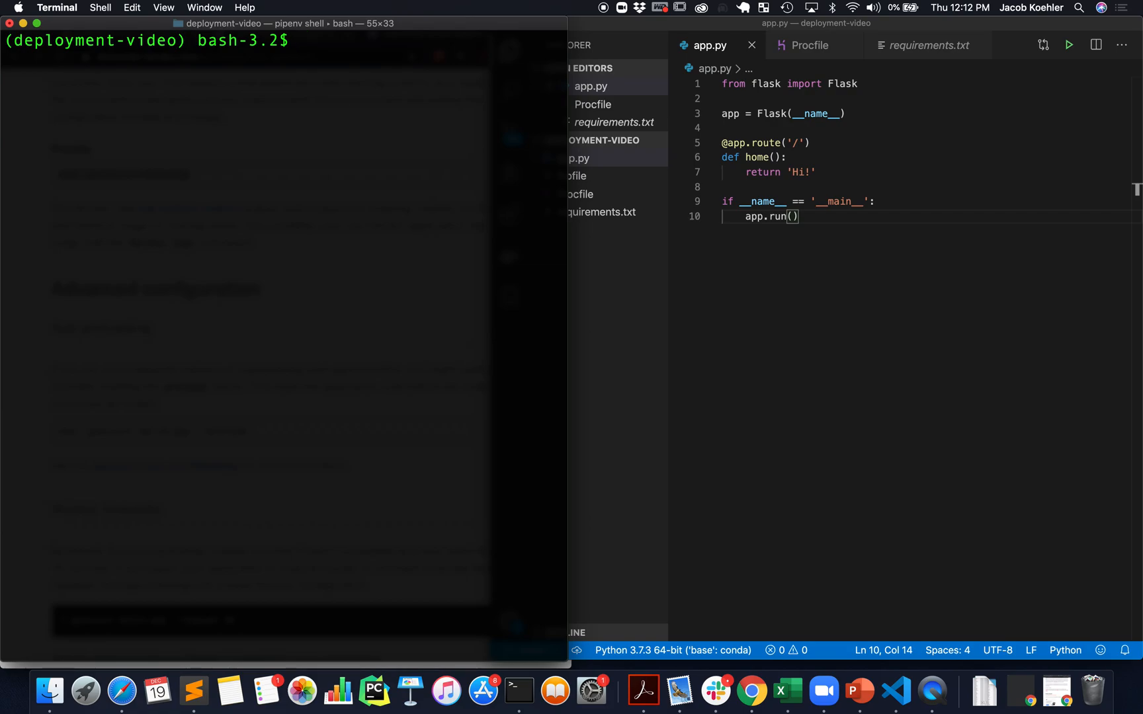
Step: Initialize the deployment-video folder as a Git repository, then clear the screen
{"action": "type", "text": "git i"}
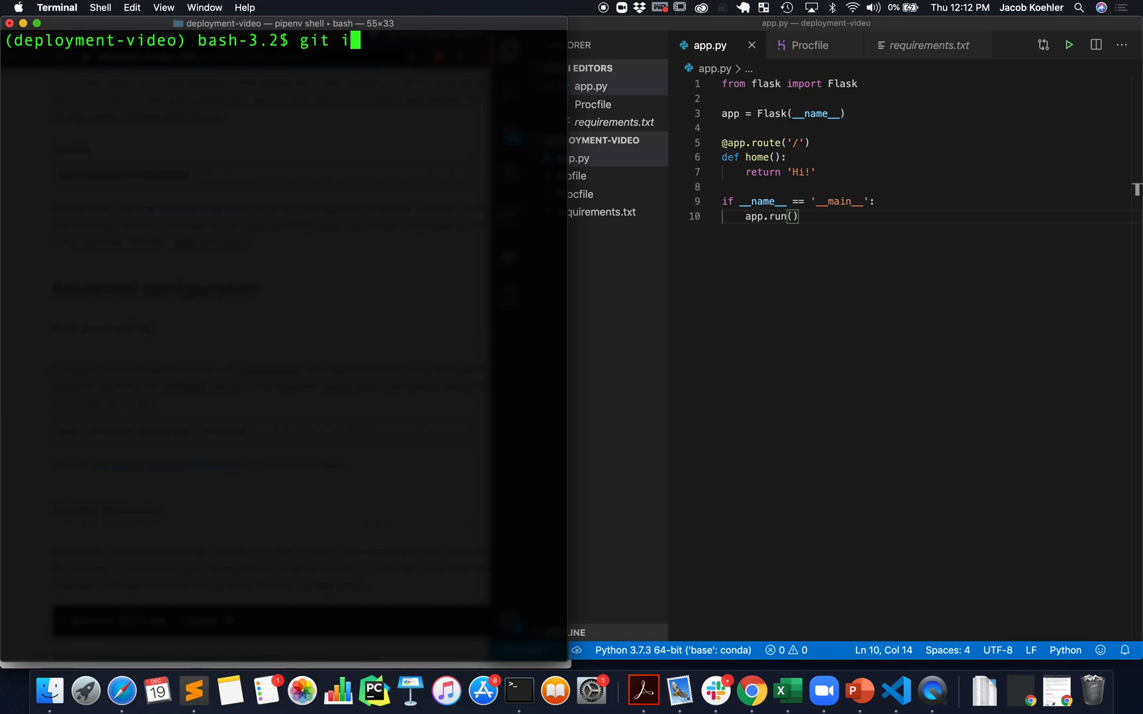
{"action": "key", "text": "Return"}
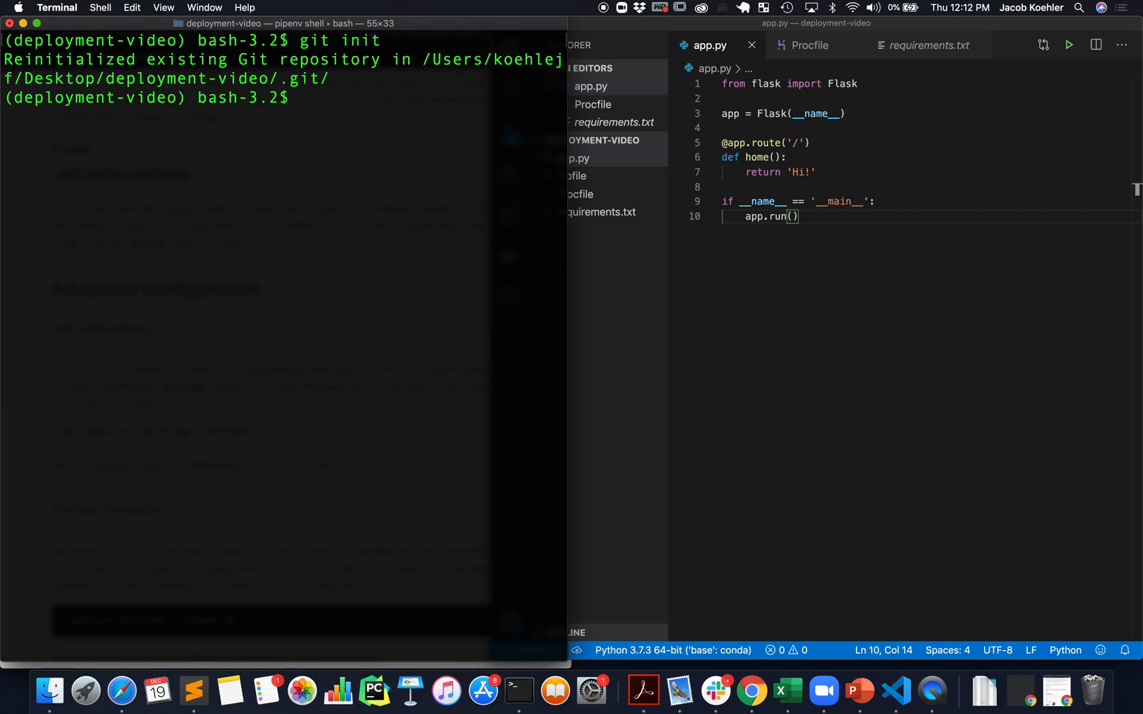
{"action": "type", "text": "clear"}
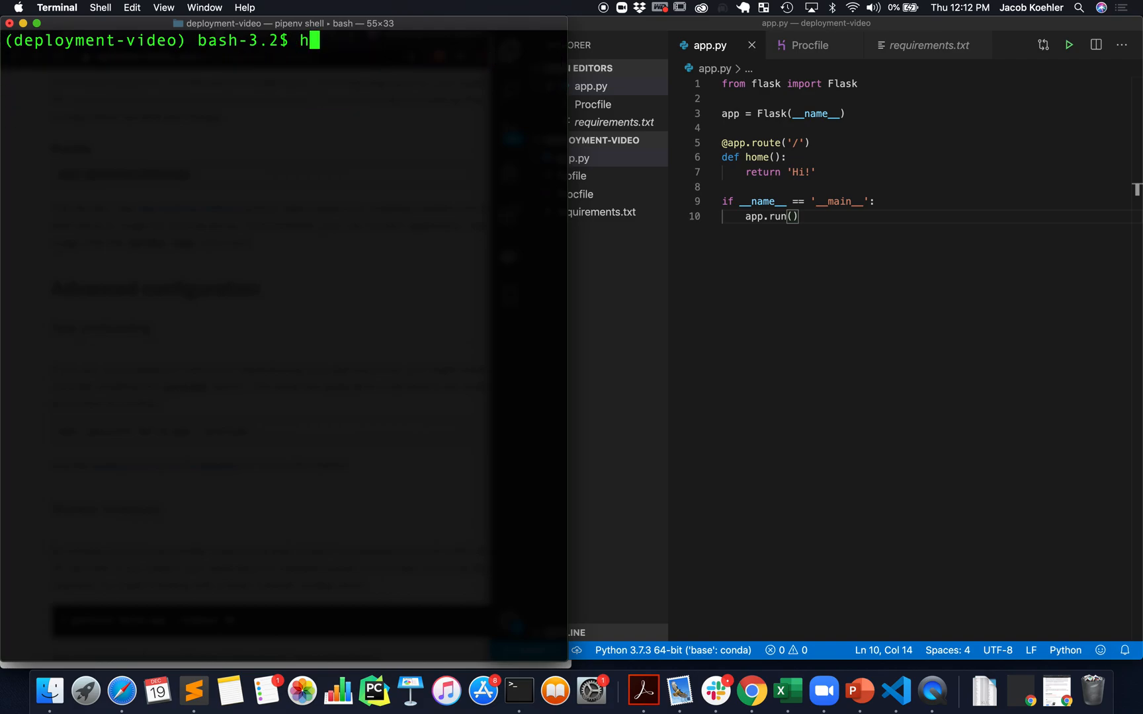
Step: Create the Heroku app 'prayer-for-deploymnt' and get its web and git URLs
{"action": "type", "text": "eroku create"}
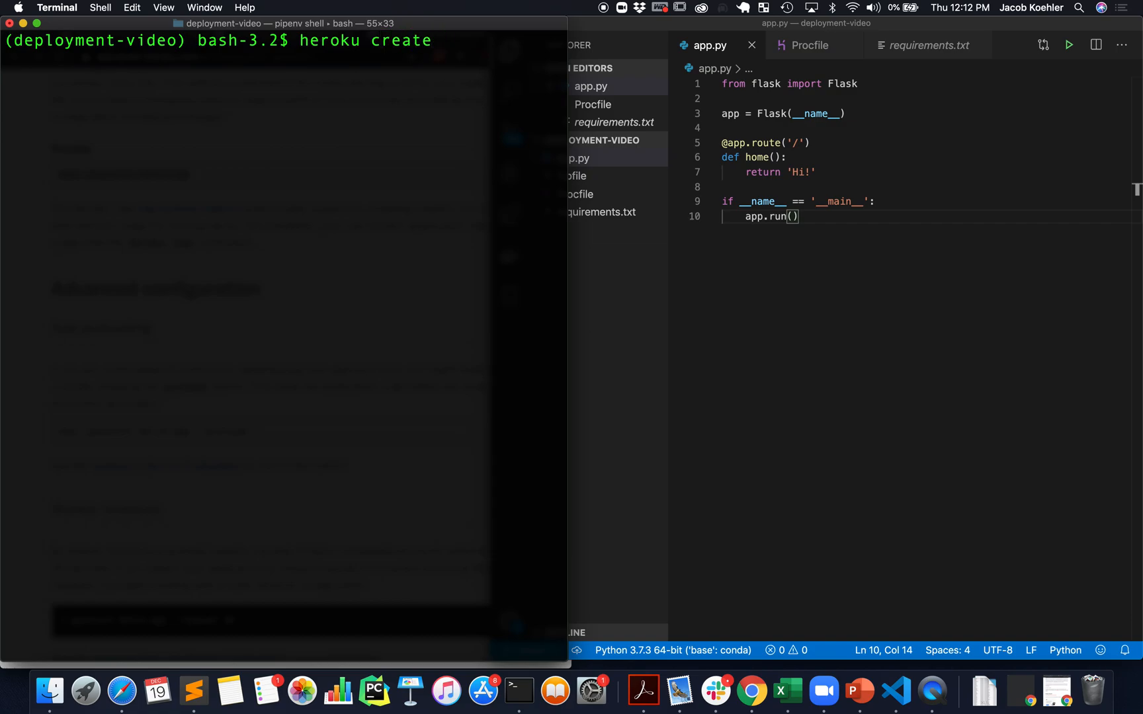
{"action": "type", "text": "prayer"}
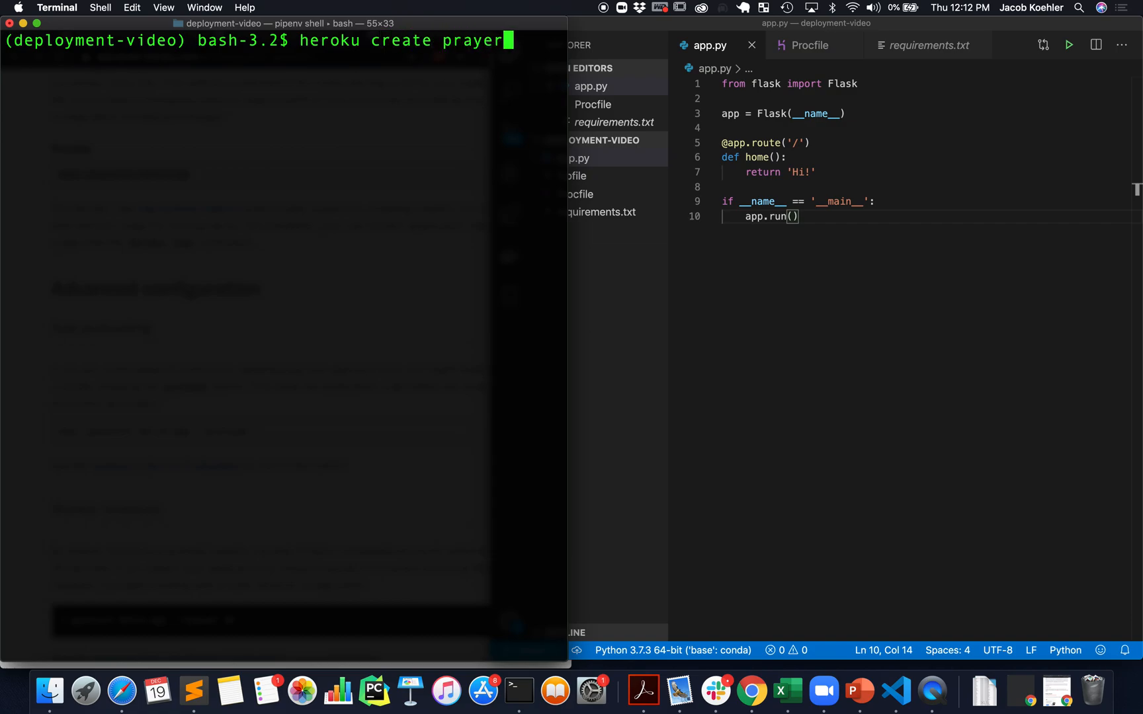
{"action": "type", "text": "-for-"}
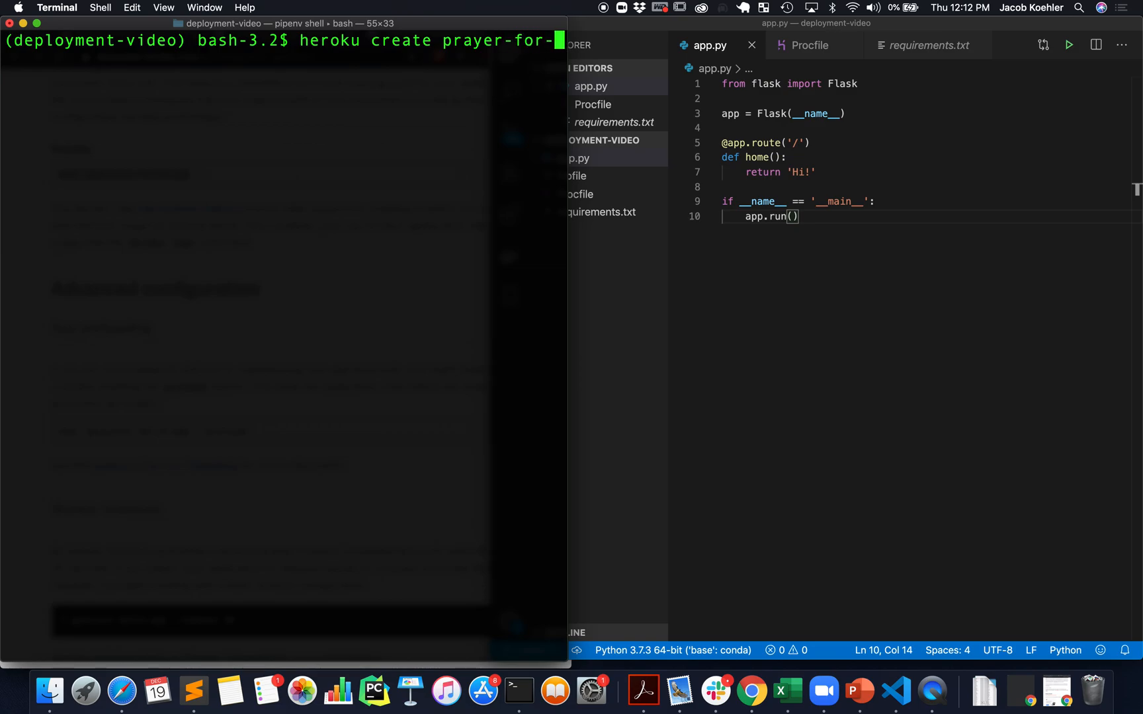
{"action": "type", "text": "deploymn"}
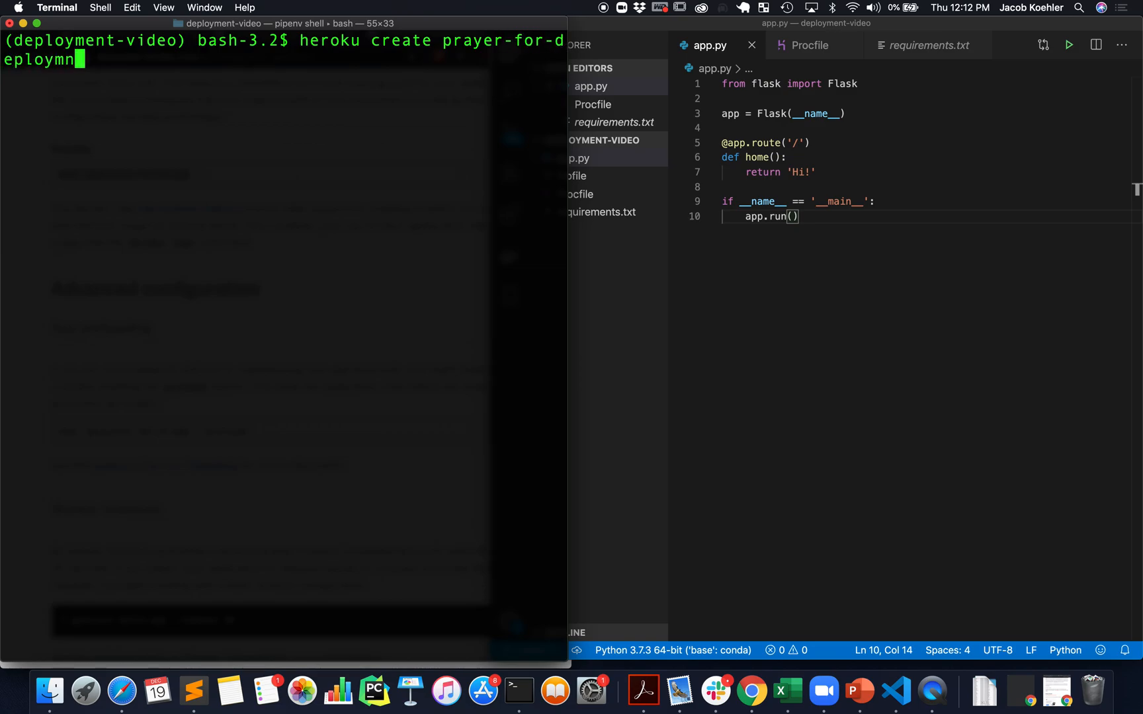
{"action": "type", "text": "t"}
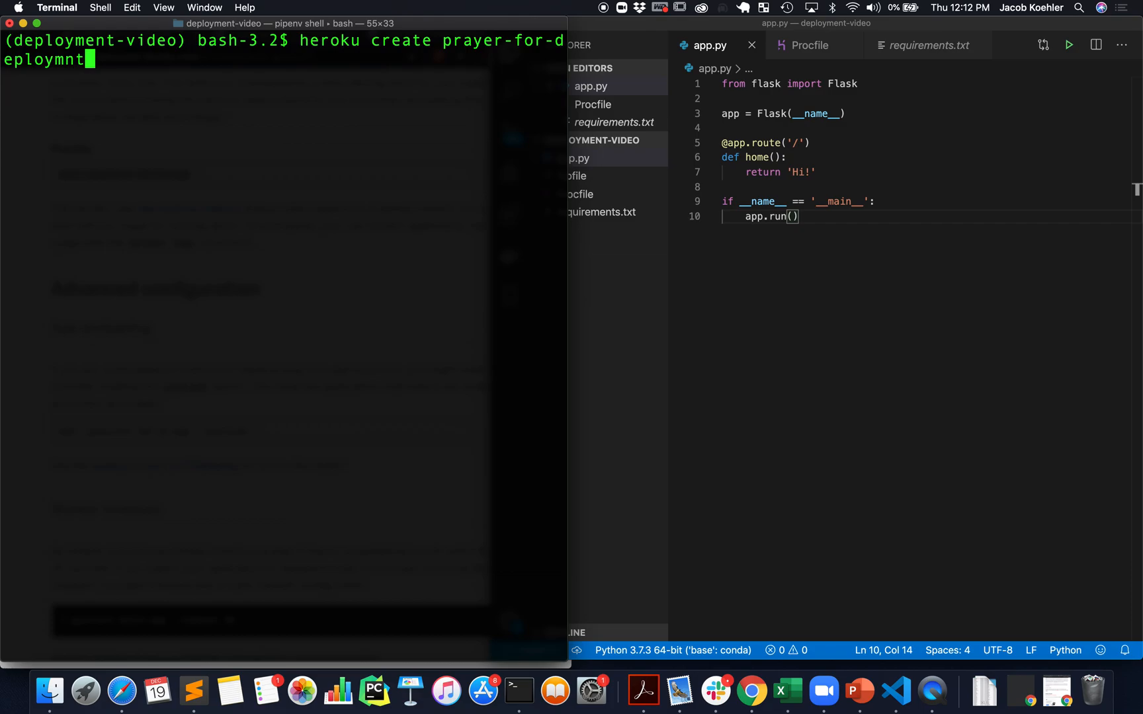
{"action": "key", "text": "Return"}
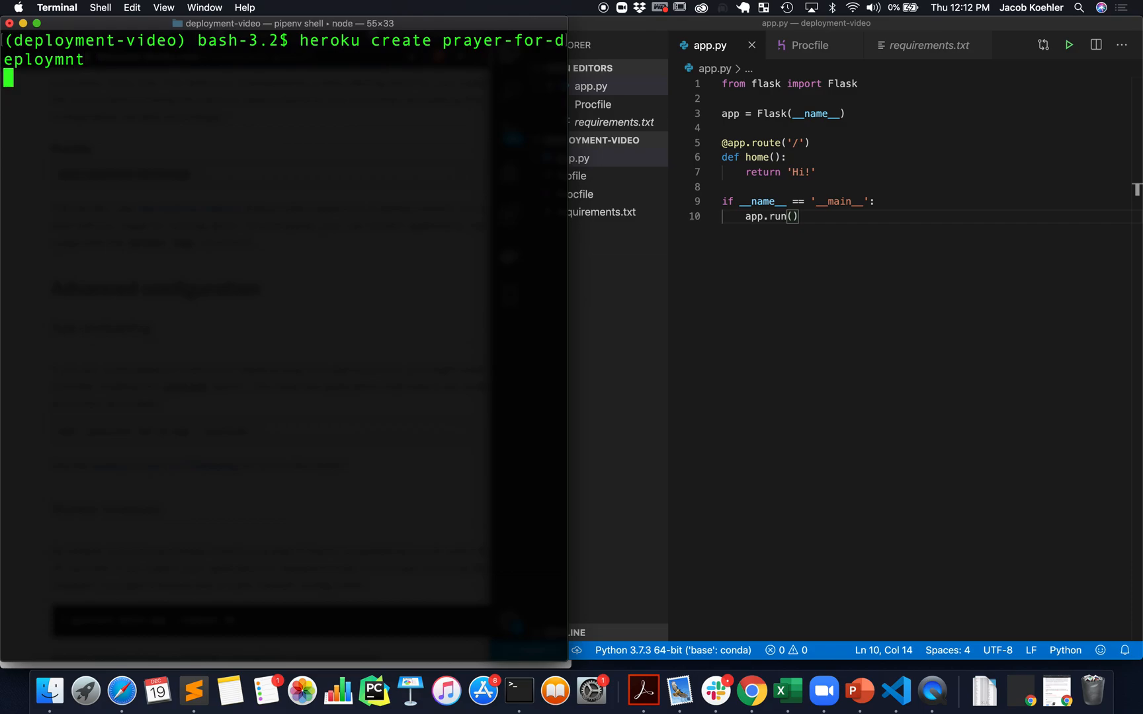
{"action": "key", "text": "Return"}
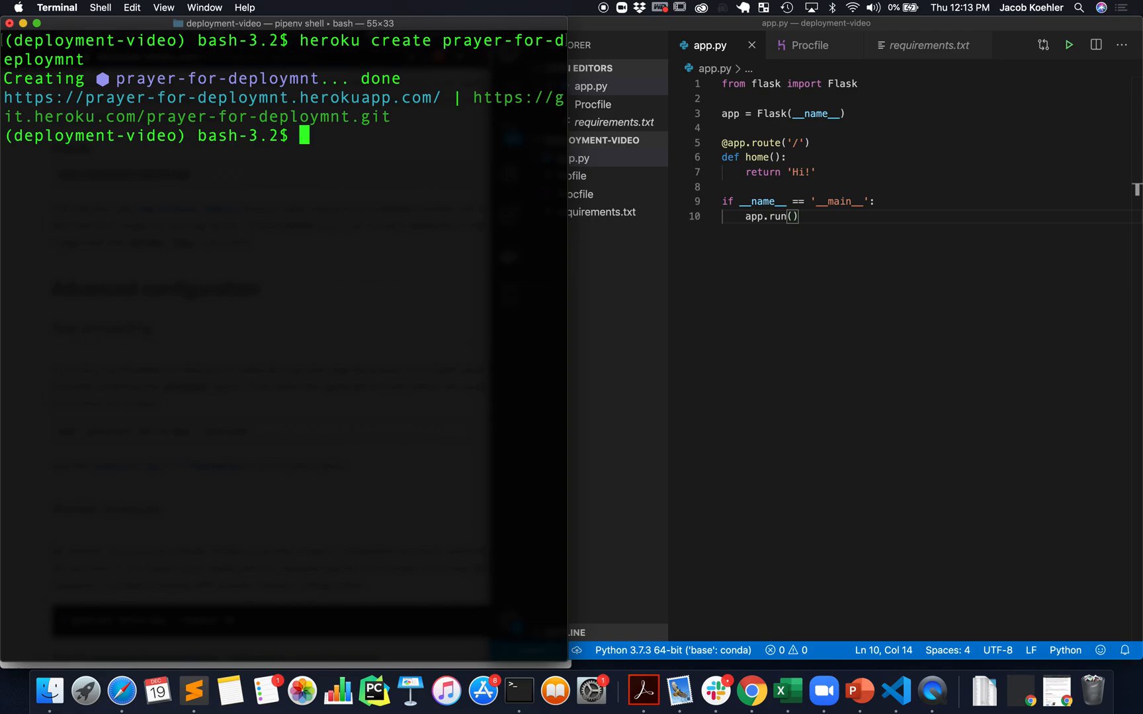
{"action": "type", "text": "git reo"}
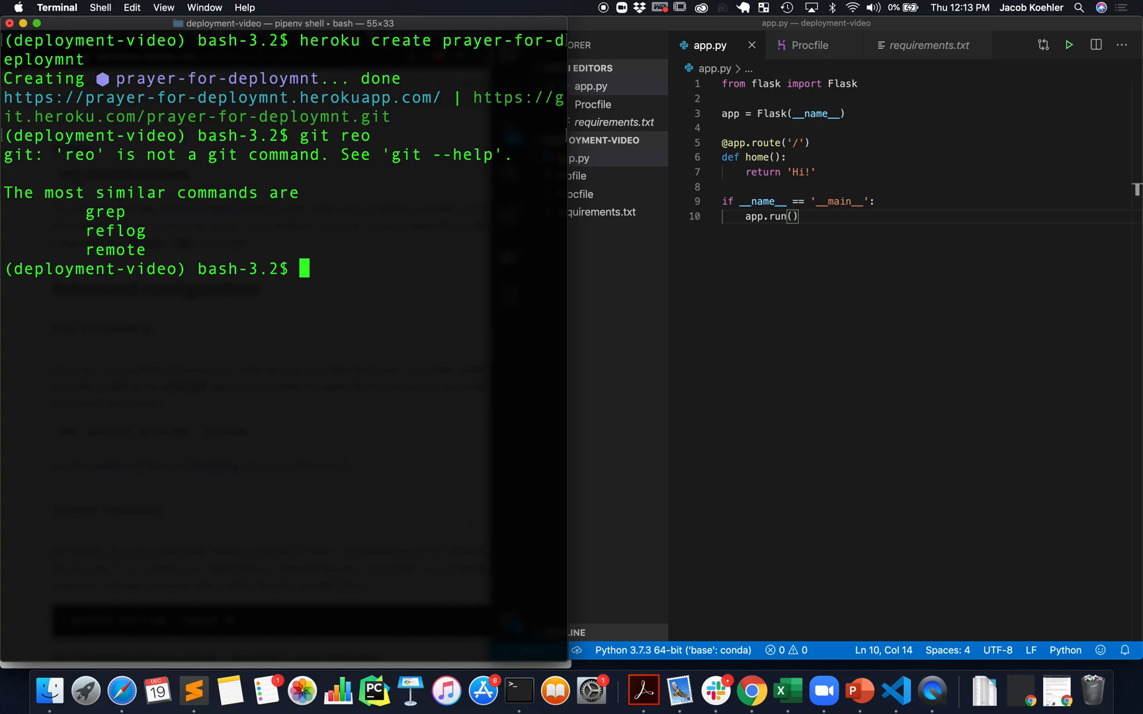
Step: Verify the heroku fetch and push remotes point to prayer-for-deploymnt.git, then clear the screen
{"action": "type", "text": "git re"}
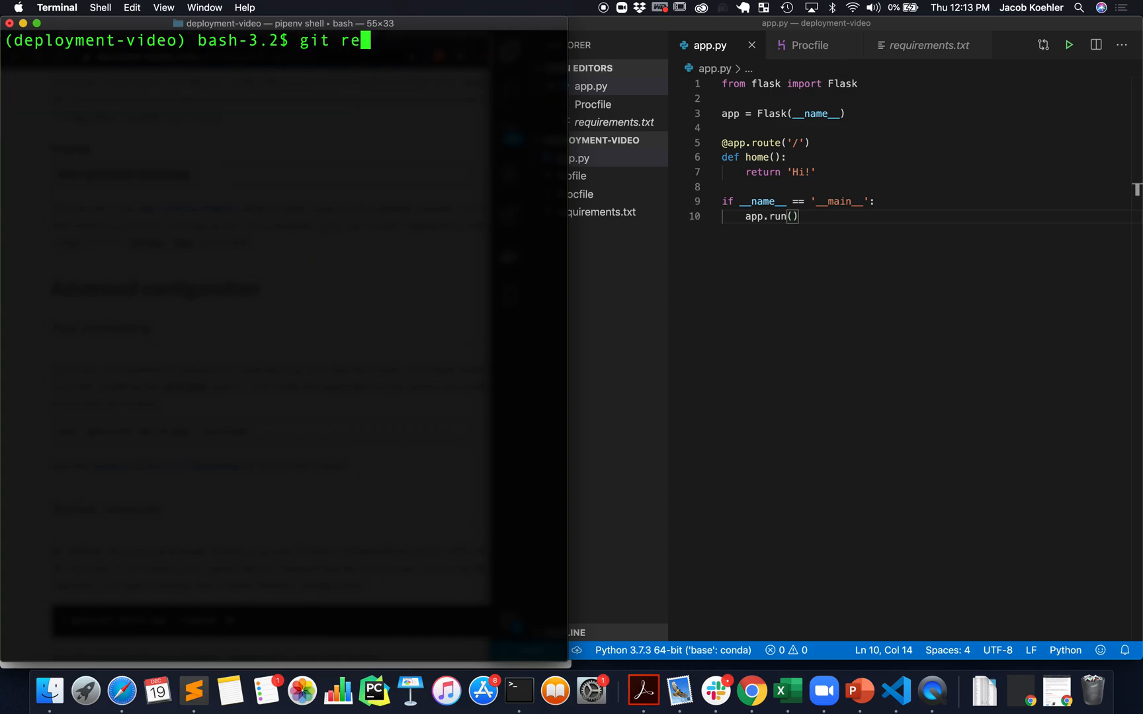
{"action": "key", "text": "Return"}
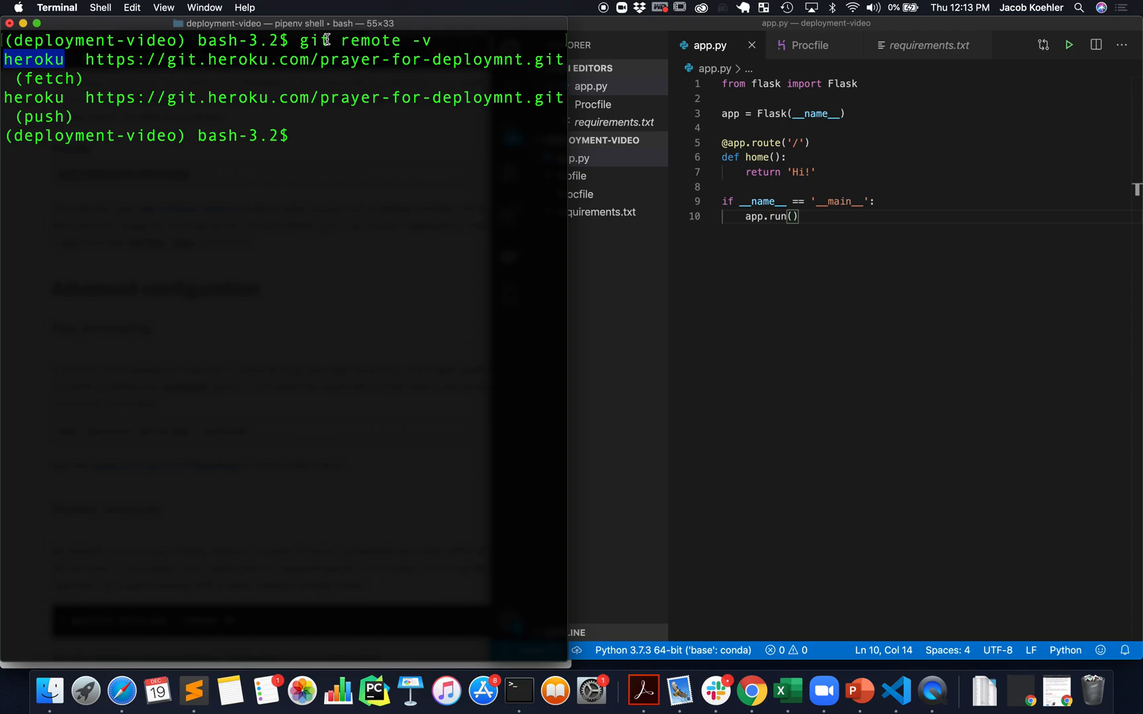
{"action": "mouse_move", "coordinate": [378, 41]}
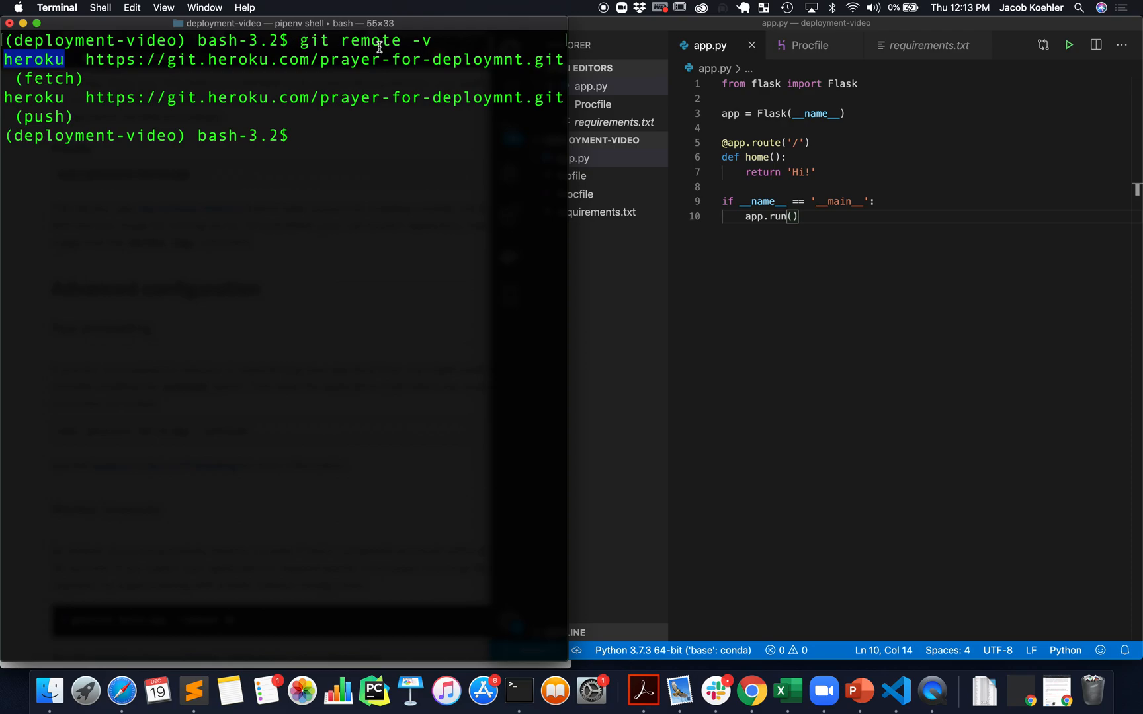
{"action": "mouse_move", "coordinate": [335, 138]}
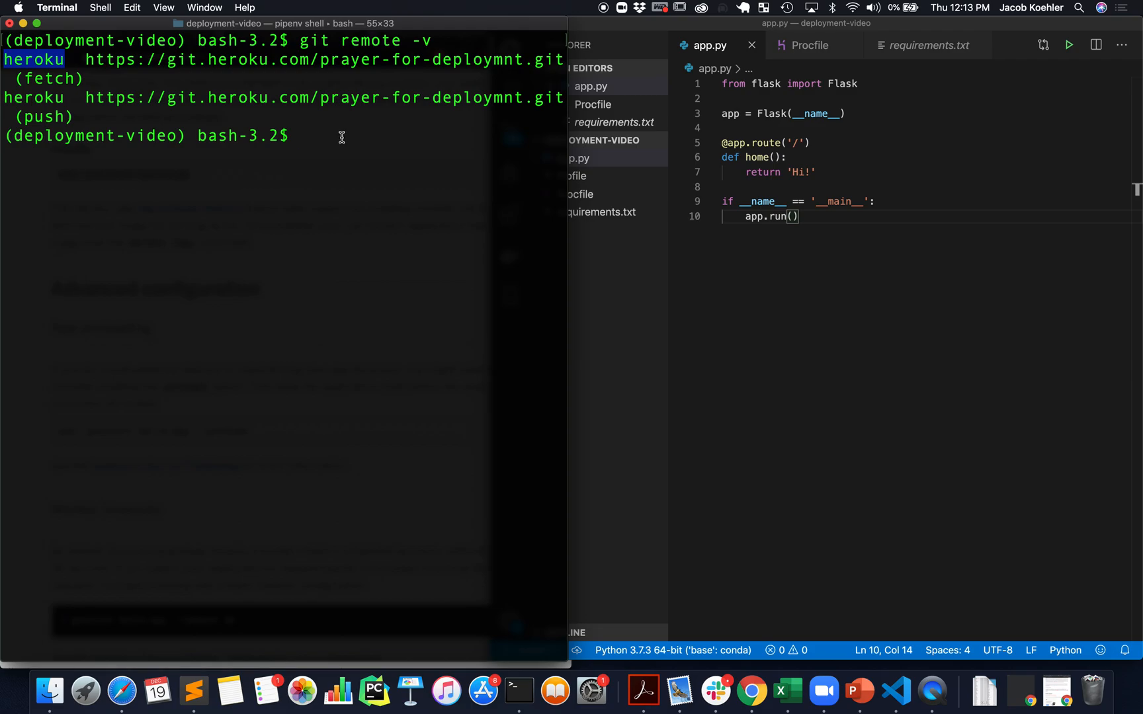
{"action": "type", "text": "clear"}
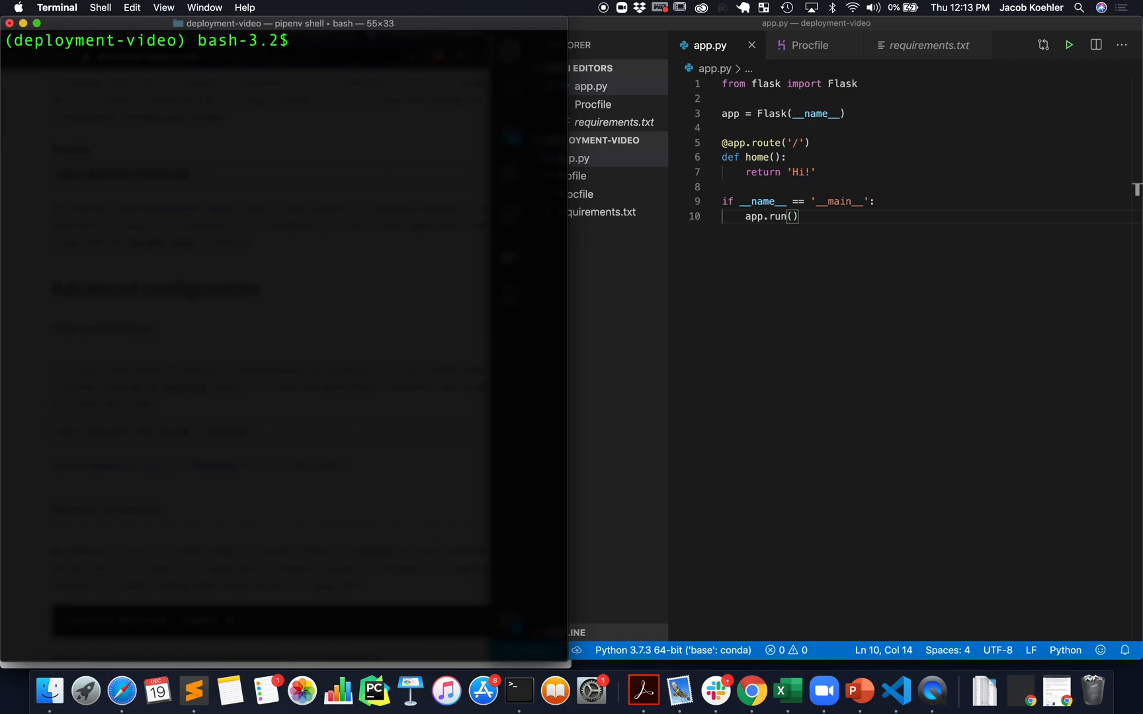
{"action": "left_click", "coordinate": [777, 319]}
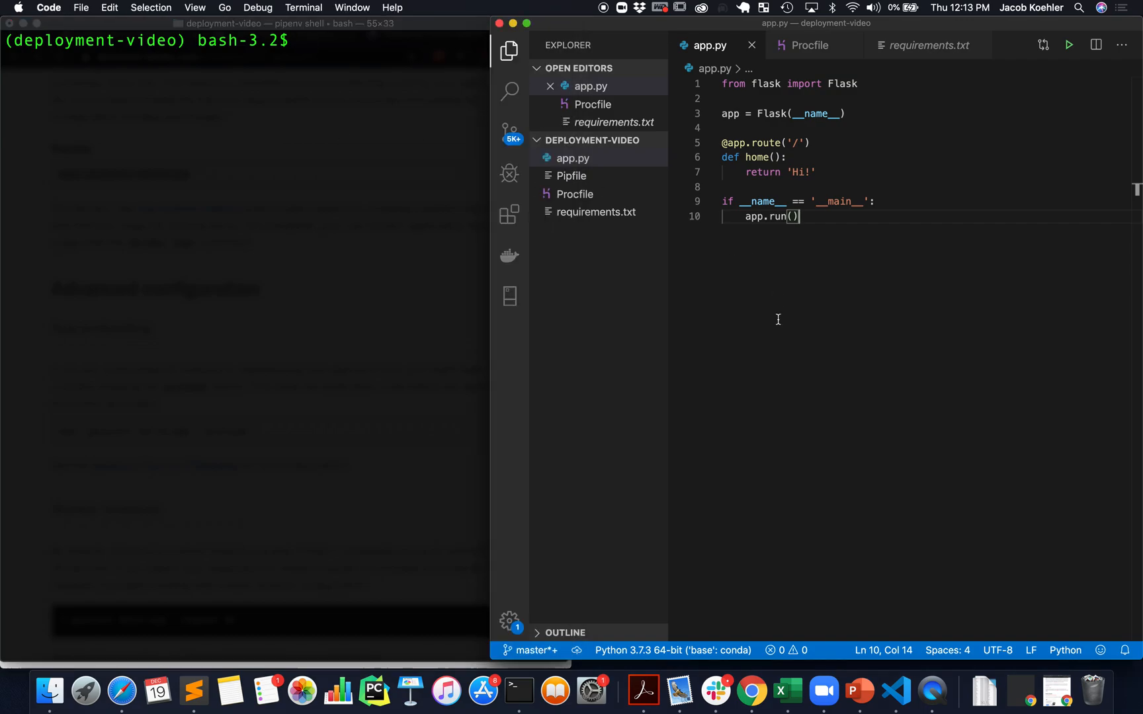
Step: Review the Procfile's gunicorn web command and the dependencies in requirements.txt
{"action": "left_click", "coordinate": [575, 193]}
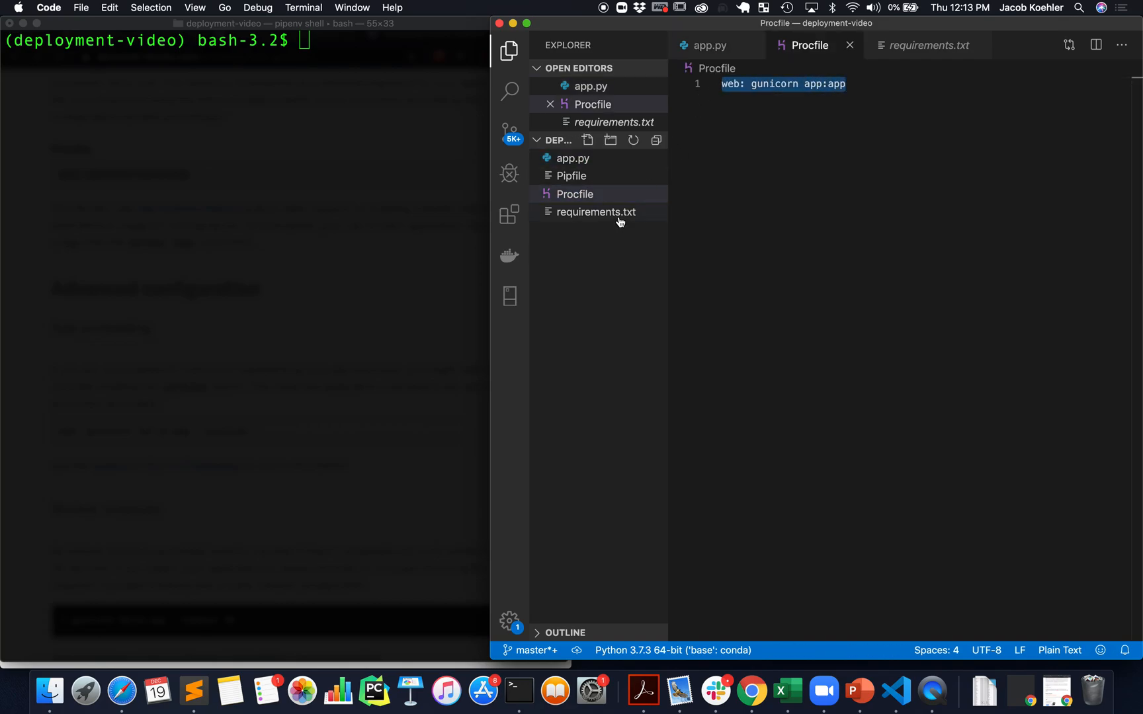
{"action": "left_click", "coordinate": [596, 212]}
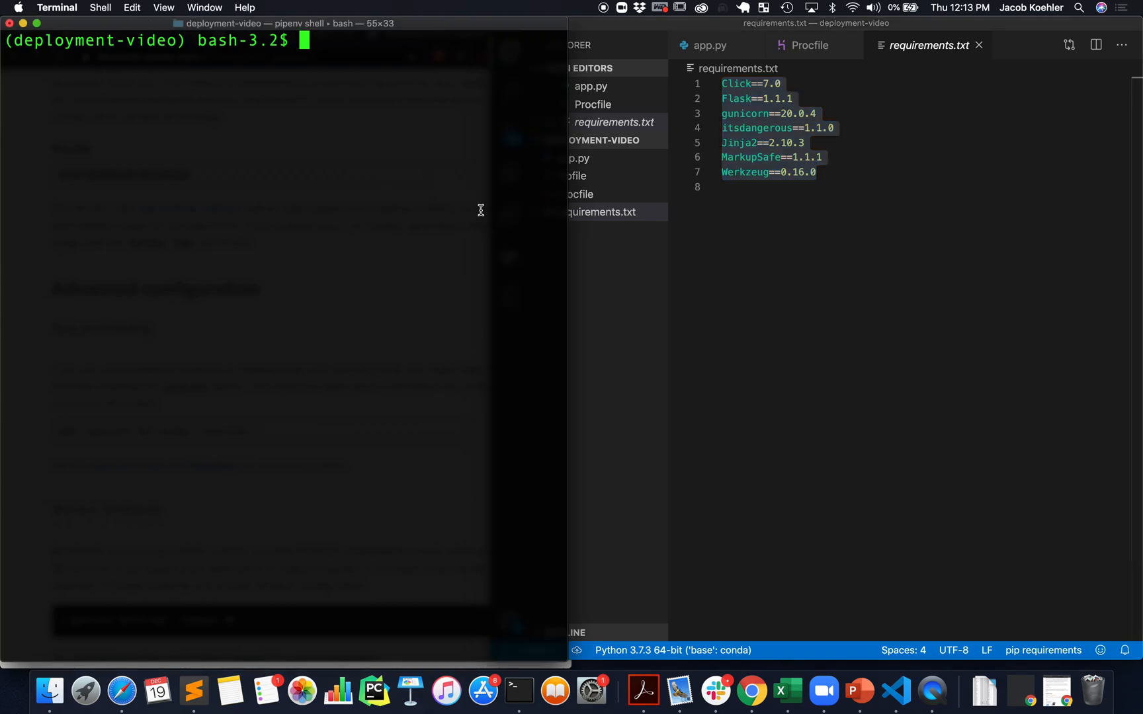
{"action": "mouse_move", "coordinate": [373, 45]}
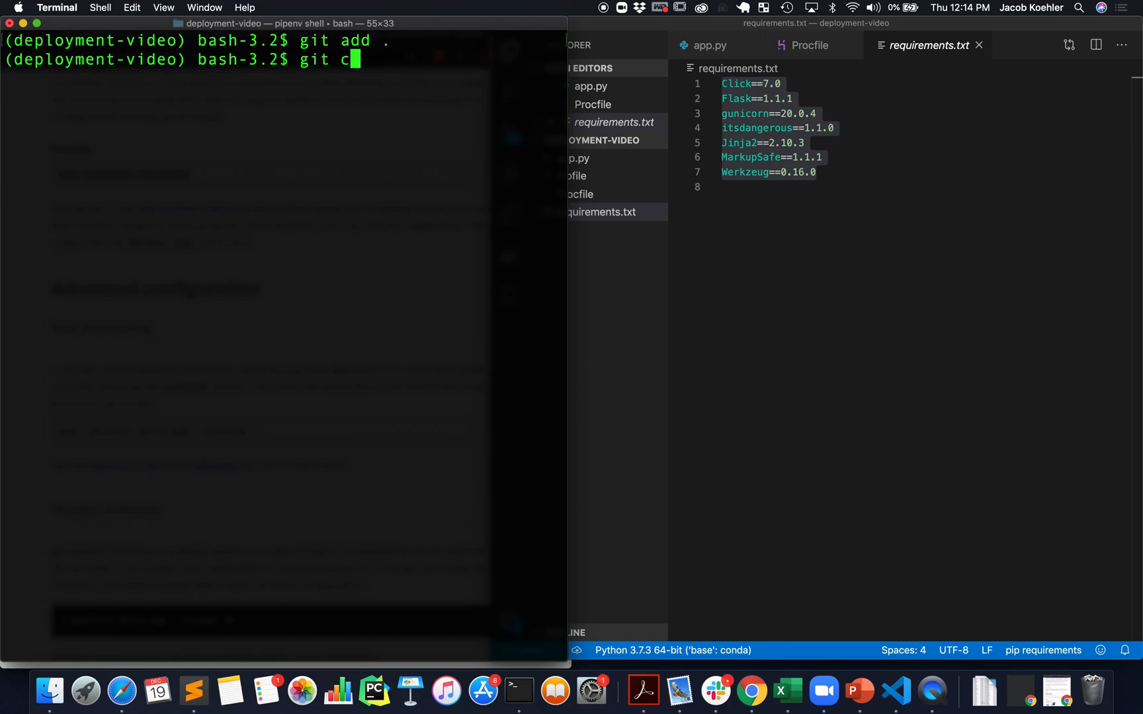
Step: Commit the staged project files with the message 'trying to launch'
{"action": "type", "text": "ommit -m '"}
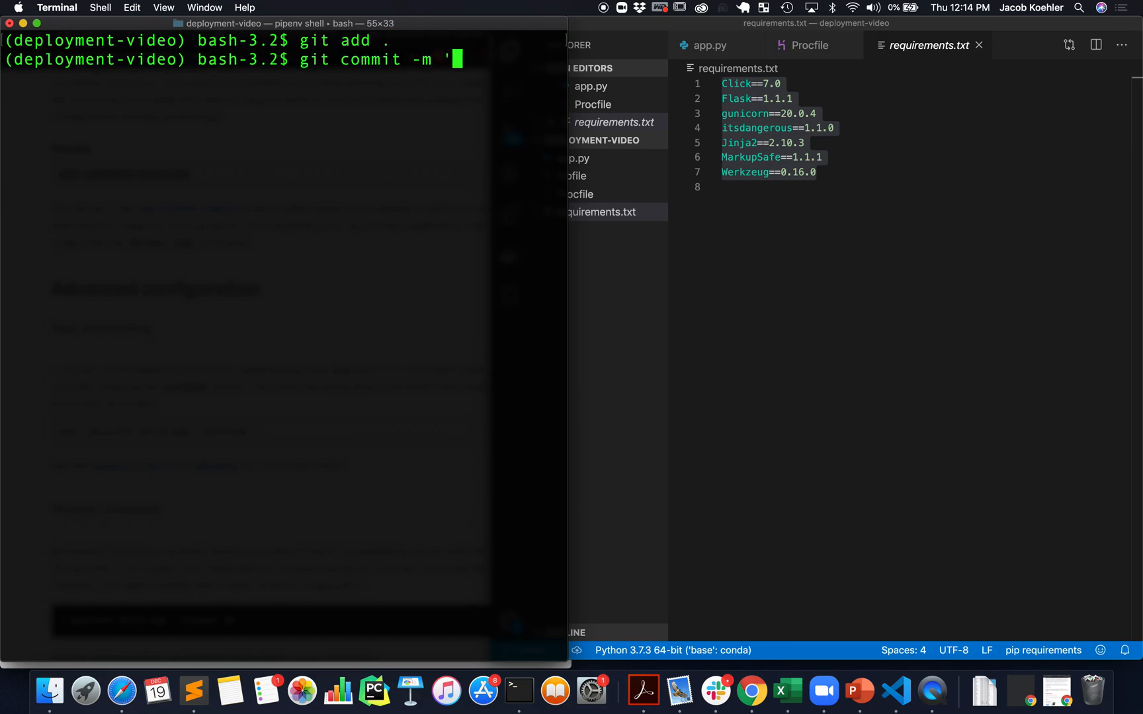
{"action": "type", "text": "trying to"}
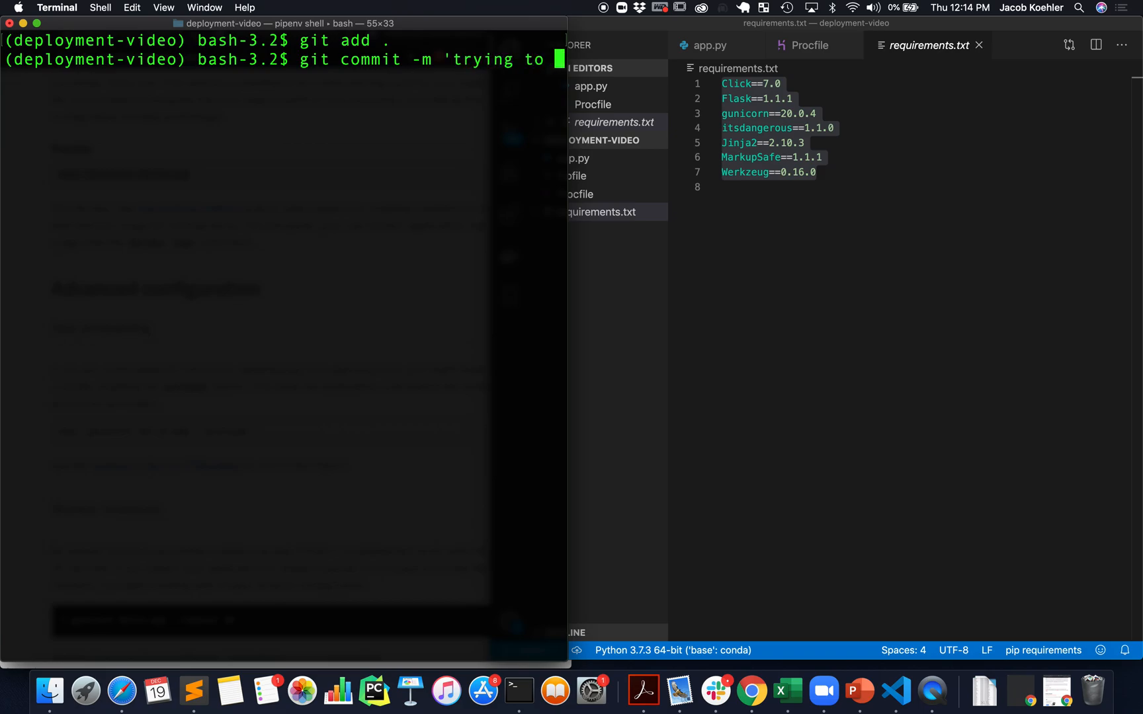
{"action": "type", "text": "launch'"}
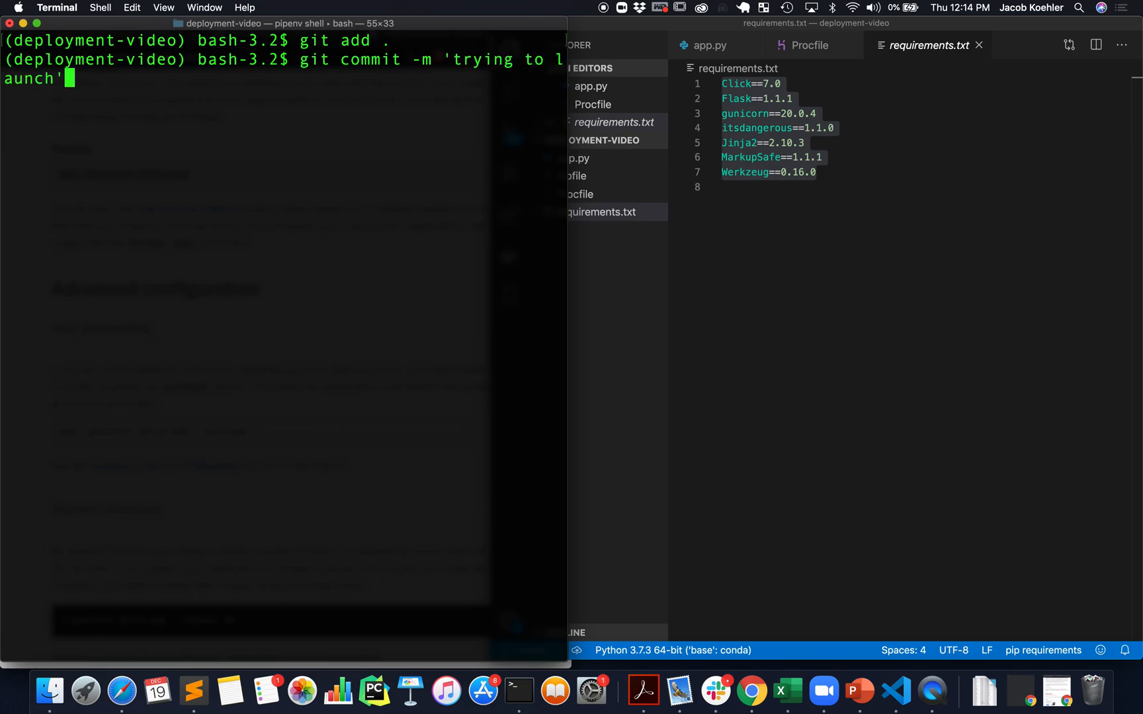
{"action": "key", "text": "Return"}
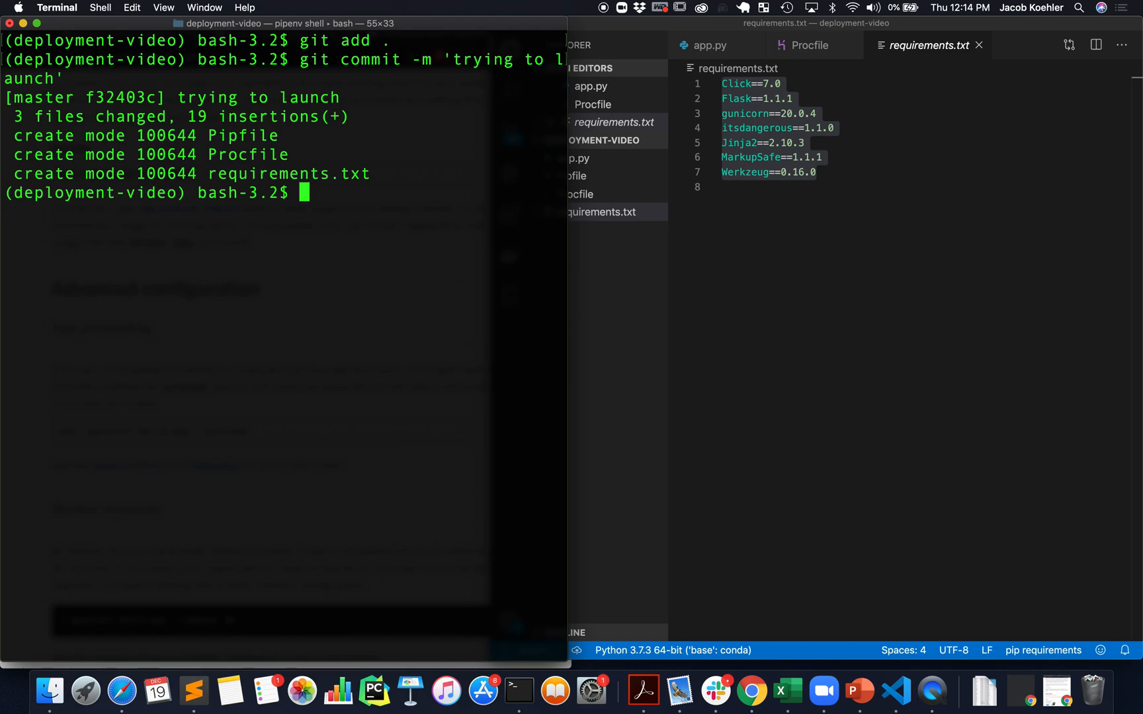
Step: Start pushing to heroku master, interrupt the push, and clear the screen
{"action": "type", "text": "git"}
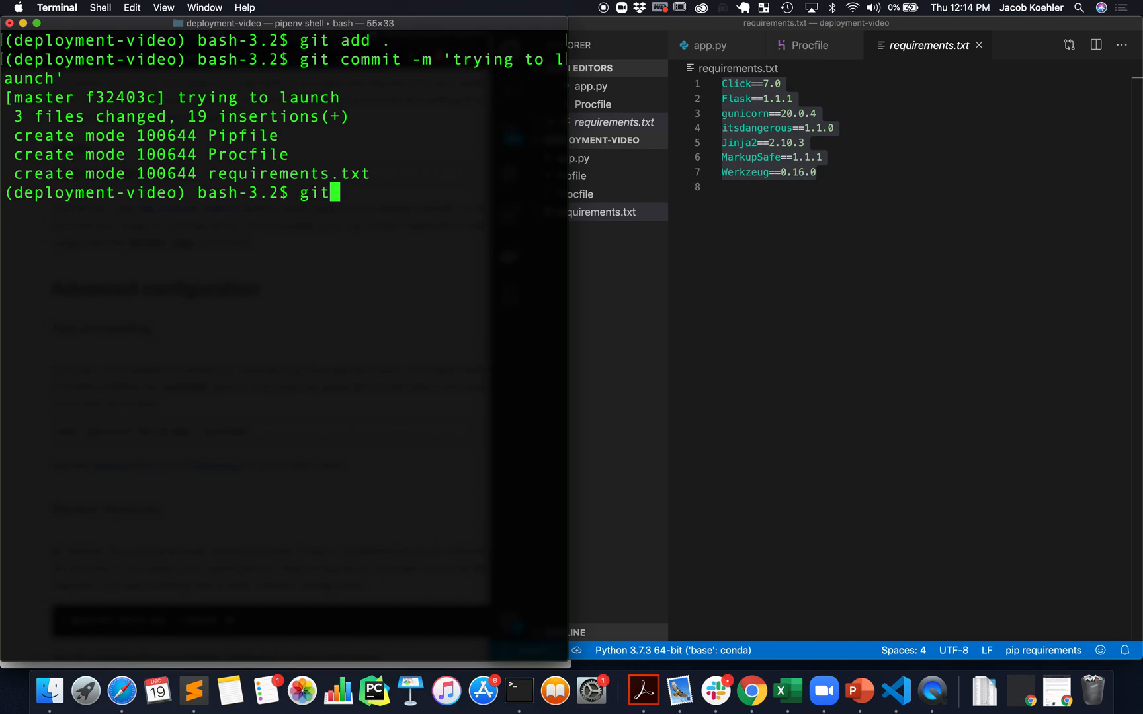
{"action": "type", "text": "push h"}
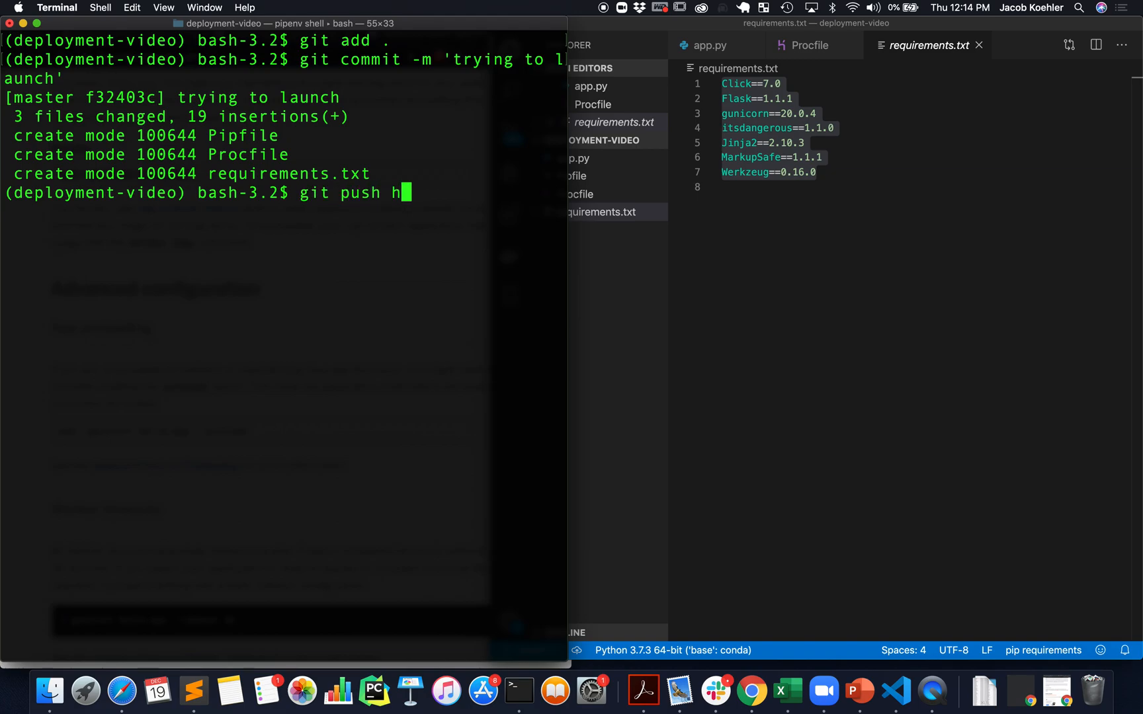
{"action": "type", "text": "eroku master"}
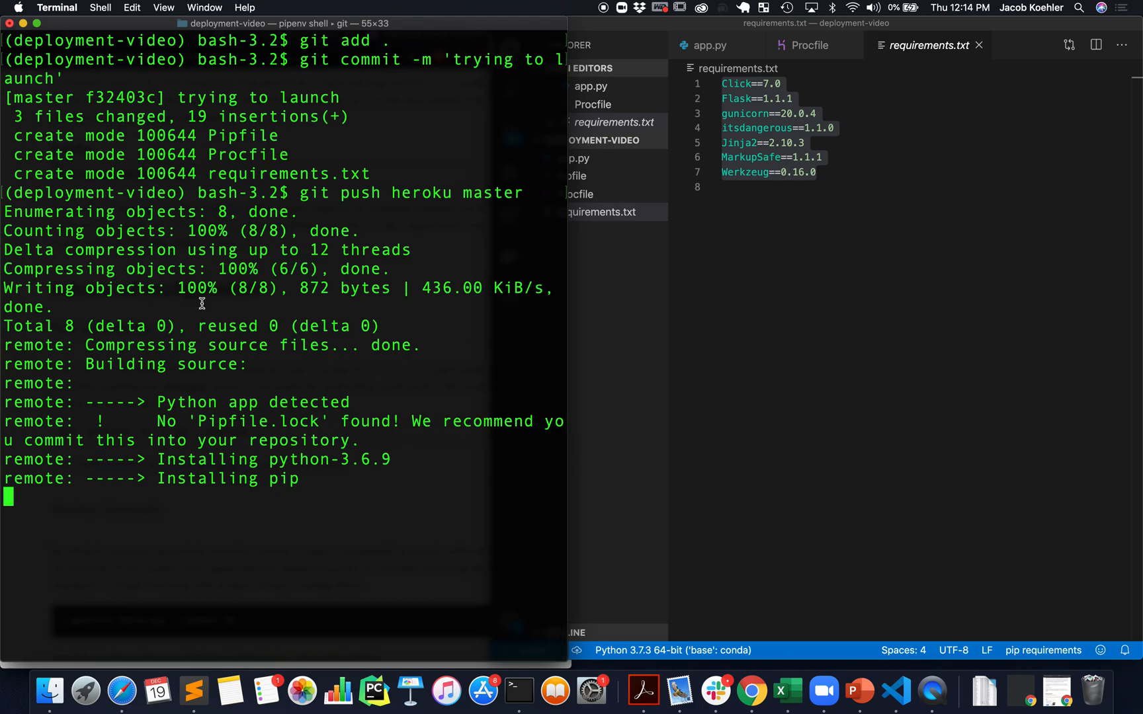
{"action": "type", "text": "cl"}
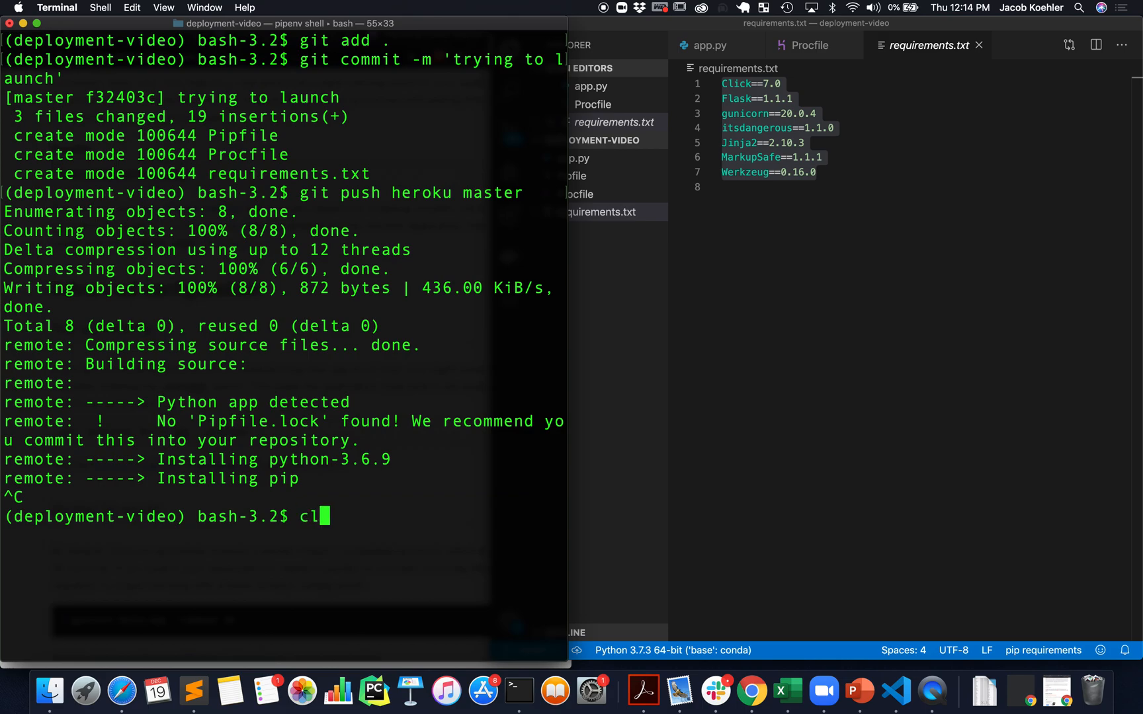
{"action": "key", "text": "Return"}
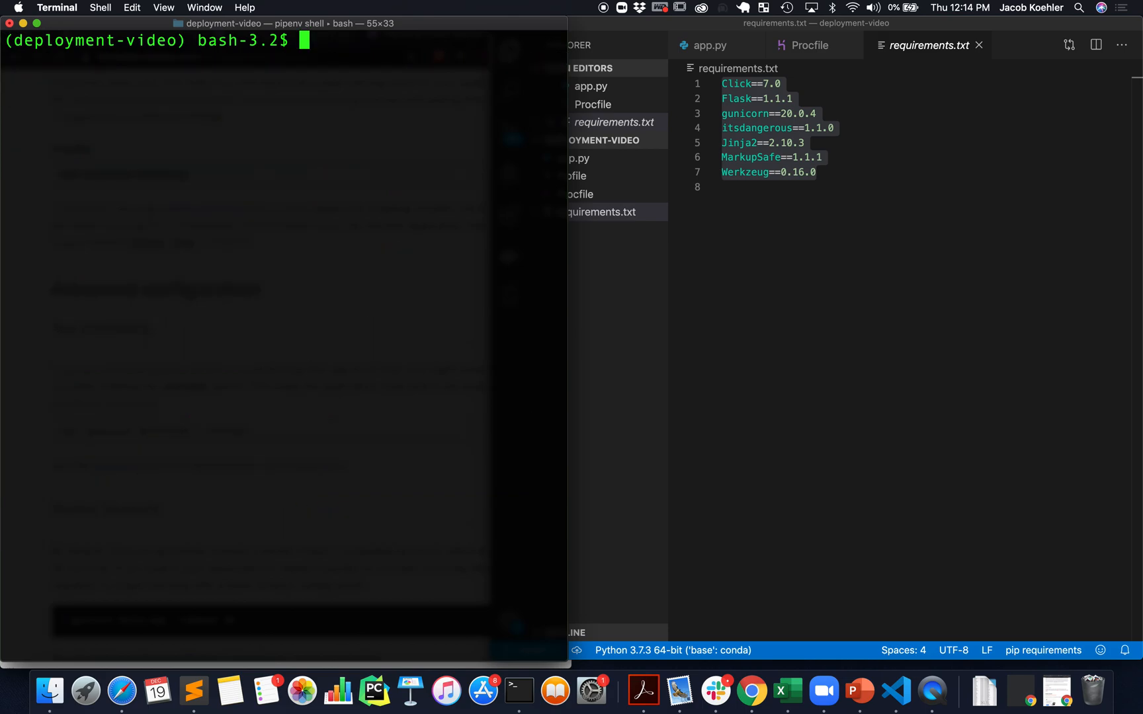
{"action": "mouse_move", "coordinate": [631, 295]}
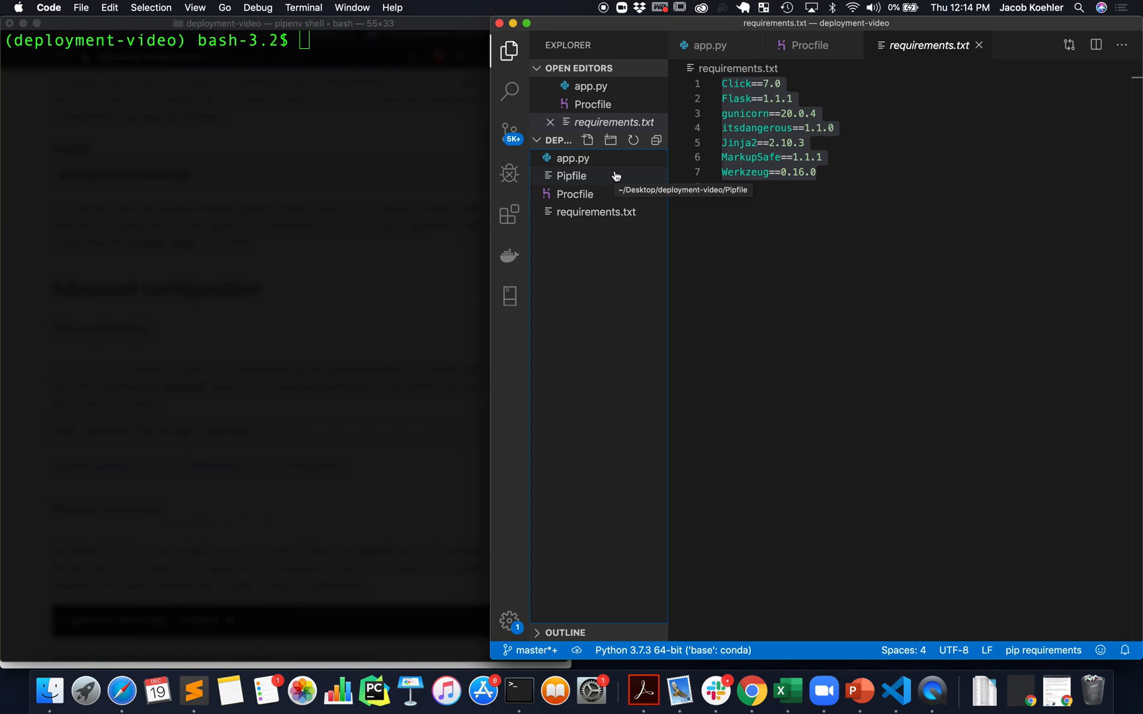
{"action": "mouse_move", "coordinate": [583, 177]}
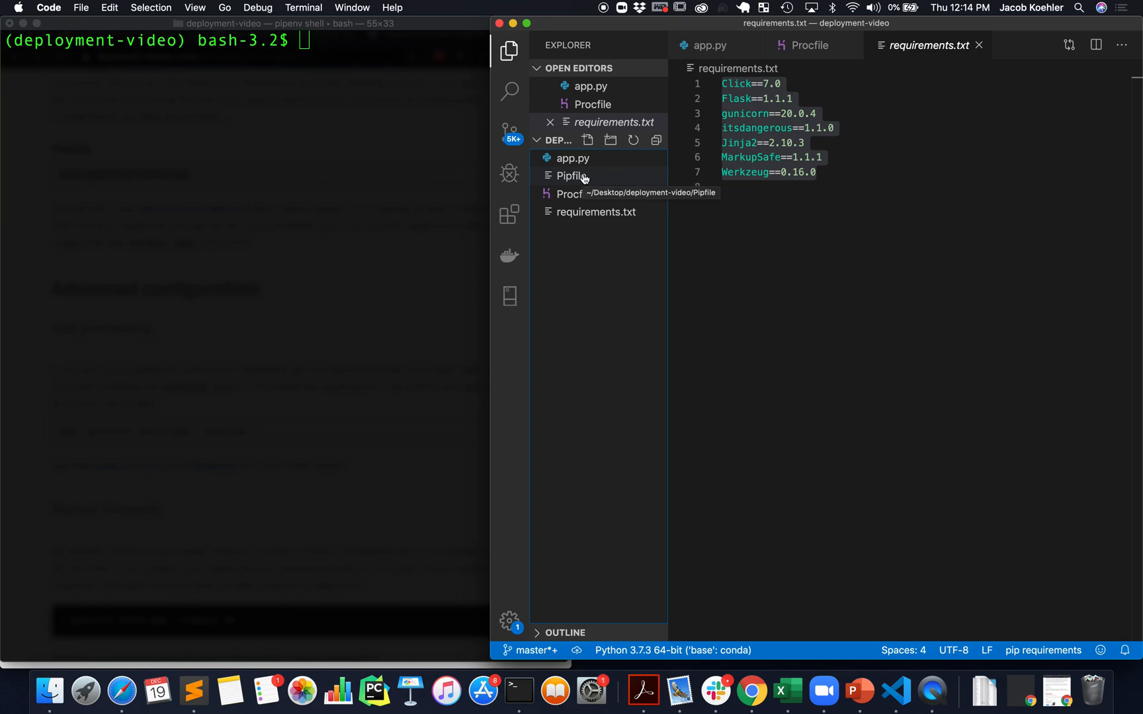
{"action": "mouse_move", "coordinate": [617, 181]}
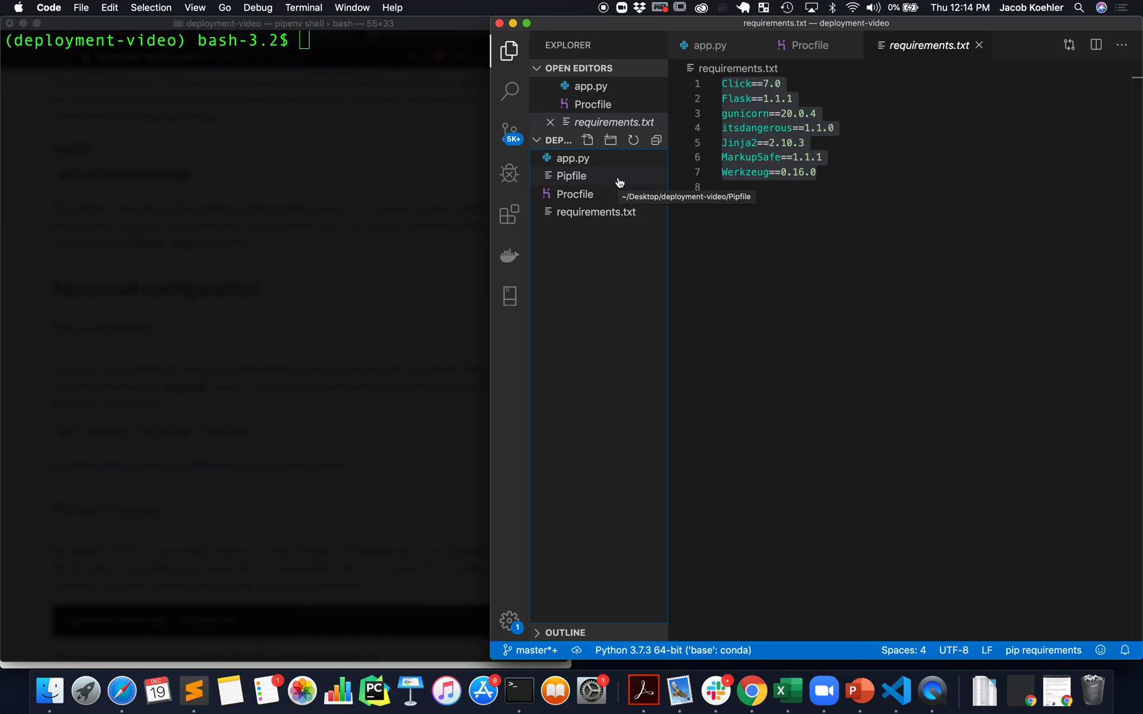
{"action": "mouse_move", "coordinate": [584, 179]}
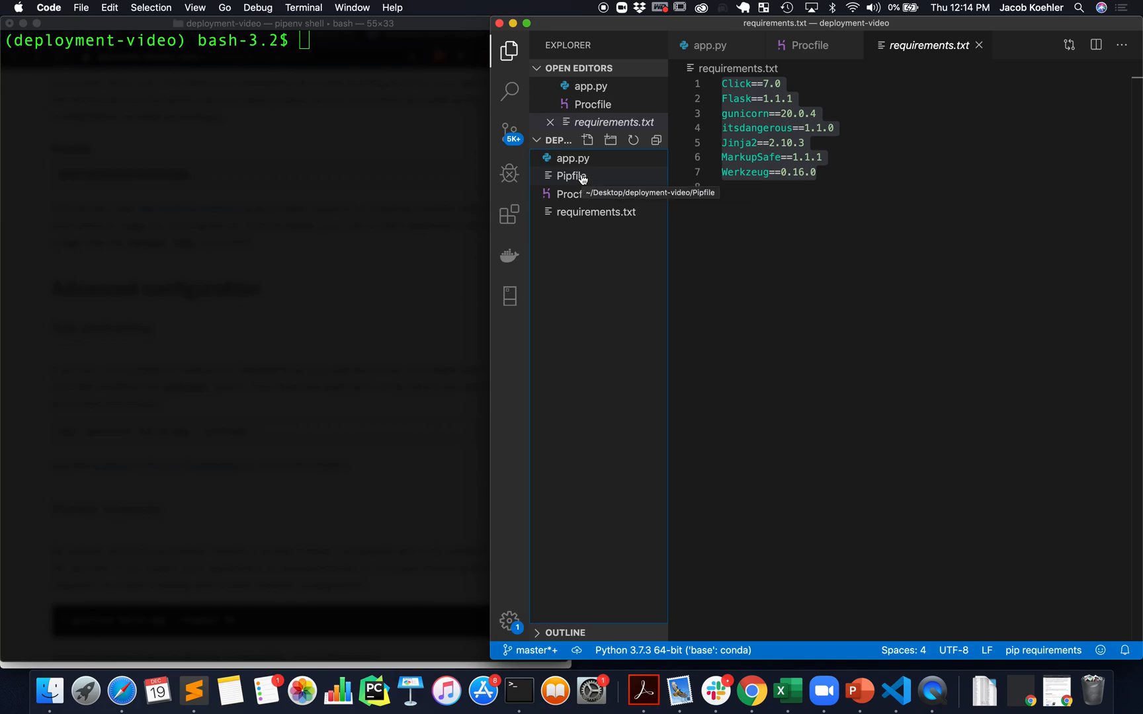
{"action": "mouse_move", "coordinate": [599, 179]}
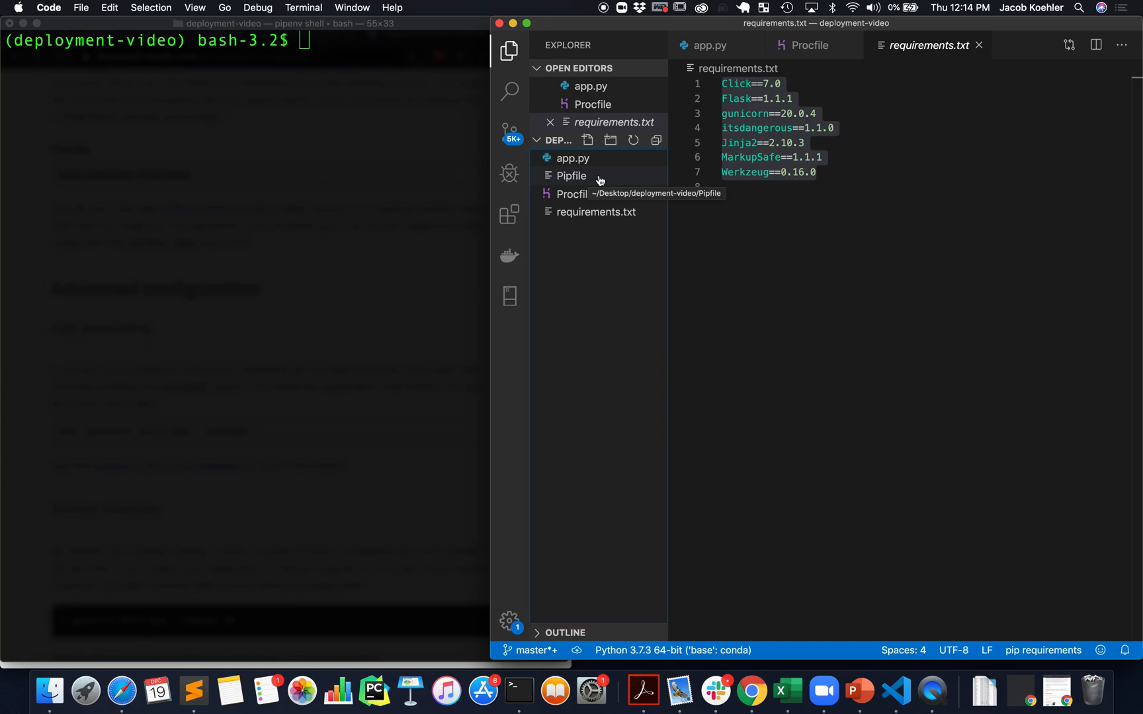
Step: Delete the Pipfile from the project, moving it to the trash
{"action": "right_click", "coordinate": [570, 176]}
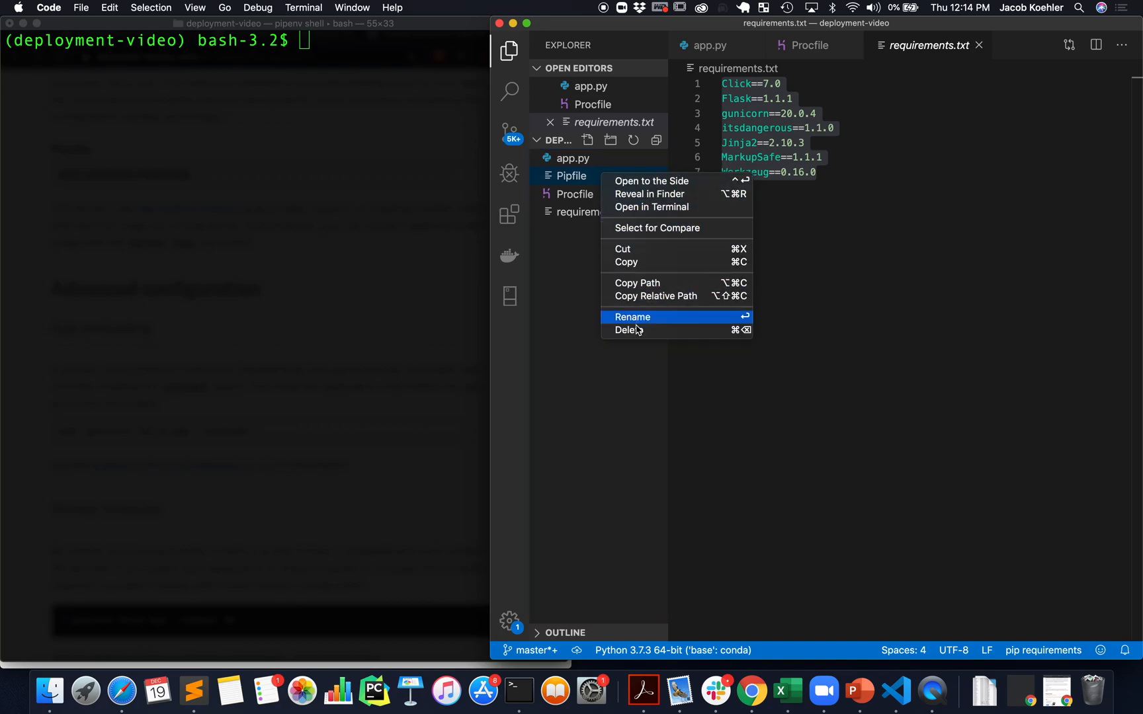
{"action": "left_click", "coordinate": [629, 329]}
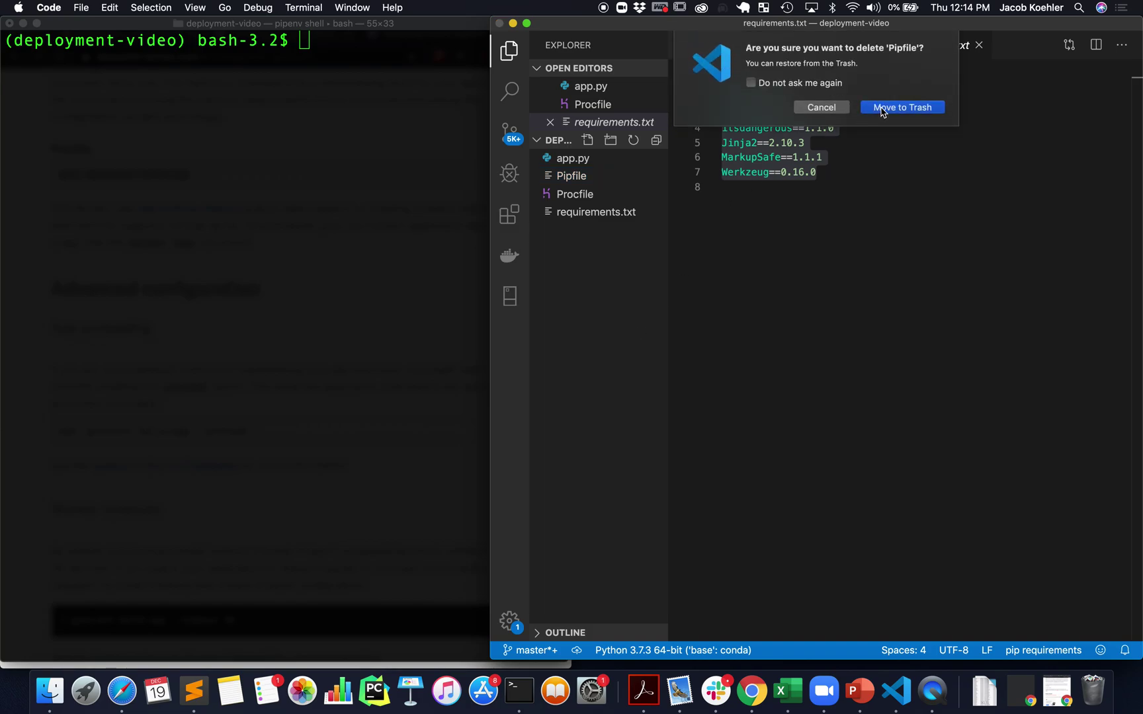
{"action": "left_click", "coordinate": [901, 108]}
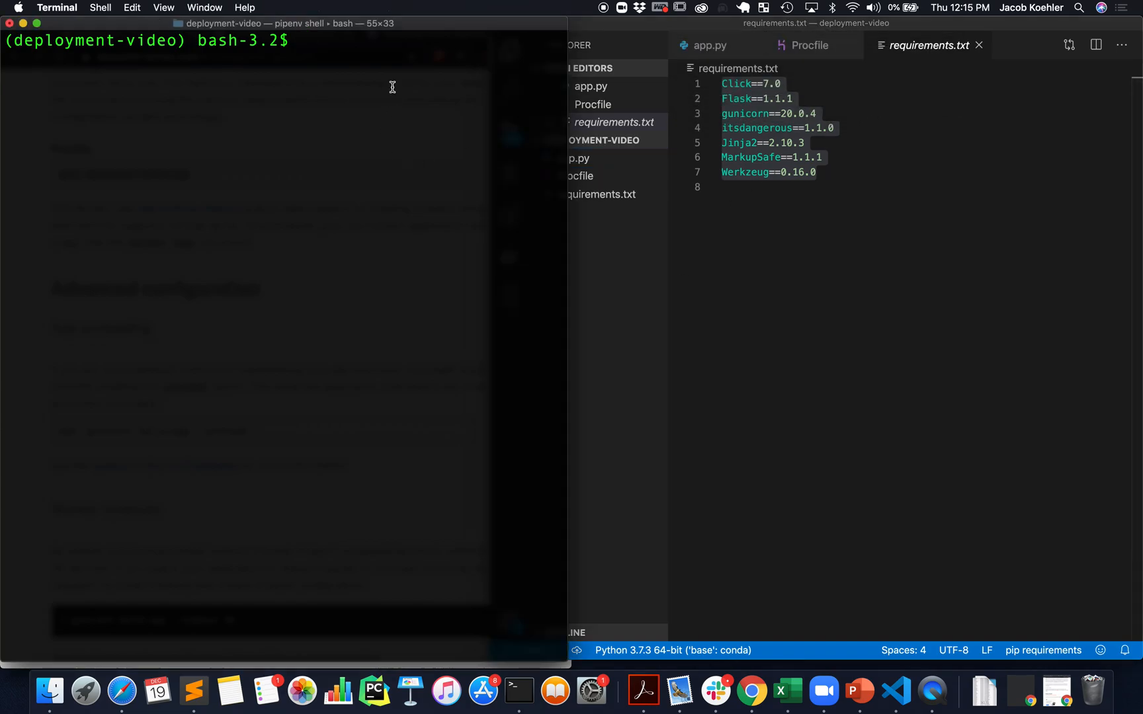
Step: Stage all changes and commit the Pipfile removal as 'deleted Pipfile'
{"action": "type", "text": "git a"}
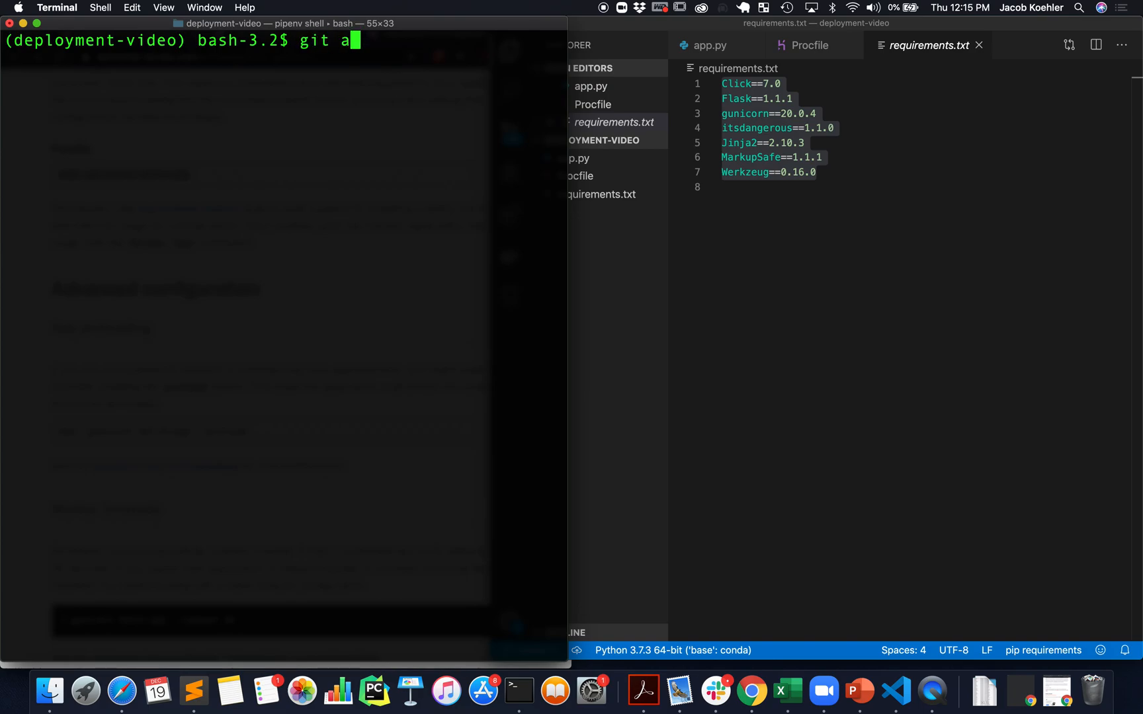
{"action": "type", "text": "dd ."}
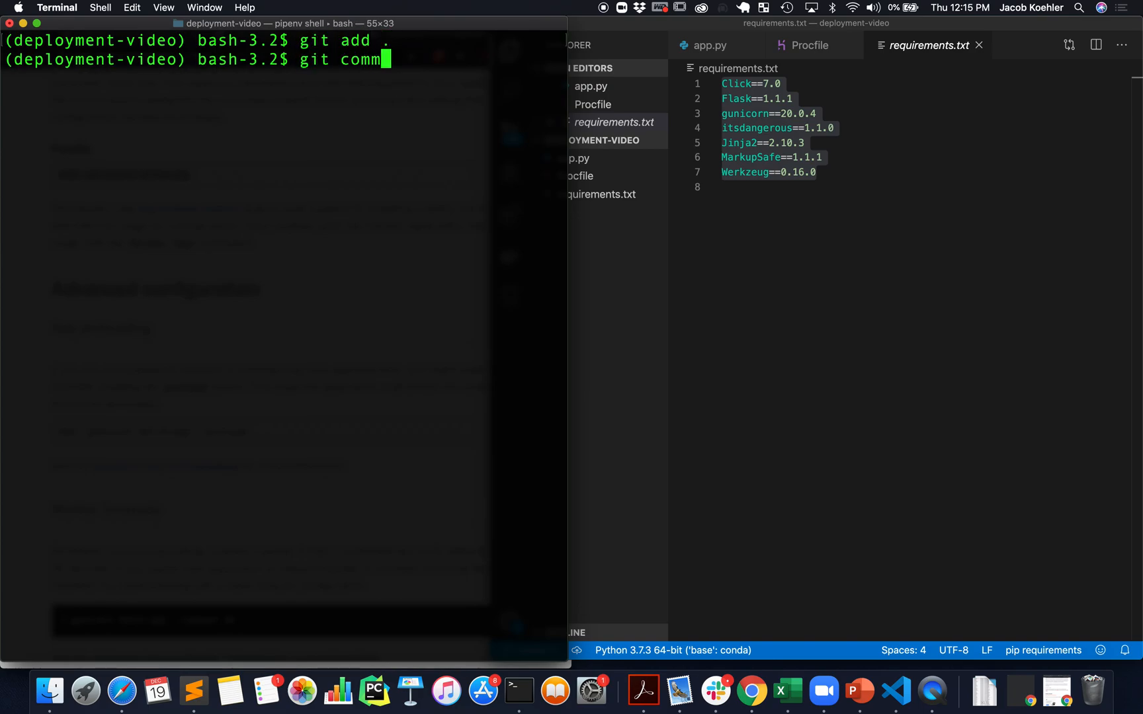
{"action": "type", "text": "it -m '"}
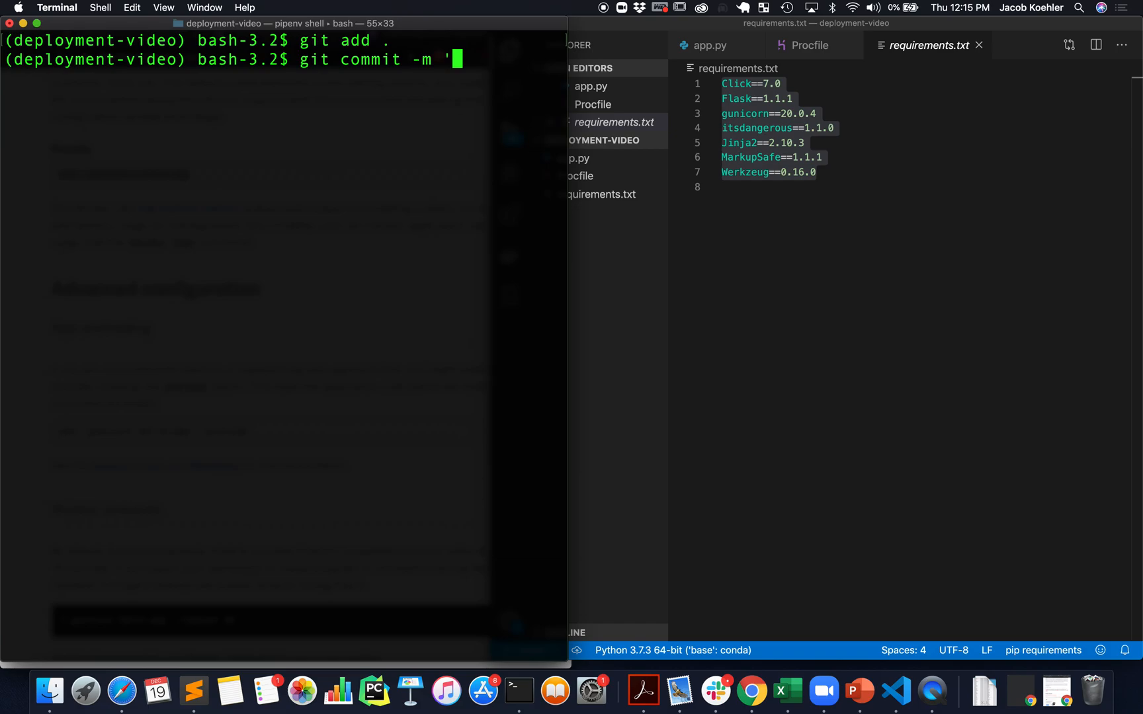
{"action": "type", "text": "deleted Pip"}
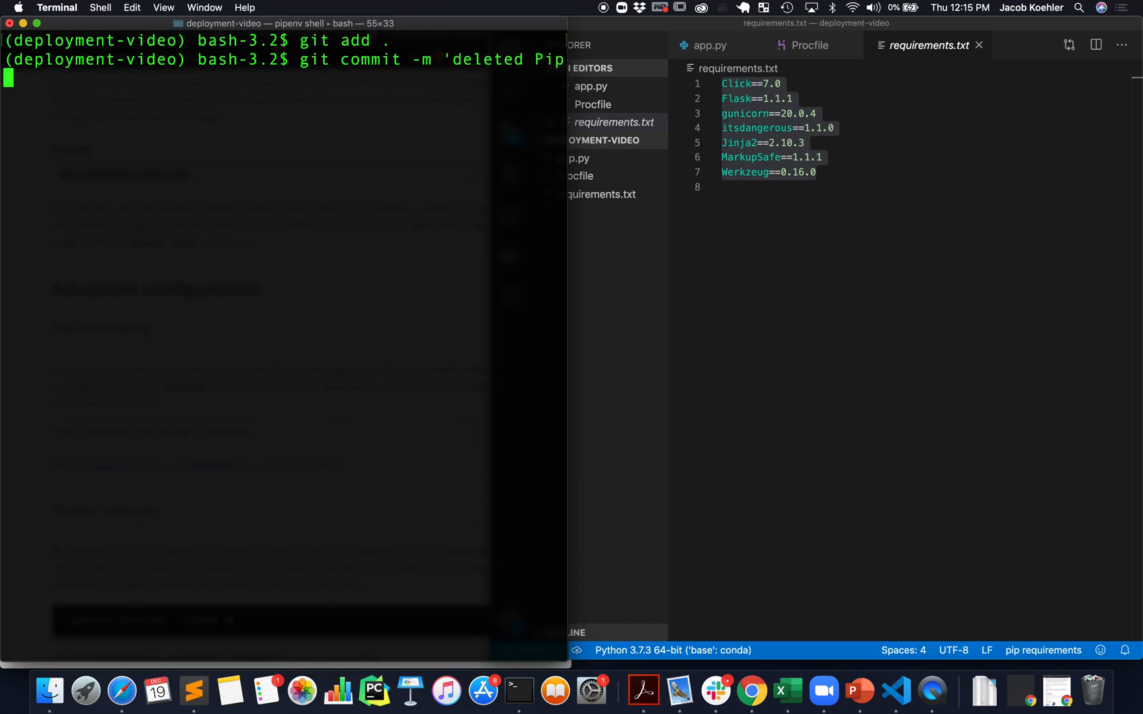
{"action": "key", "text": "Return"}
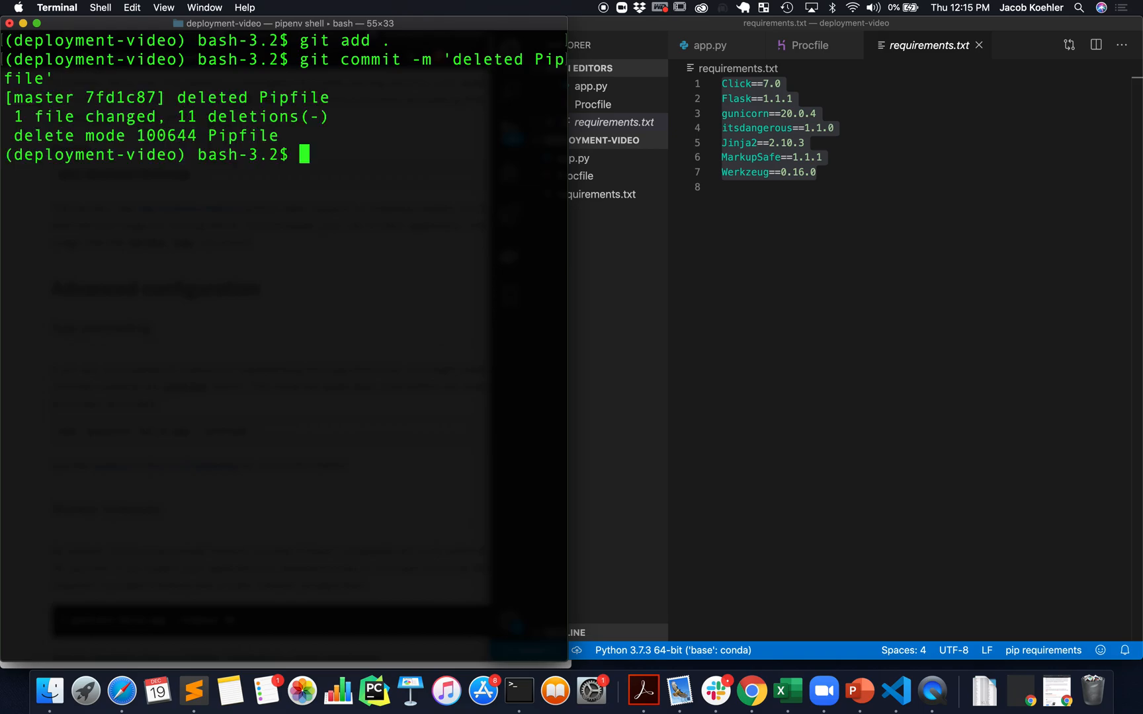
Step: Push the new commit to heroku master
{"action": "type", "text": "git push her"}
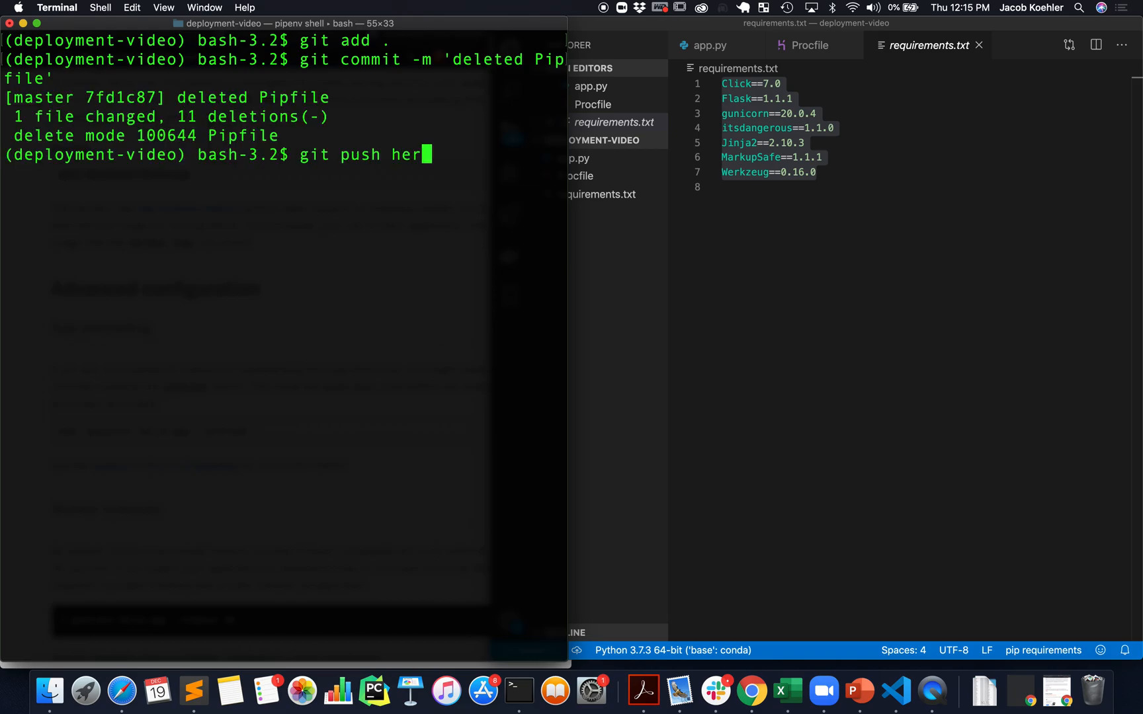
{"action": "type", "text": "oku master"}
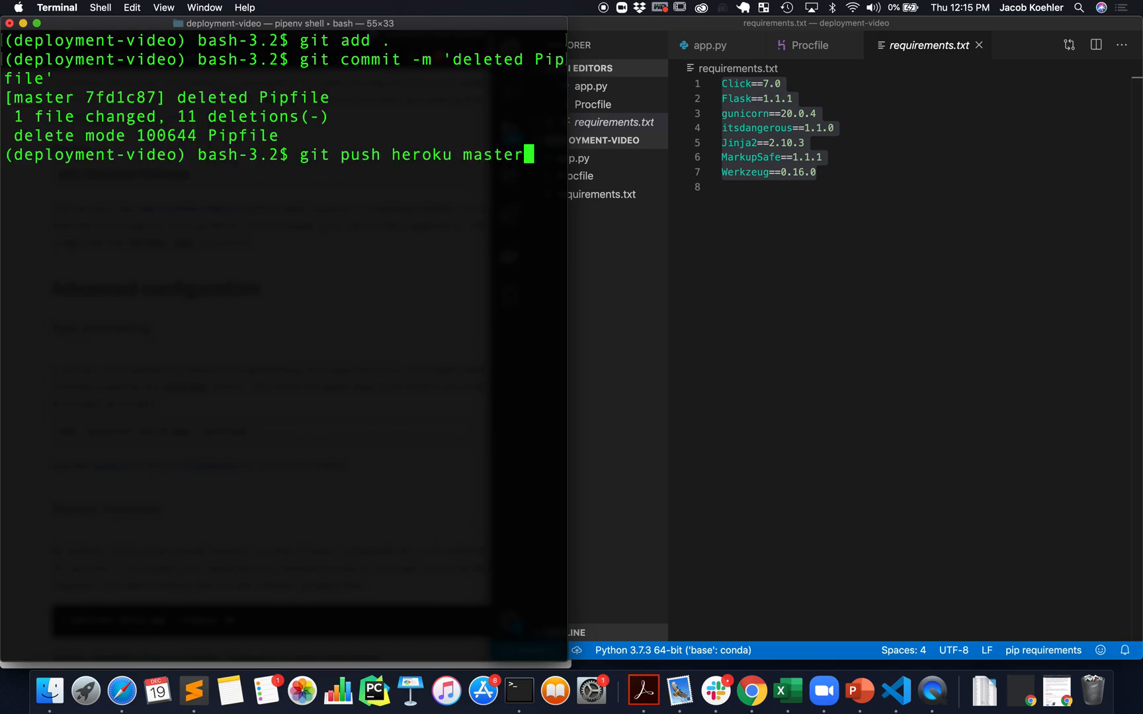
{"action": "key", "text": "Return"}
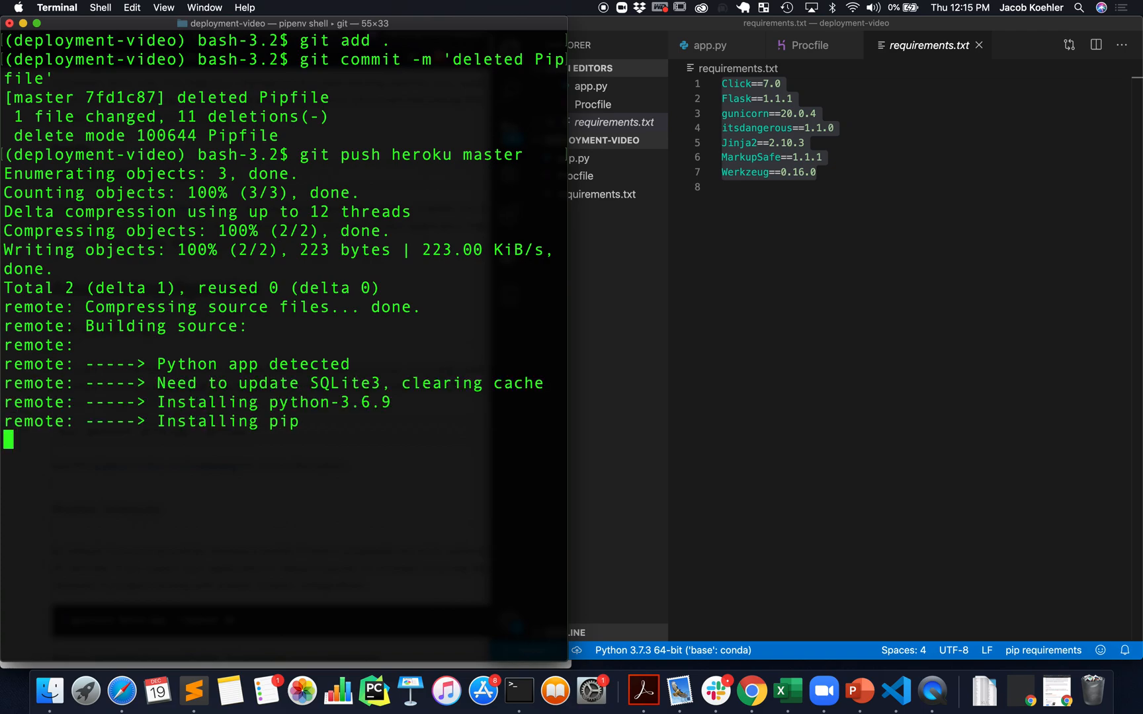
{"action": "mouse_move", "coordinate": [151, 428]}
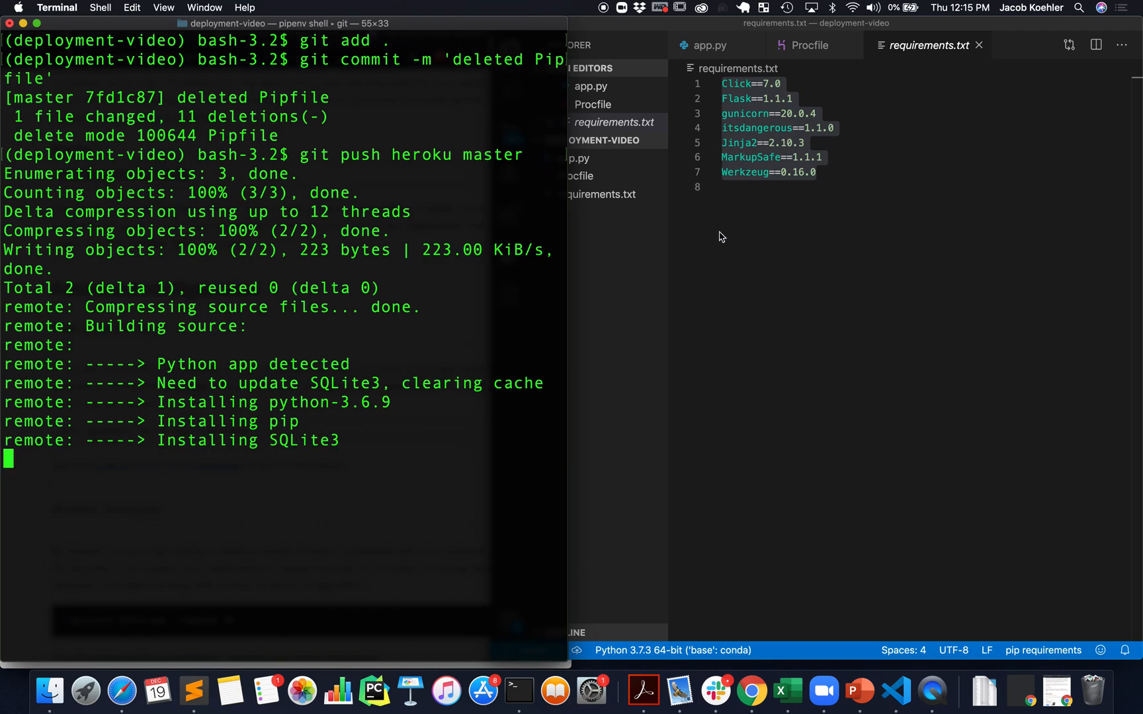
{"action": "mouse_move", "coordinate": [323, 439]}
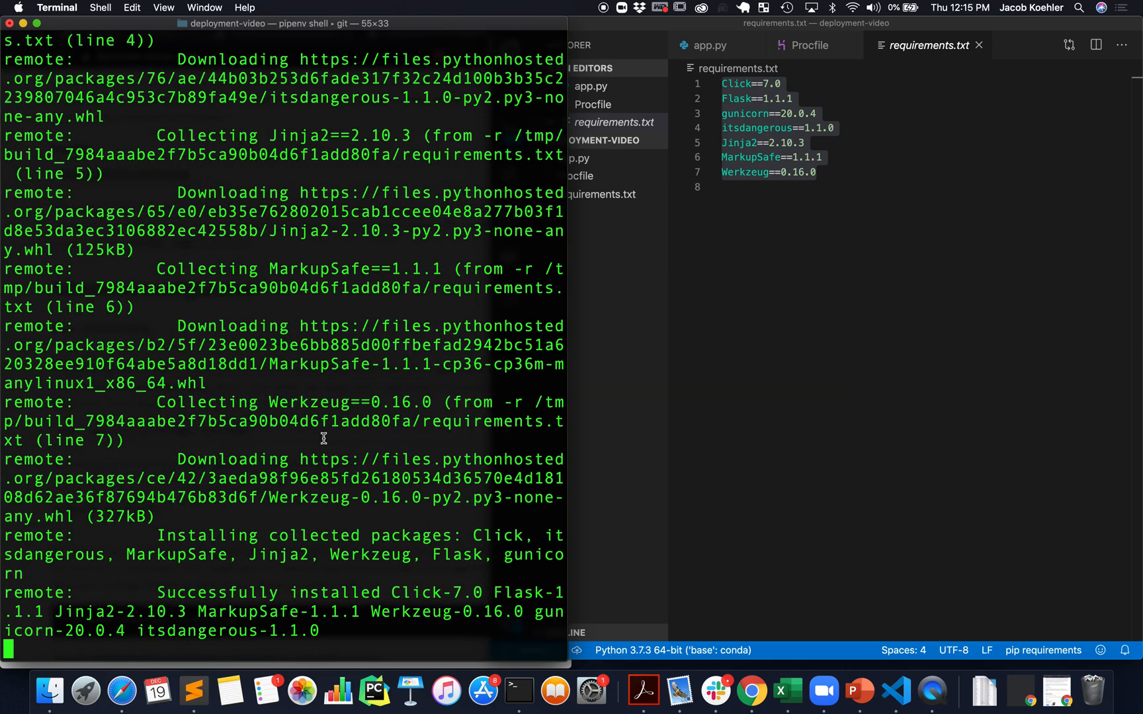
Step: Follow the Heroku build output until release v4 launches and is verified
{"action": "scroll", "scroll_direction": "down", "scroll_amount": 3}
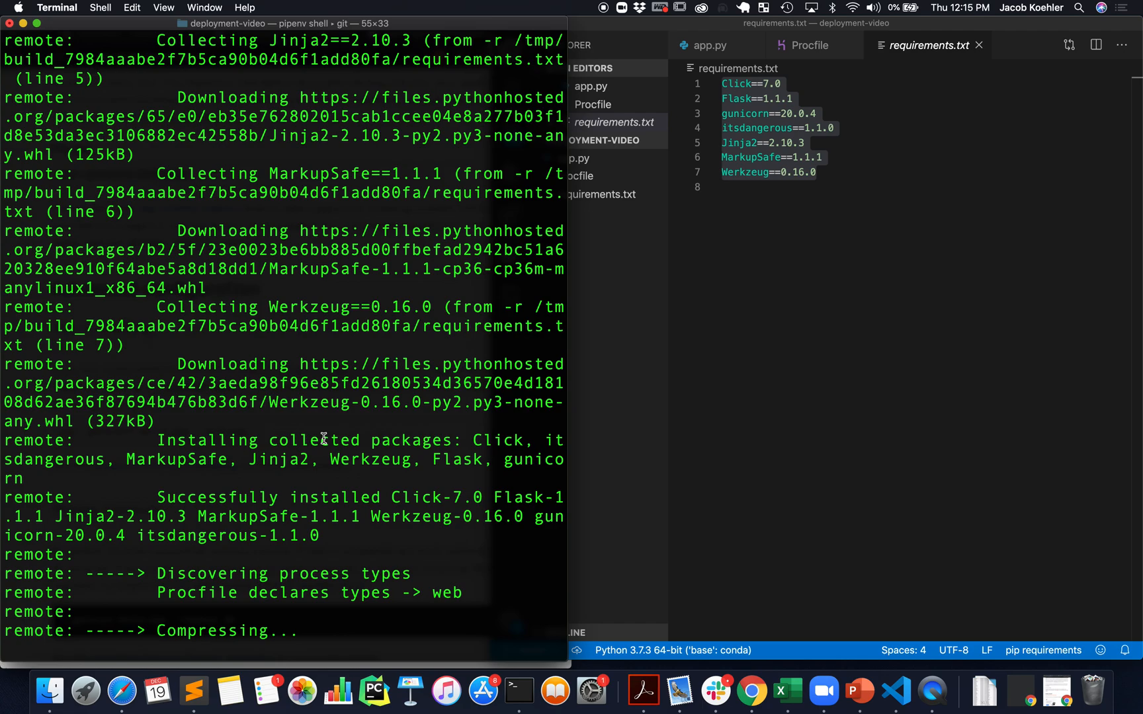
{"action": "scroll", "scroll_direction": "down", "scroll_amount": 3}
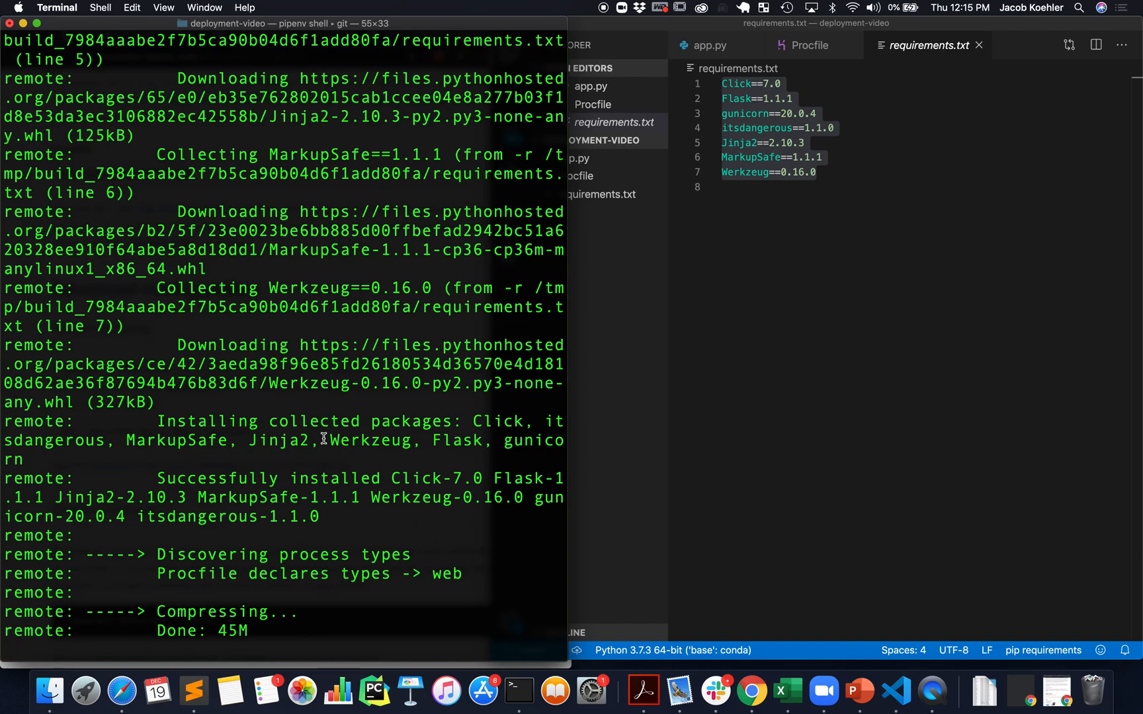
{"action": "scroll", "scroll_direction": "down", "scroll_amount": 3}
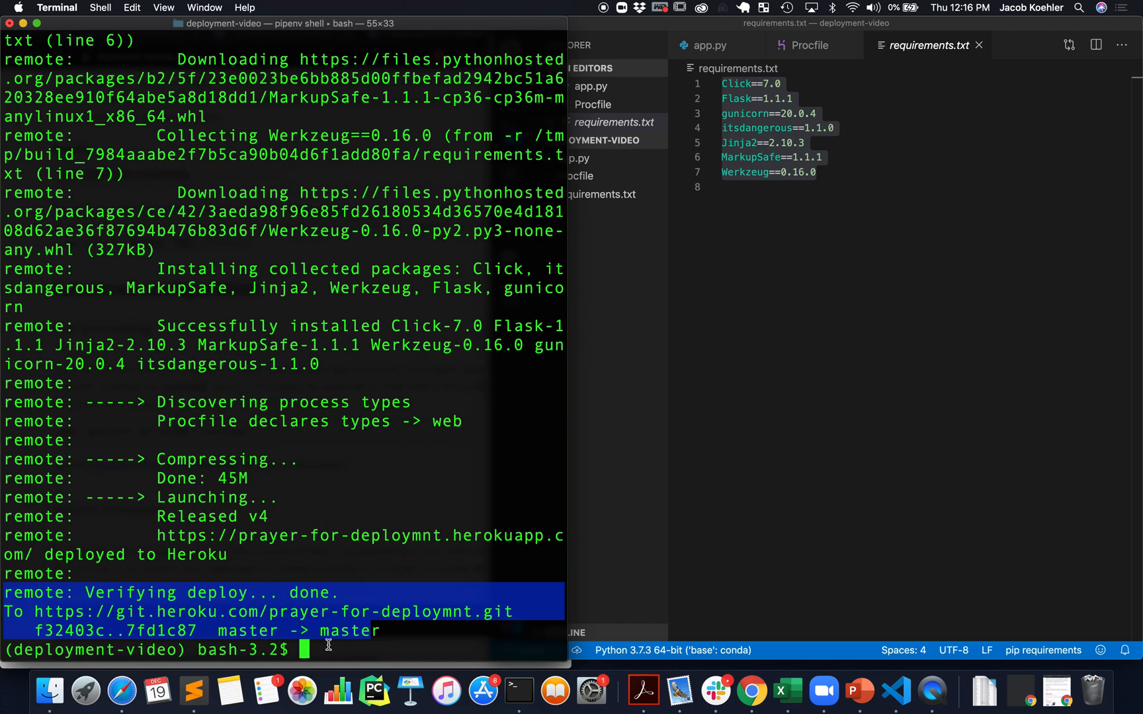
{"action": "type", "text": "herok"}
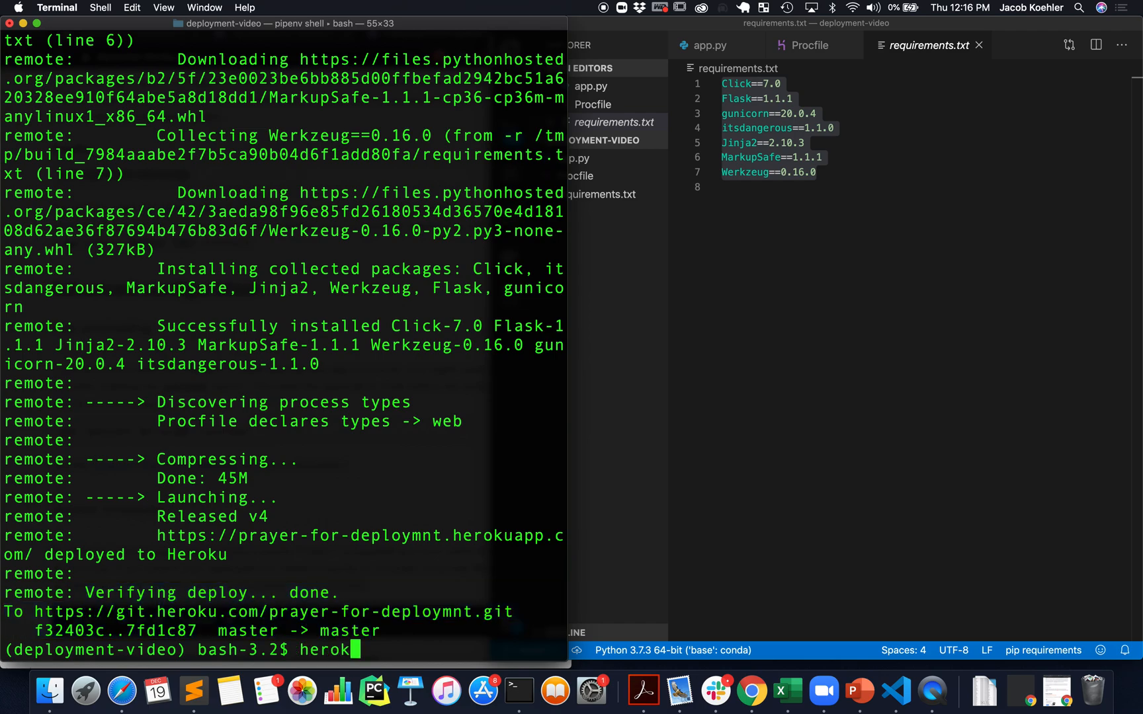
Step: Open prayer-for-deploymnt.herokuapp.com with heroku open and confirm it shows 'Hi!'
{"action": "type", "text": "open"}
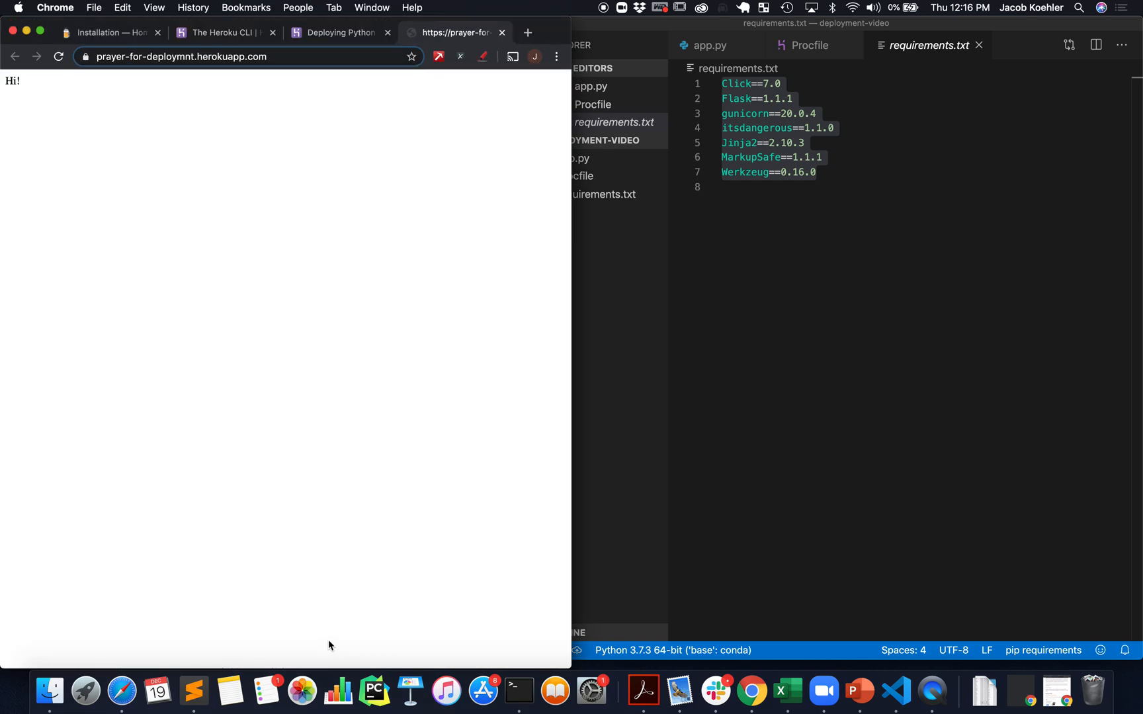
{"action": "mouse_move", "coordinate": [129, 168]}
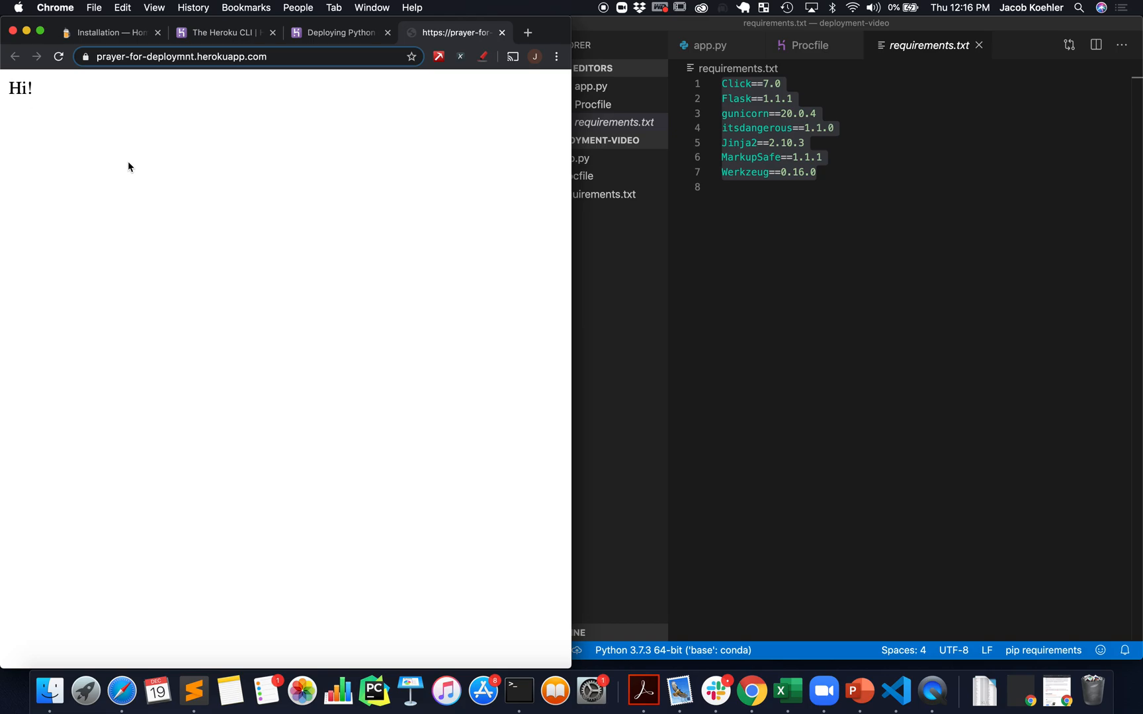
{"action": "left_click", "coordinate": [180, 56]}
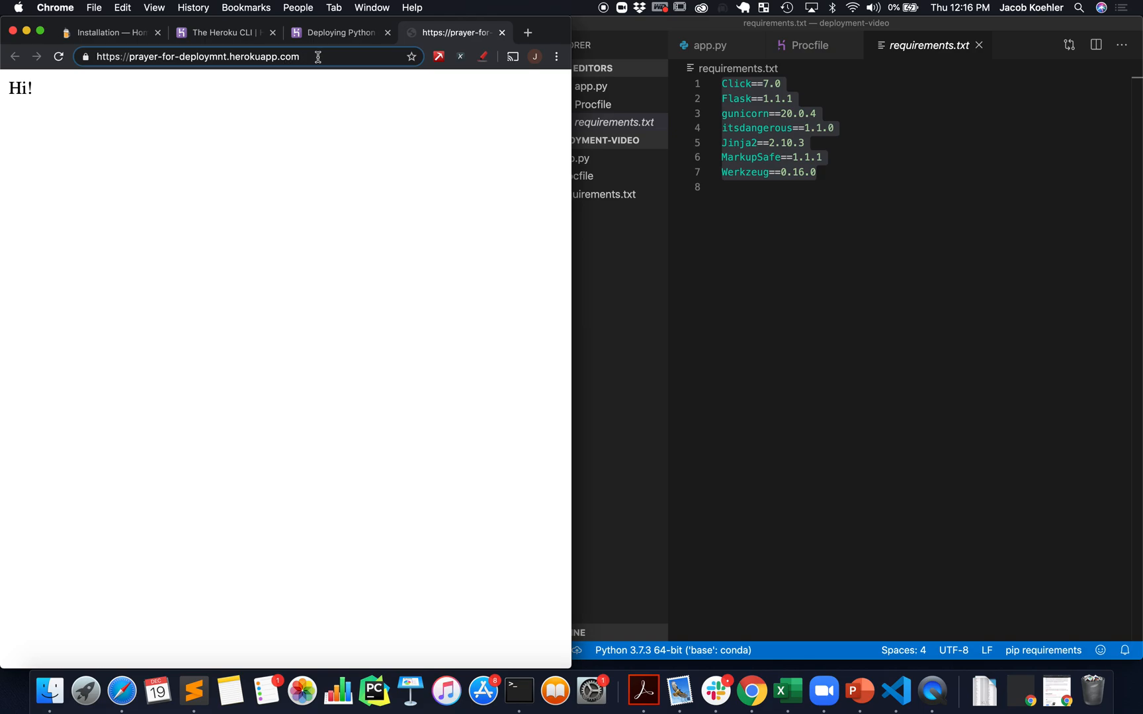
{"action": "left_click", "coordinate": [212, 56]}
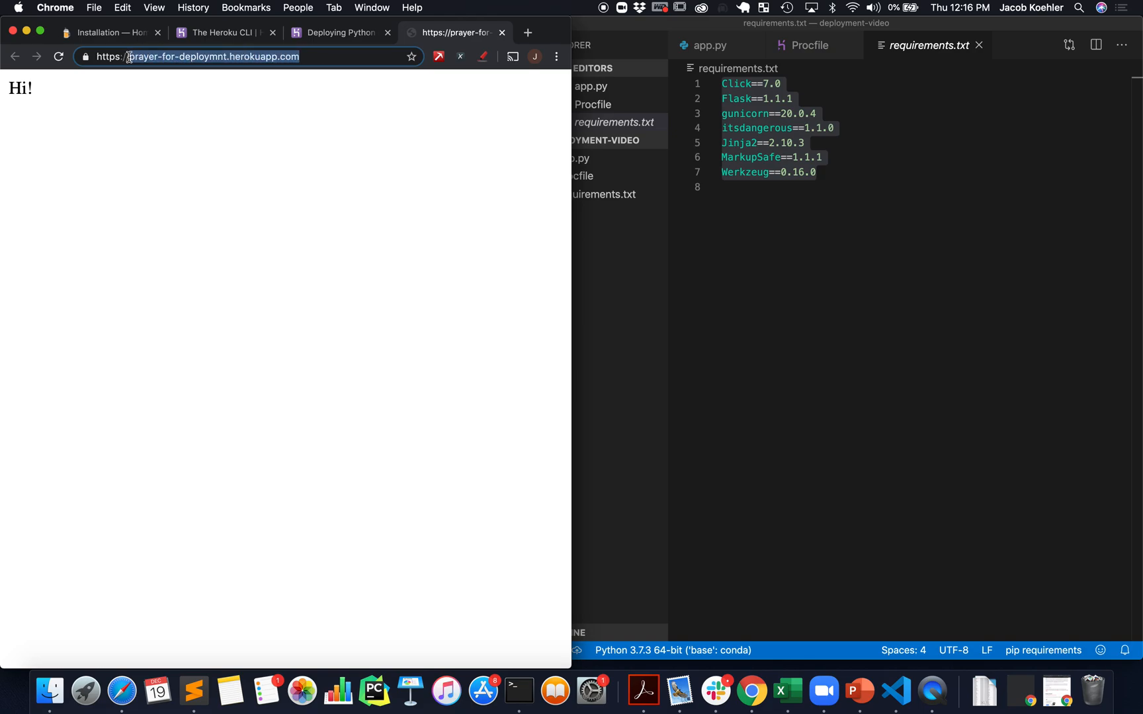
{"action": "mouse_move", "coordinate": [230, 115]}
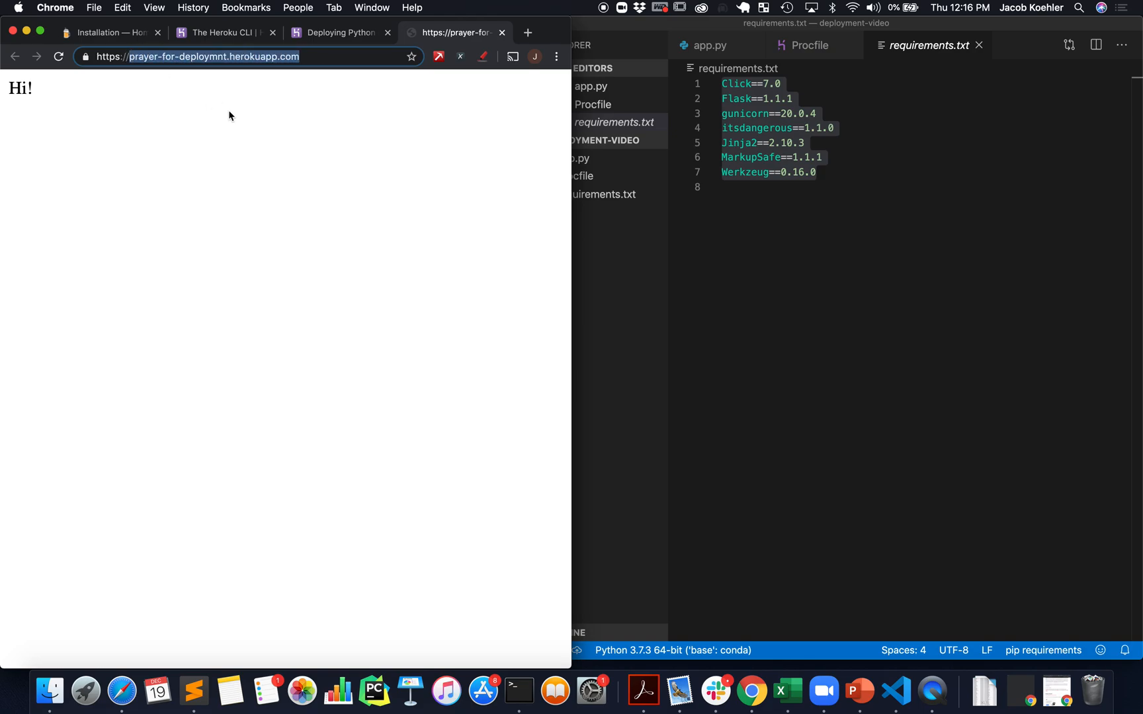
{"action": "mouse_move", "coordinate": [269, 302]}
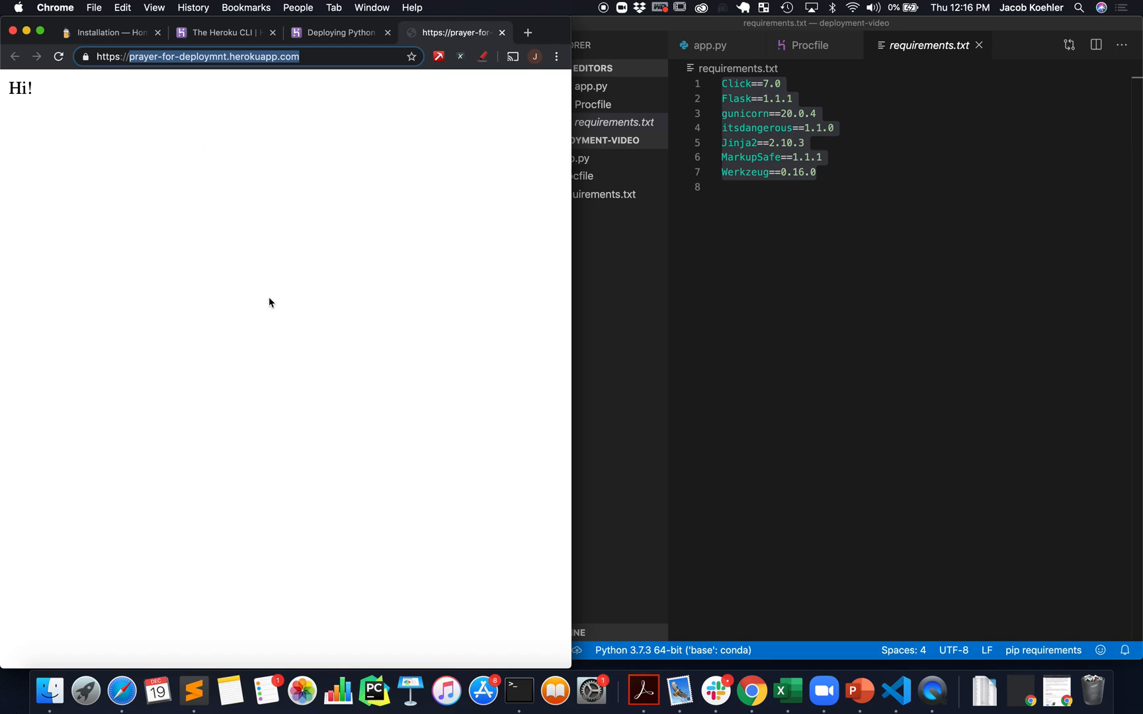
{"action": "mouse_move", "coordinate": [874, 384]}
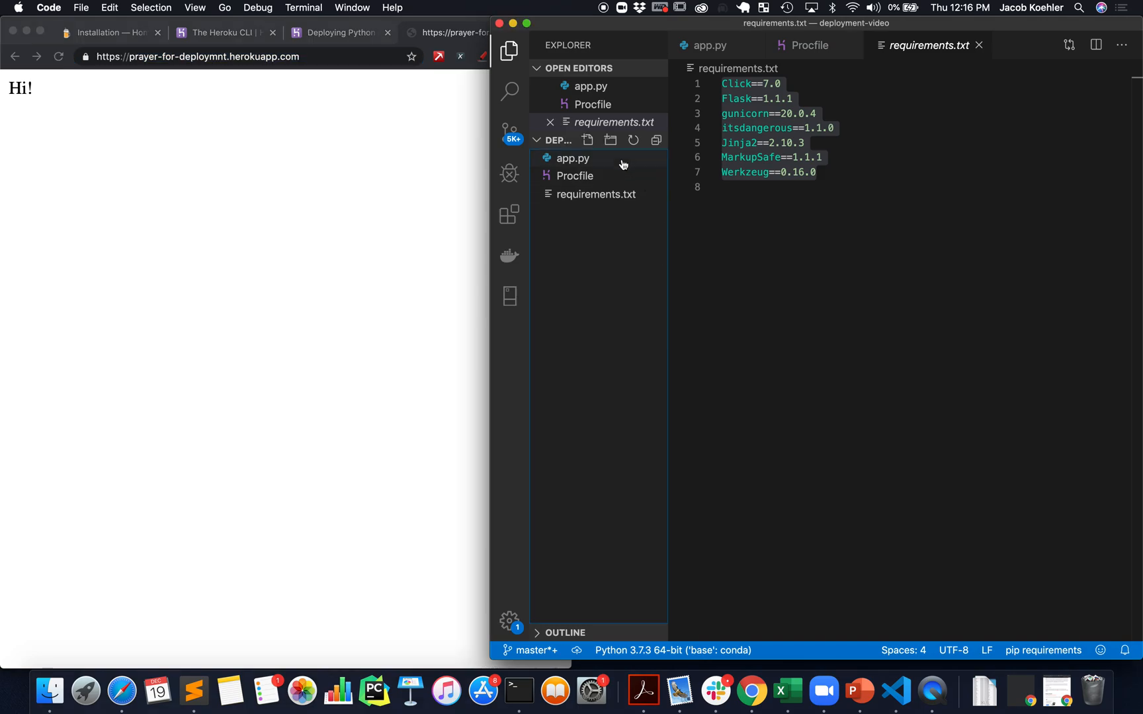
Step: In app.py, add an /about route returning render_template('about.html'), importing render_template from flask
{"action": "left_click", "coordinate": [573, 158]}
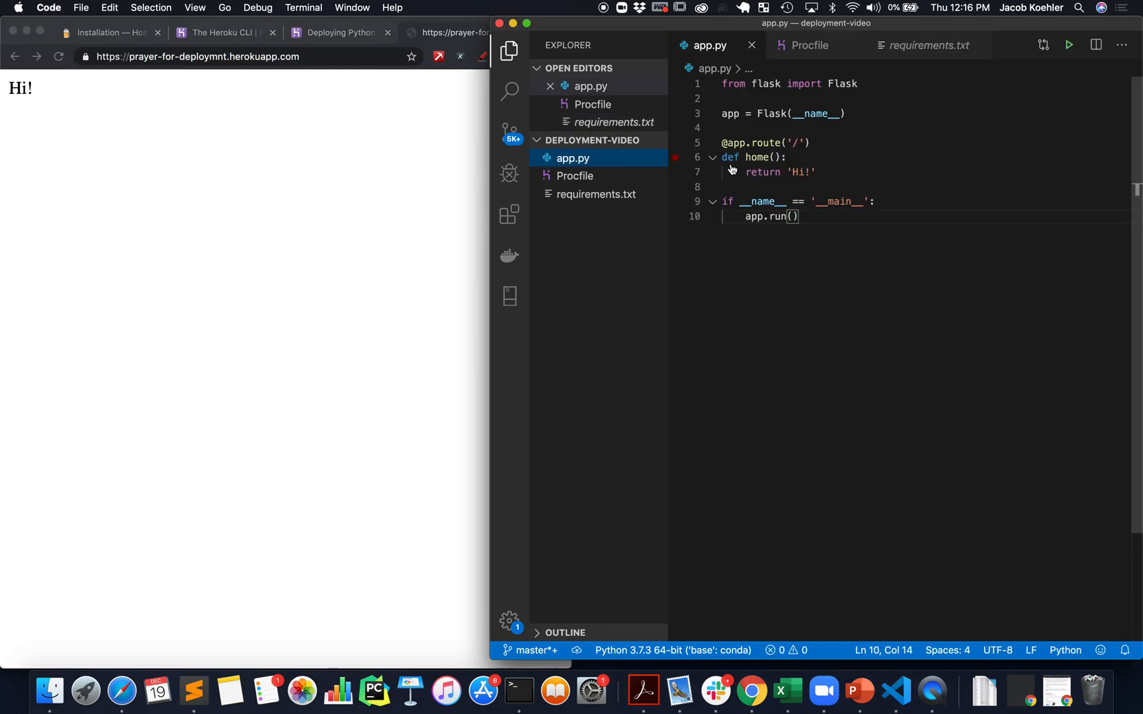
{"action": "left_click", "coordinate": [817, 172]}
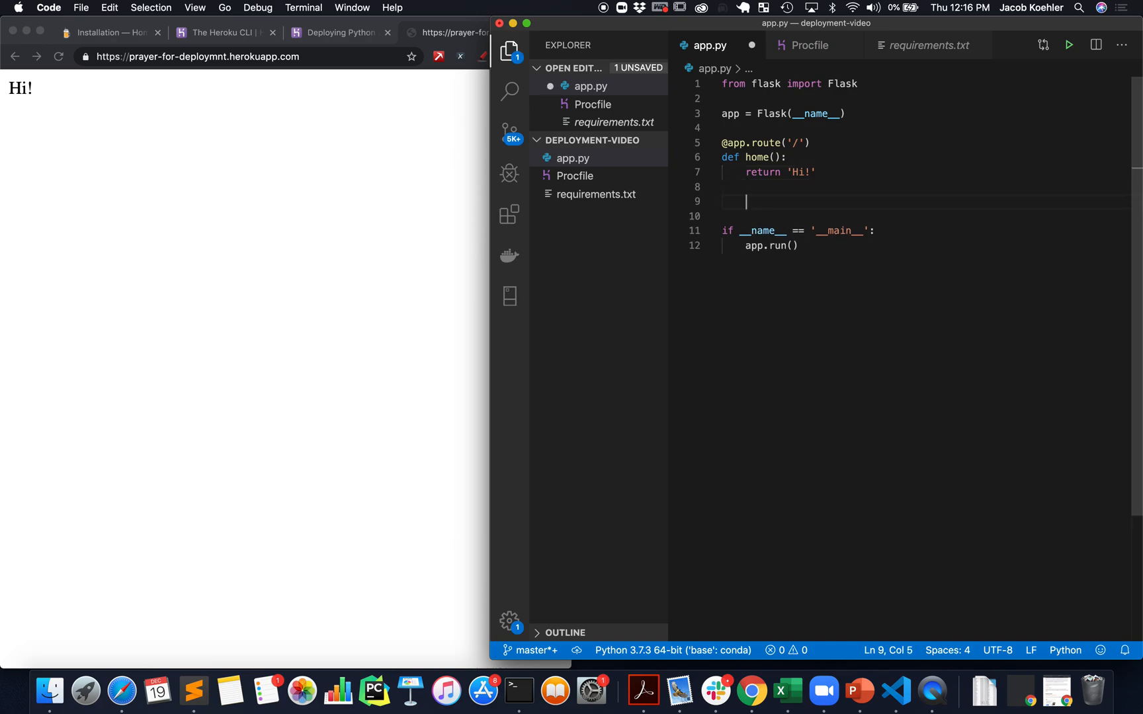
{"action": "key", "text": "Home"}
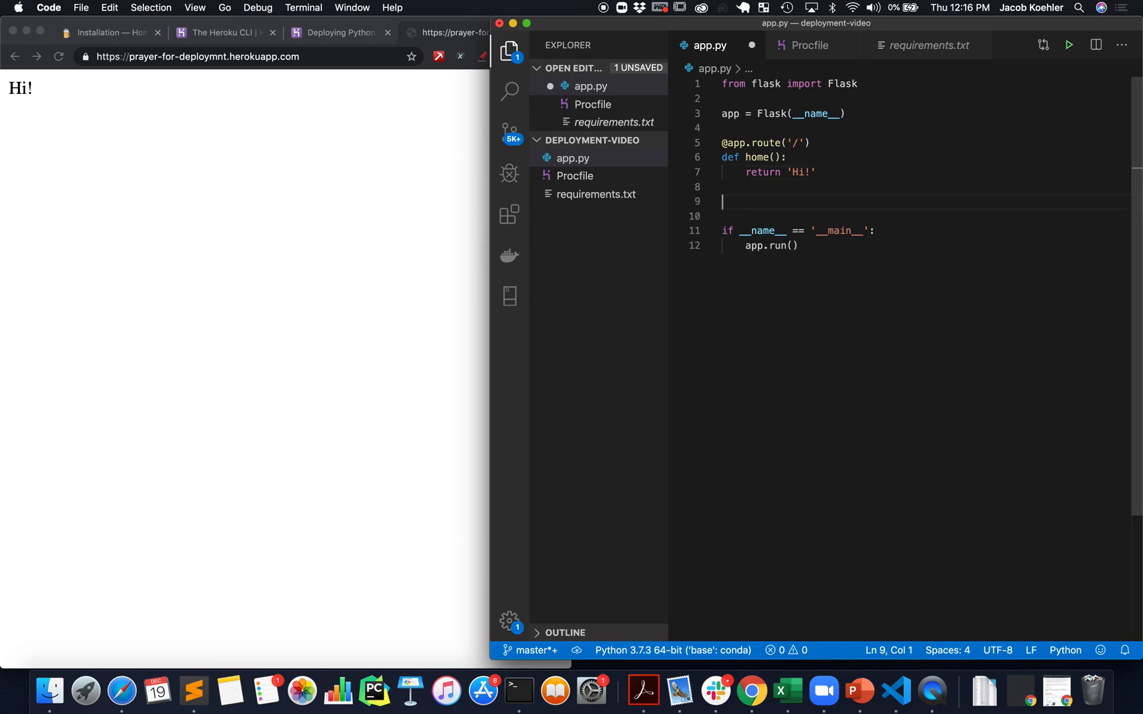
{"action": "type", "text": "@app.route('"}
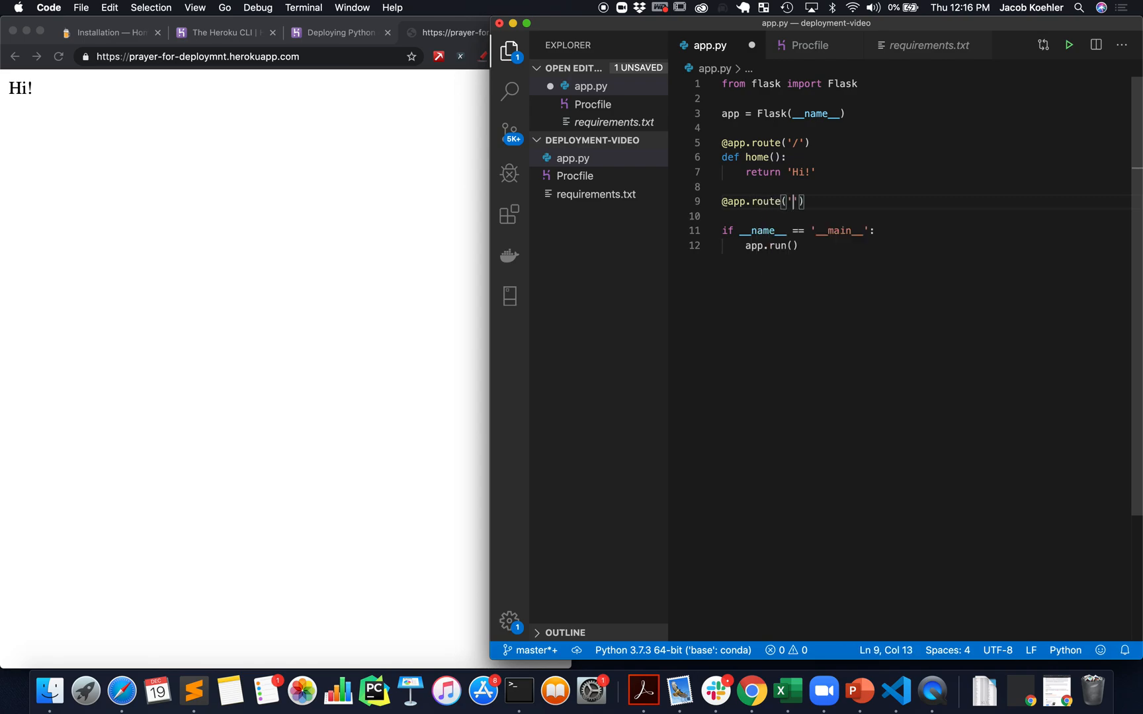
{"action": "type", "text": "/about"}
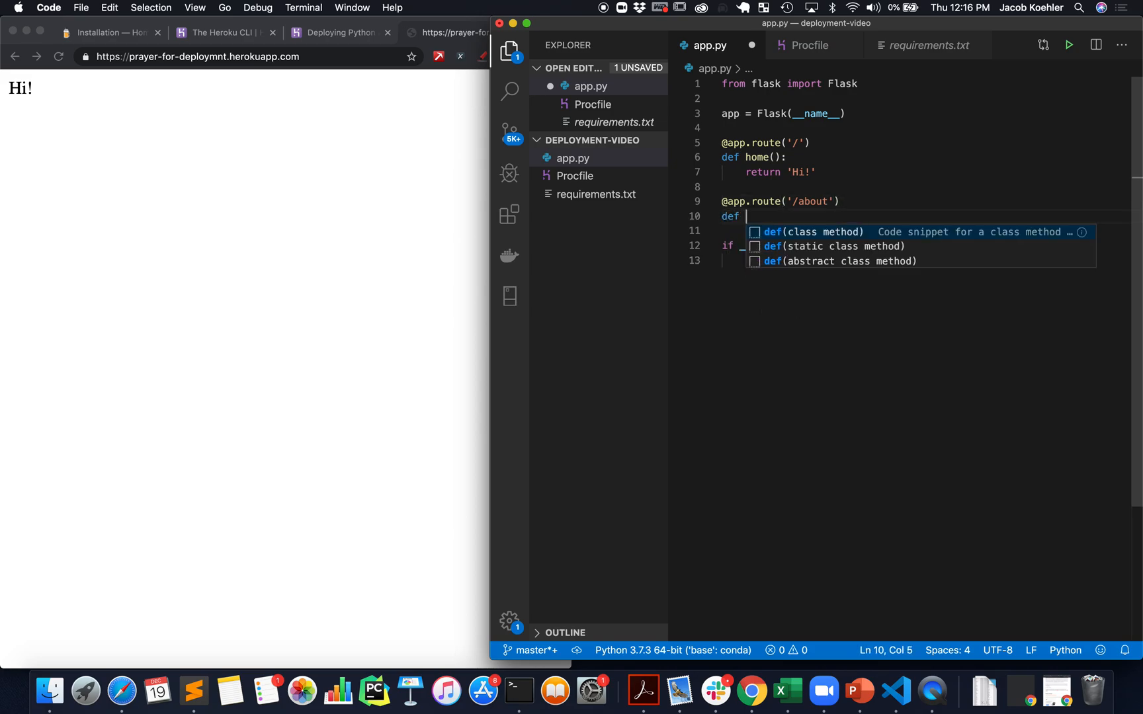
{"action": "type", "text": "about():"}
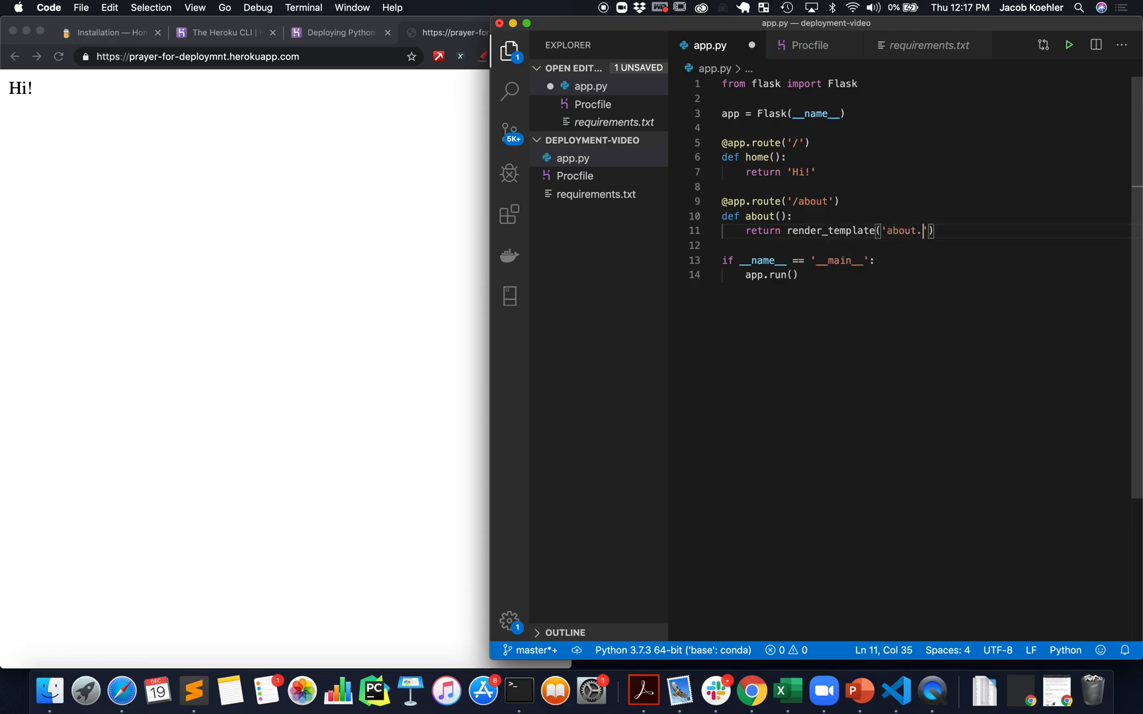
{"action": "type", "text": "html"}
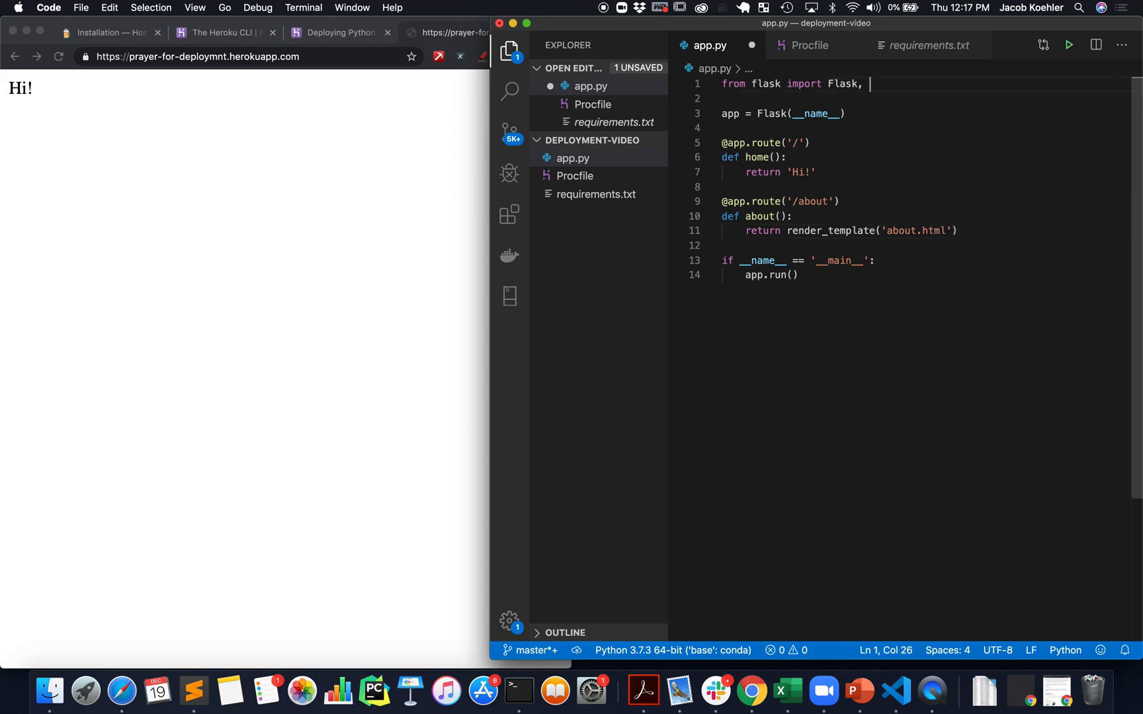
{"action": "type", "text": "render_template"}
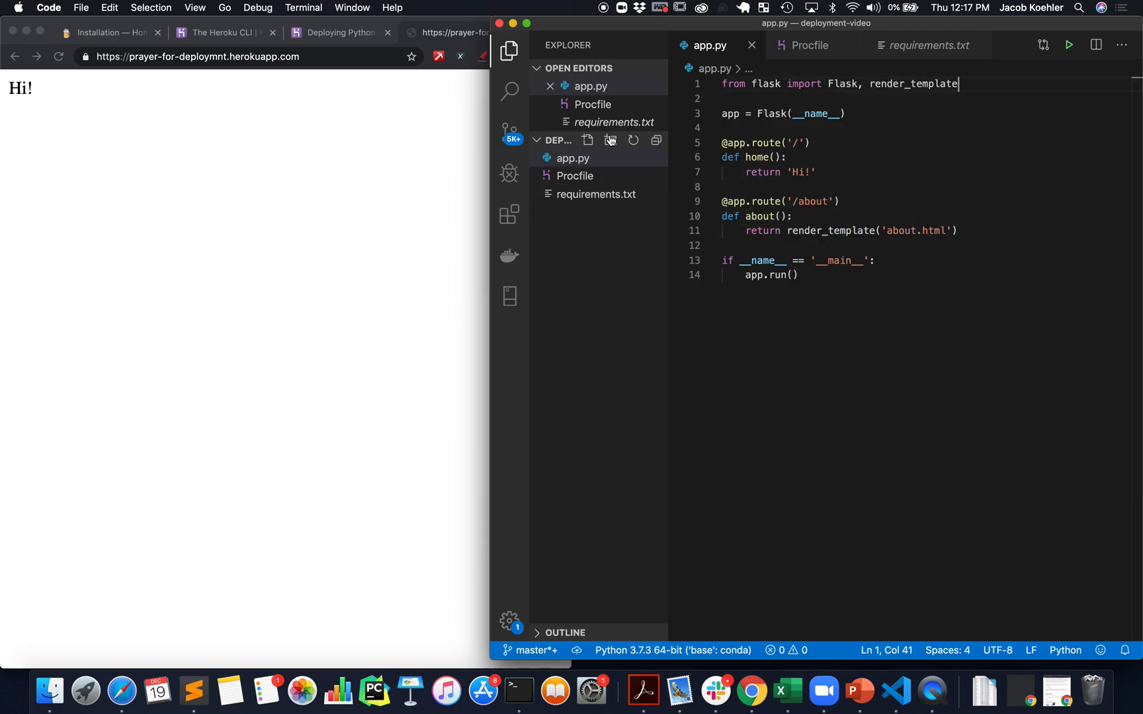
Step: Create a templates folder containing about.html with an h1 reading 'Hi, this is all about me.'
{"action": "left_click", "coordinate": [610, 141]}
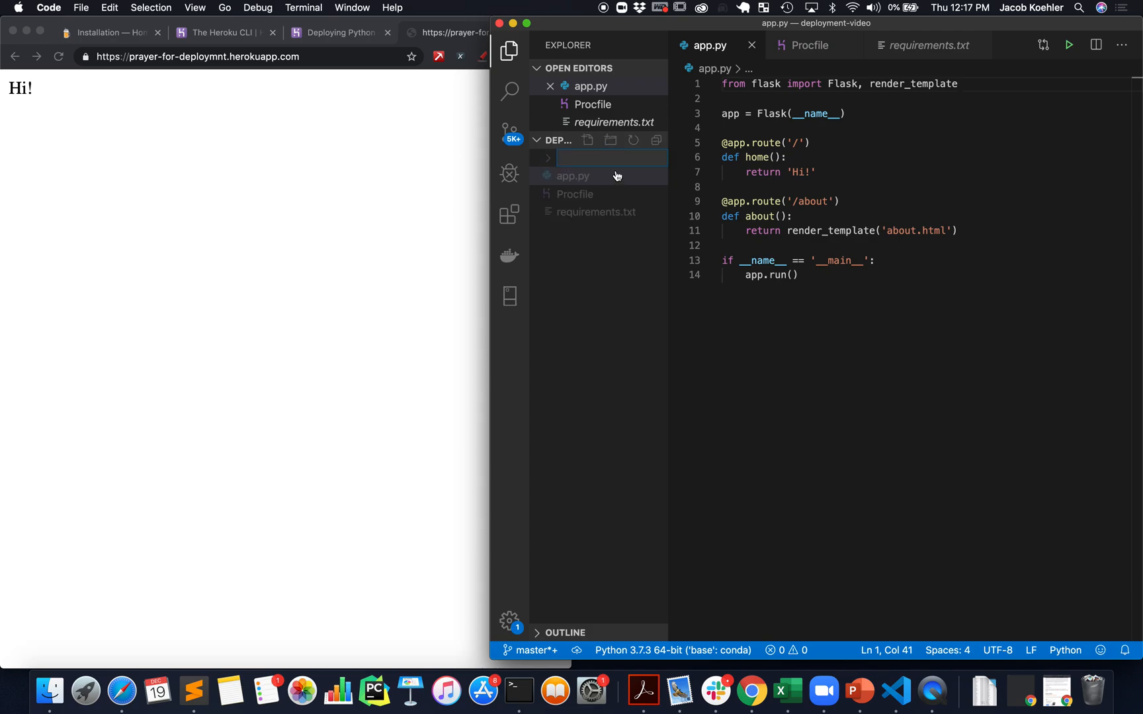
{"action": "type", "text": "templates"}
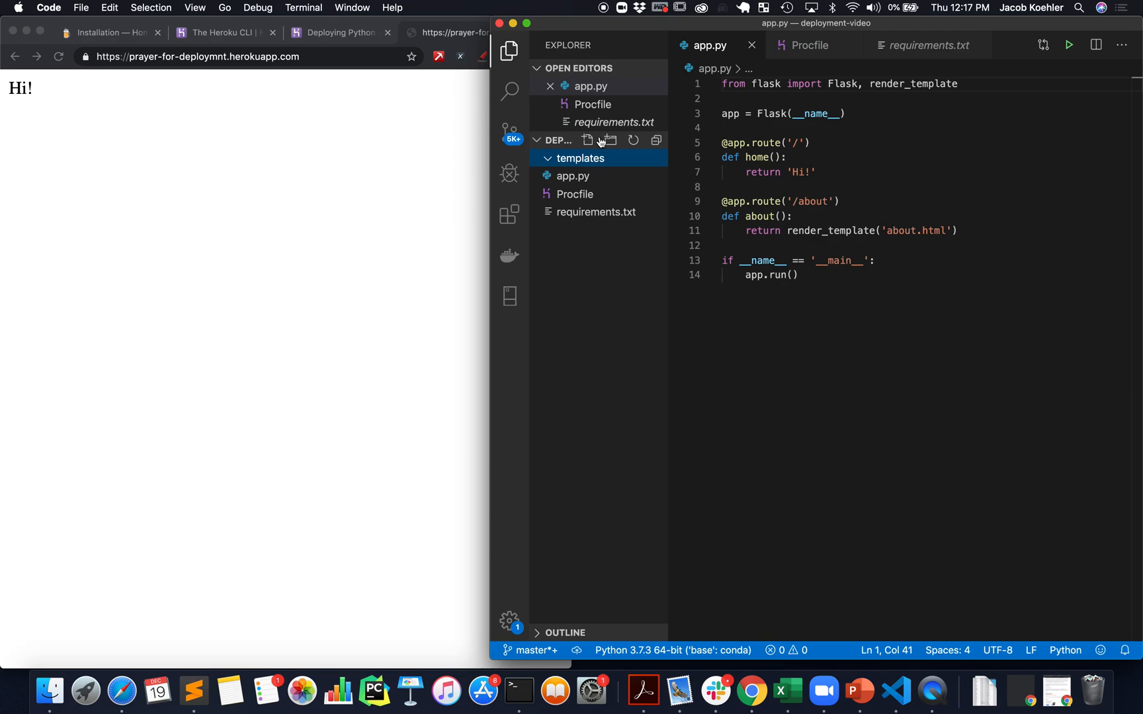
{"action": "left_click", "coordinate": [588, 140]}
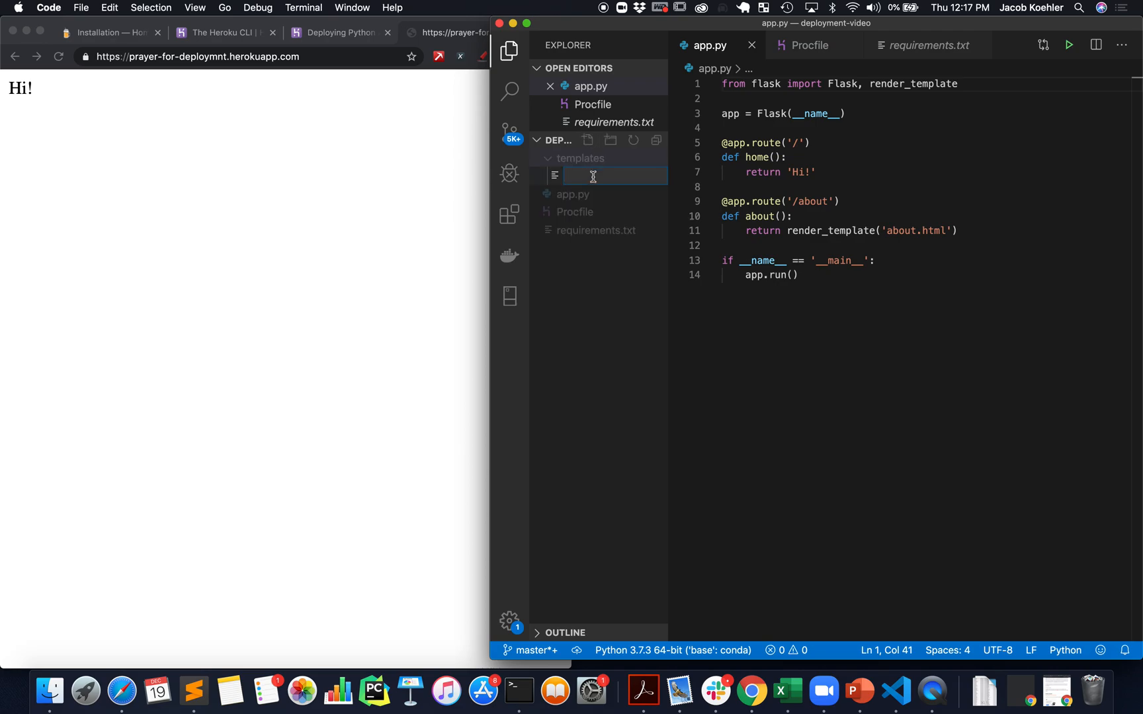
{"action": "type", "text": "about.html"}
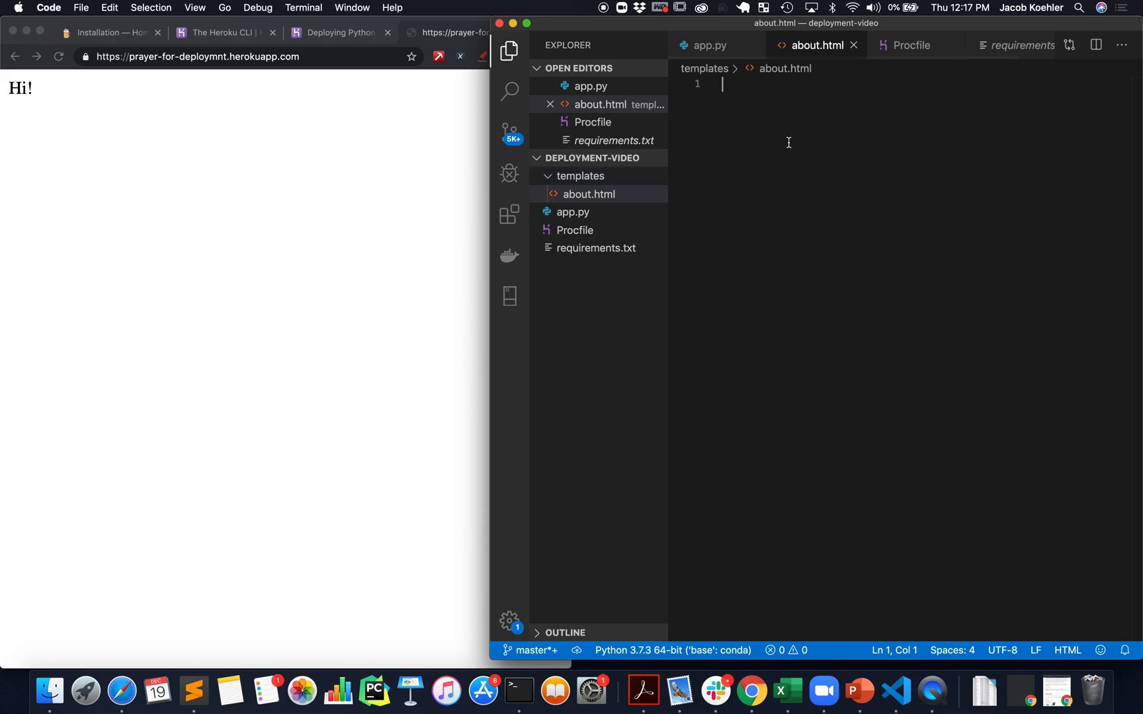
{"action": "type", "text": "<h1>H</h1>"}
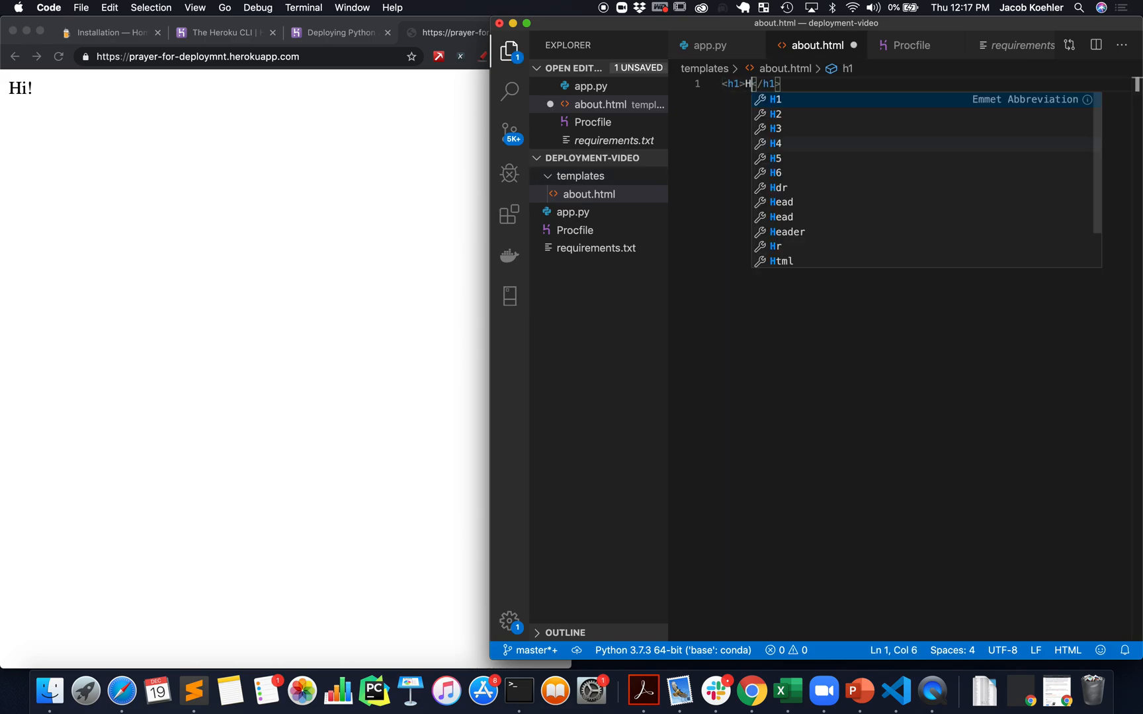
{"action": "type", "text": "i, this"}
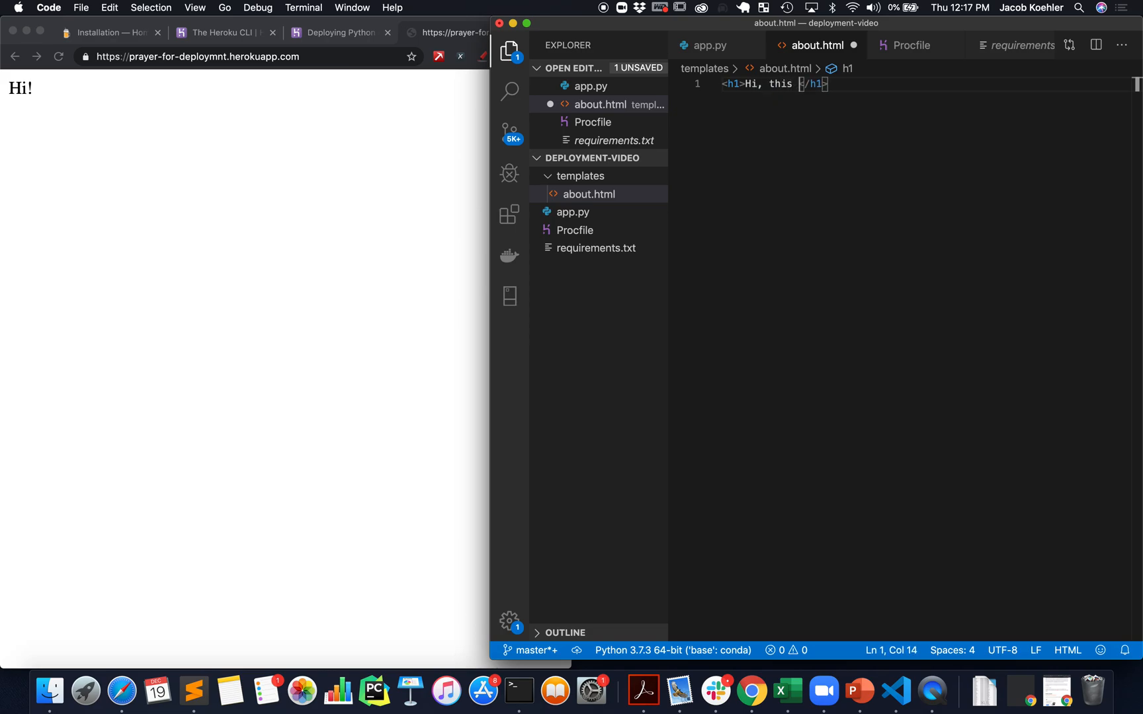
{"action": "type", "text": "is all about me."}
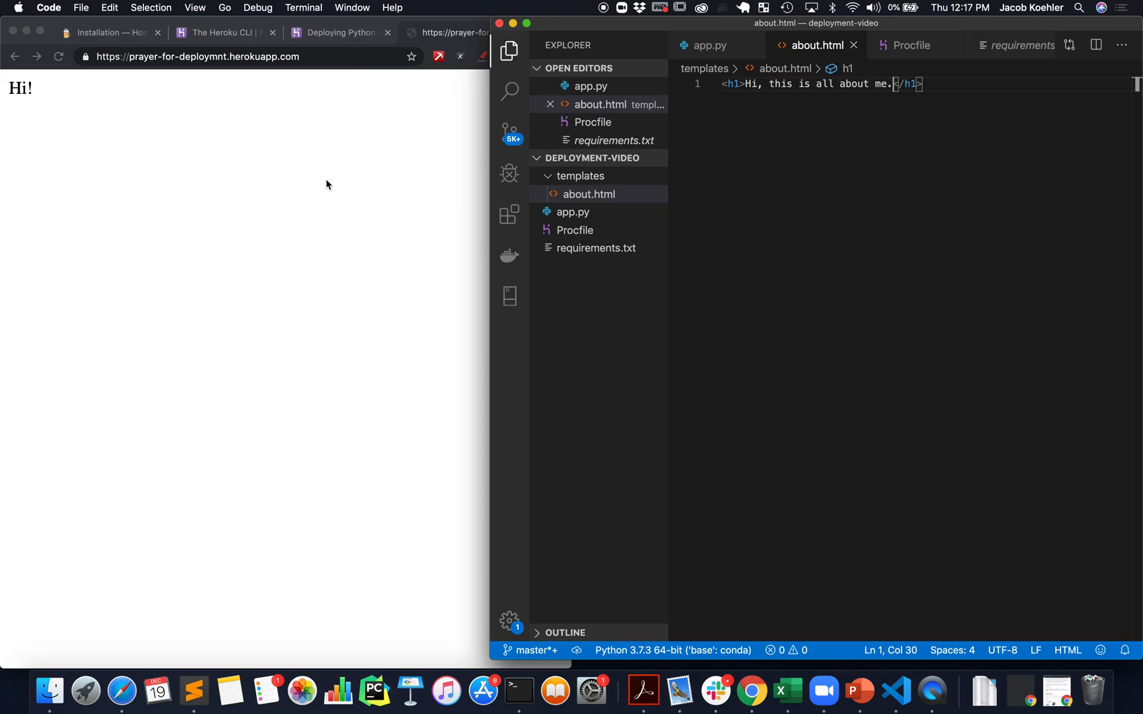
{"action": "mouse_move", "coordinate": [554, 690]}
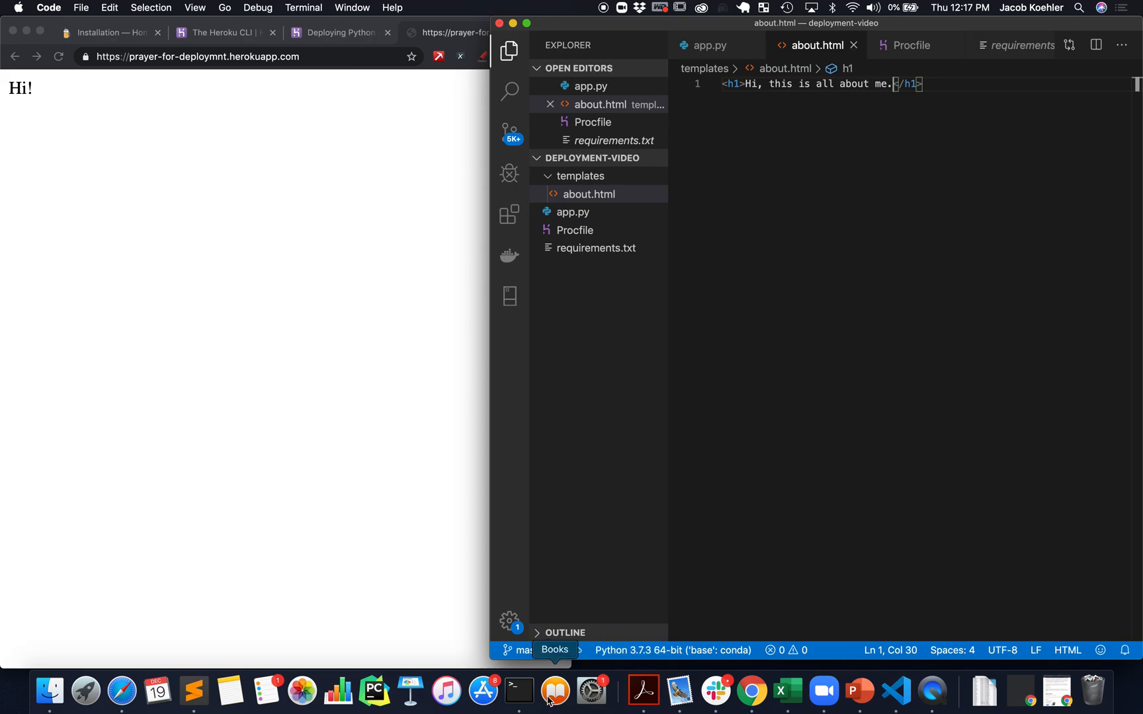
{"action": "mouse_move", "coordinate": [519, 690]}
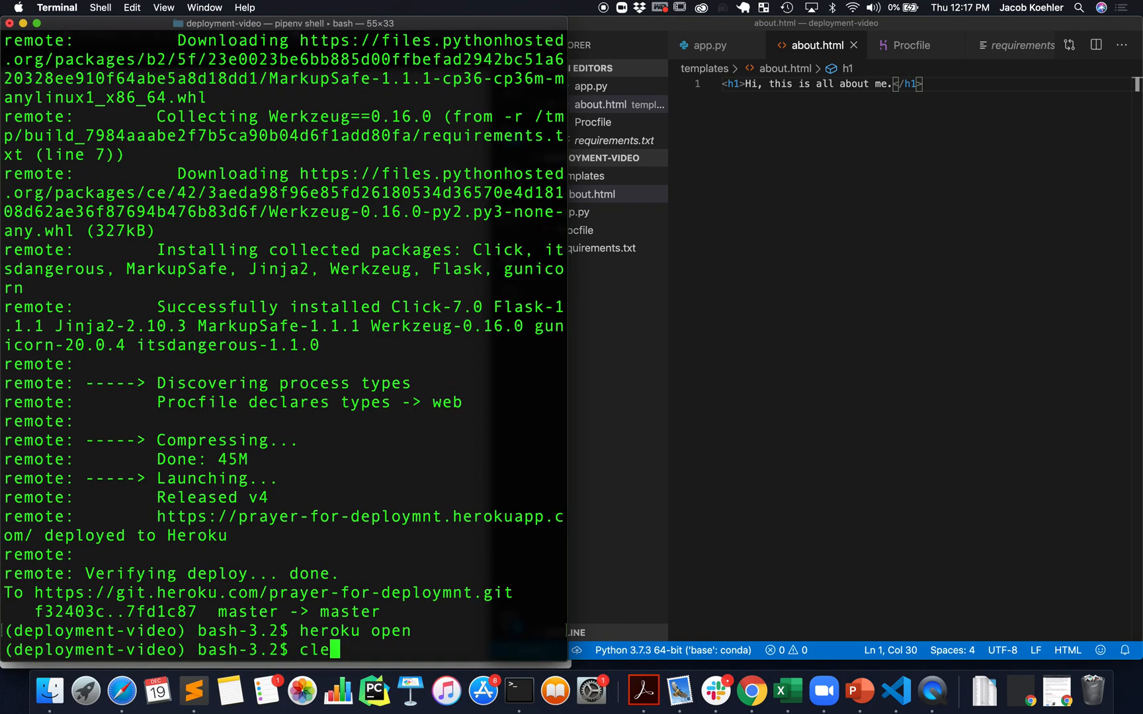
Step: Clear the terminal, stage all files, and commit them as 'added about page'
{"action": "key", "text": "Return"}
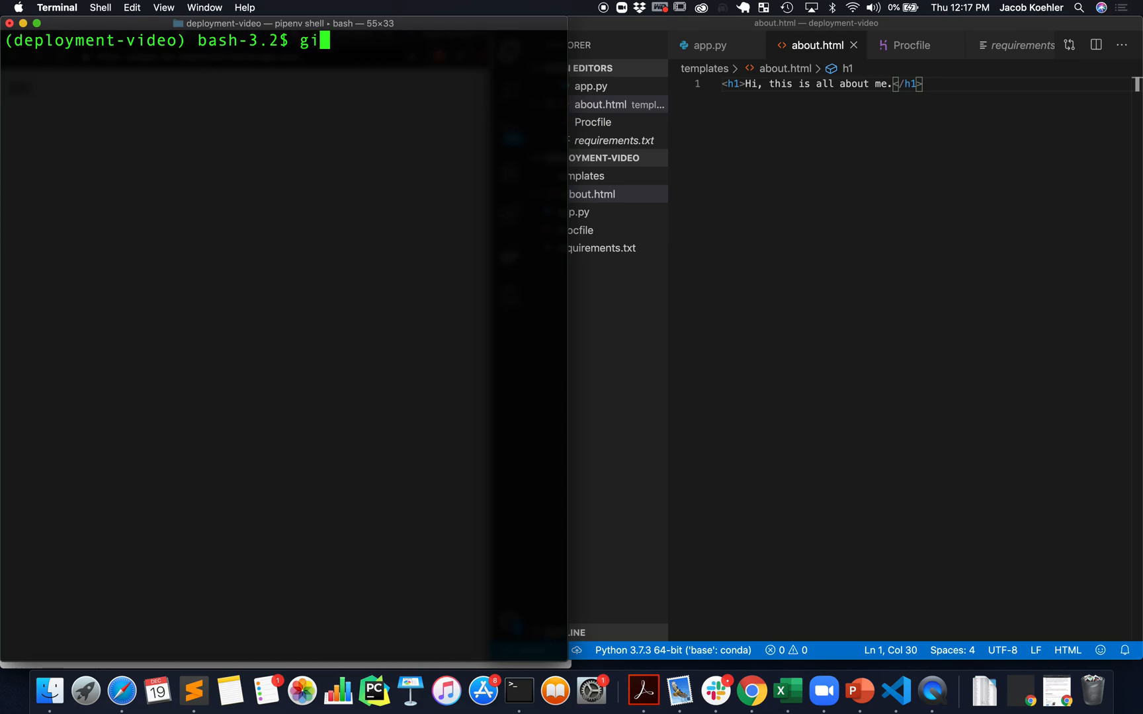
{"action": "key", "text": "Return"}
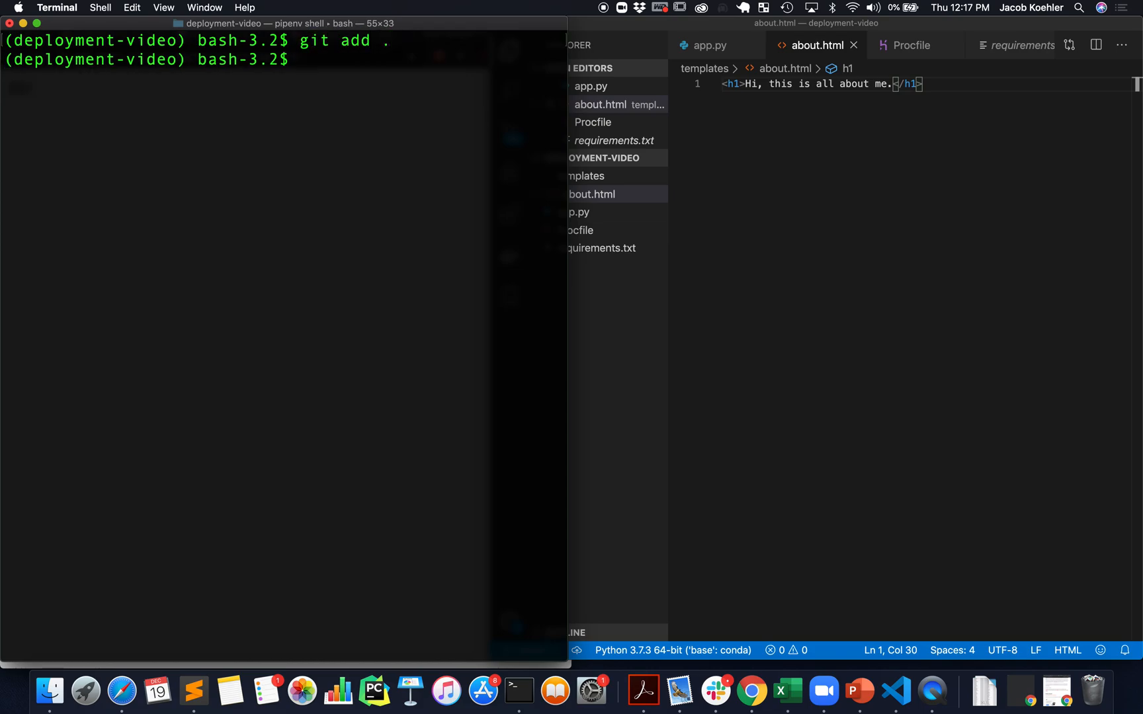
{"action": "type", "text": "git commit -m '"}
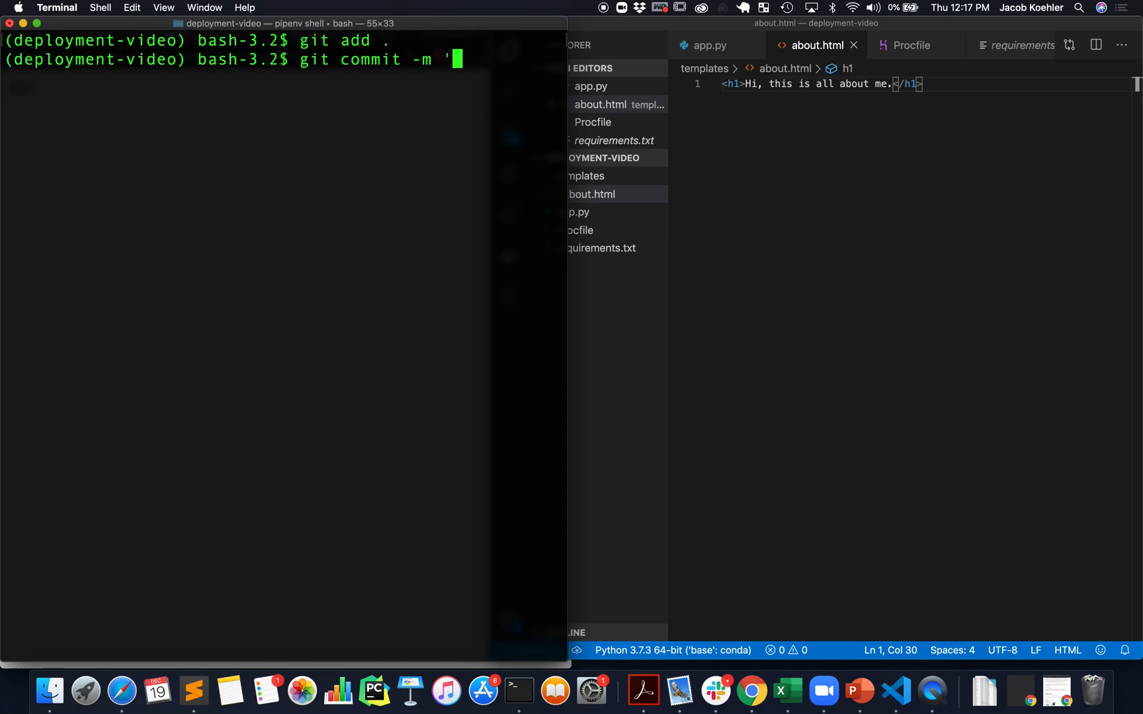
{"action": "type", "text": "added"}
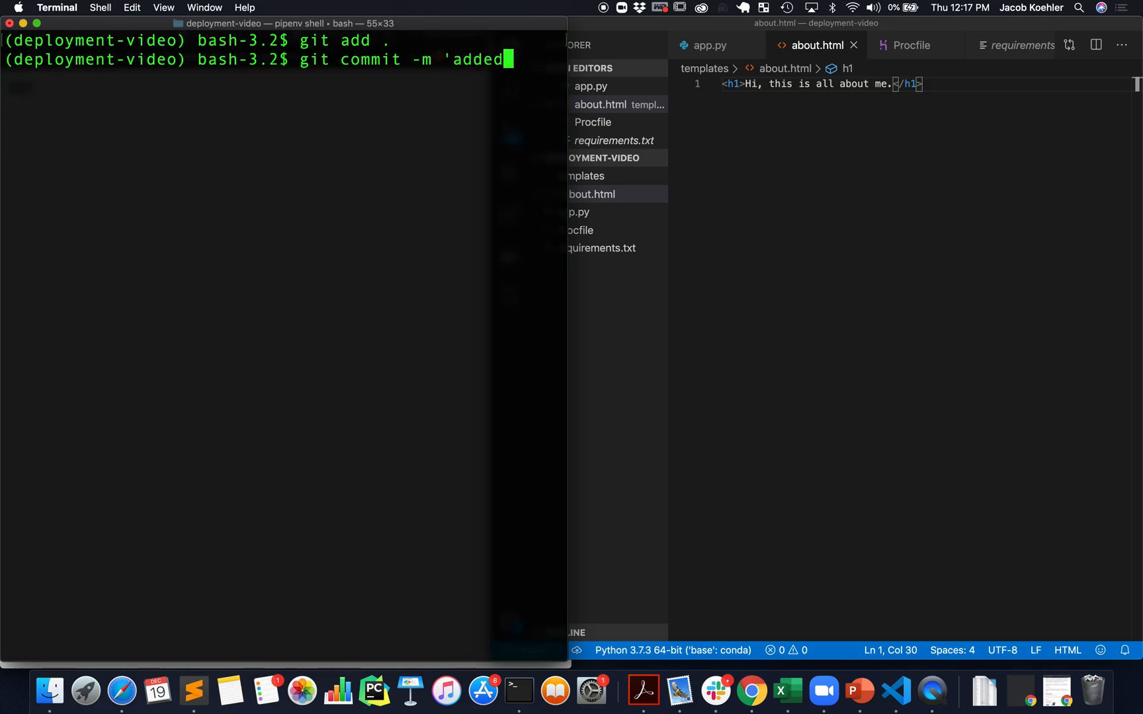
{"action": "type", "text": "about pa"}
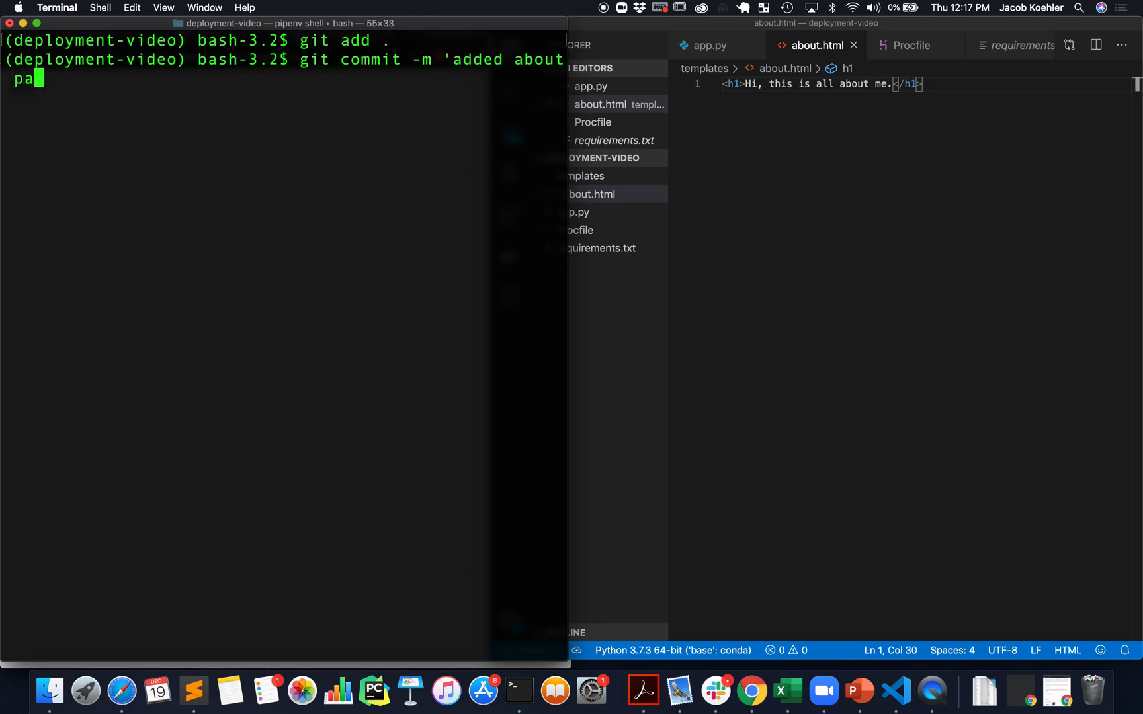
{"action": "key", "text": "Return"}
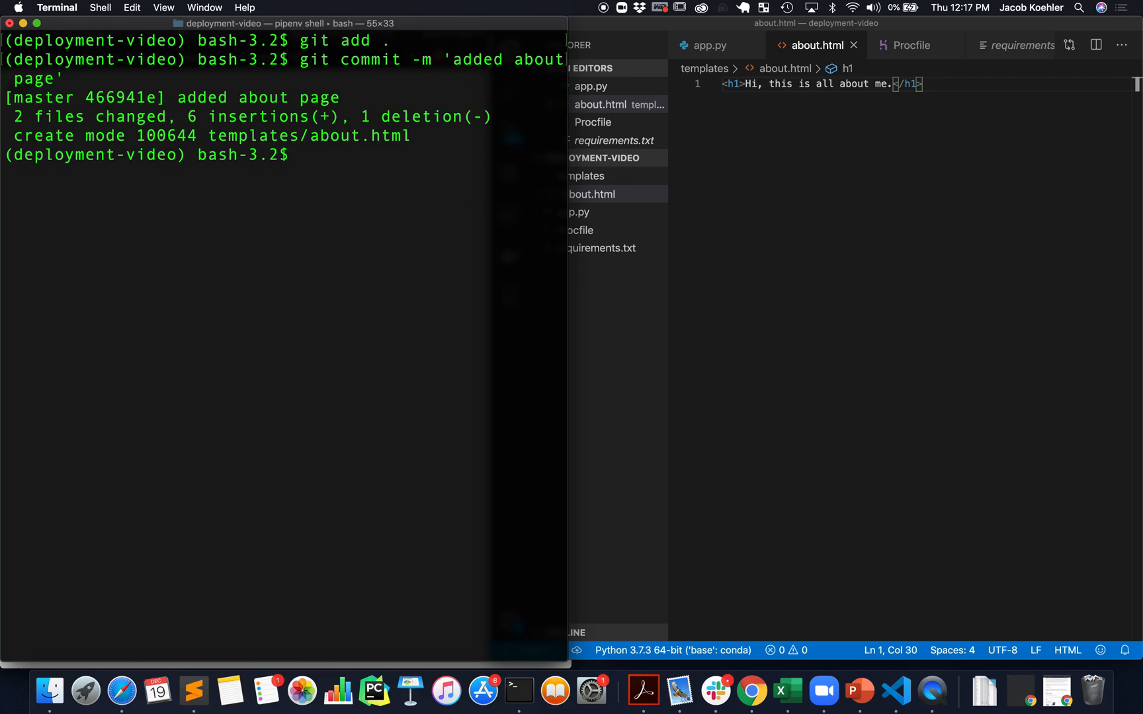
{"action": "type", "text": "git pu"}
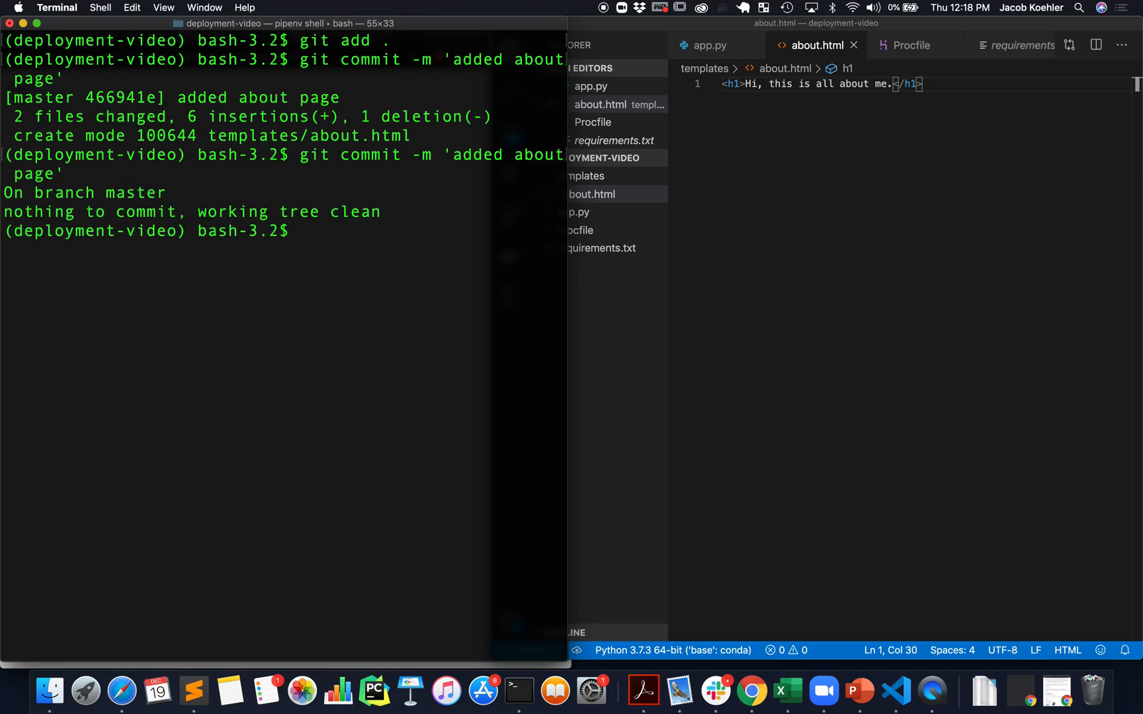
Step: Run git push heroku master and follow the build output until release v5 deploys
{"action": "type", "text": "git pus"}
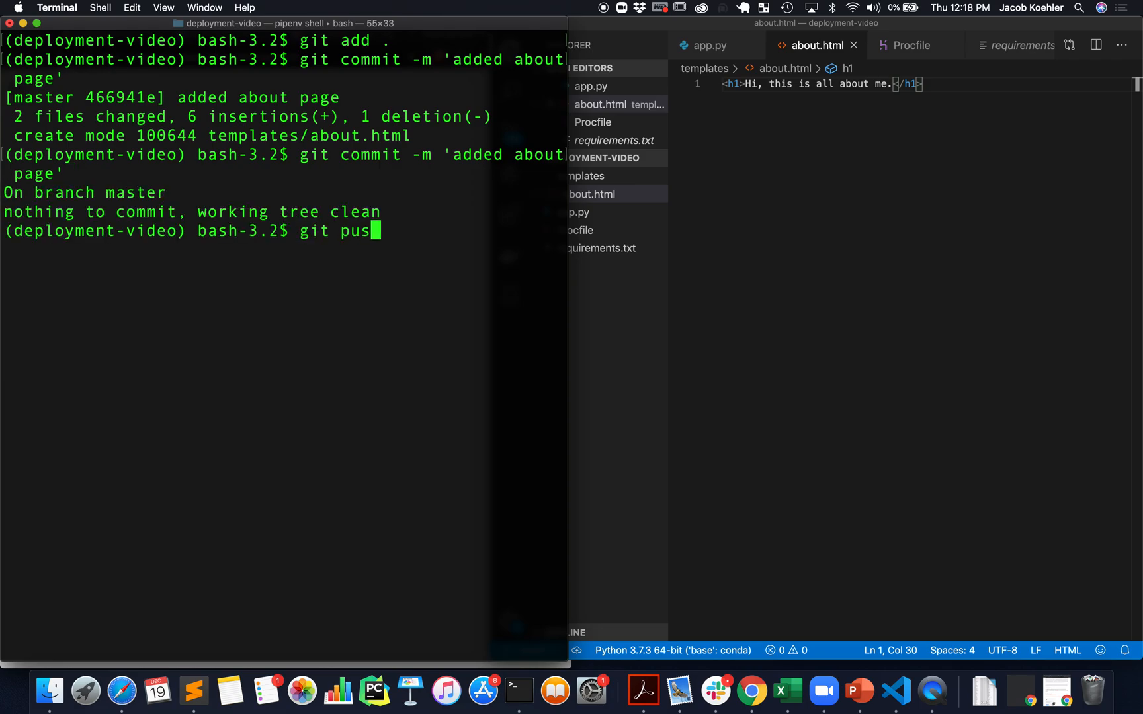
{"action": "type", "text": "h heroku"}
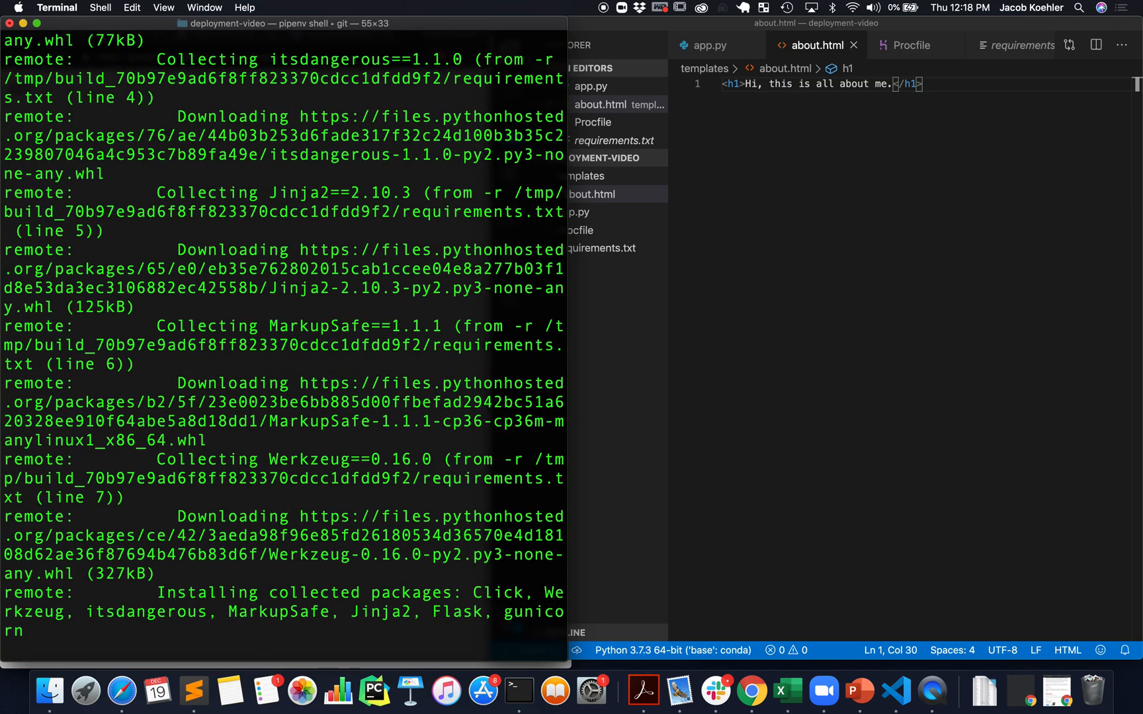
{"action": "scroll", "scroll_direction": "down", "scroll_amount": 3}
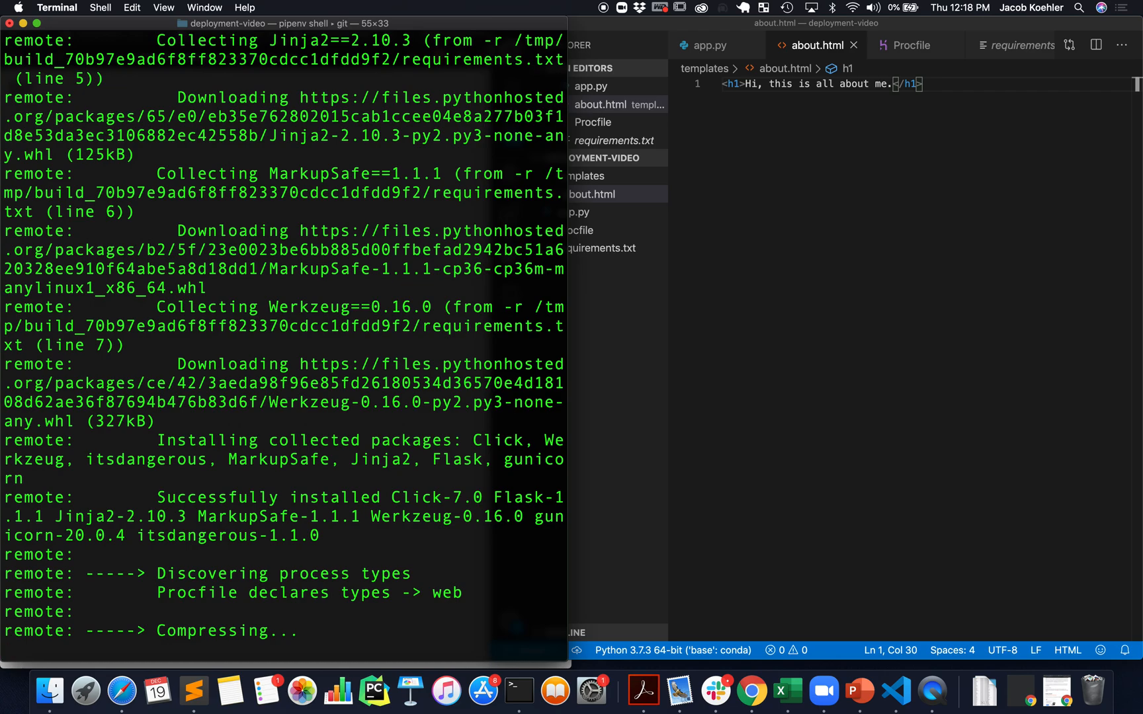
{"action": "scroll", "scroll_direction": "down", "scroll_amount": 3}
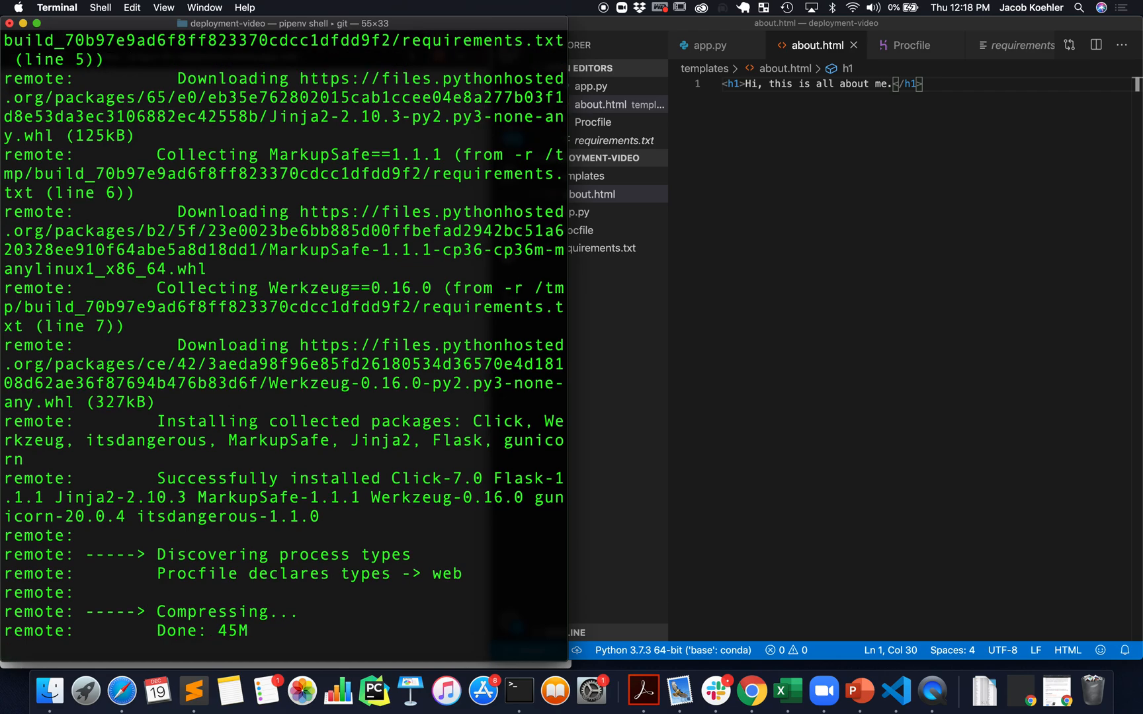
{"action": "scroll", "scroll_direction": "down", "scroll_amount": 3}
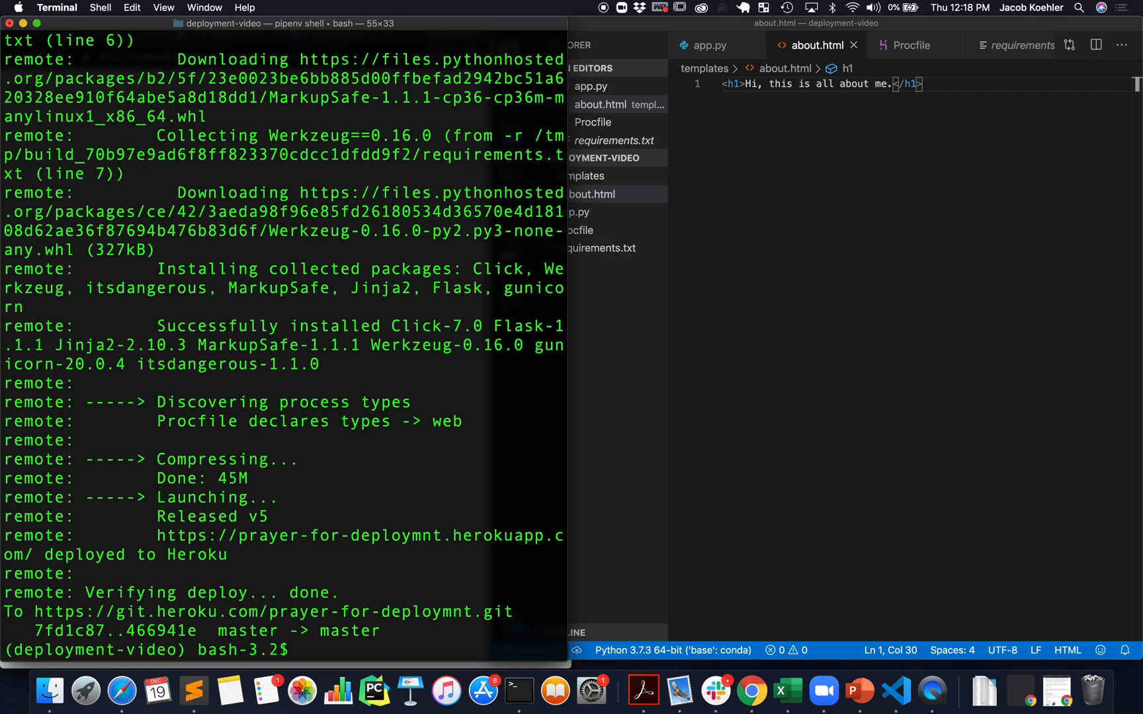
{"action": "left_click", "coordinate": [750, 691]}
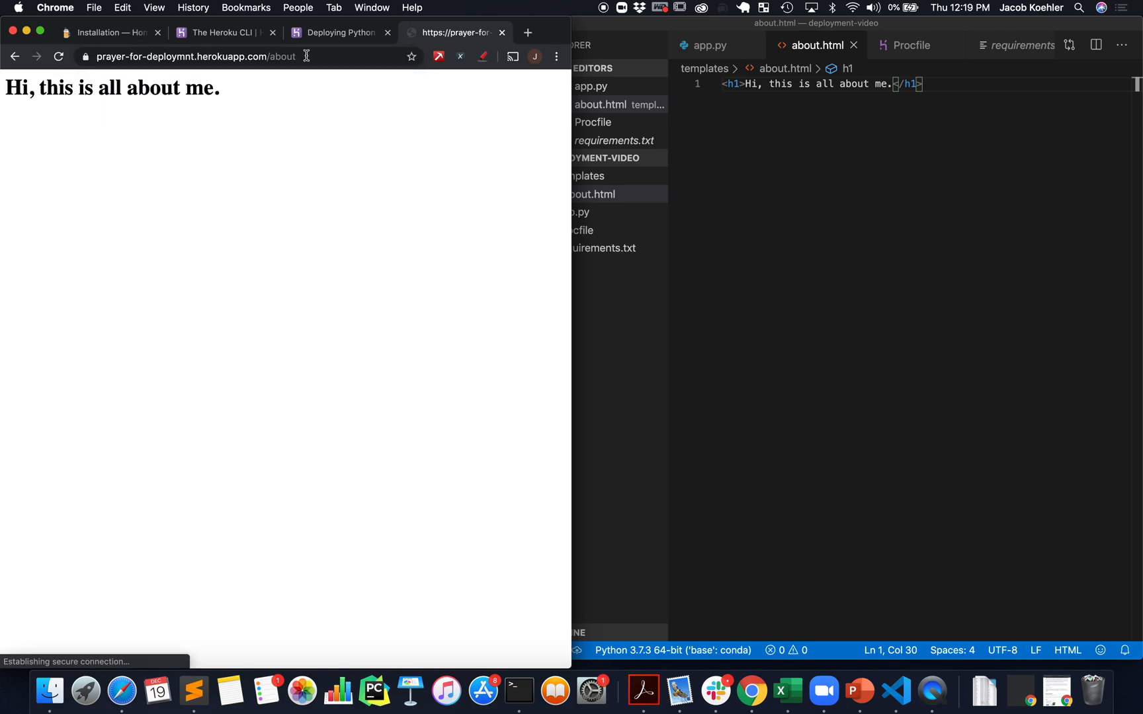
{"action": "mouse_move", "coordinate": [158, 235]}
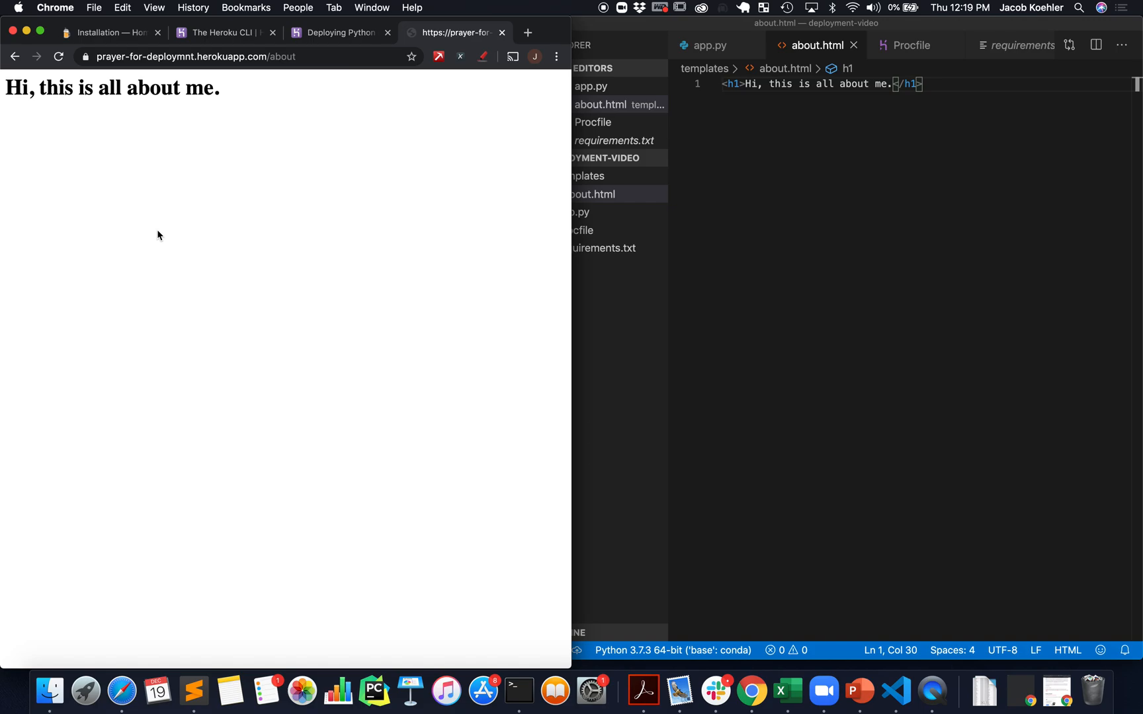
Step: After viewing the live /about page in Chrome, switch back to Visual Studio Code
{"action": "left_click", "coordinate": [912, 45]}
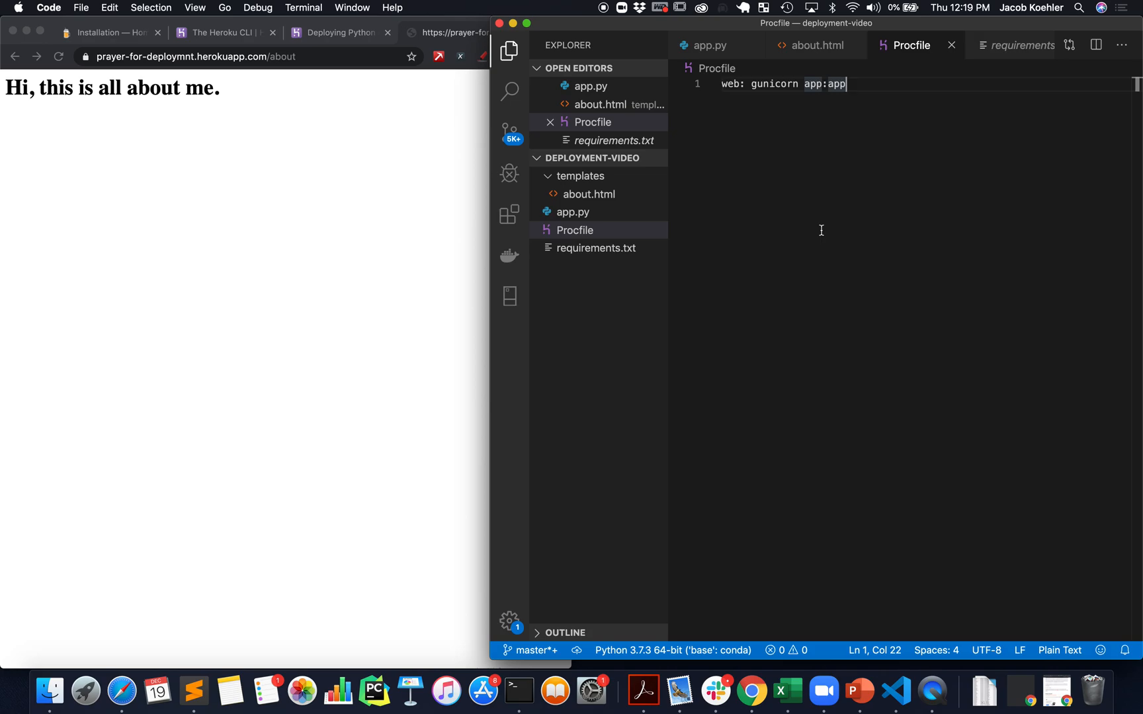
{"action": "mouse_move", "coordinate": [573, 213]}
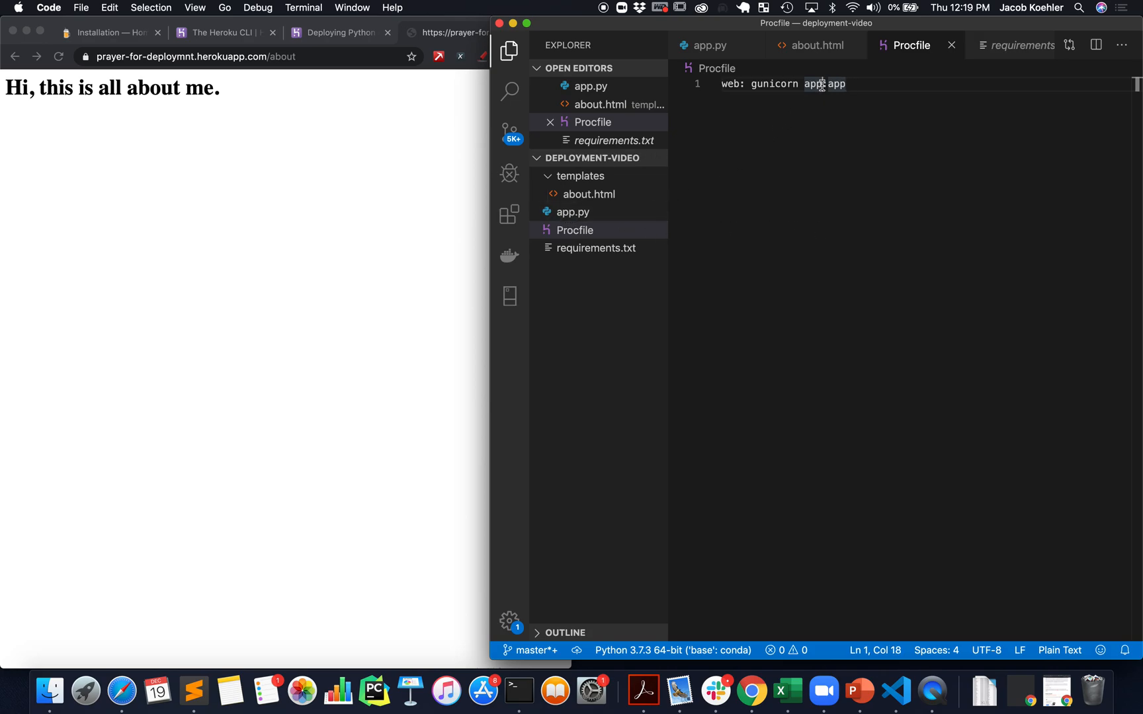
{"action": "mouse_move", "coordinate": [820, 152]}
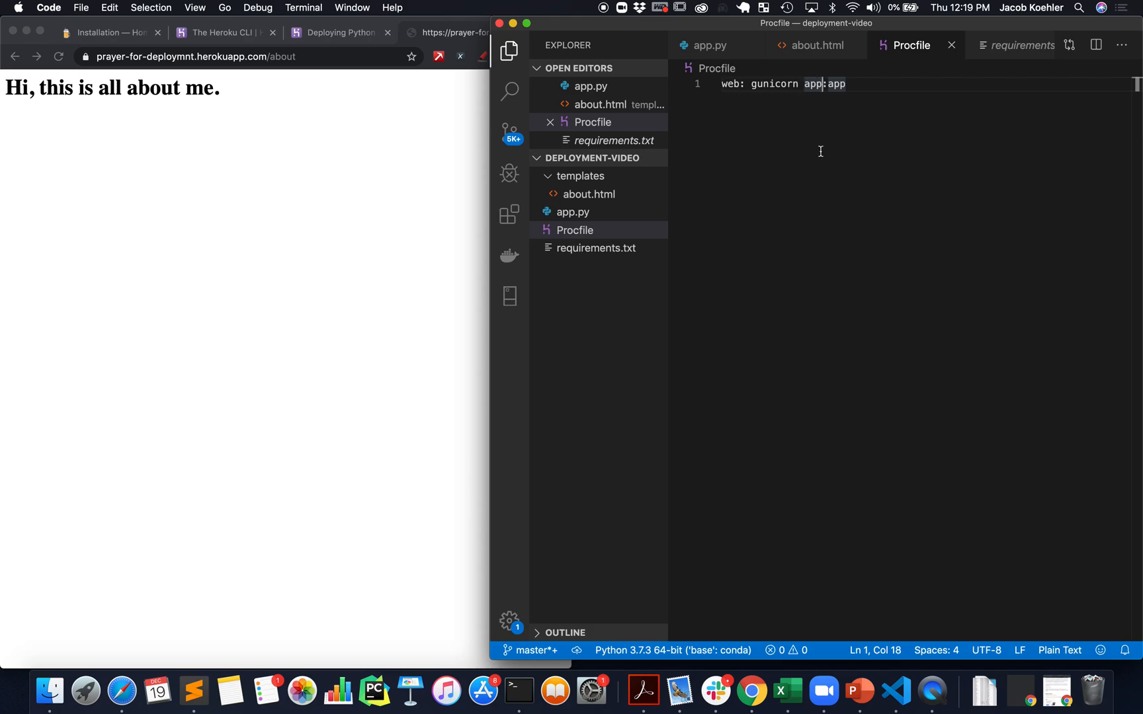